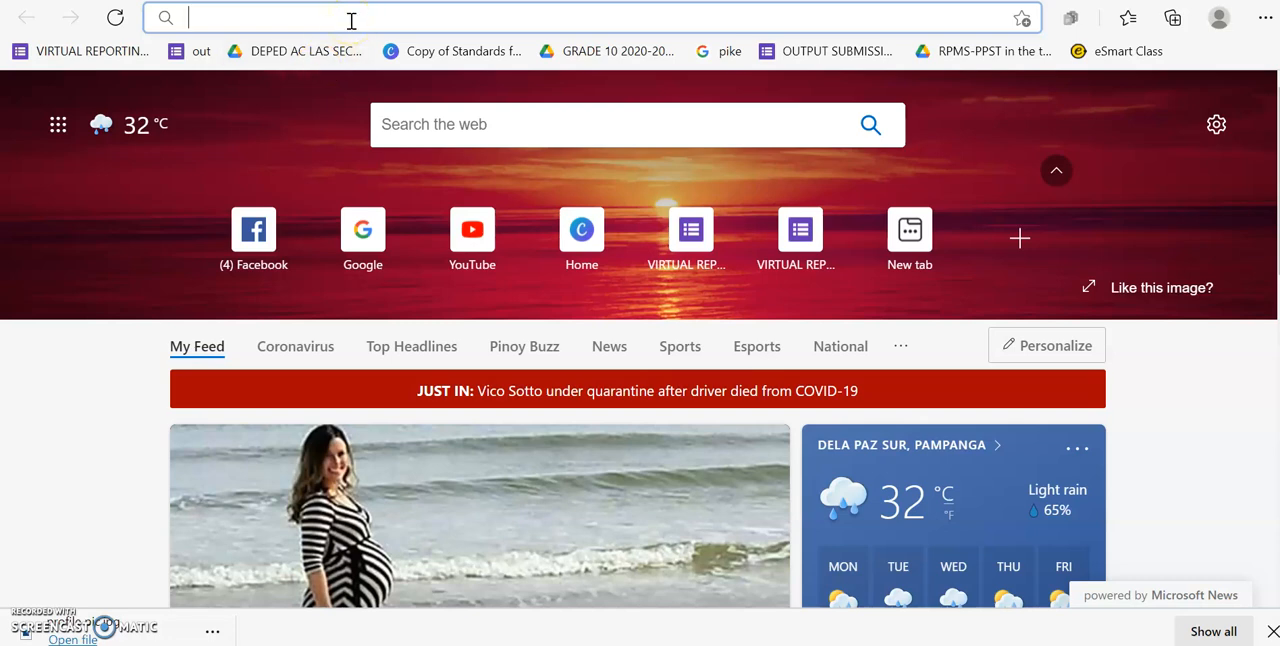
- Go to office.com and sign in to reach the Office 365 home page
type("office.com/?auth=2")
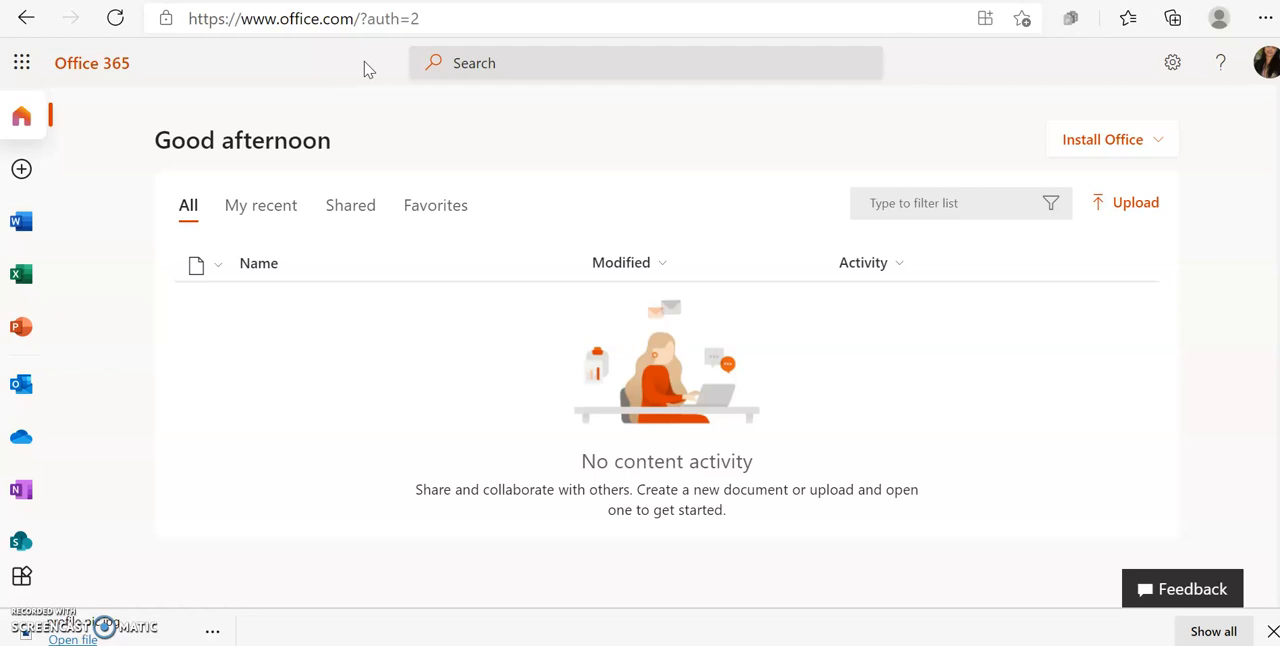
mouse_move(648, 108)
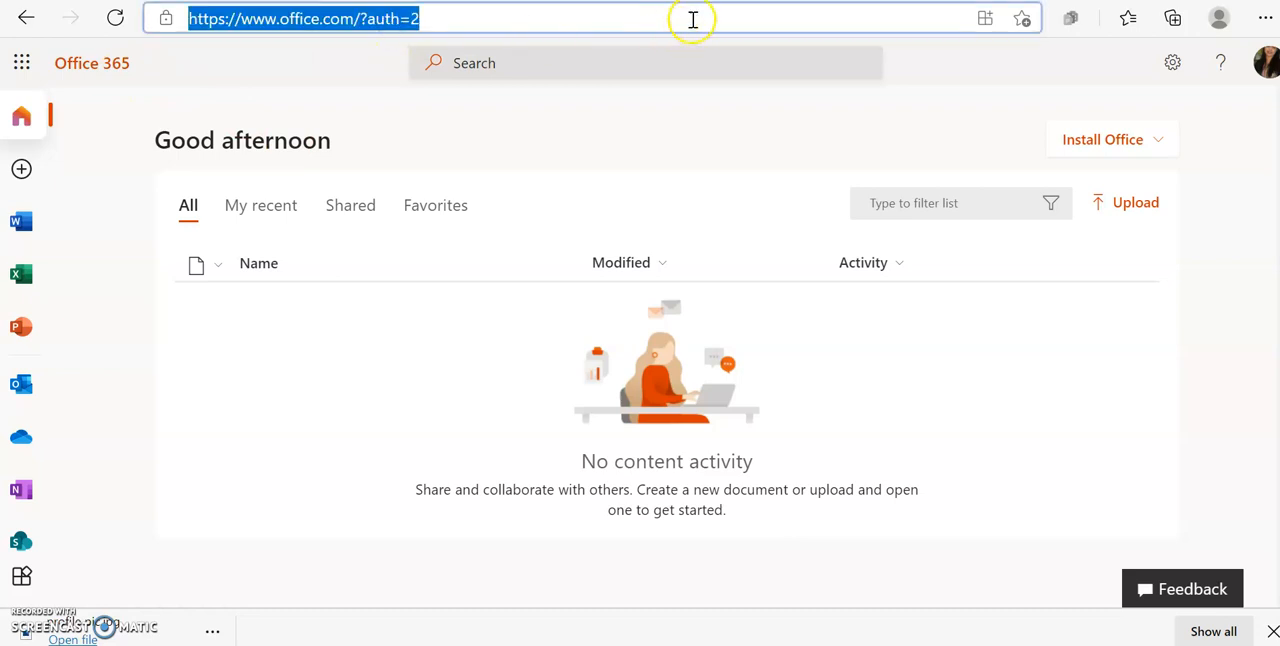
mouse_move(452, 18)
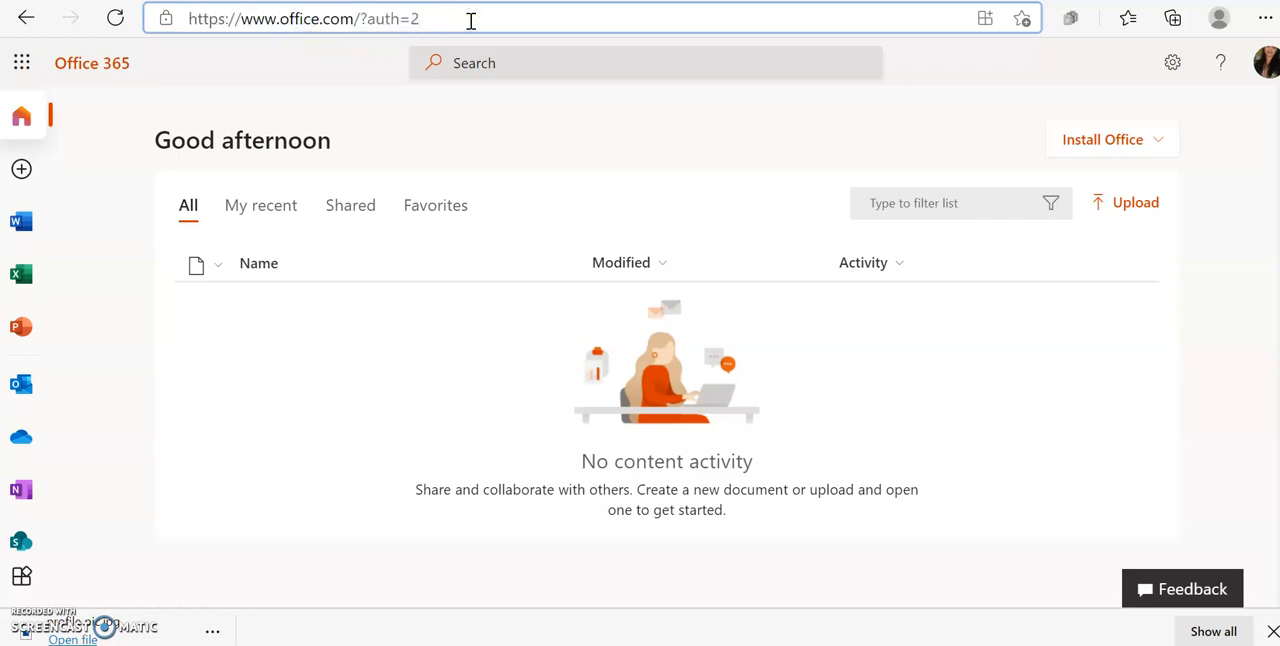
mouse_move(1104, 140)
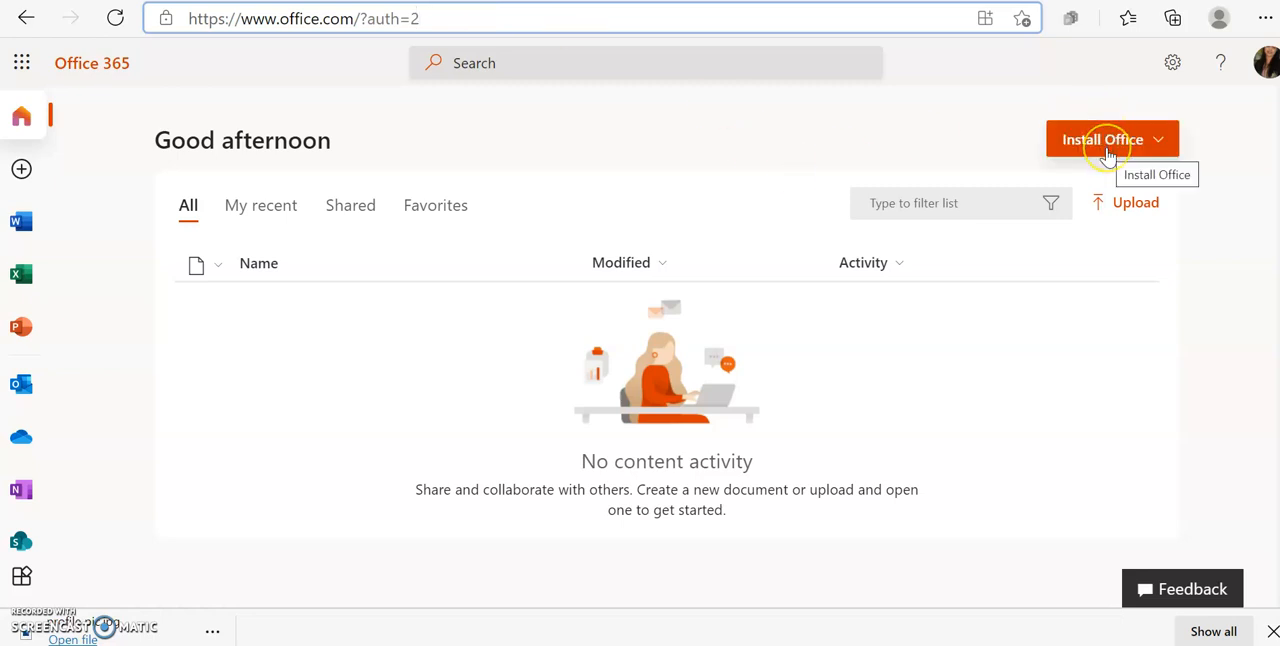
mouse_move(1132, 152)
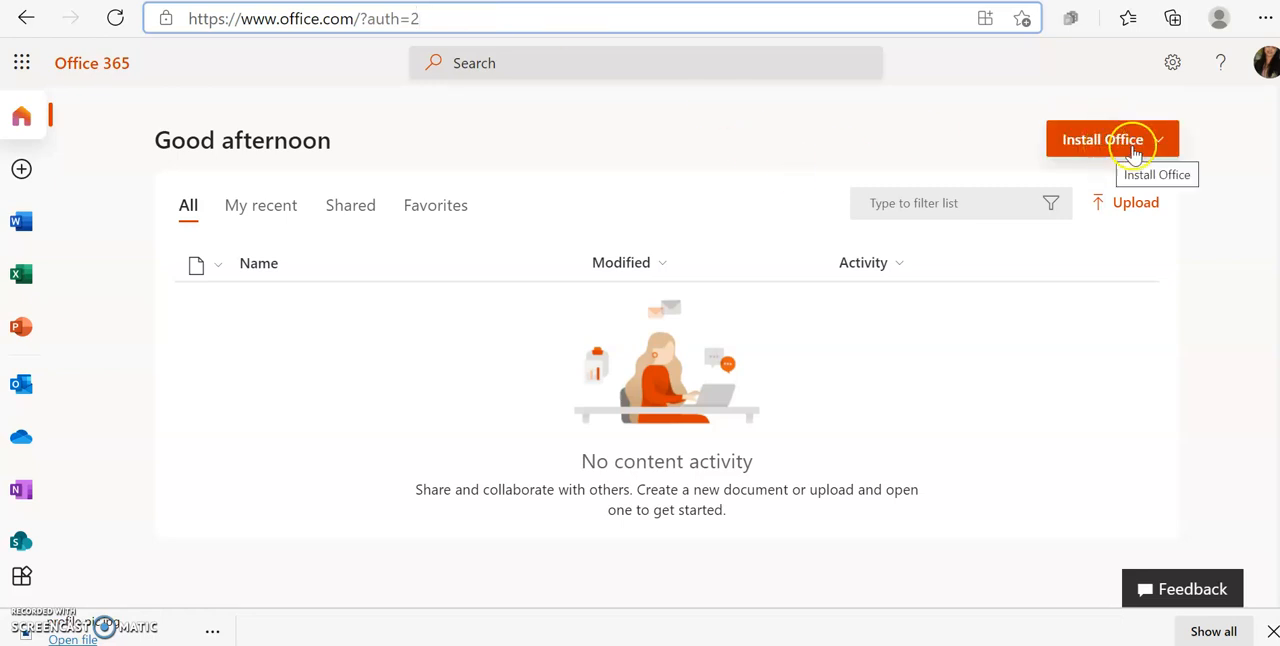
mouse_move(972, 188)
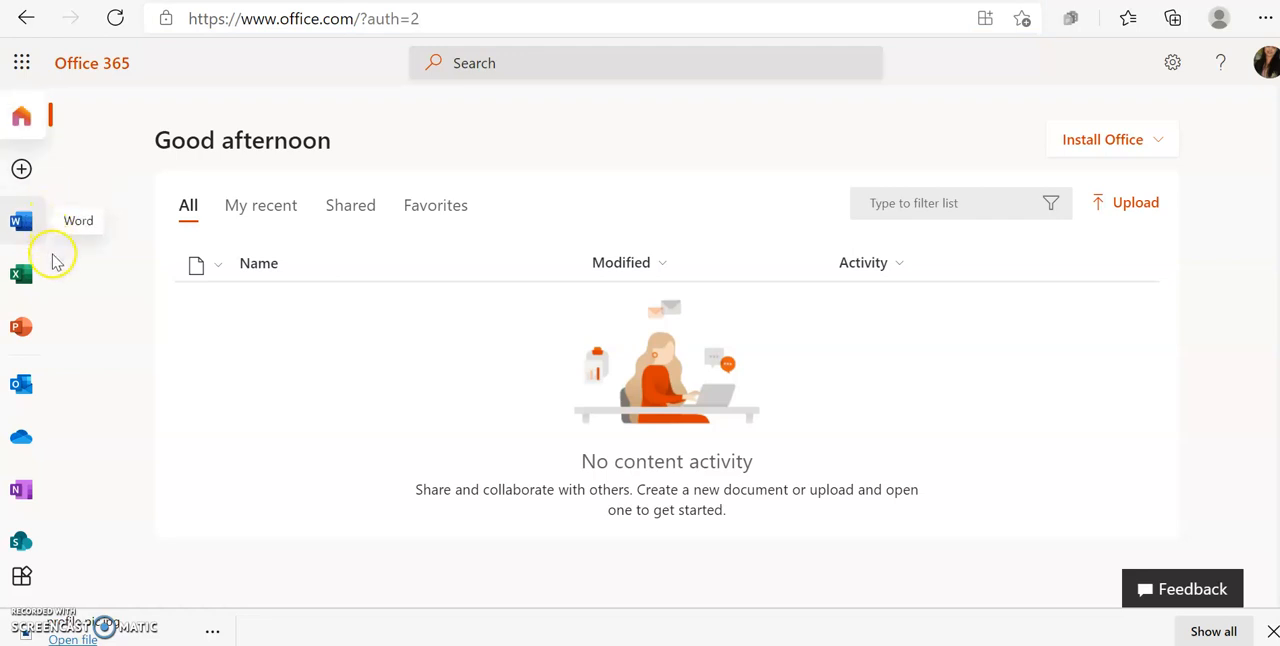
mouse_move(22, 540)
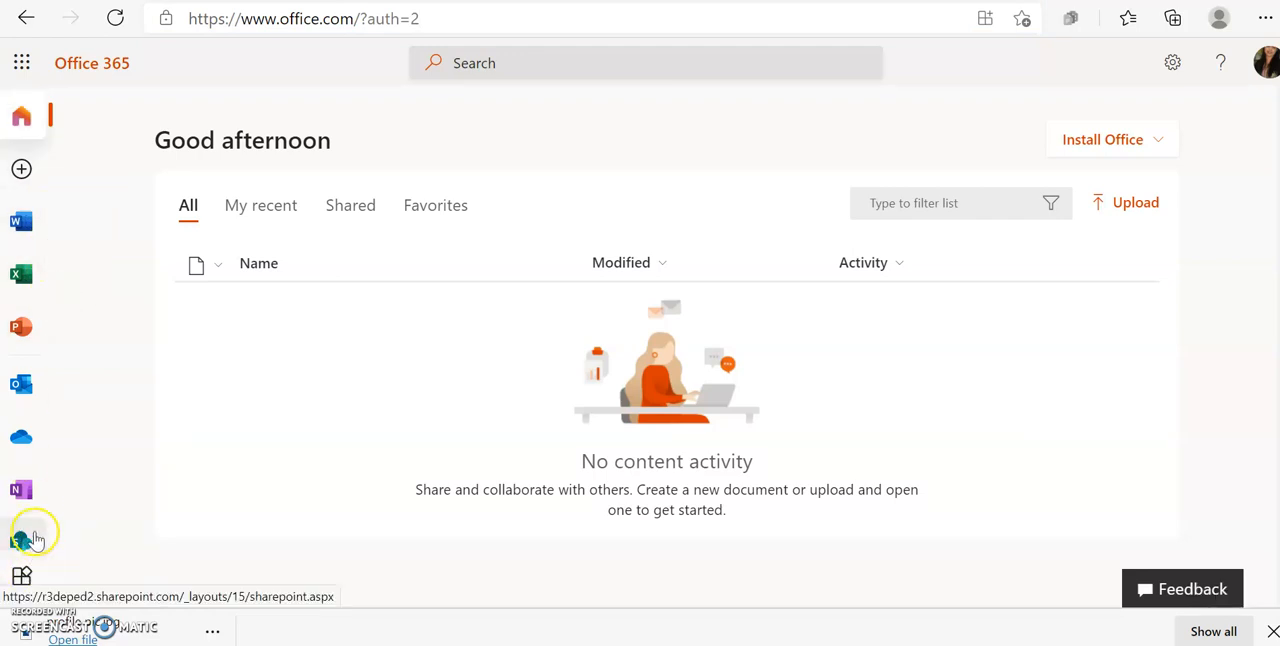
mouse_move(22, 488)
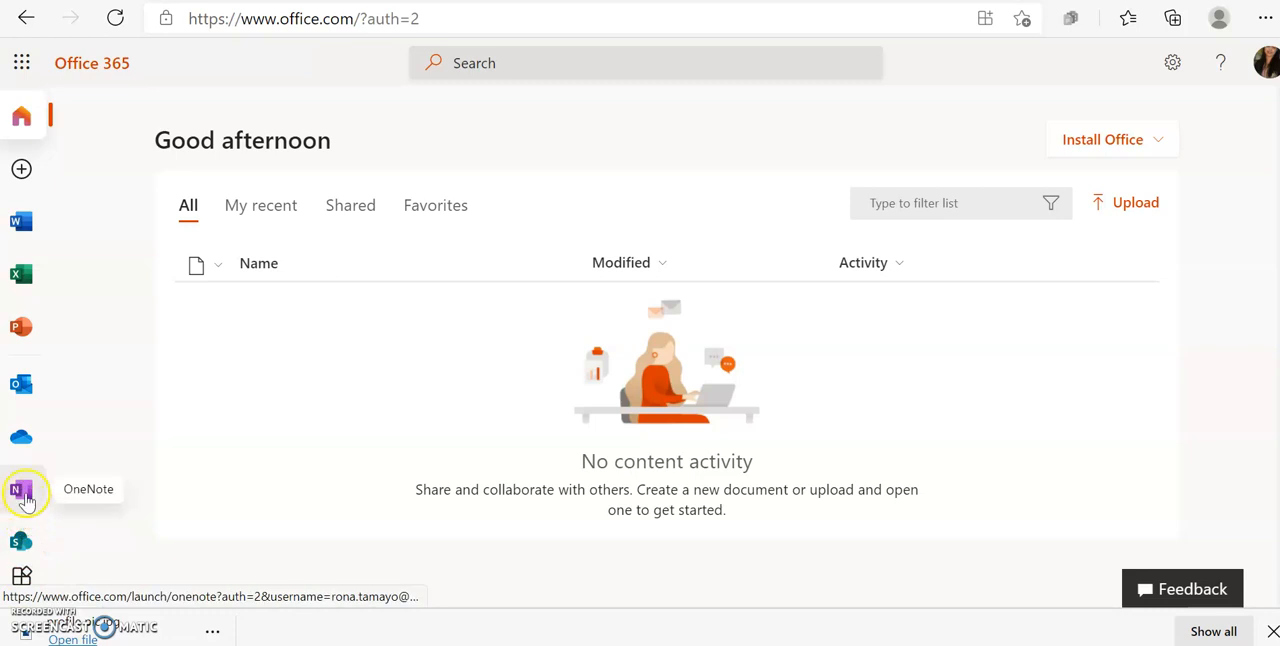
mouse_move(22, 576)
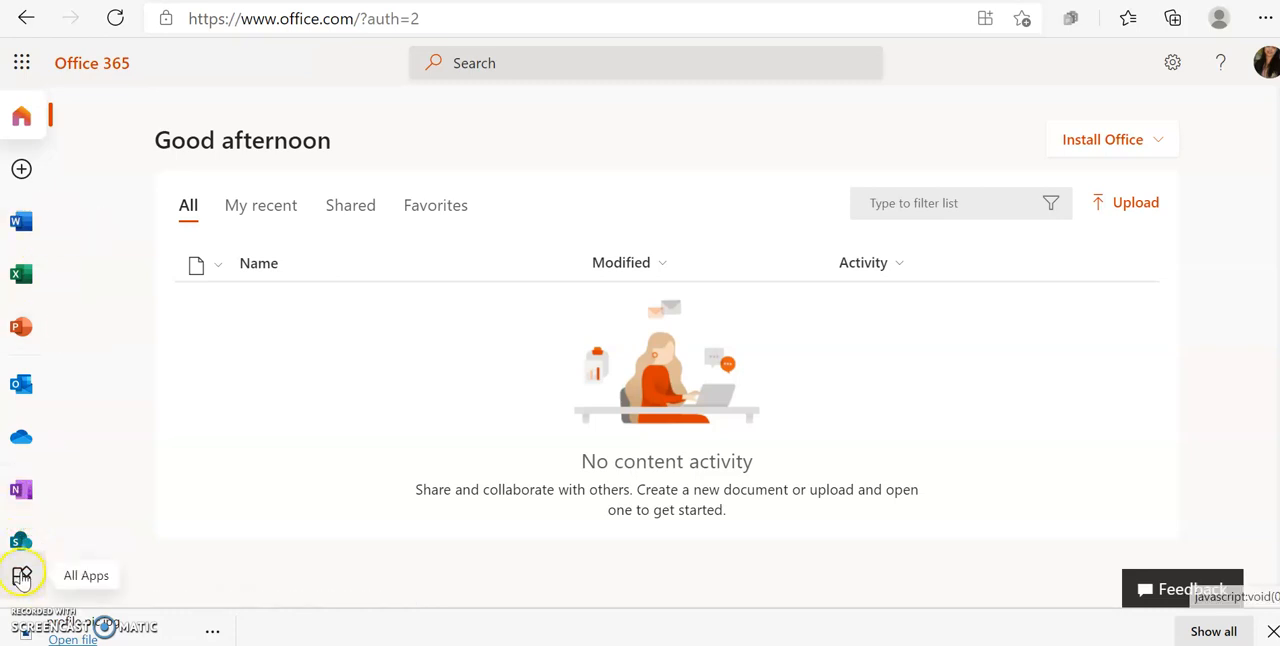
- Launch Teams from the full Office 365 app catalogue
left_click(20, 576)
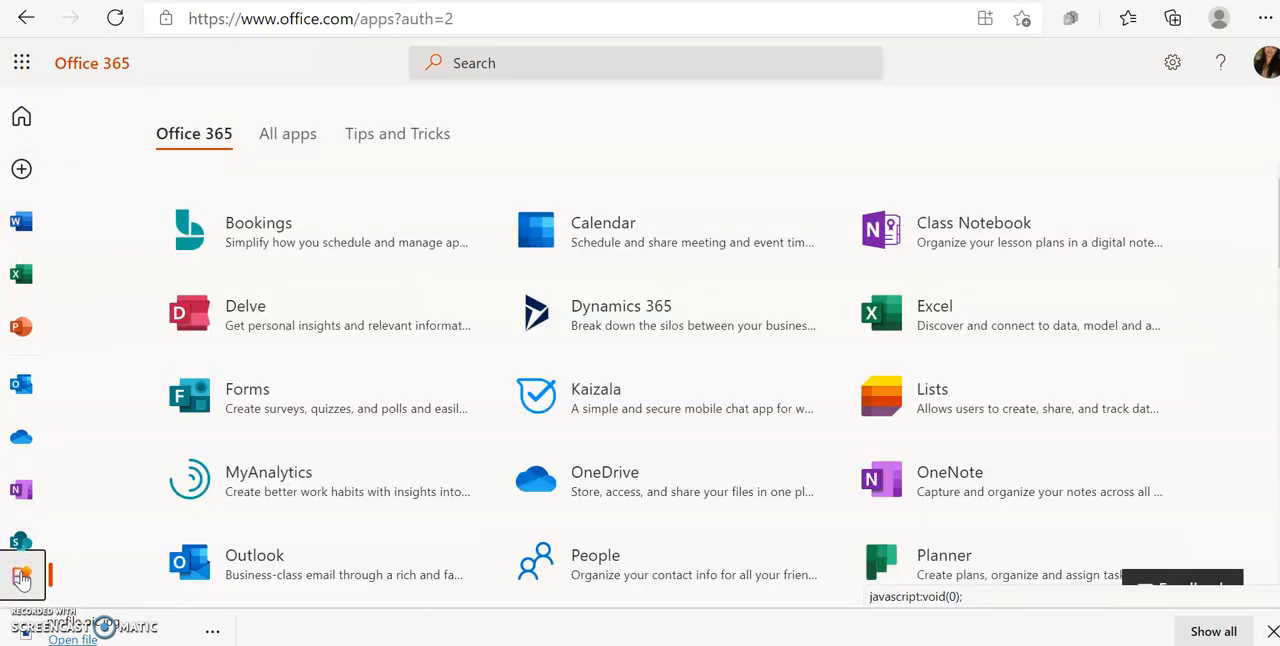
mouse_move(1012, 404)
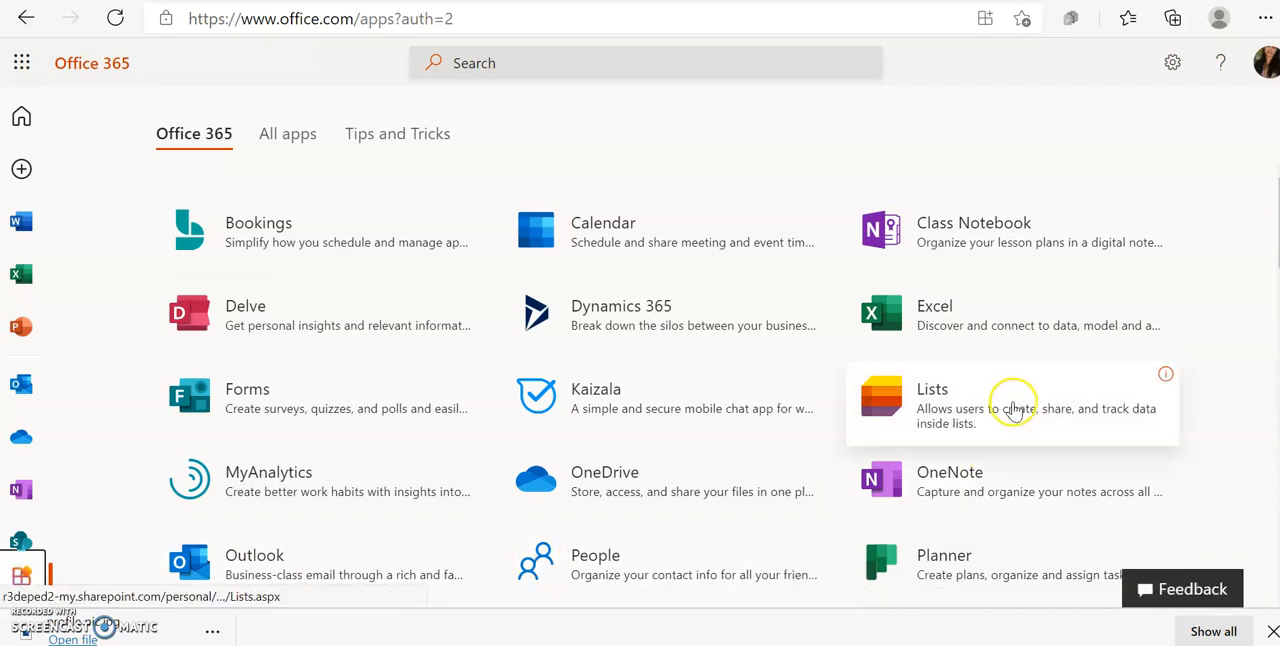
mouse_move(1264, 290)
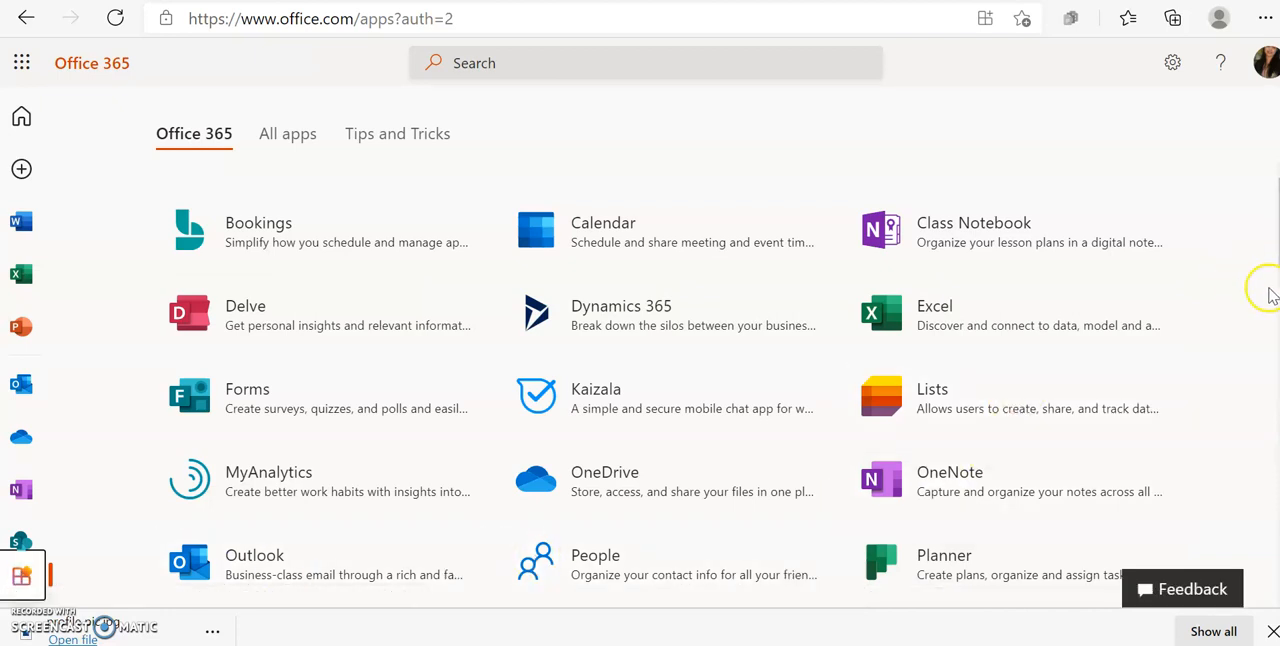
scroll("down", 3)
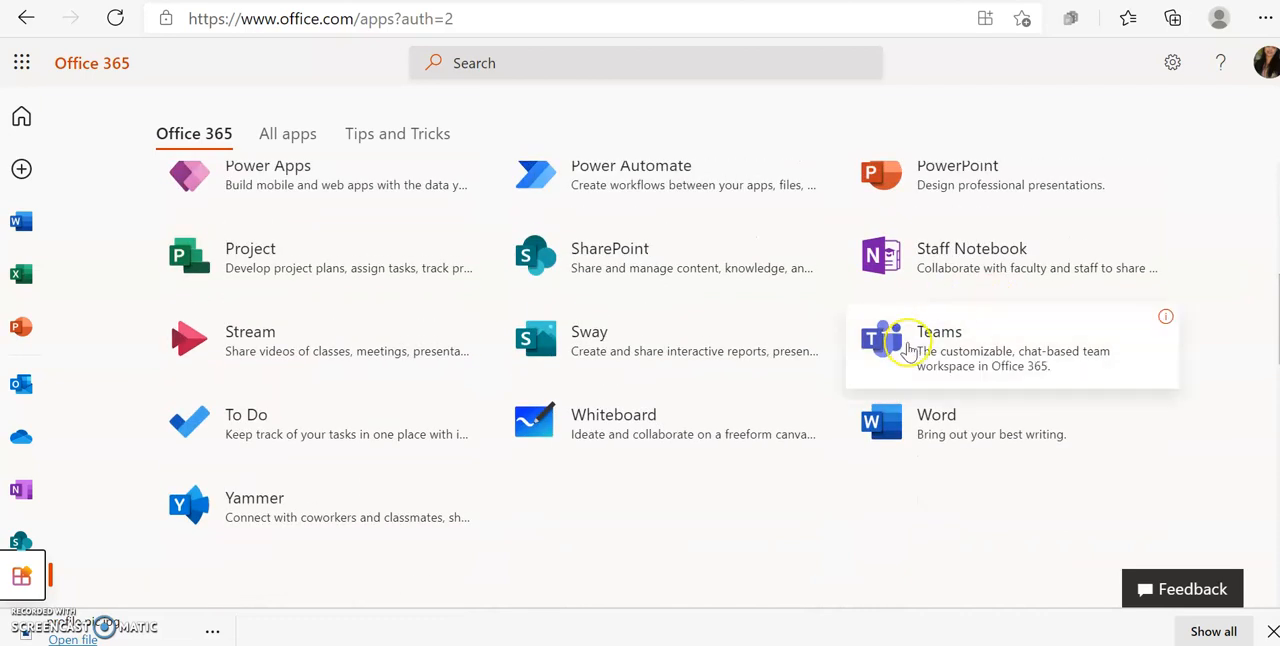
left_click(938, 332)
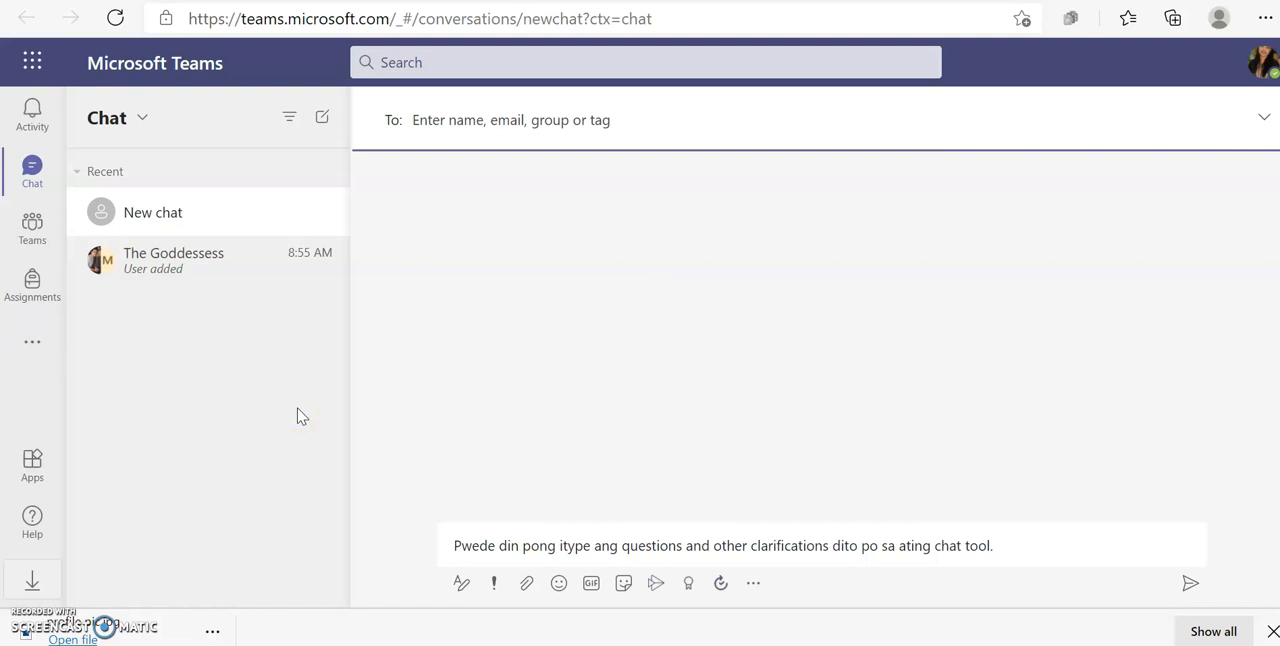
mouse_move(32, 582)
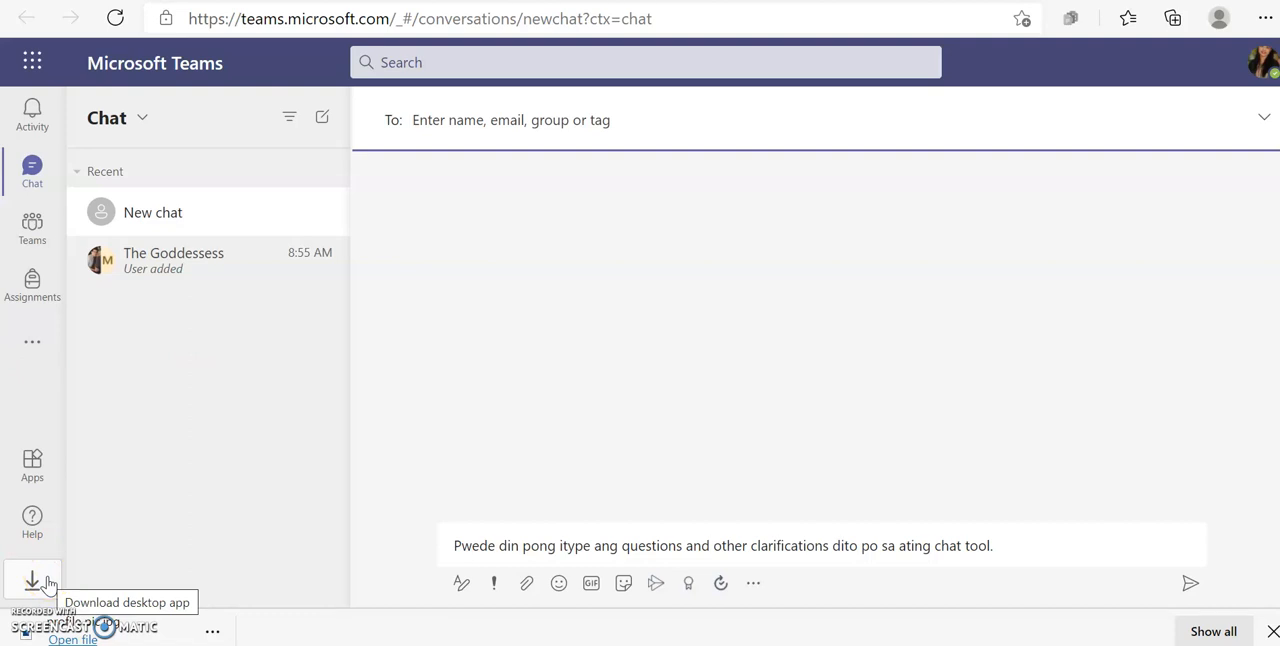
mouse_move(130, 516)
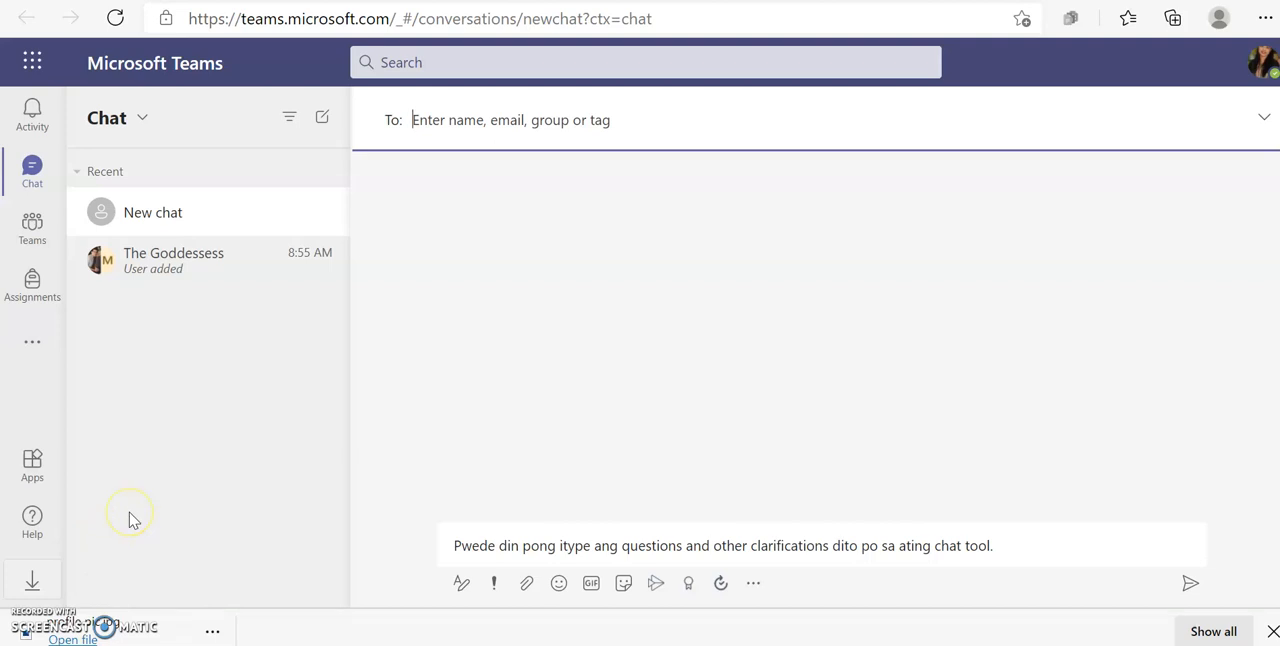
mouse_move(32, 584)
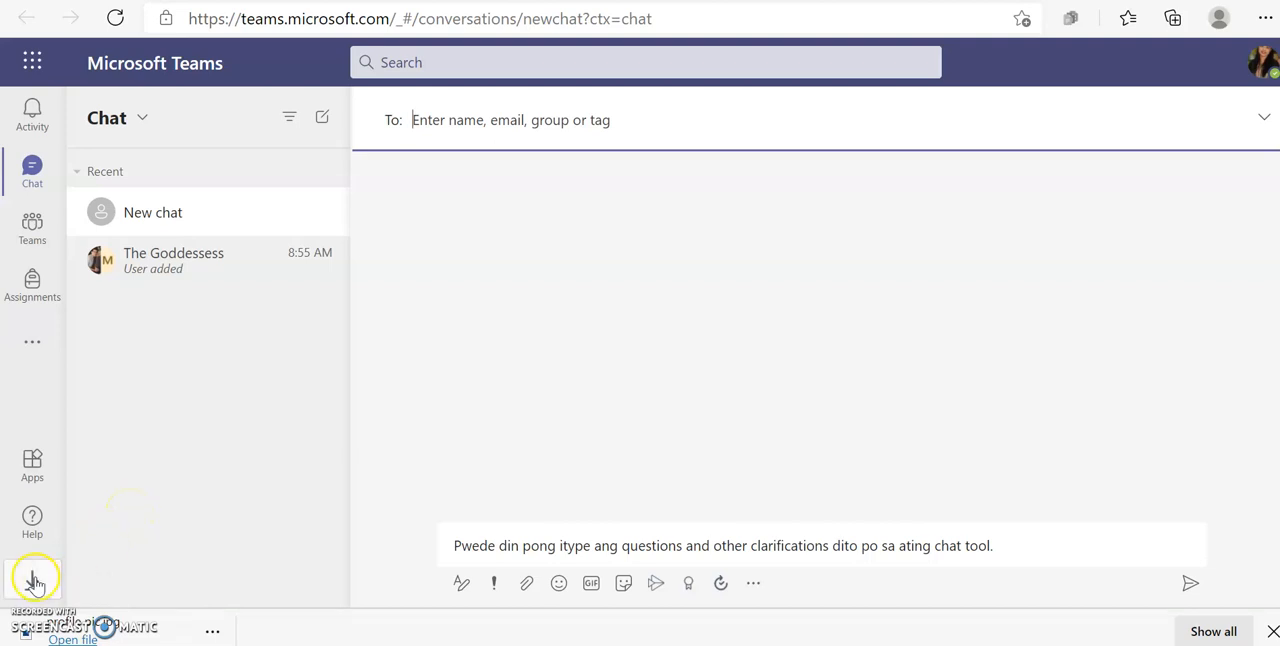
mouse_move(32, 578)
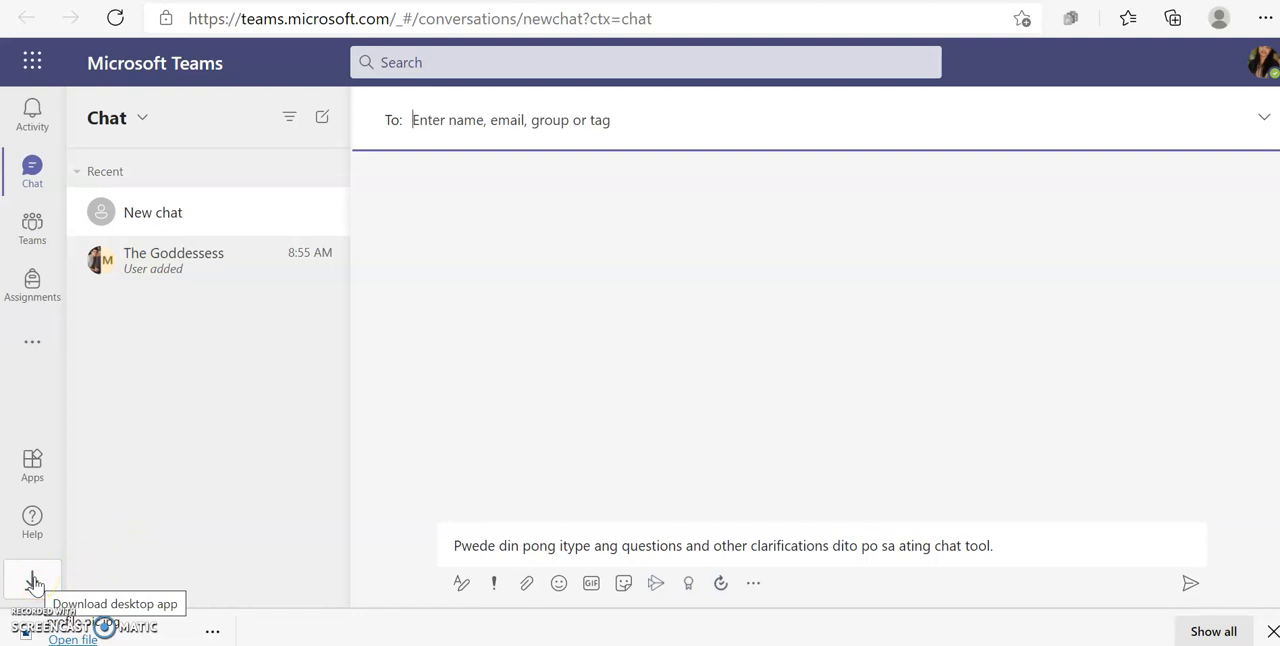
mouse_move(560, 312)
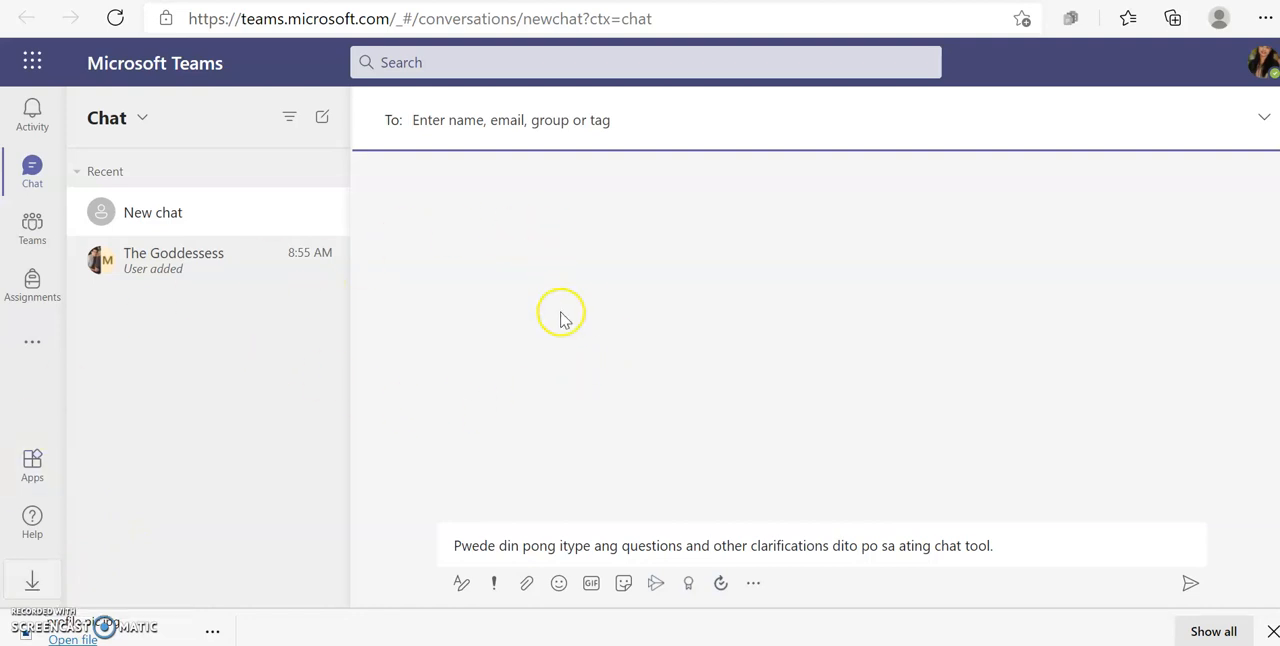
mouse_move(594, 388)
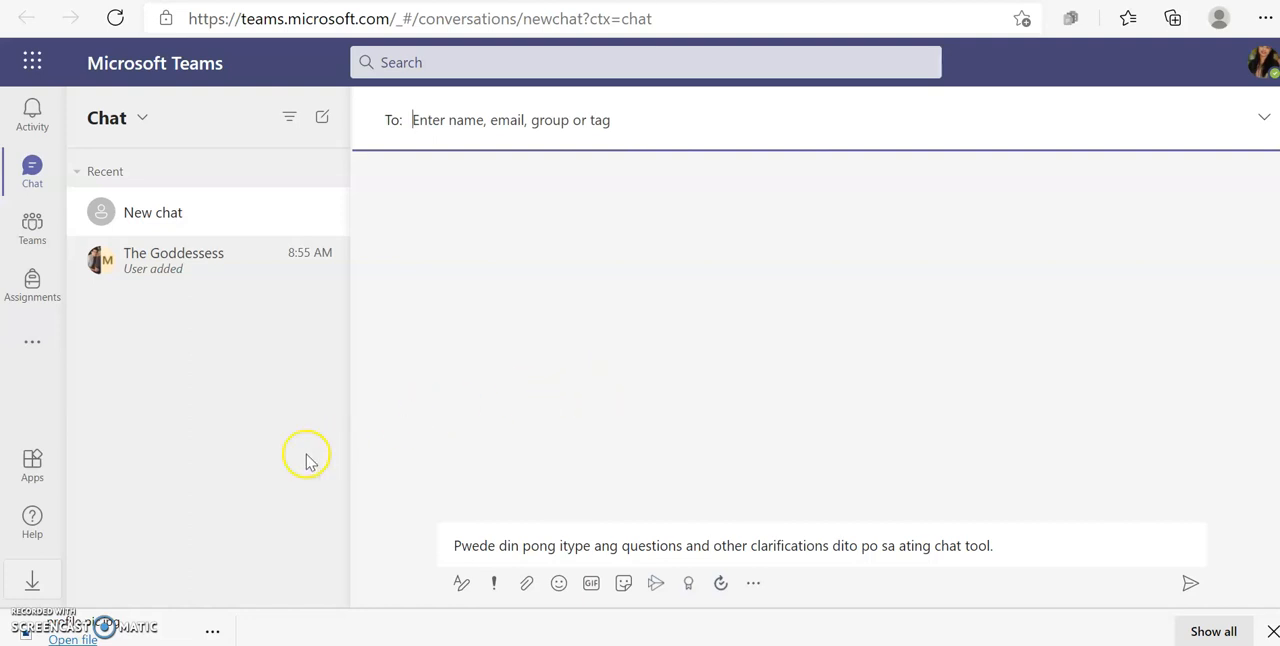
mouse_move(32, 584)
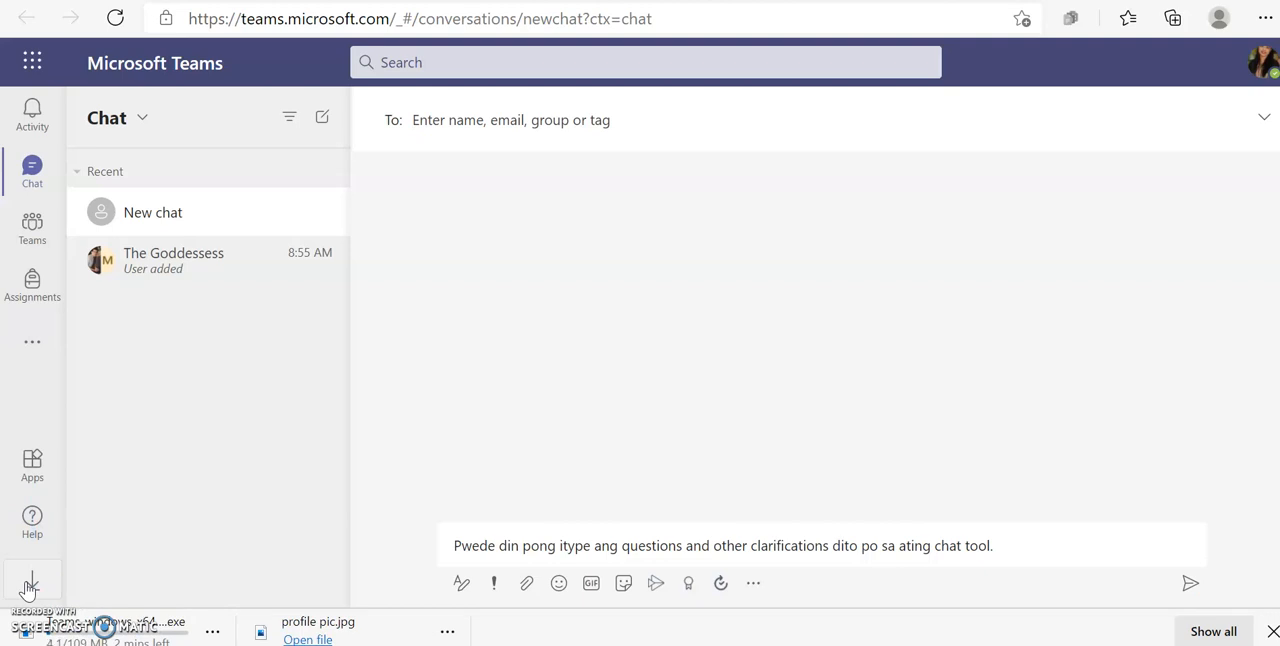
mouse_move(30, 584)
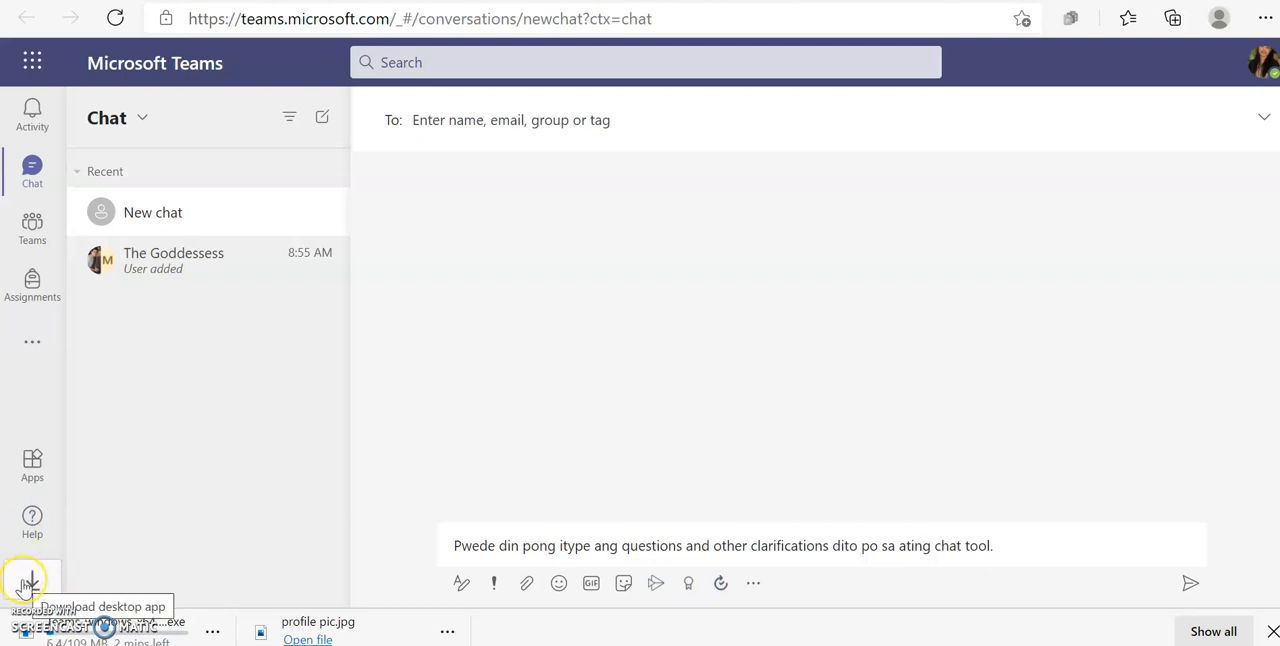
mouse_move(32, 108)
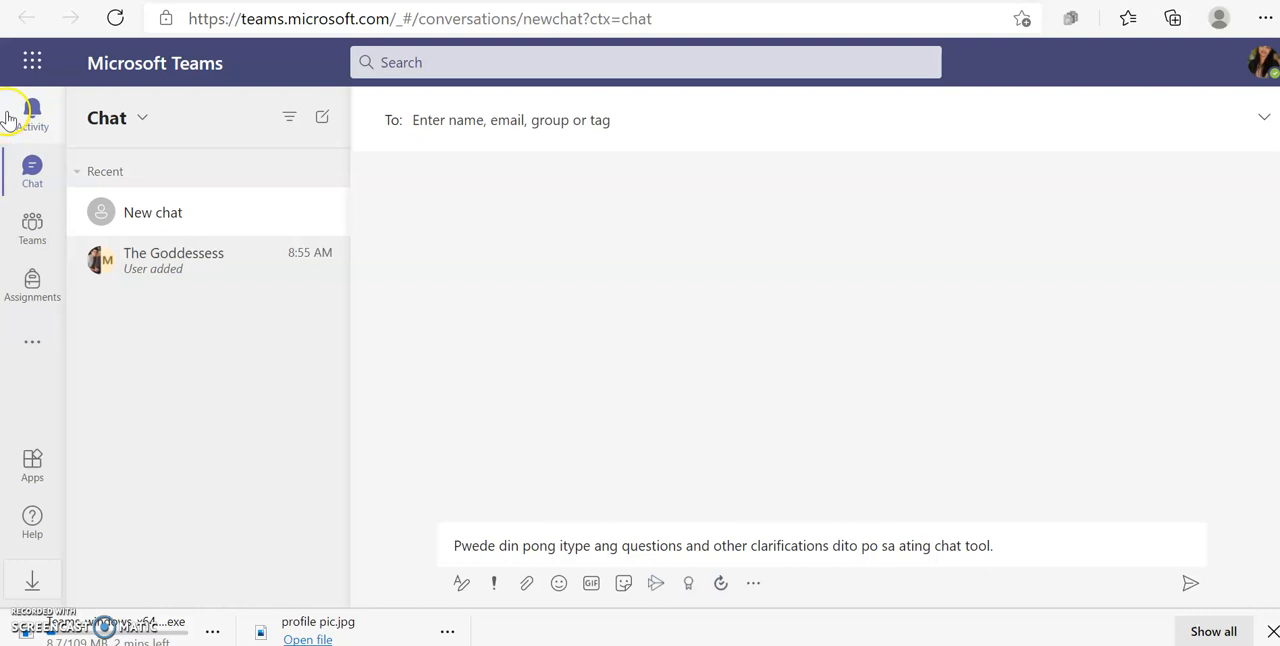
mouse_move(32, 516)
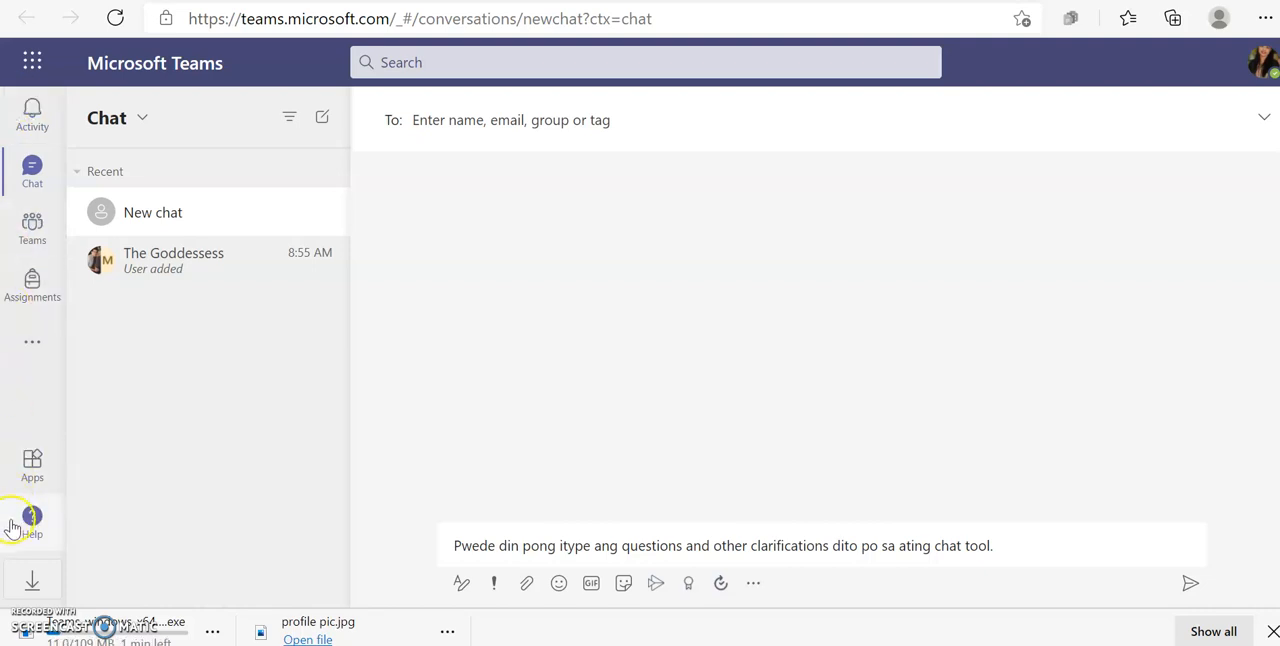
mouse_move(32, 582)
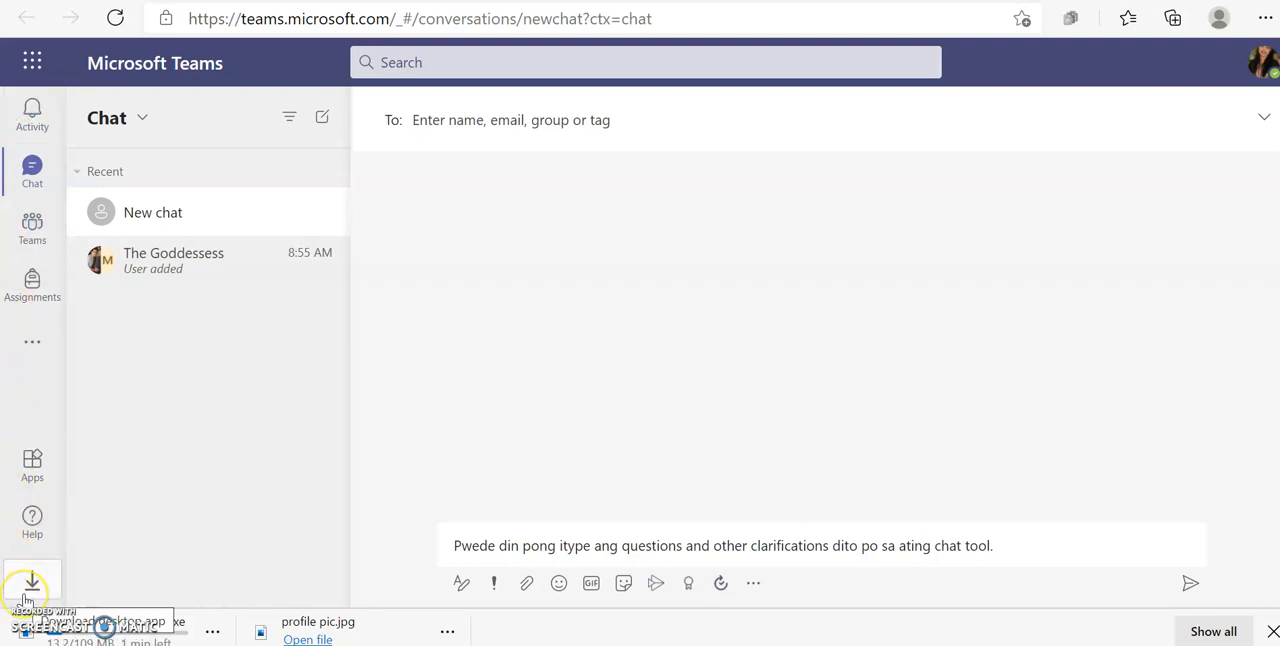
mouse_move(32, 284)
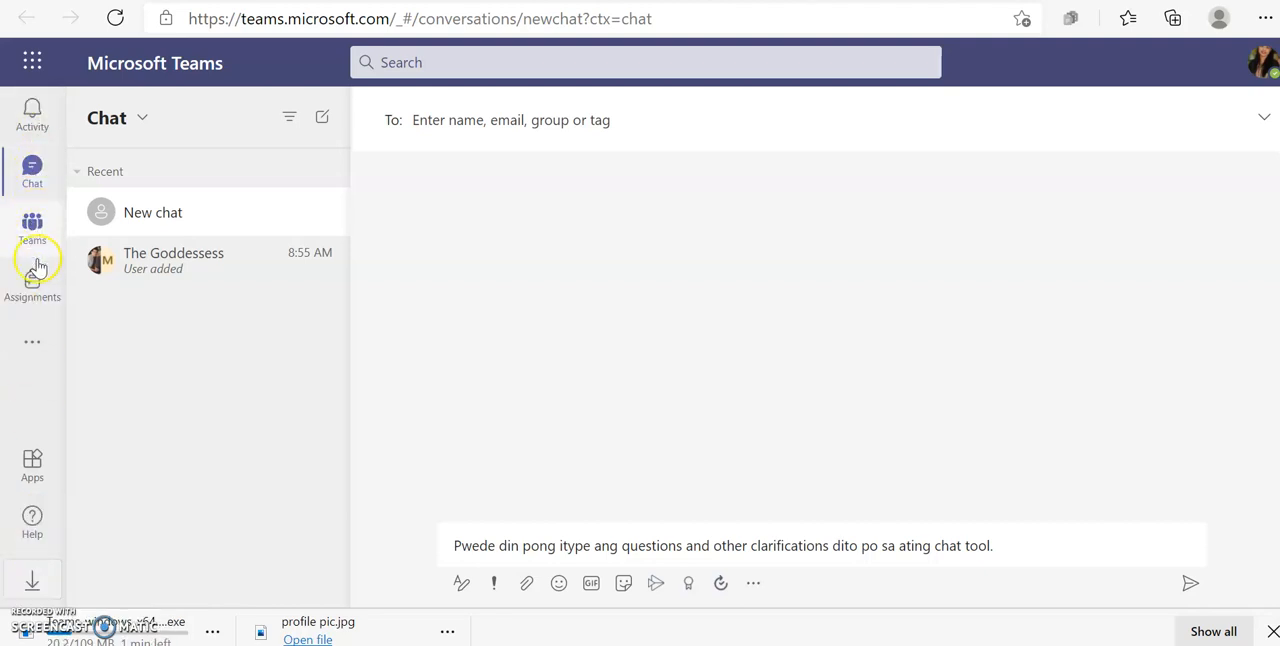
mouse_move(32, 280)
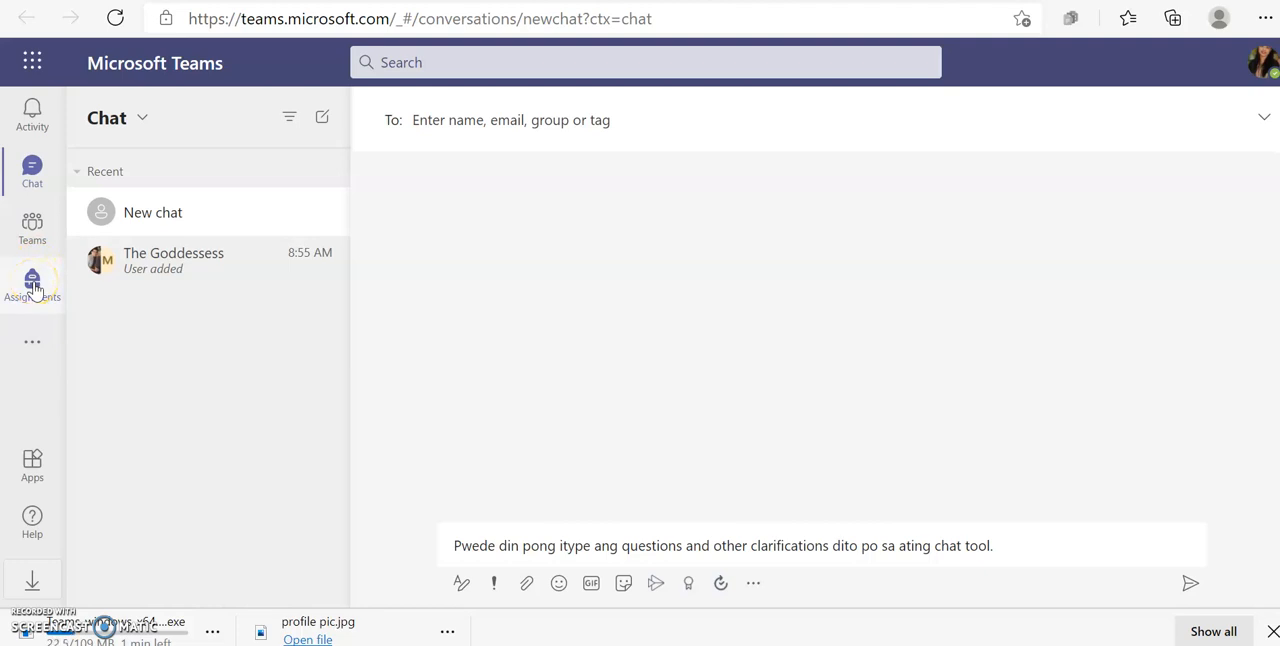
mouse_move(32, 350)
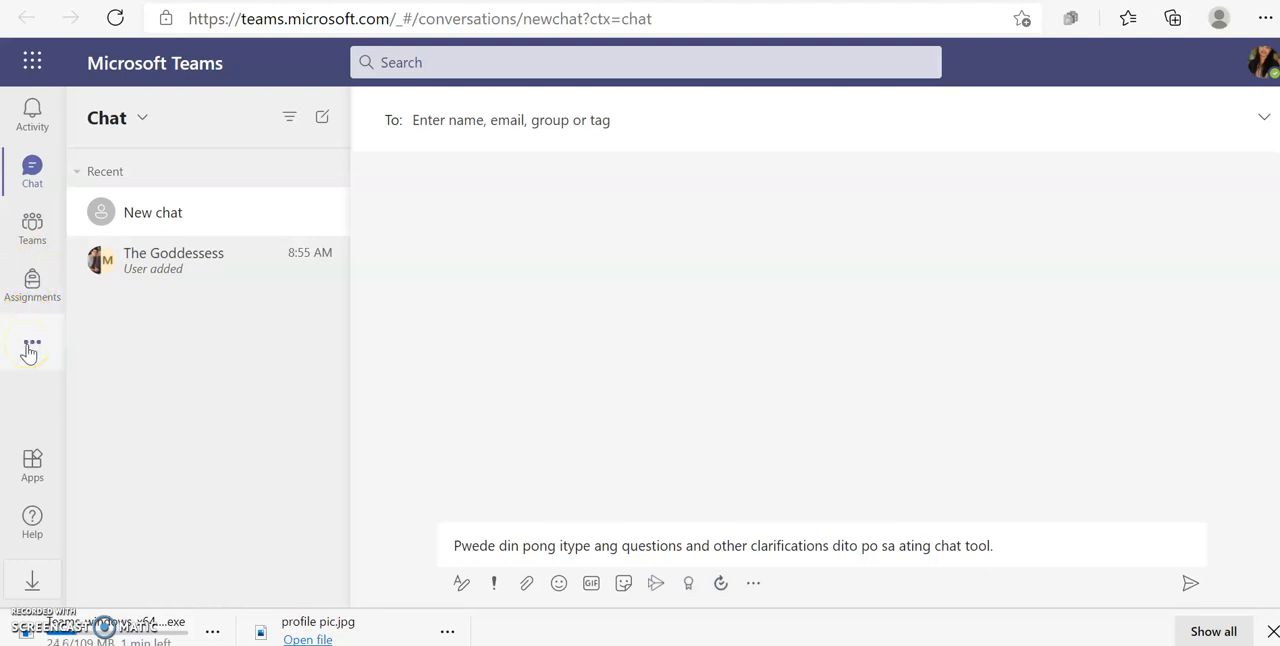
left_click(32, 350)
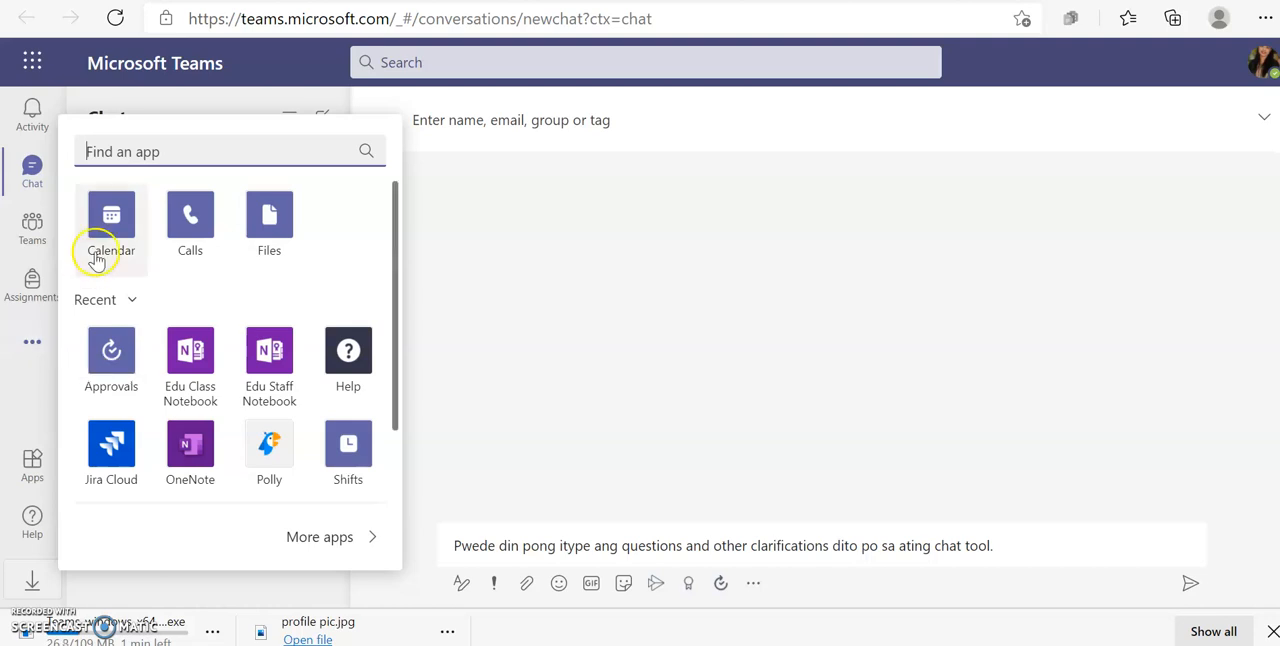
mouse_move(308, 290)
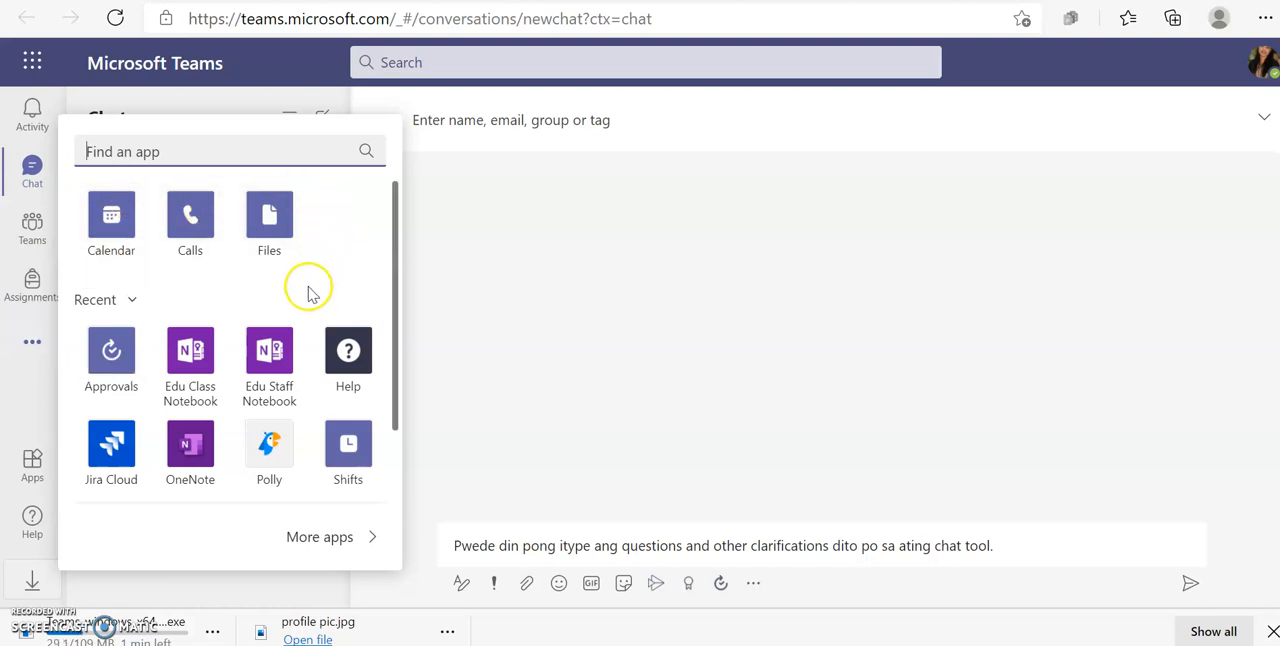
mouse_move(268, 220)
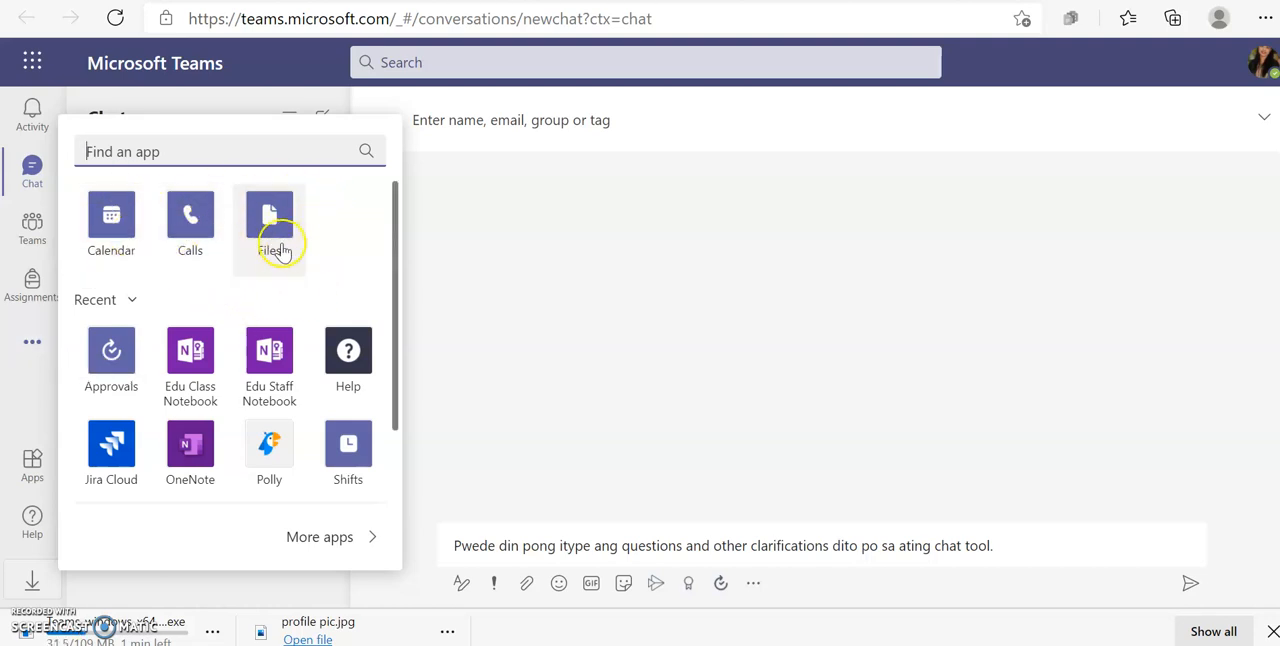
mouse_move(168, 236)
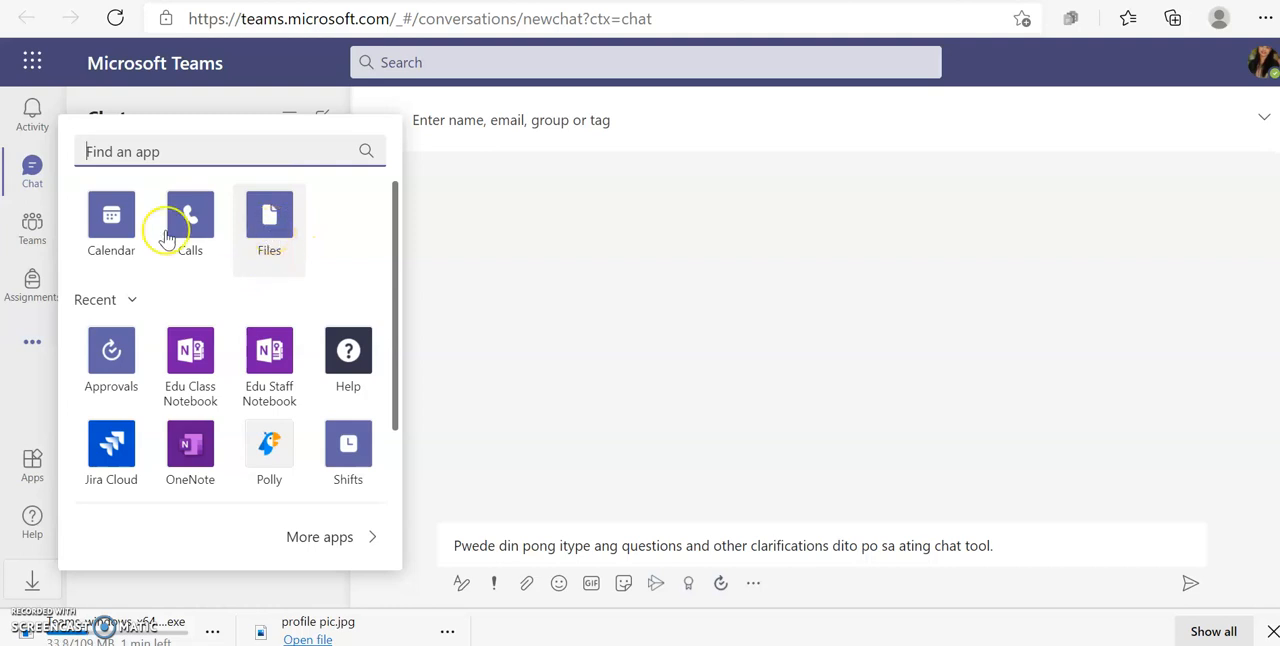
mouse_move(112, 226)
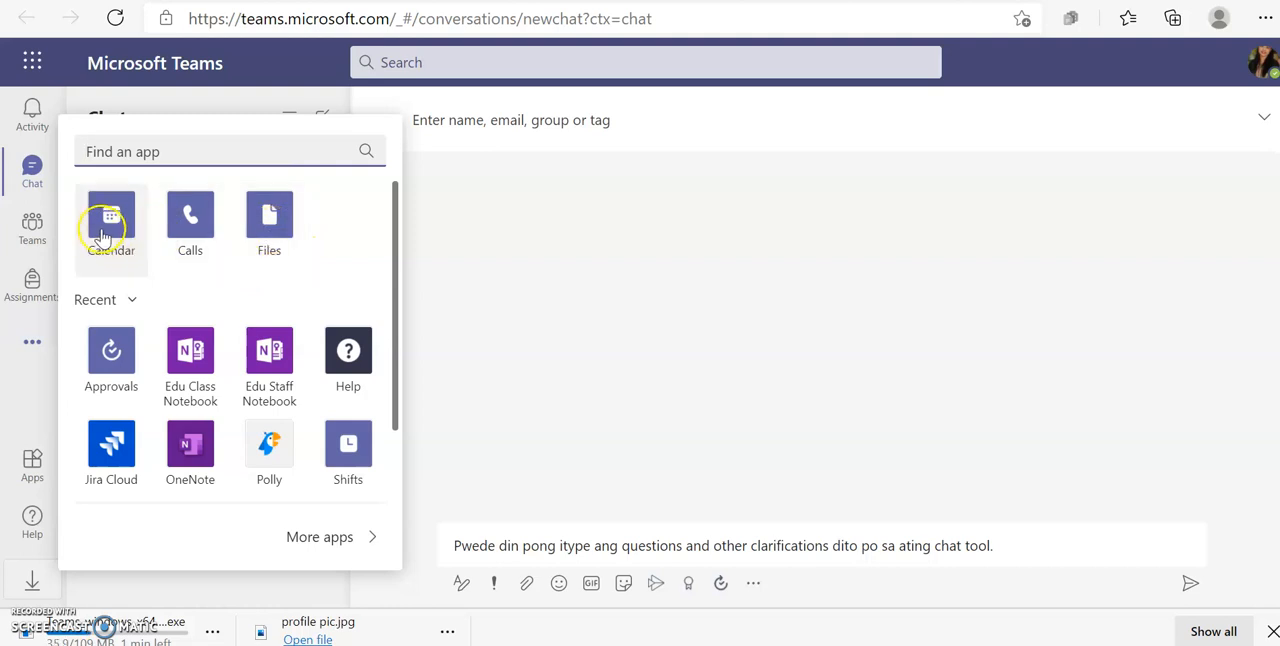
mouse_move(164, 272)
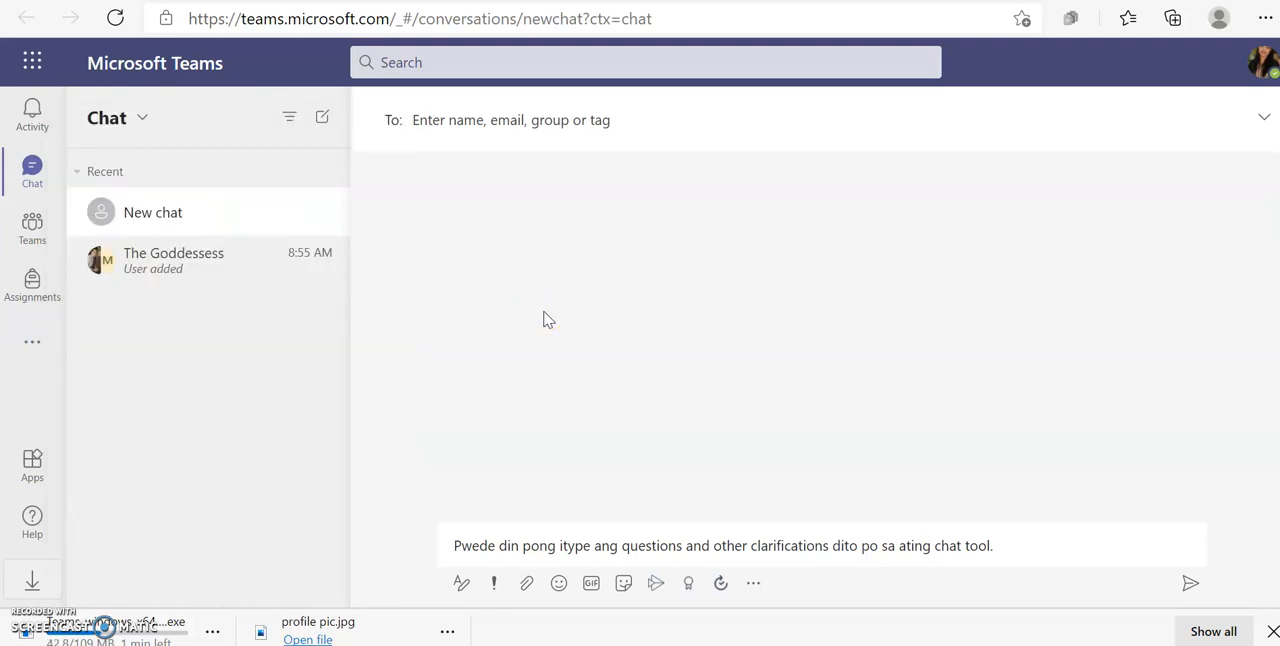
mouse_move(770, 636)
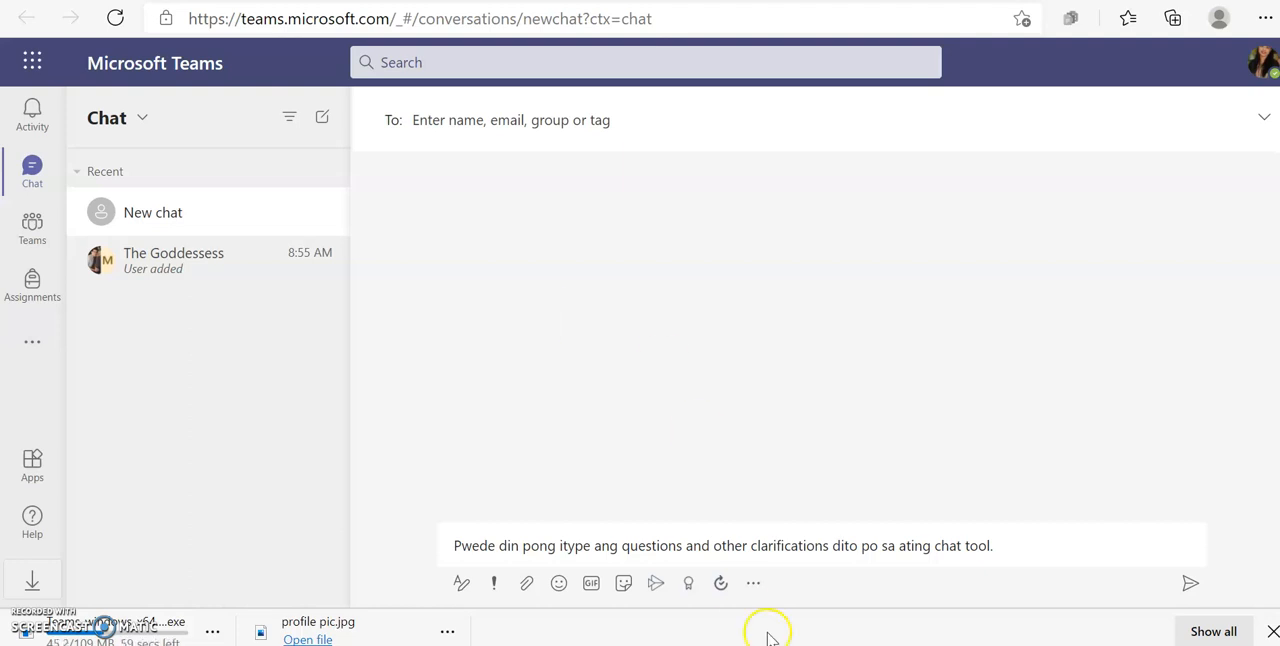
mouse_move(768, 636)
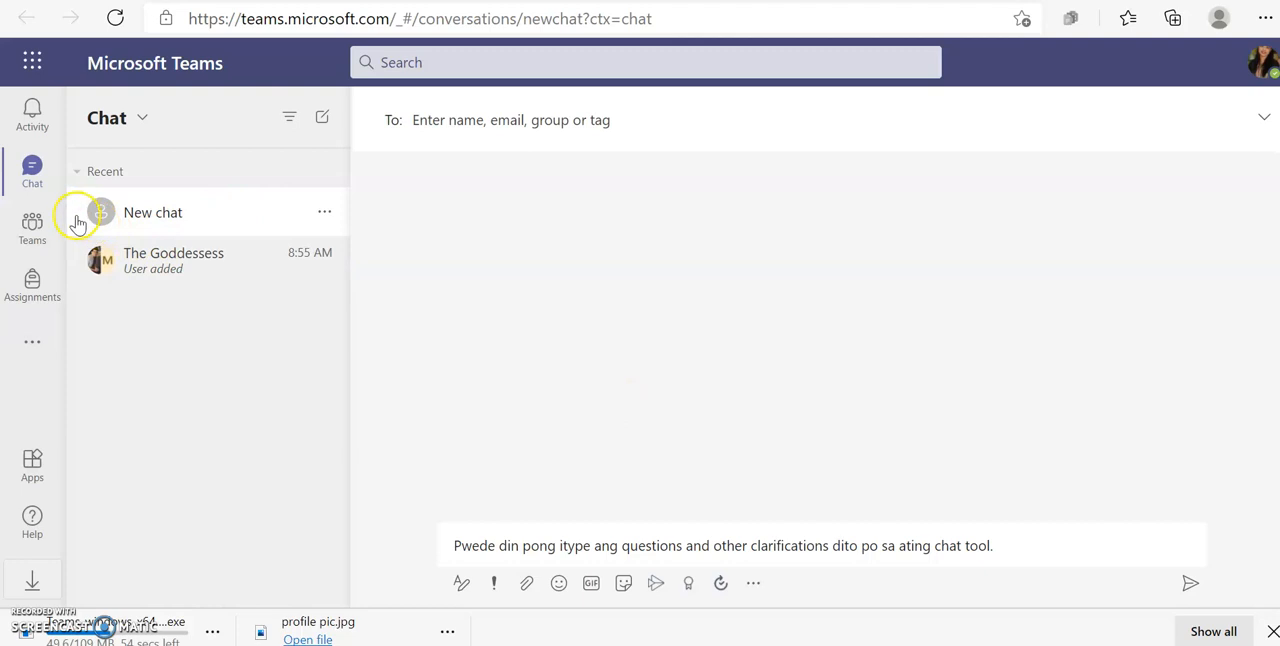
- Show the teams grid and go to the Join or create a team page
left_click(32, 226)
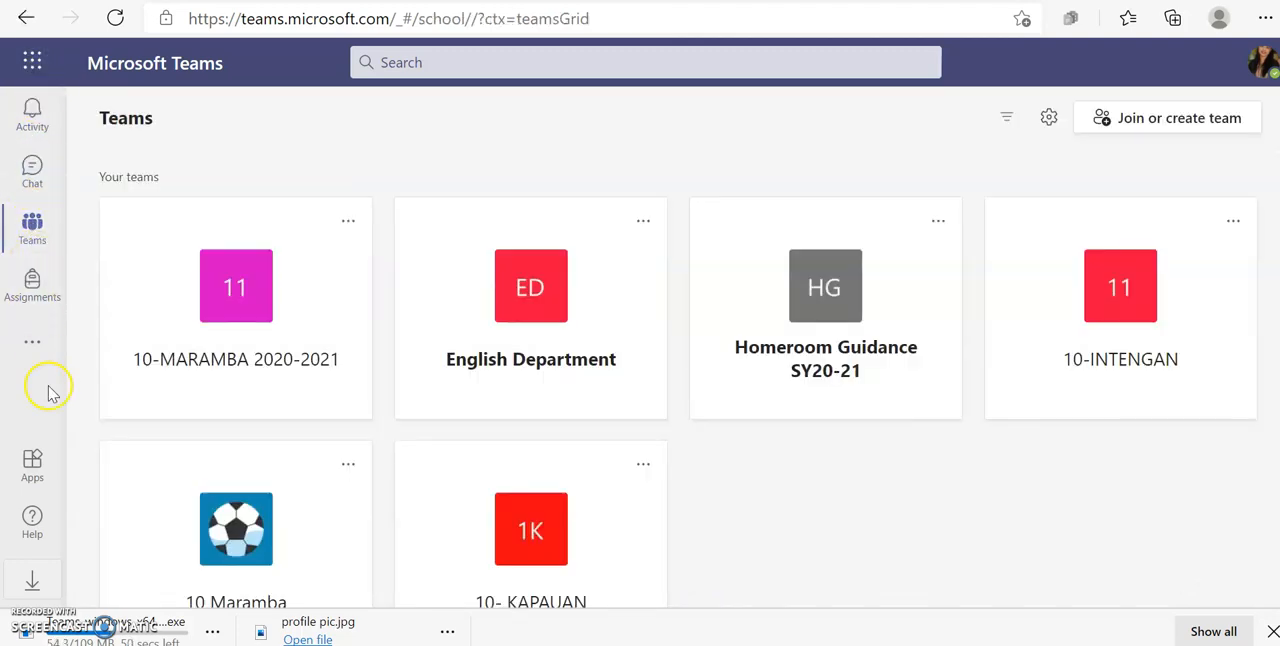
mouse_move(162, 302)
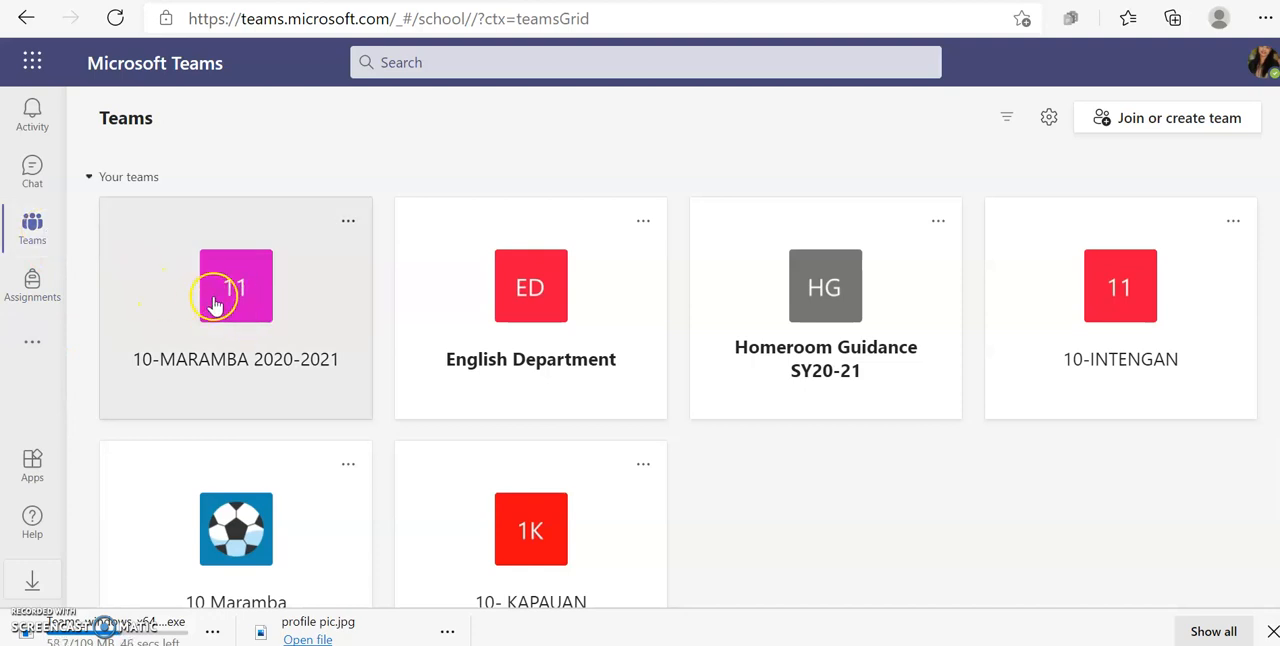
mouse_move(1084, 248)
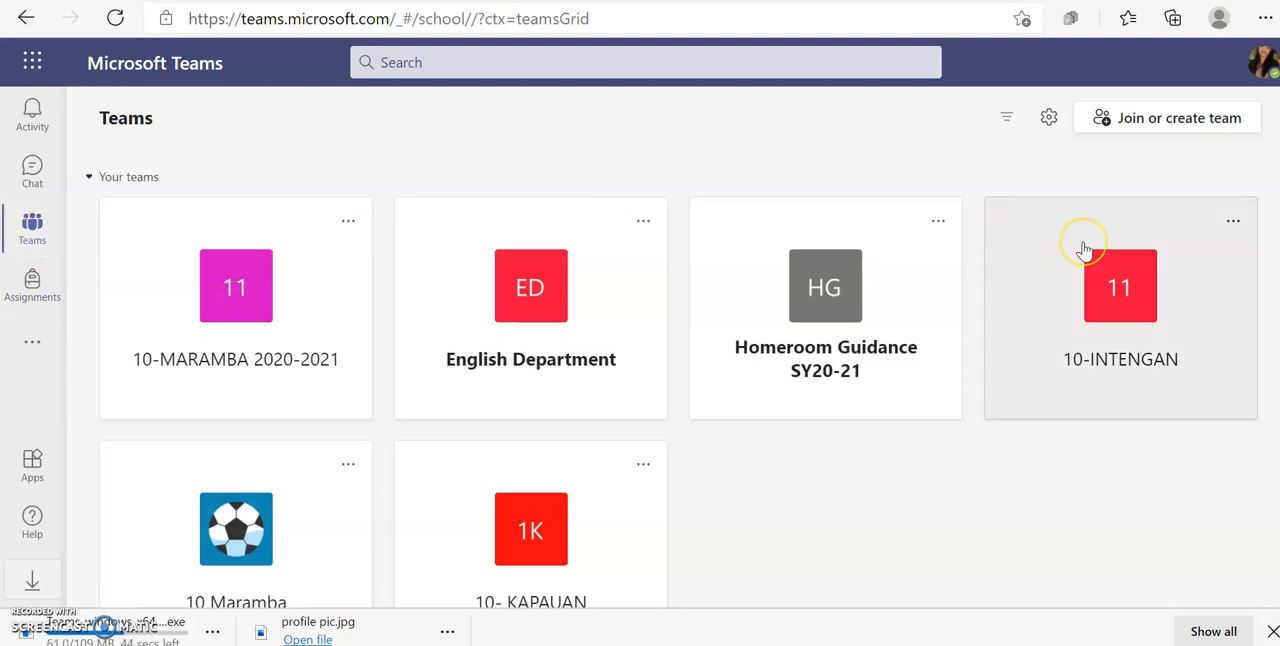
mouse_move(1084, 248)
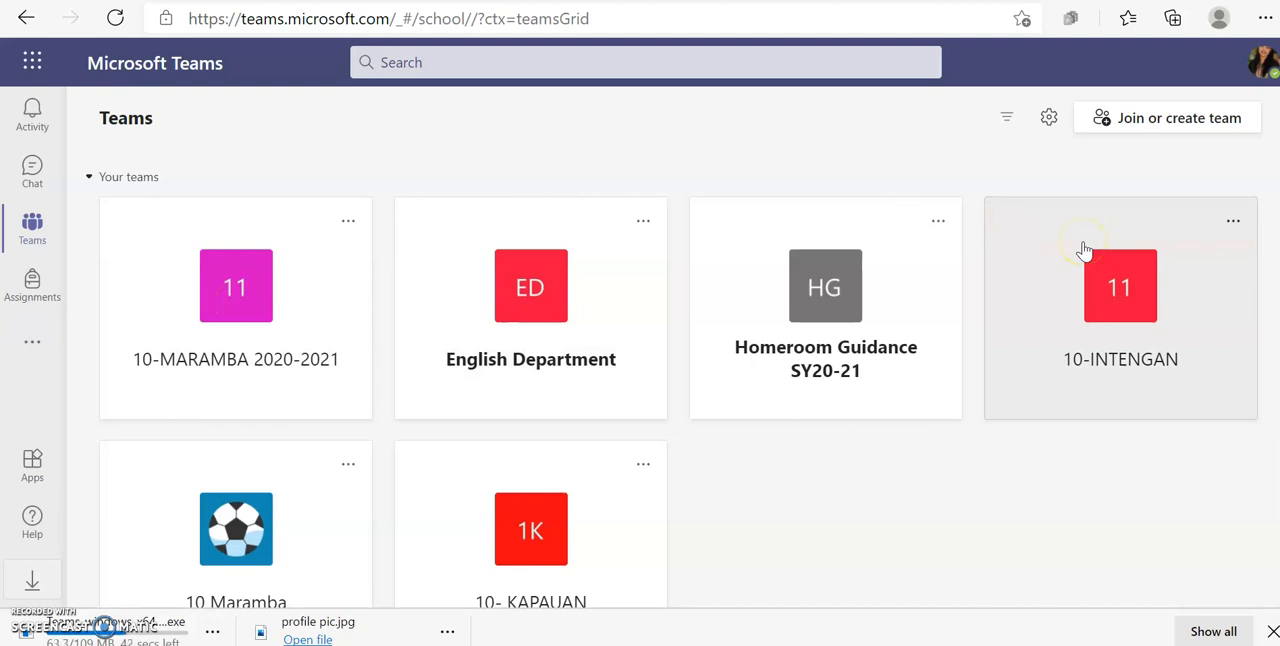
mouse_move(1084, 248)
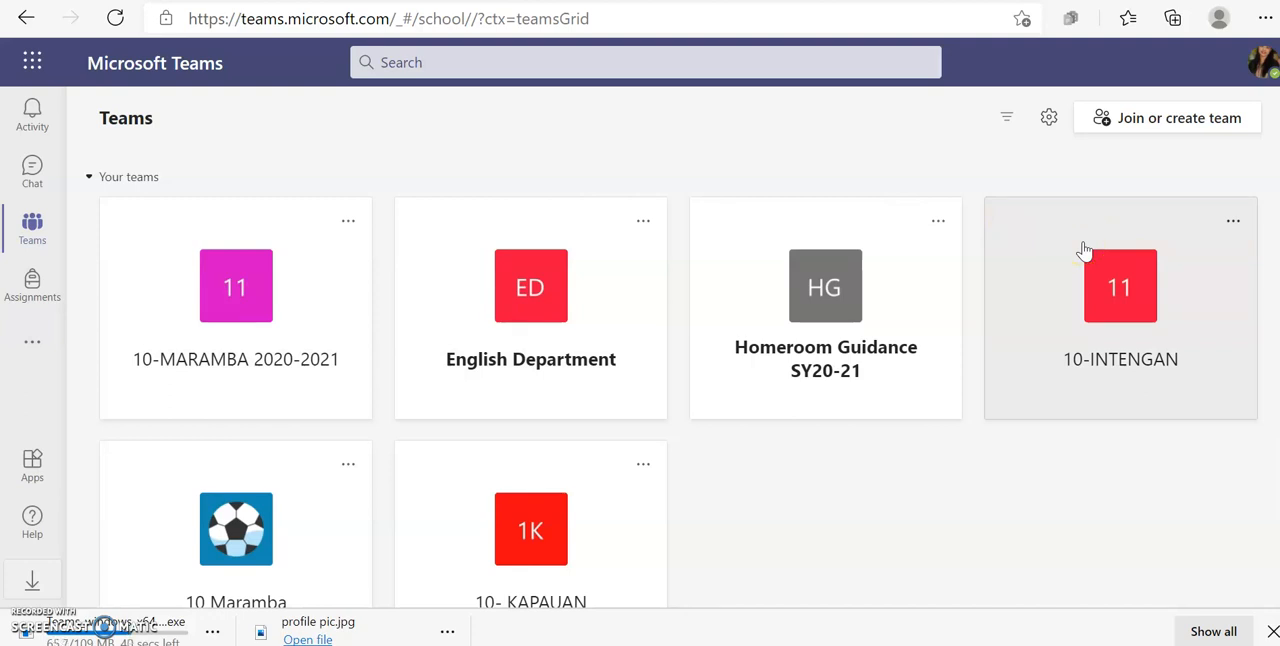
mouse_move(670, 544)
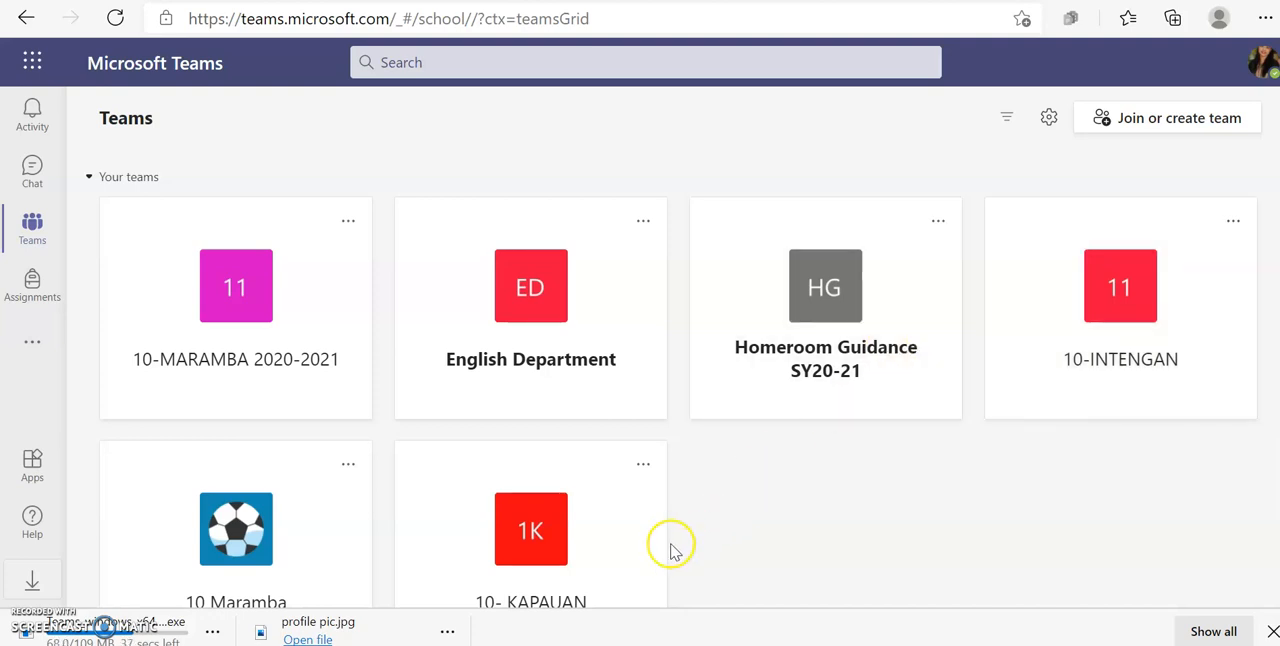
mouse_move(312, 562)
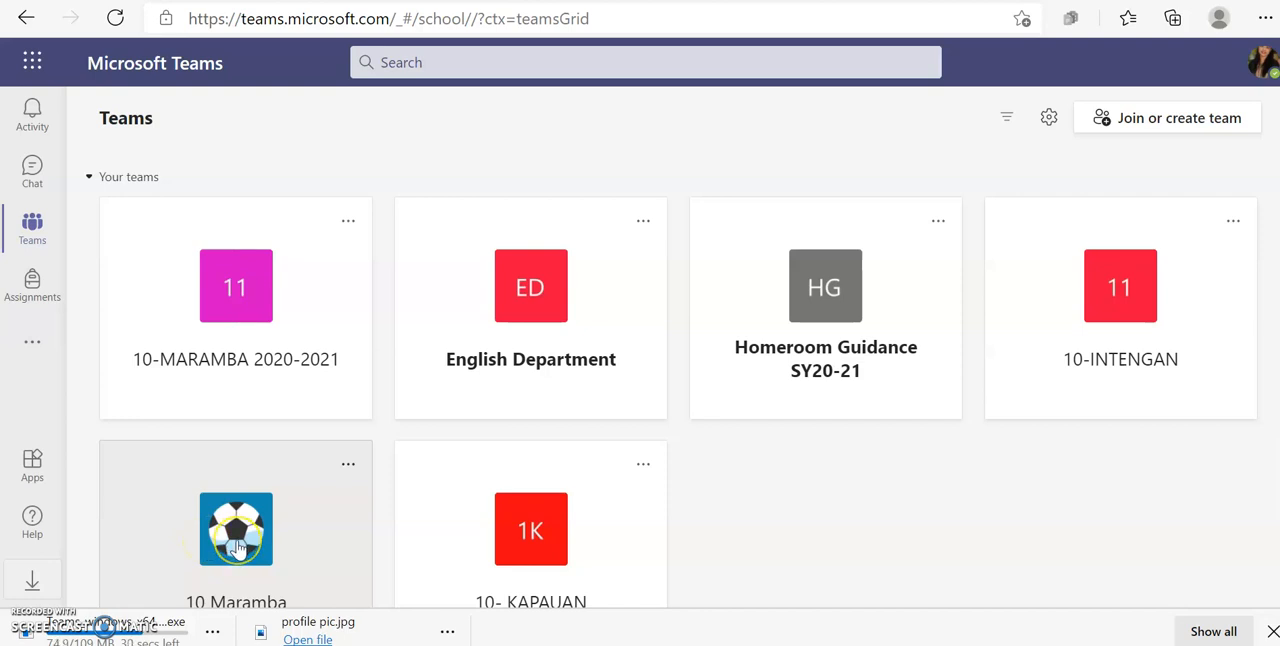
mouse_move(424, 548)
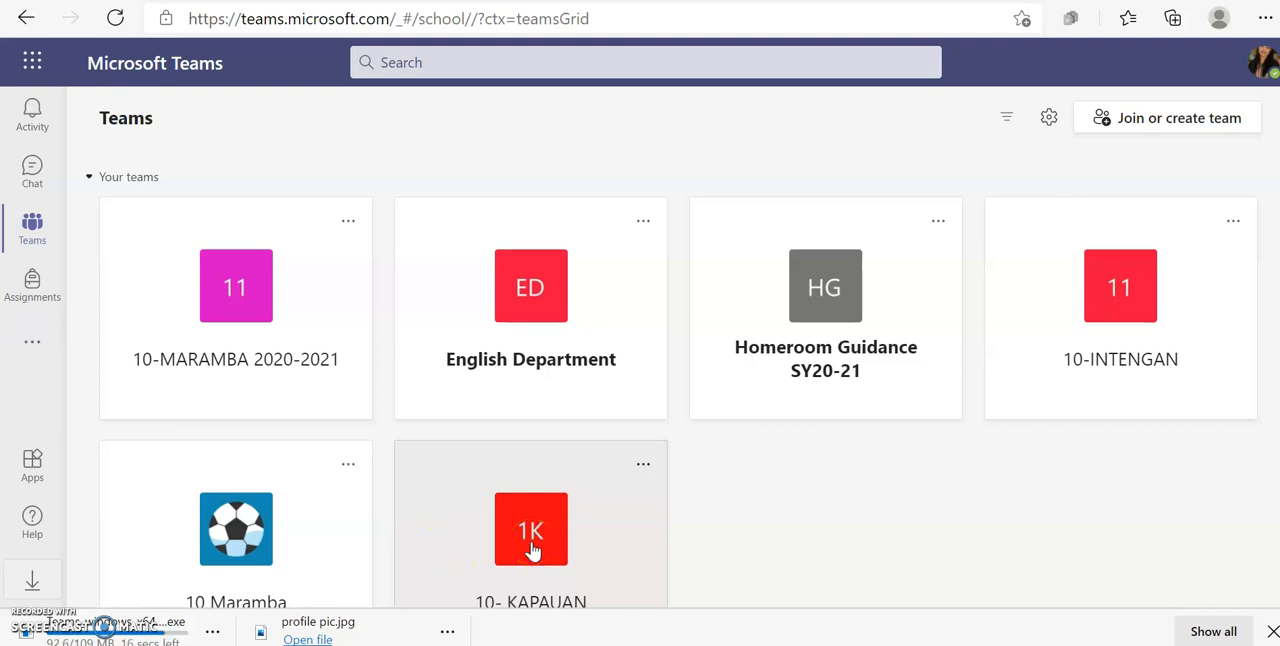
mouse_move(1104, 274)
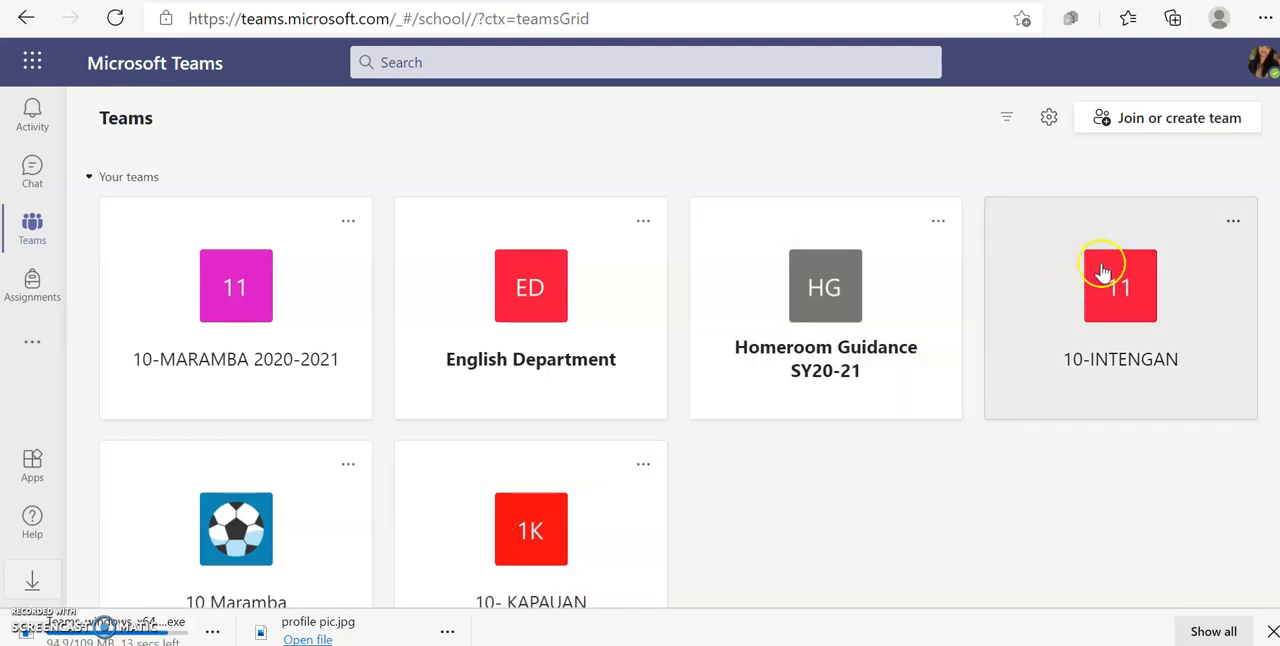
mouse_move(1148, 152)
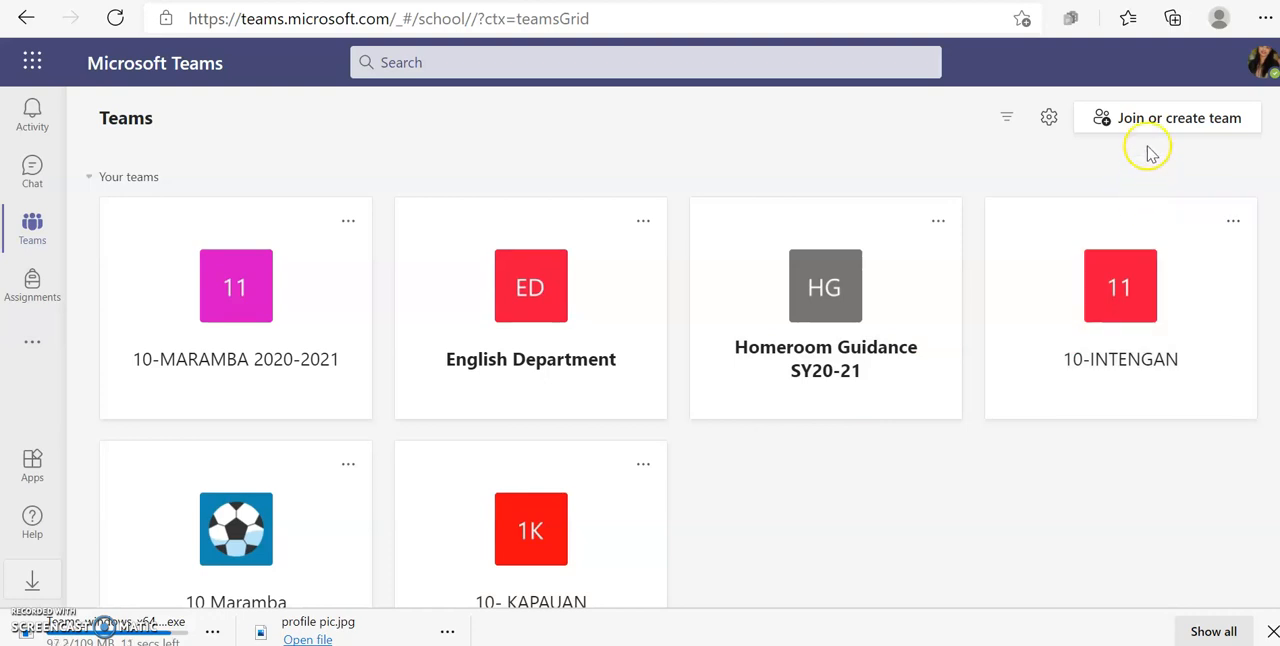
mouse_move(1148, 130)
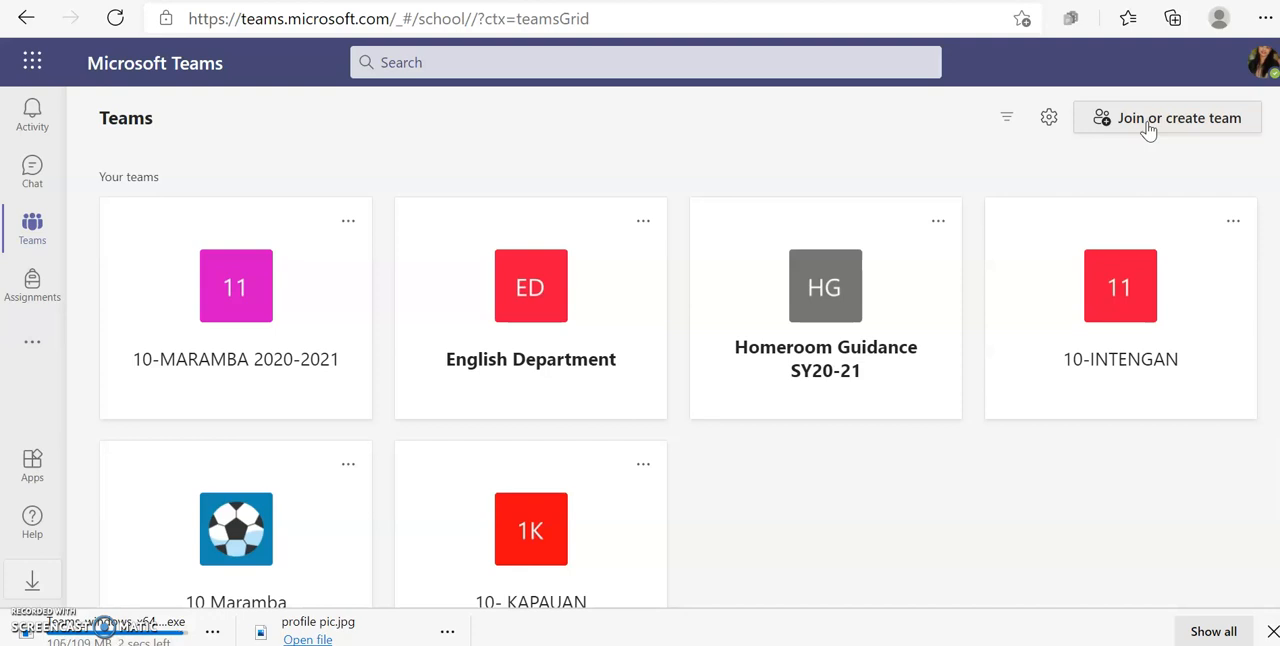
mouse_move(960, 176)
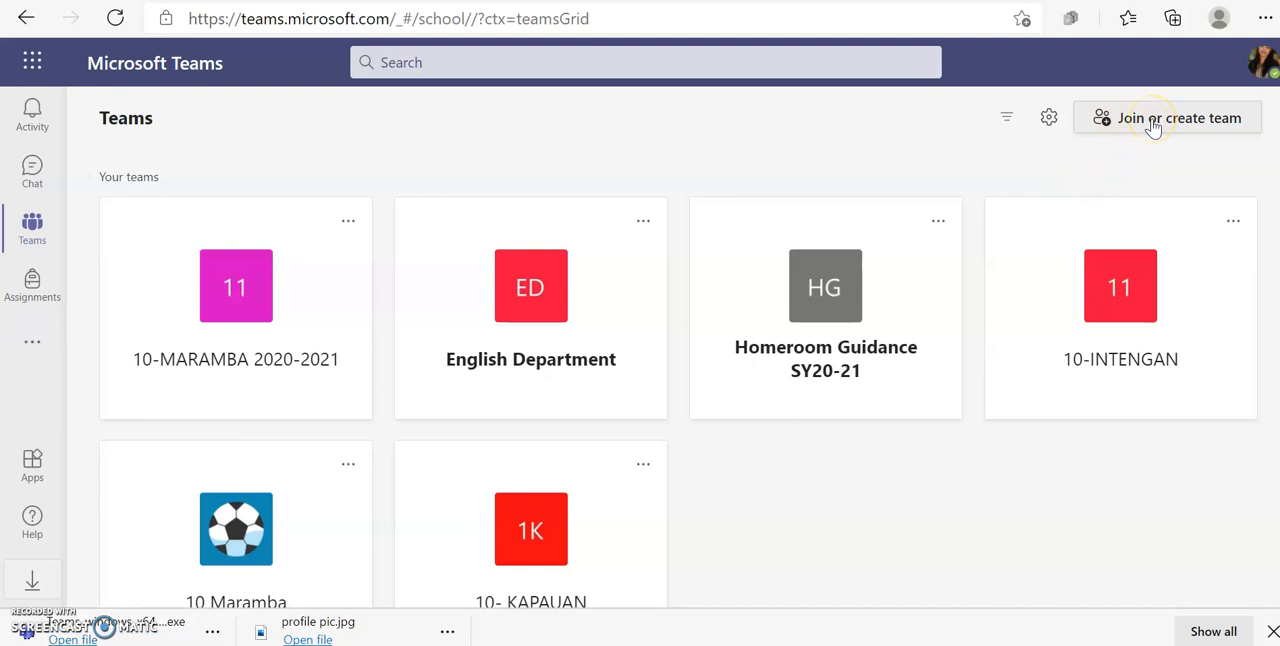
left_click(1178, 116)
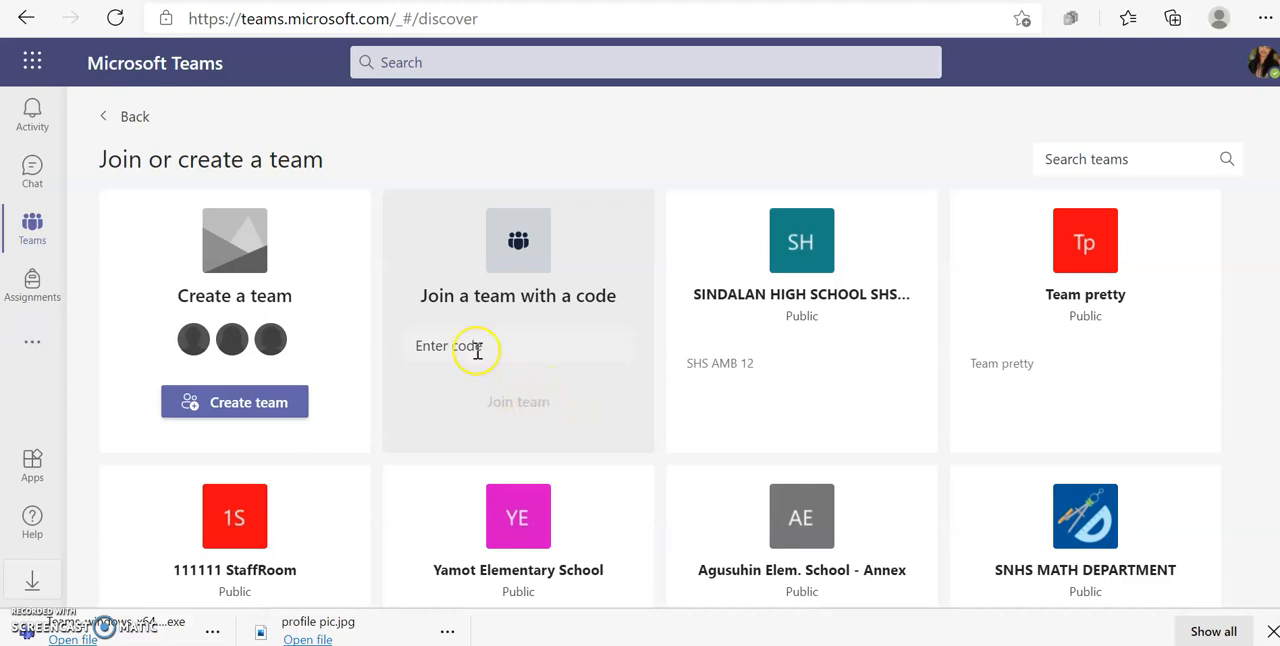
- Try a test join code 'fgfghhhhfh', then start creating a new team instead
left_click(476, 344)
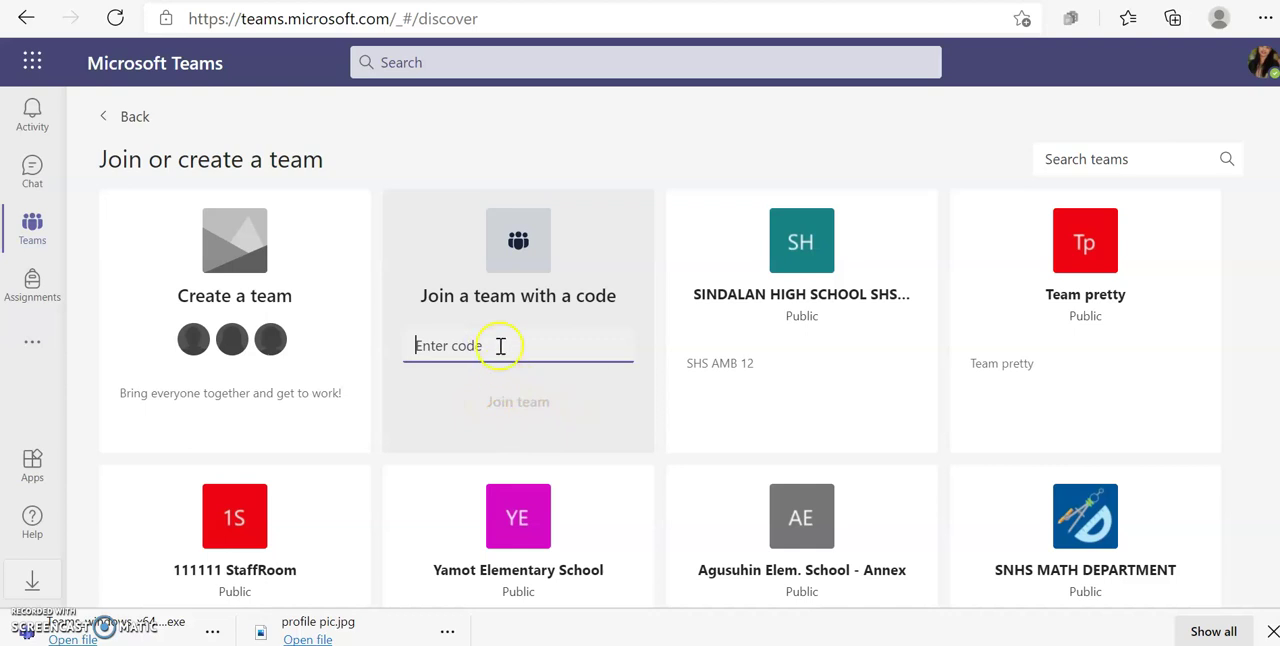
type("fgfghh")
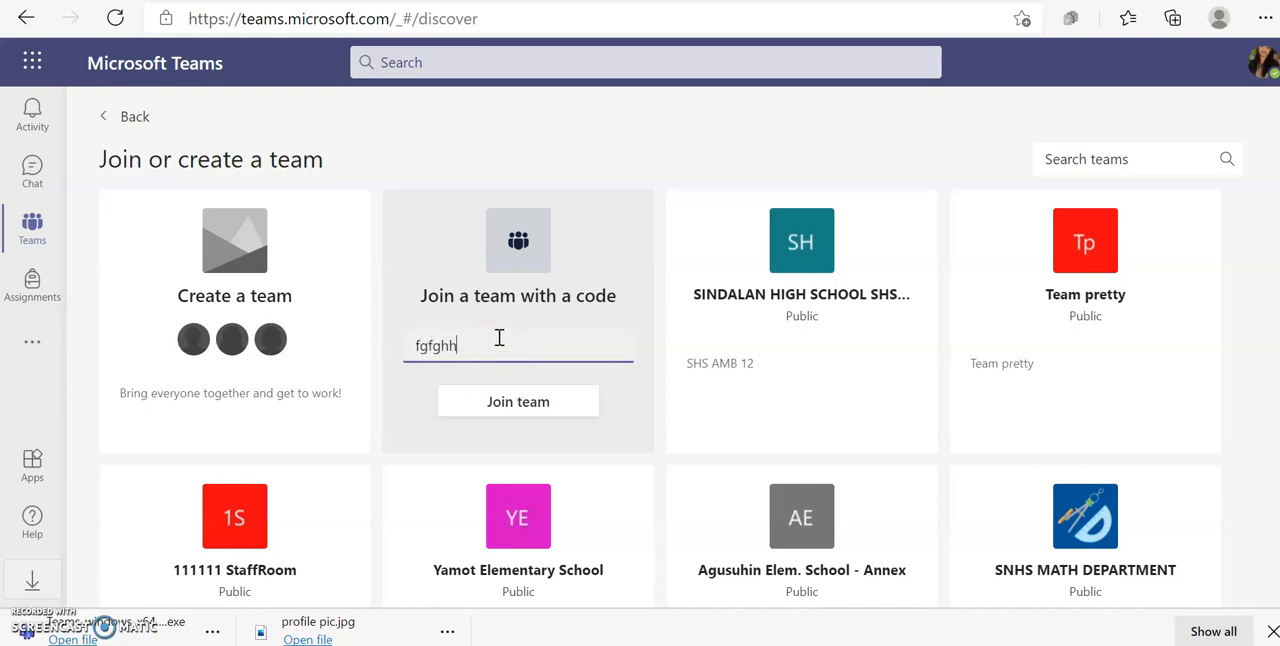
type("hhfh")
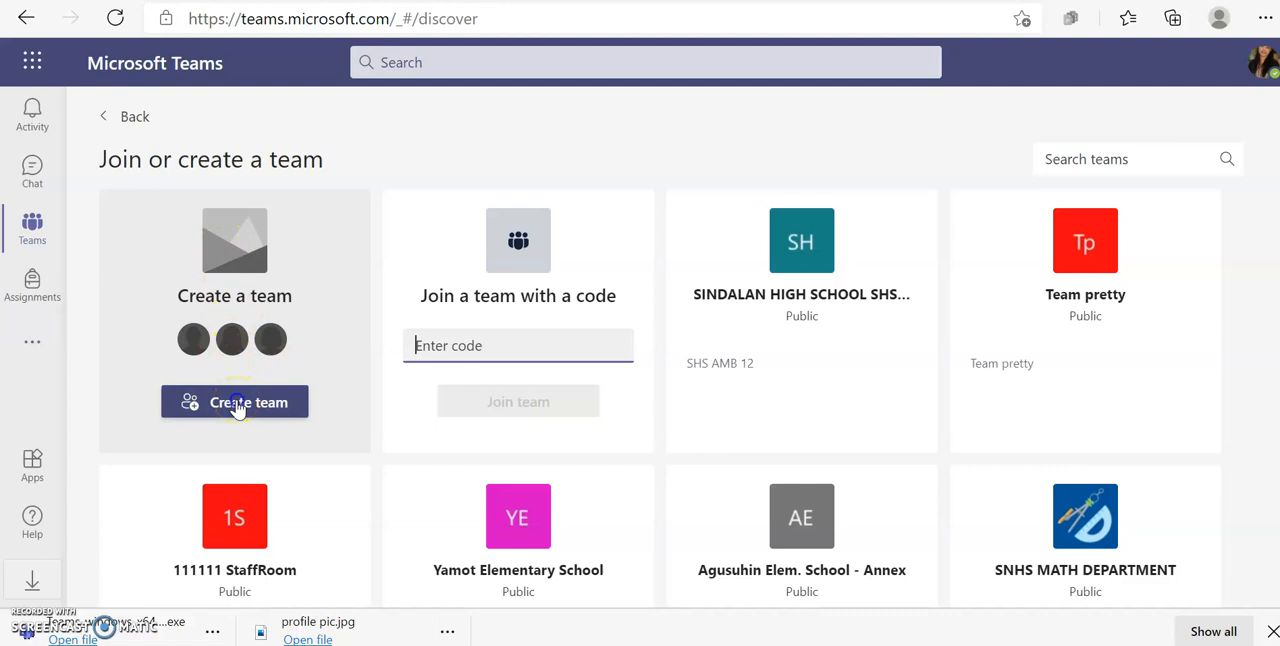
left_click(234, 400)
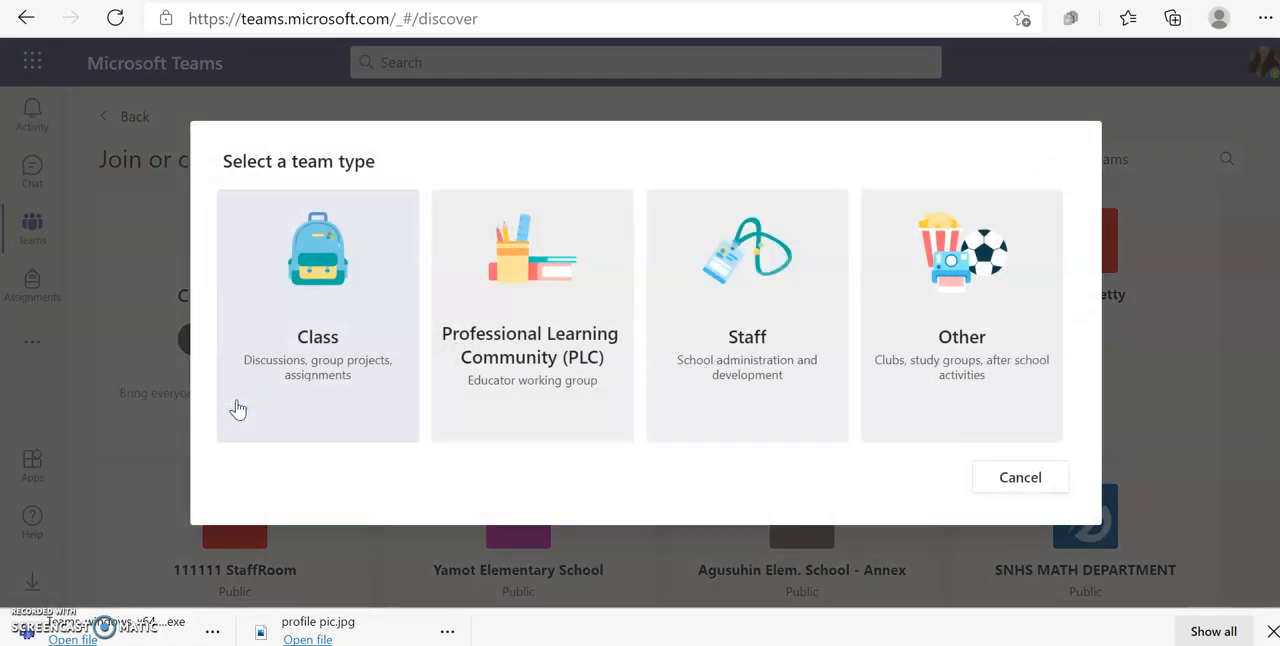
mouse_move(316, 336)
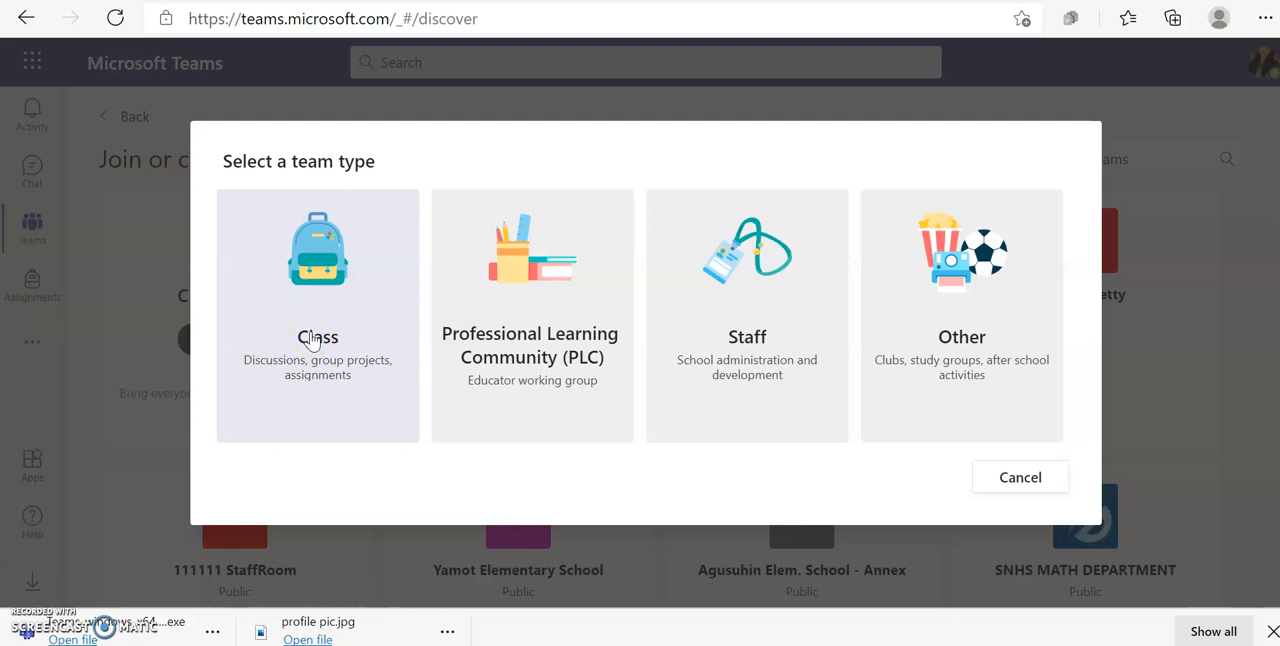
mouse_move(510, 358)
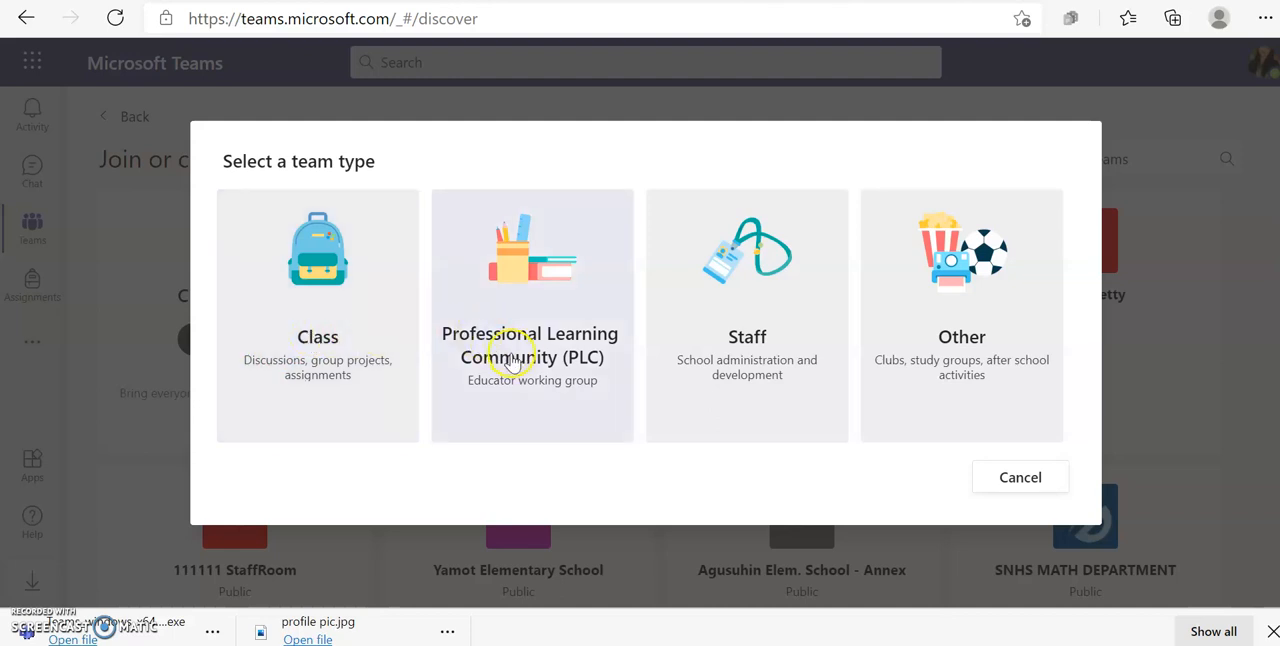
mouse_move(564, 394)
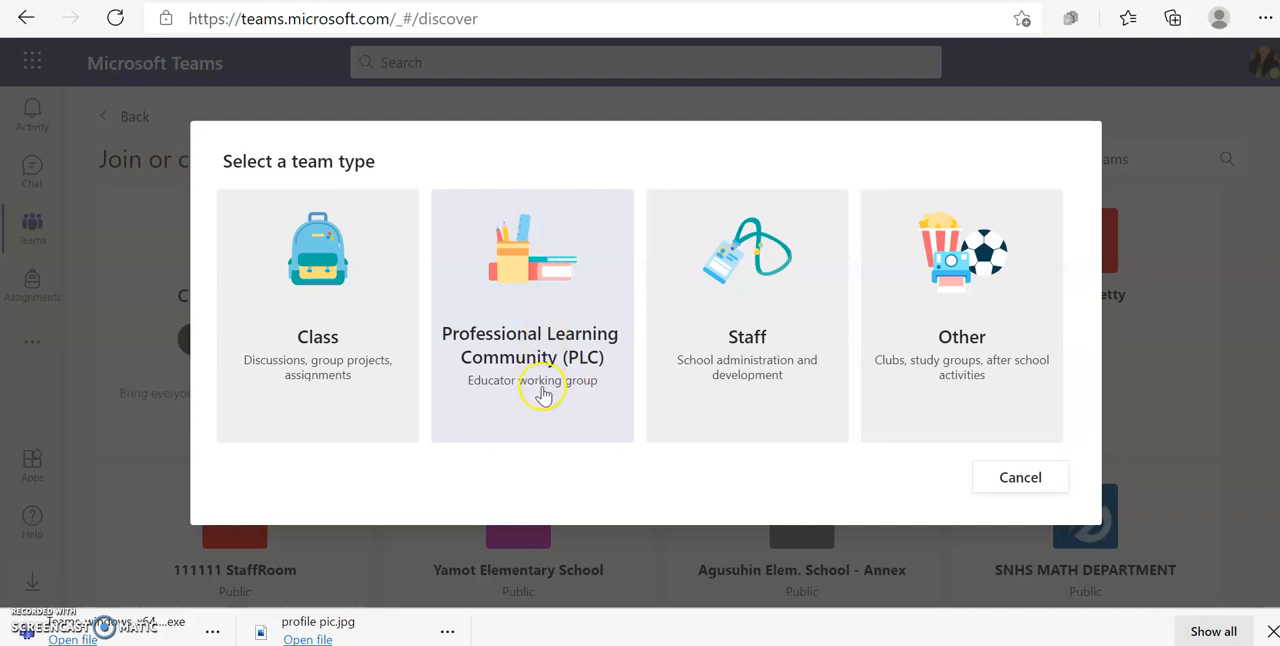
mouse_move(530, 260)
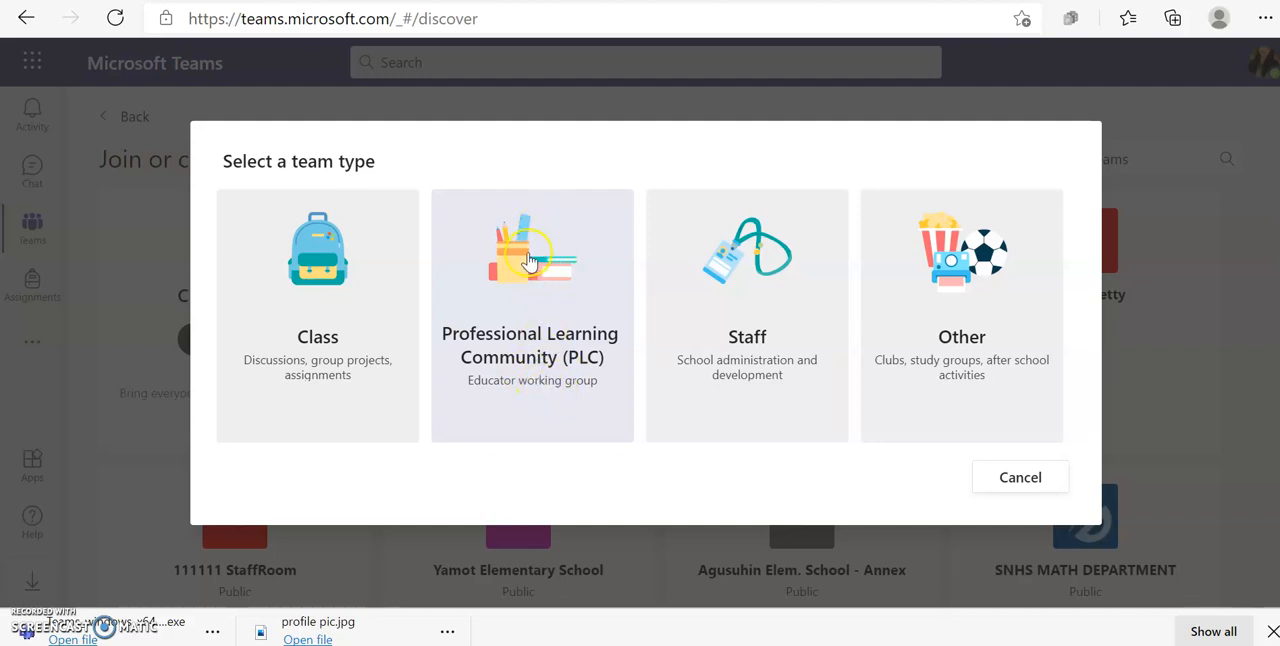
mouse_move(532, 262)
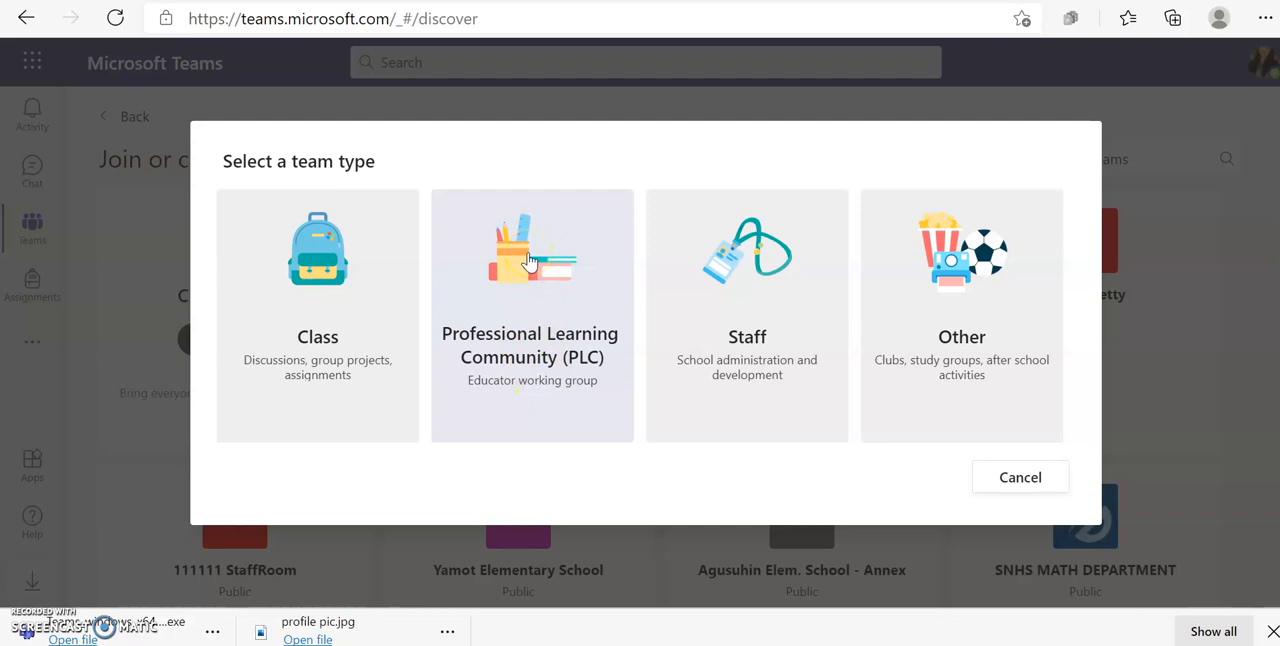
mouse_move(748, 344)
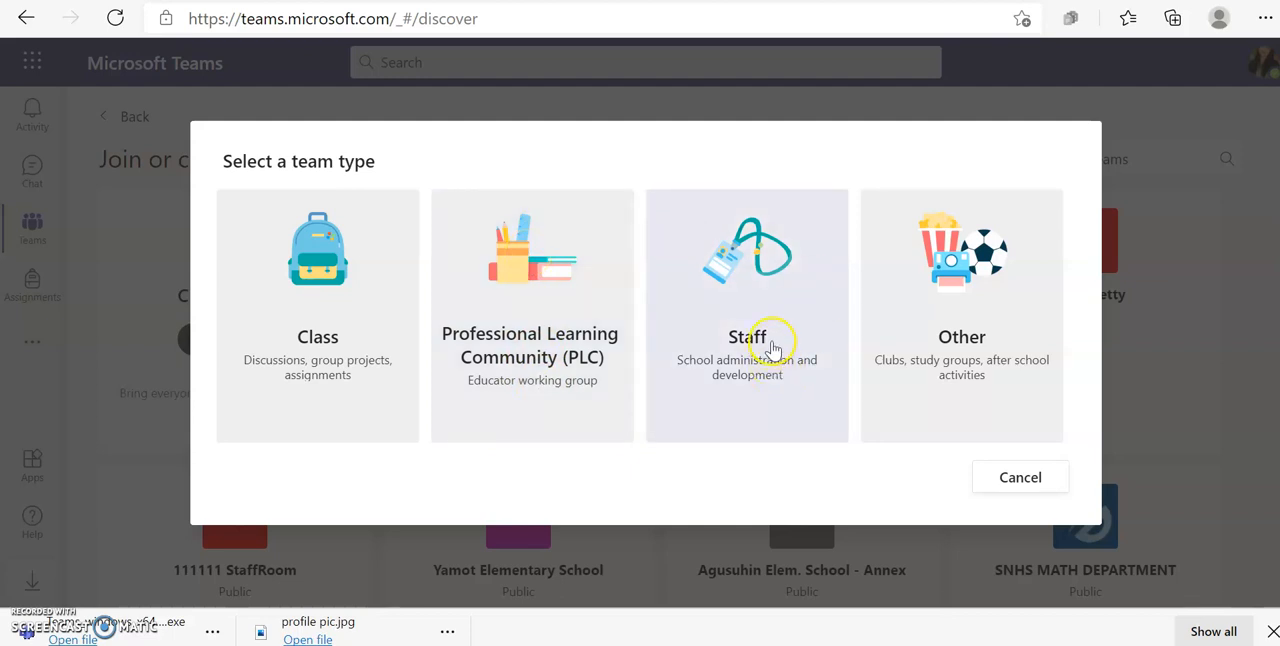
mouse_move(960, 264)
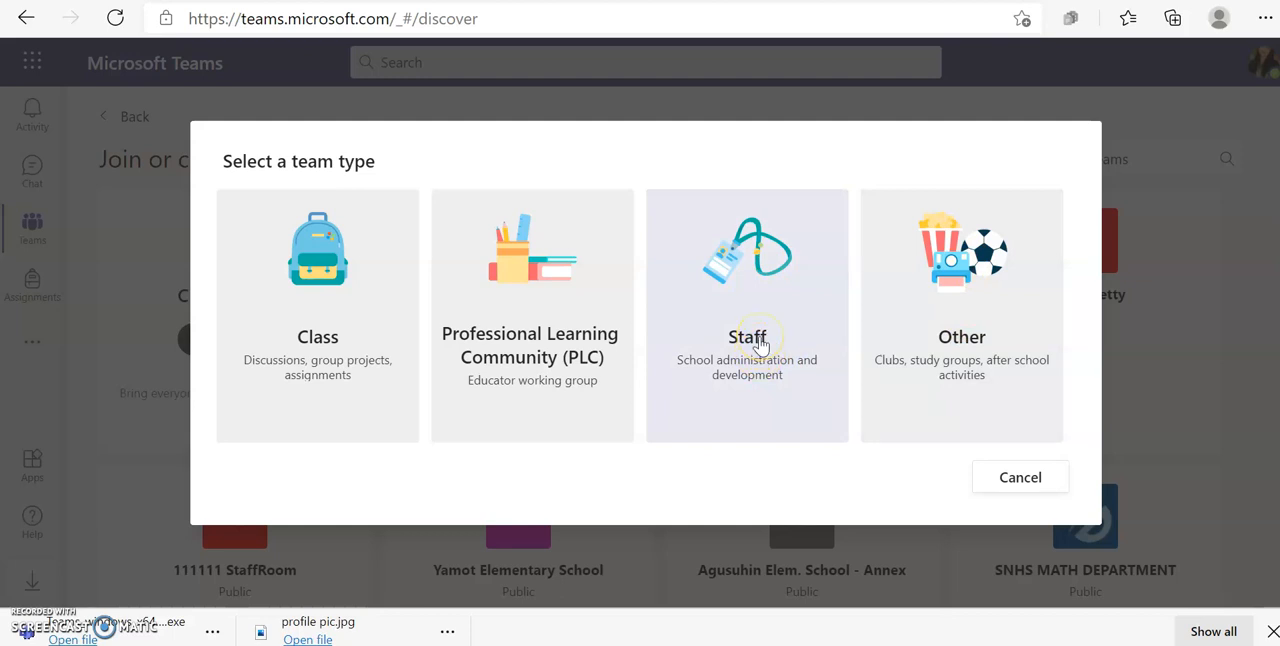
mouse_move(916, 338)
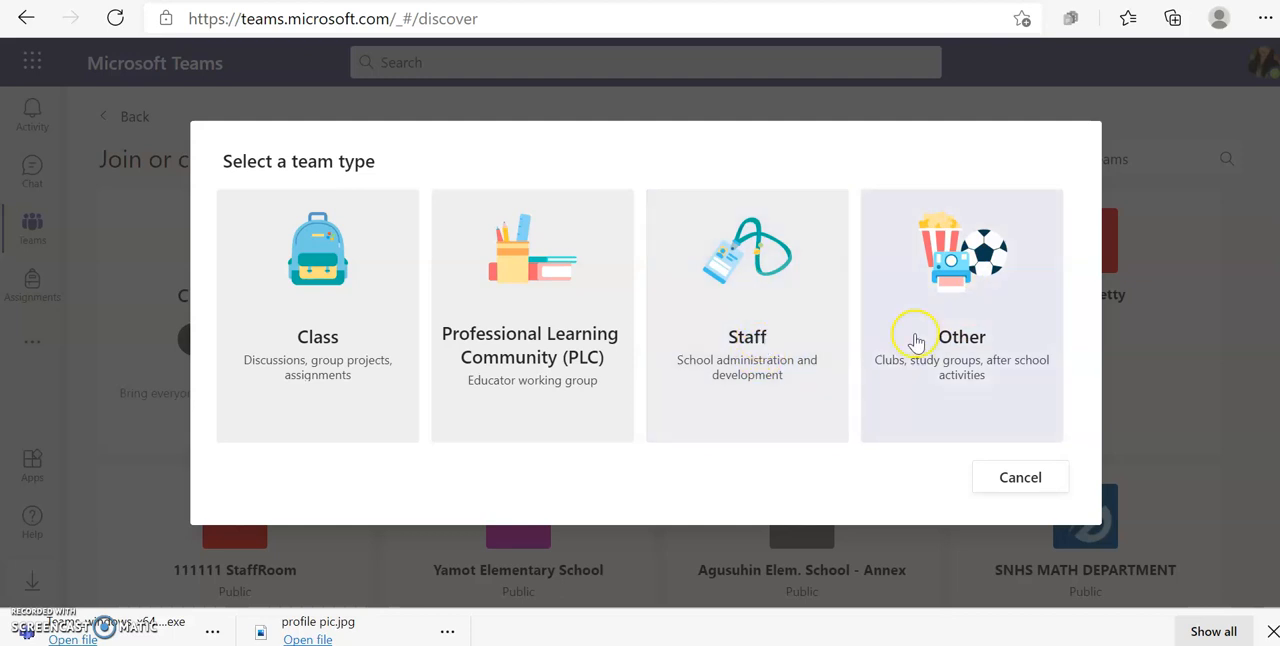
mouse_move(978, 352)
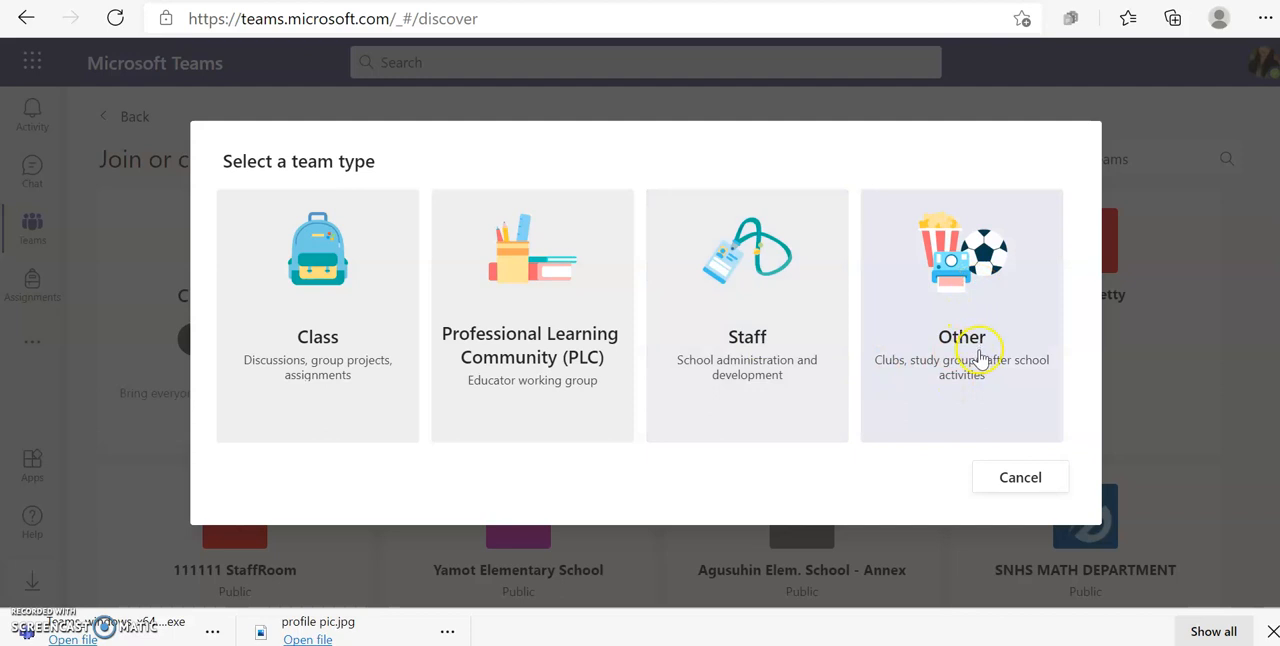
mouse_move(976, 312)
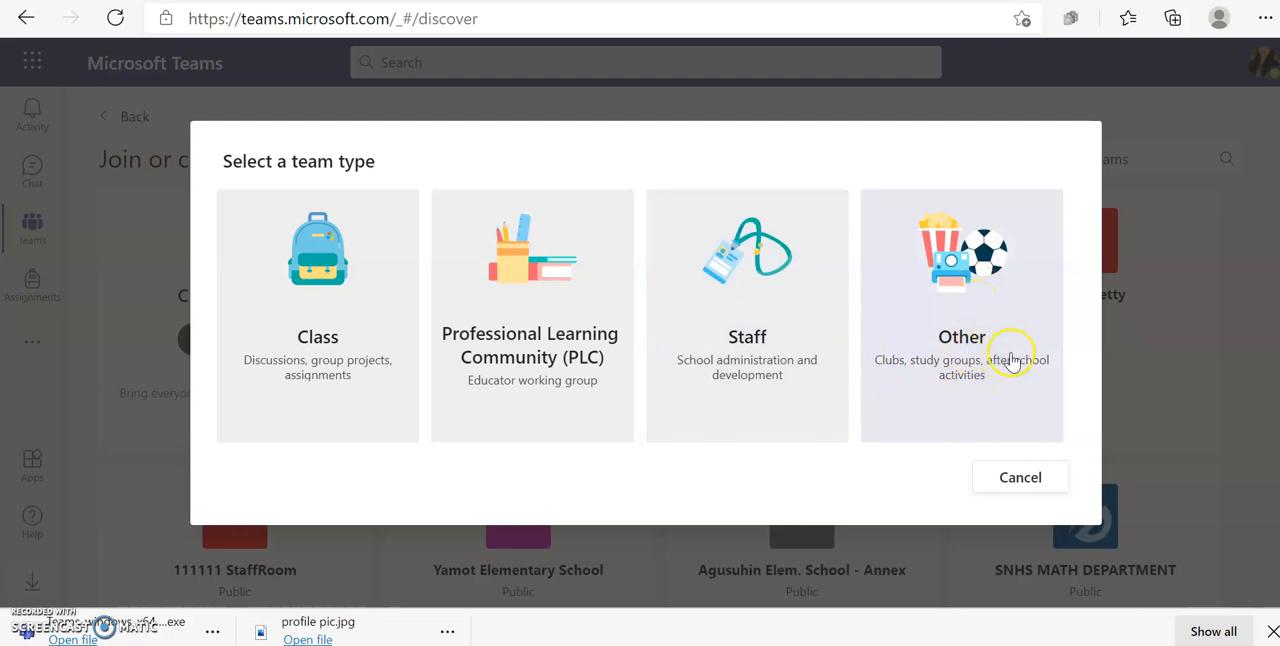
mouse_move(1018, 338)
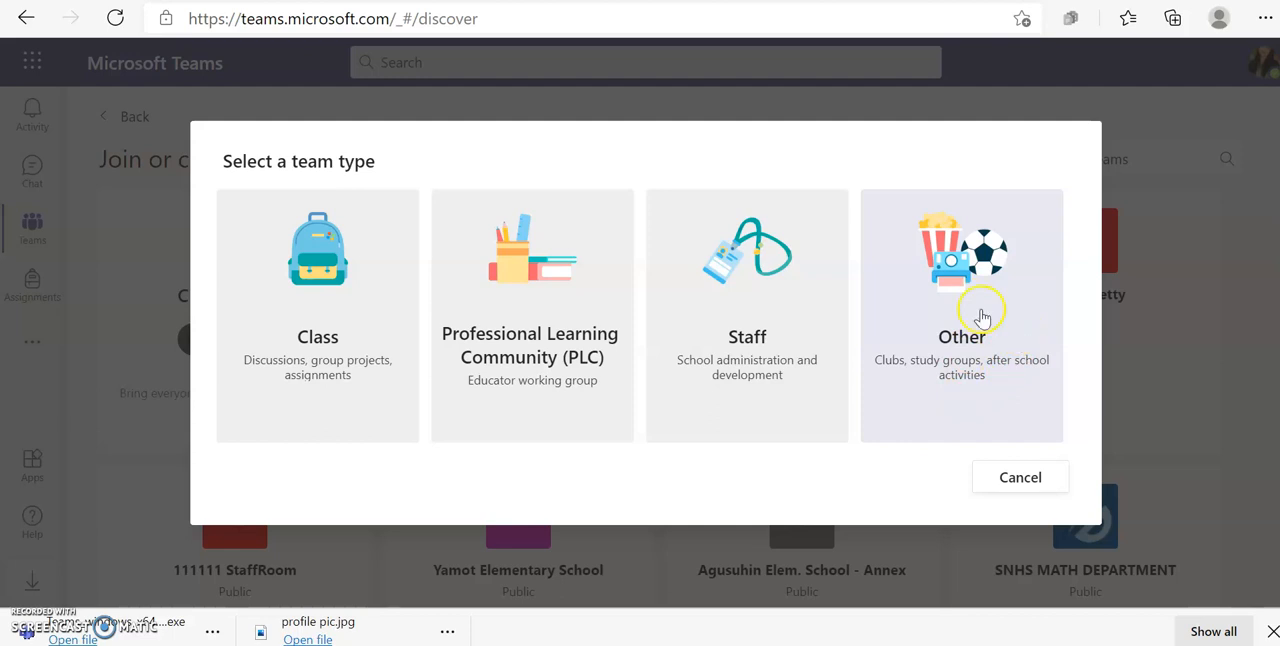
mouse_move(984, 348)
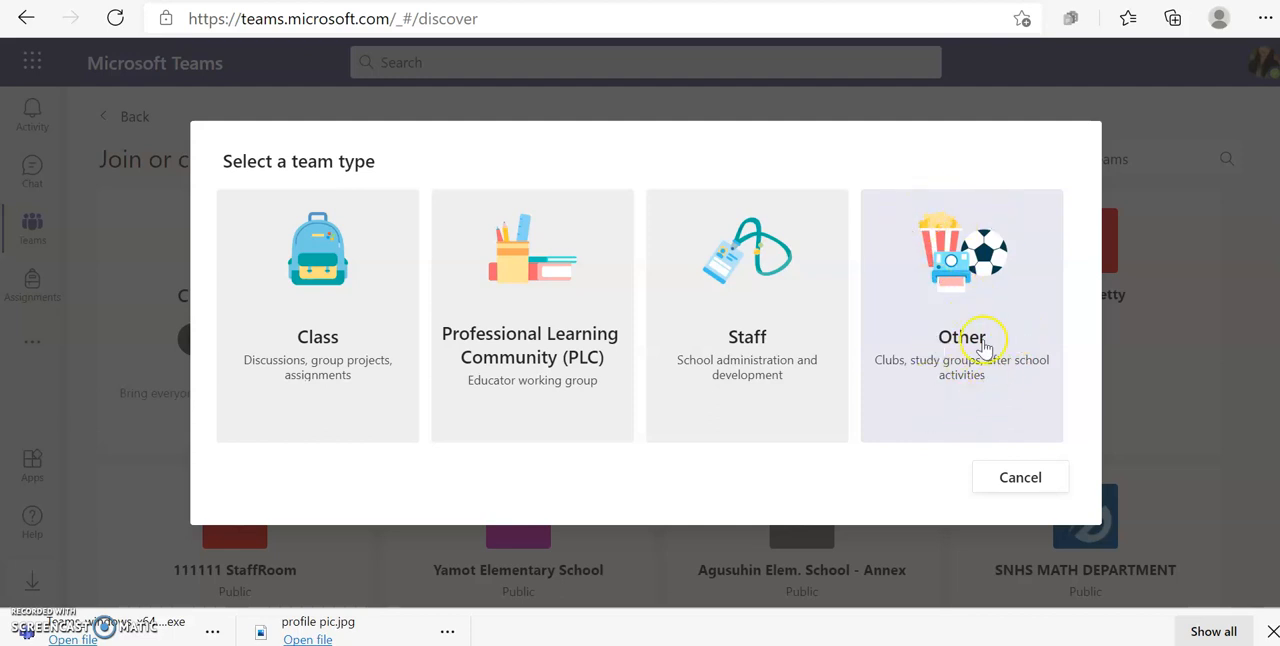
mouse_move(316, 348)
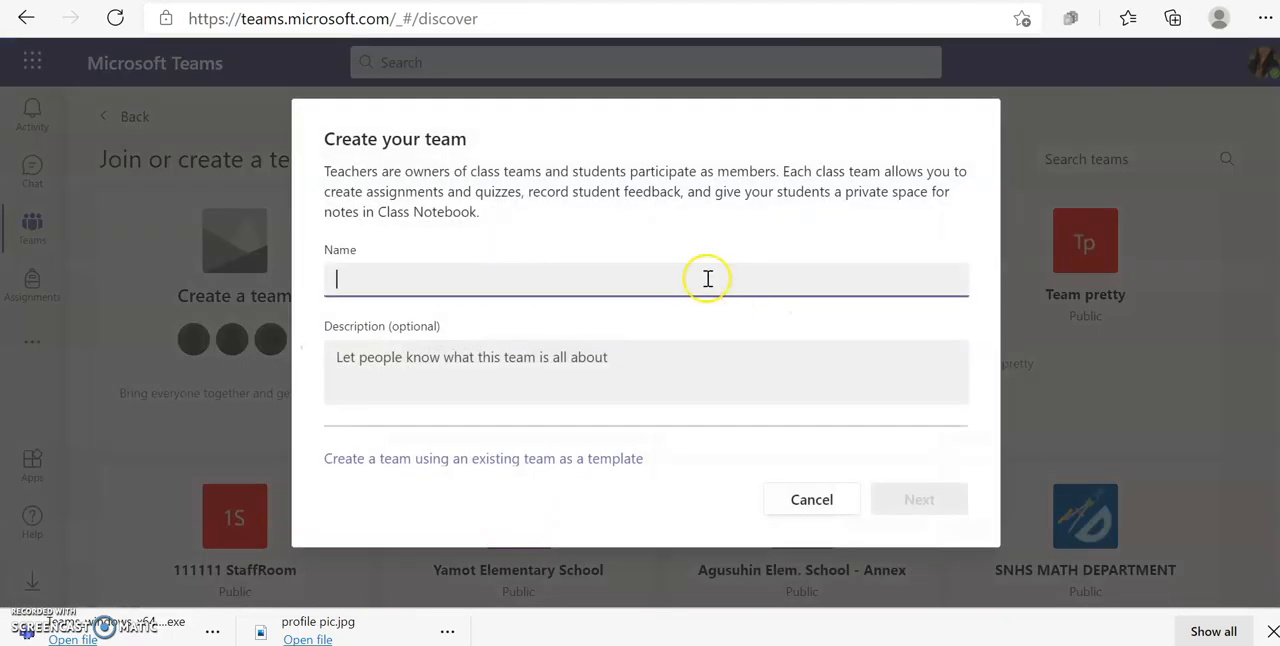
- Name the new class team '10-JULIANO' and continue to adding people
left_click(646, 280)
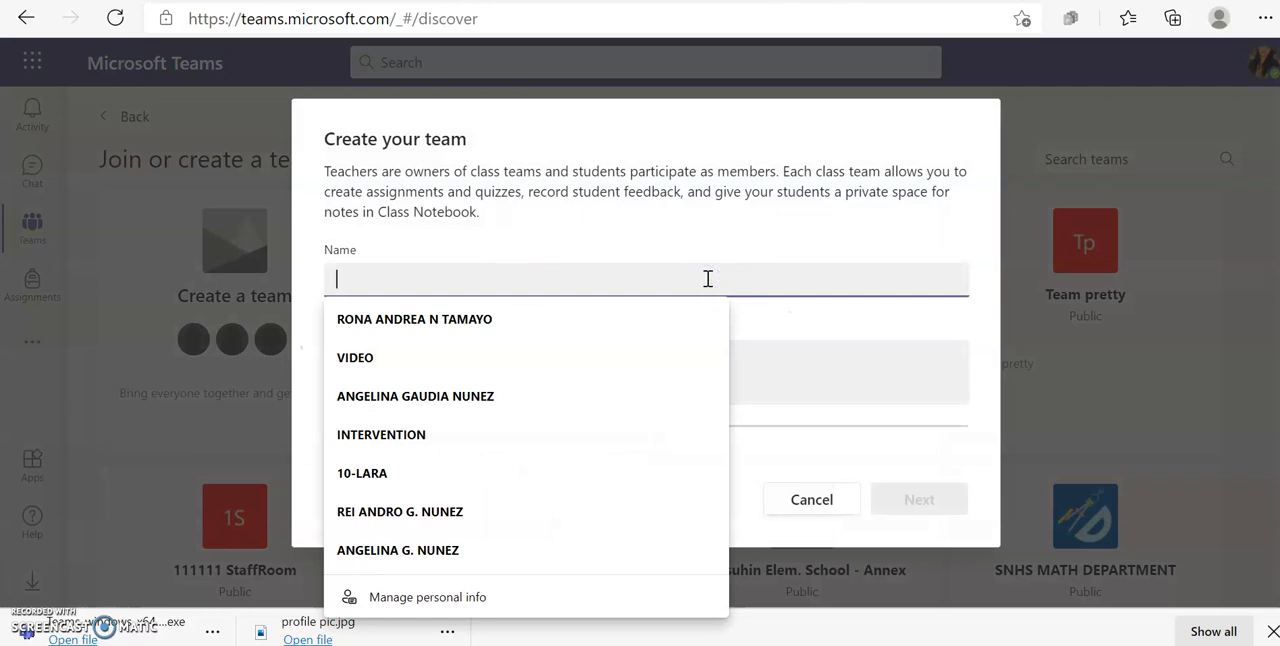
type("10-")
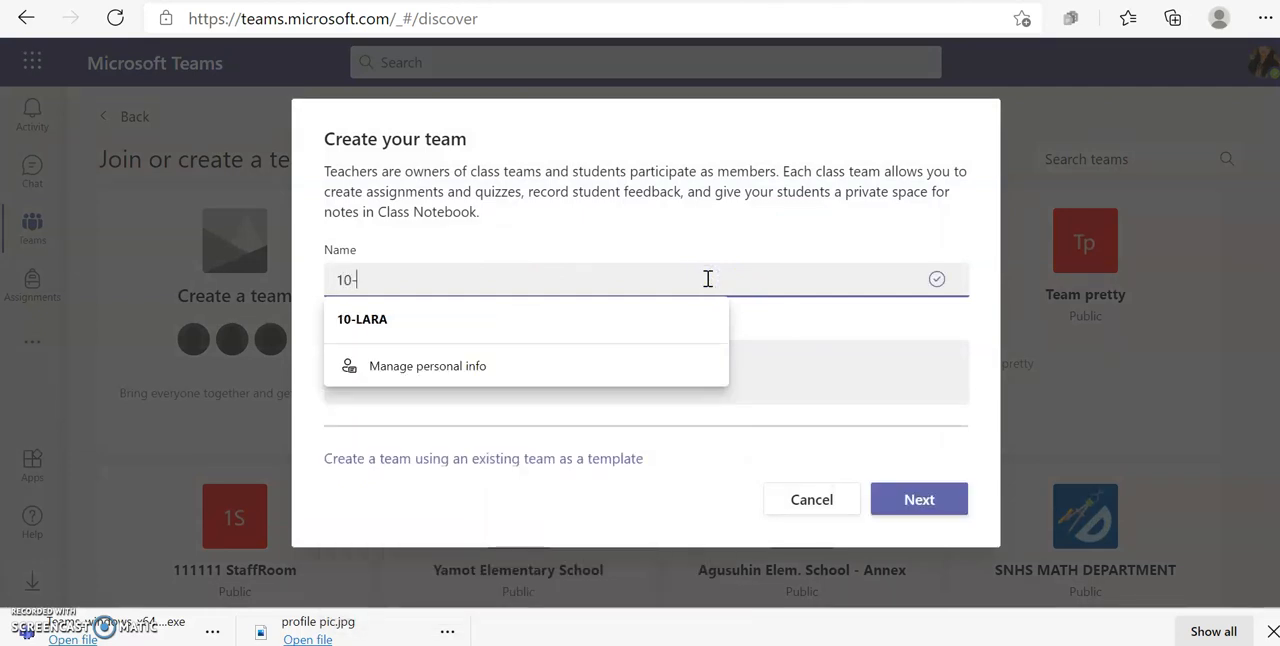
type("JULIANO")
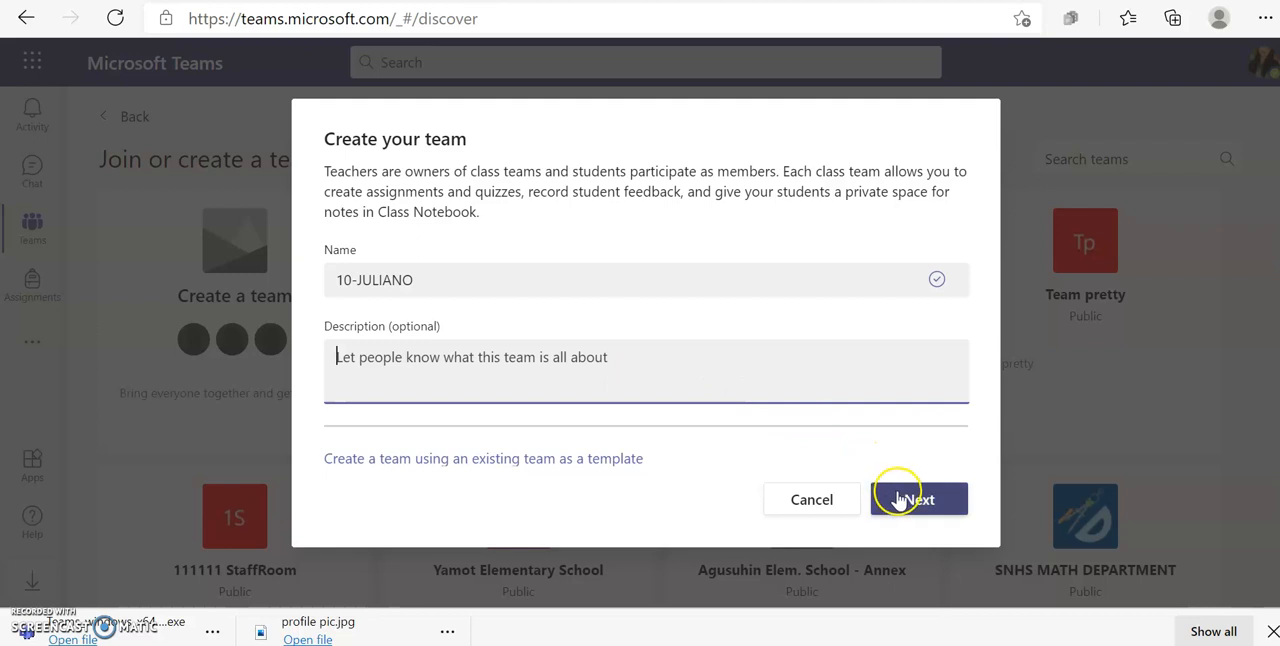
left_click(918, 500)
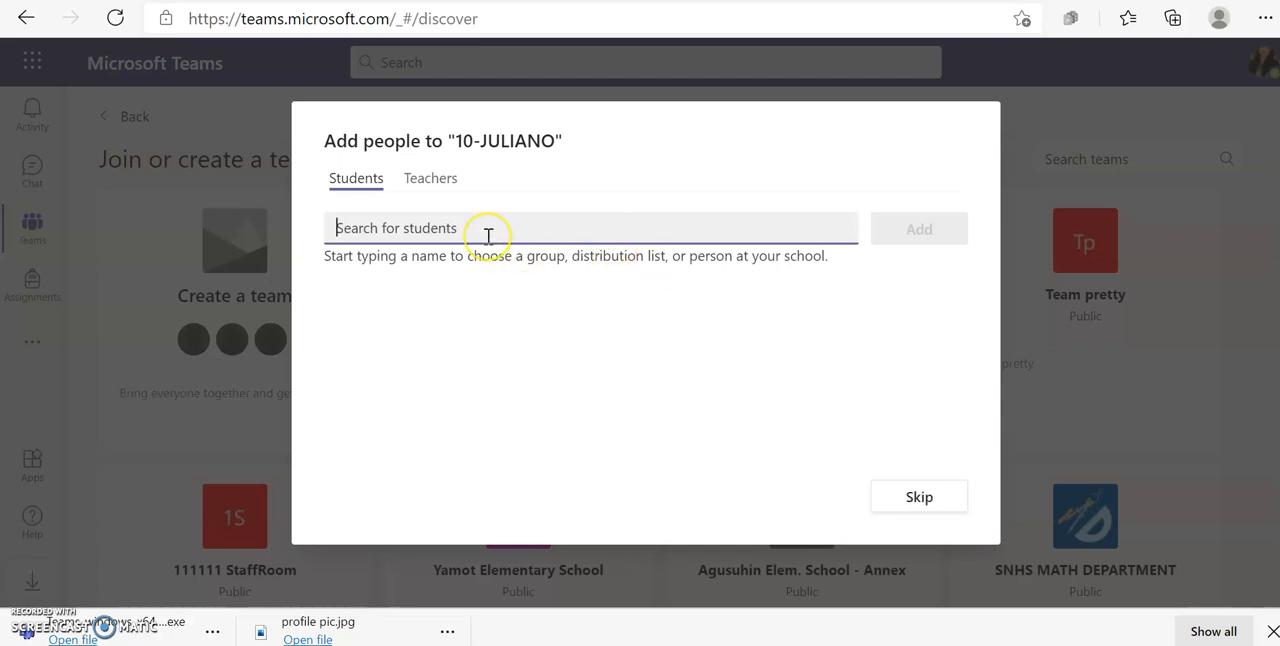
mouse_move(488, 236)
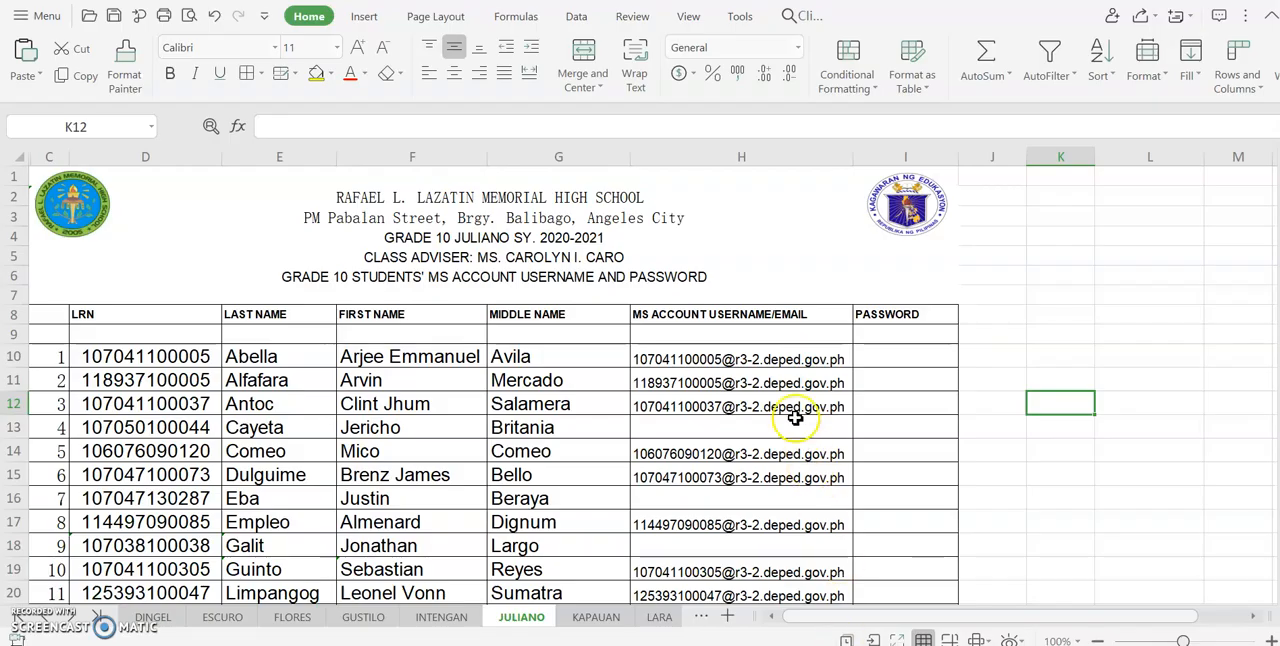
mouse_move(776, 358)
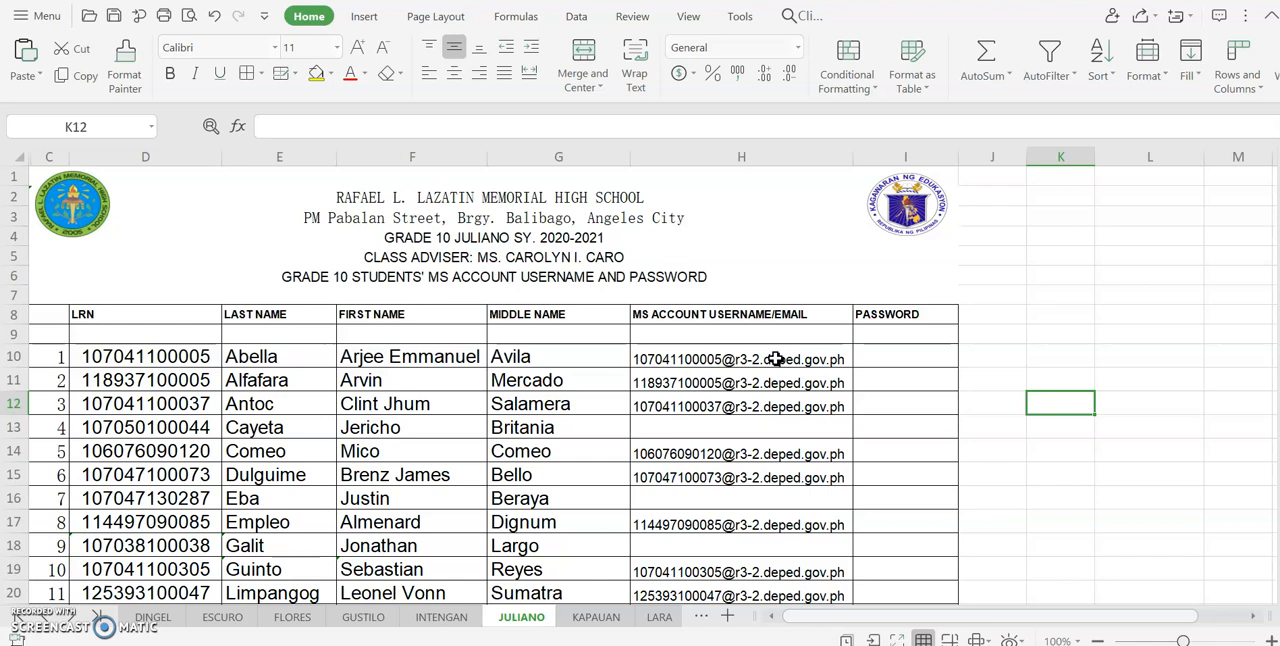
- Add the students from the spreadsheet emails to 10-JULIANO and finish, opening its General channel
left_click(740, 358)
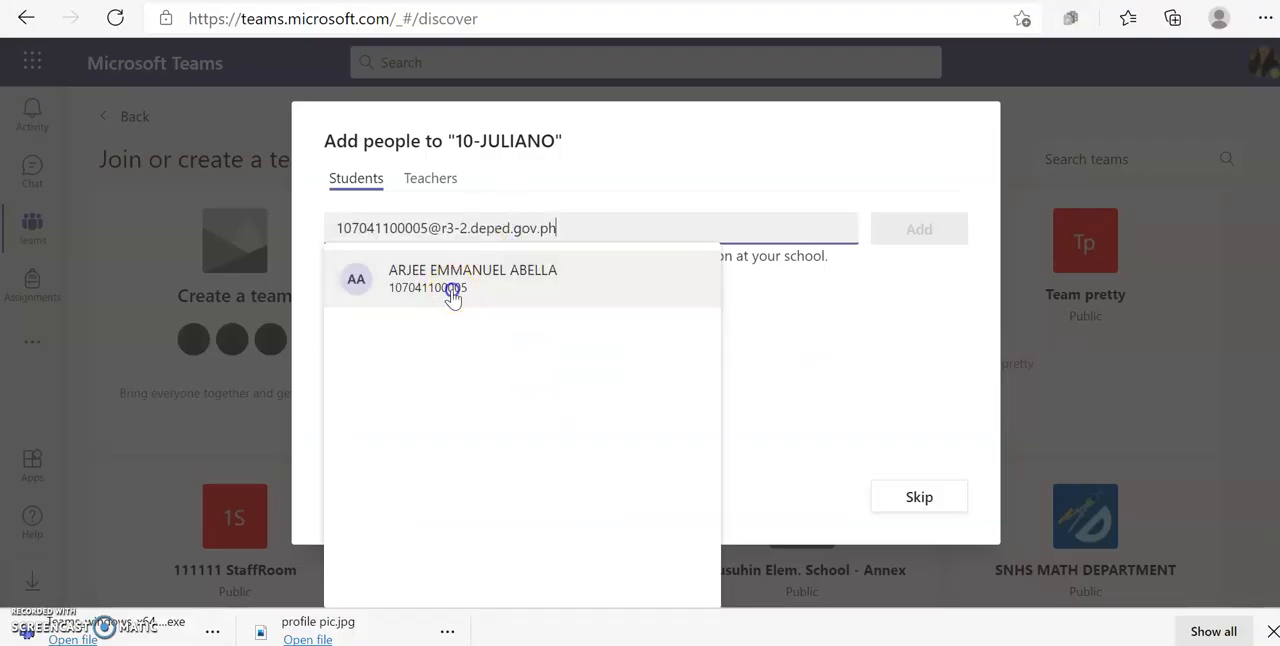
left_click(472, 278)
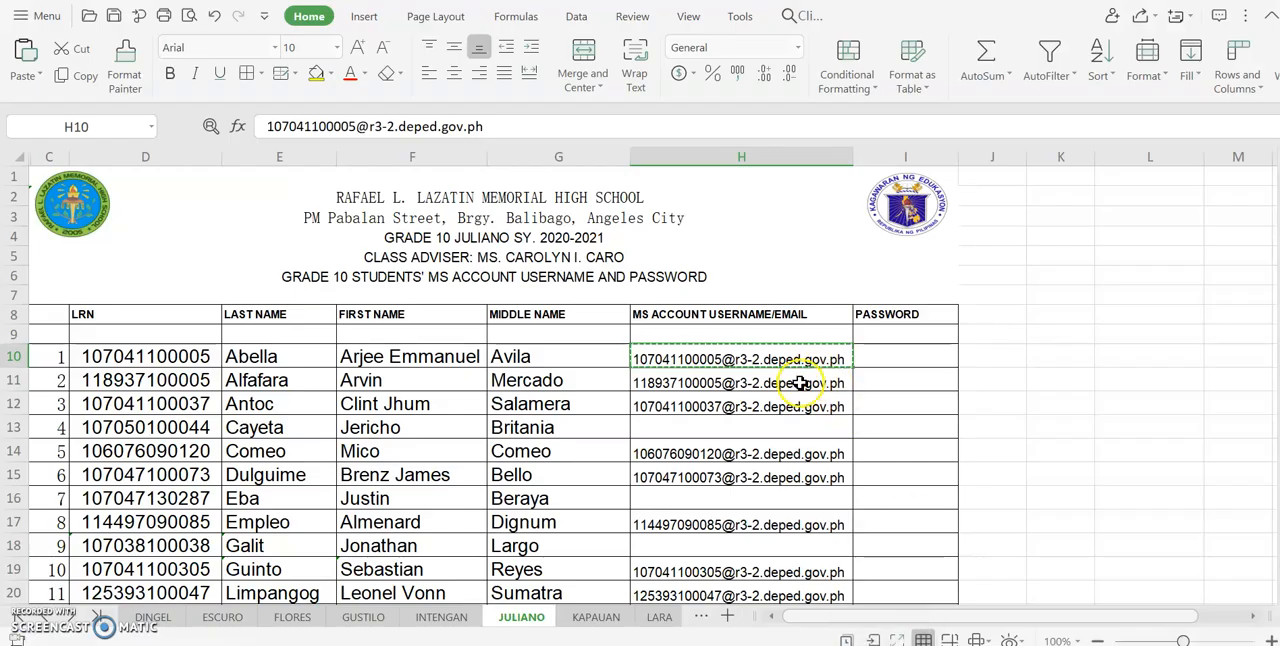
left_click(740, 384)
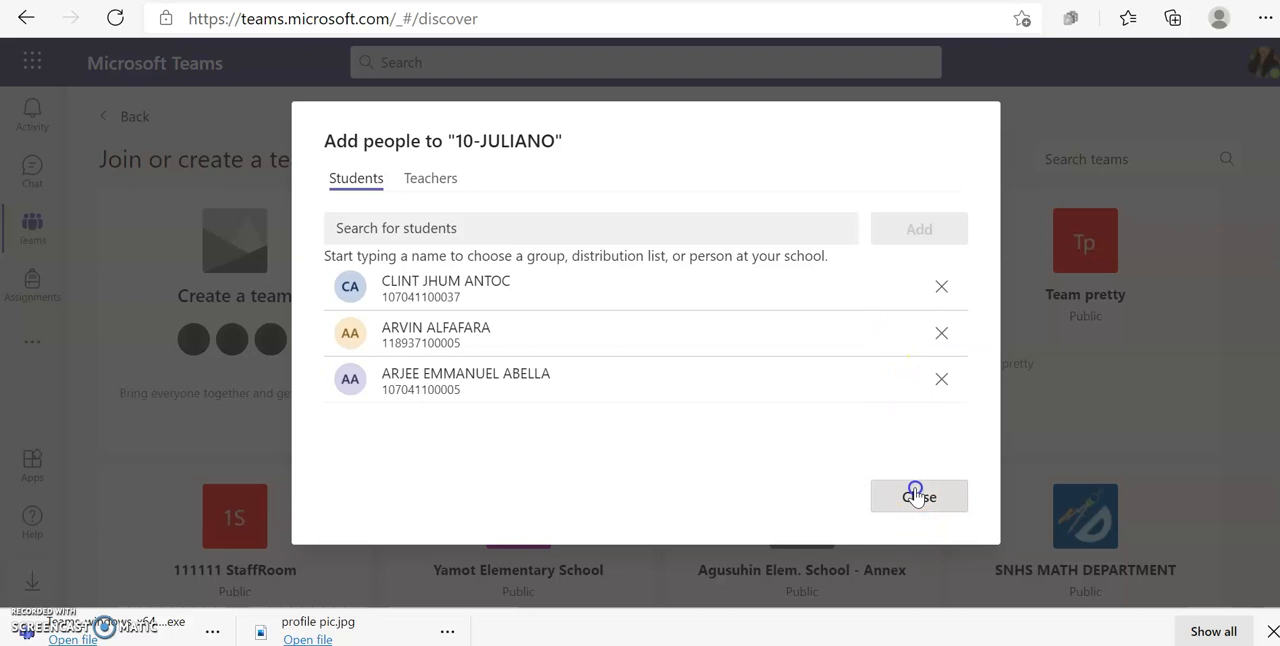
left_click(918, 496)
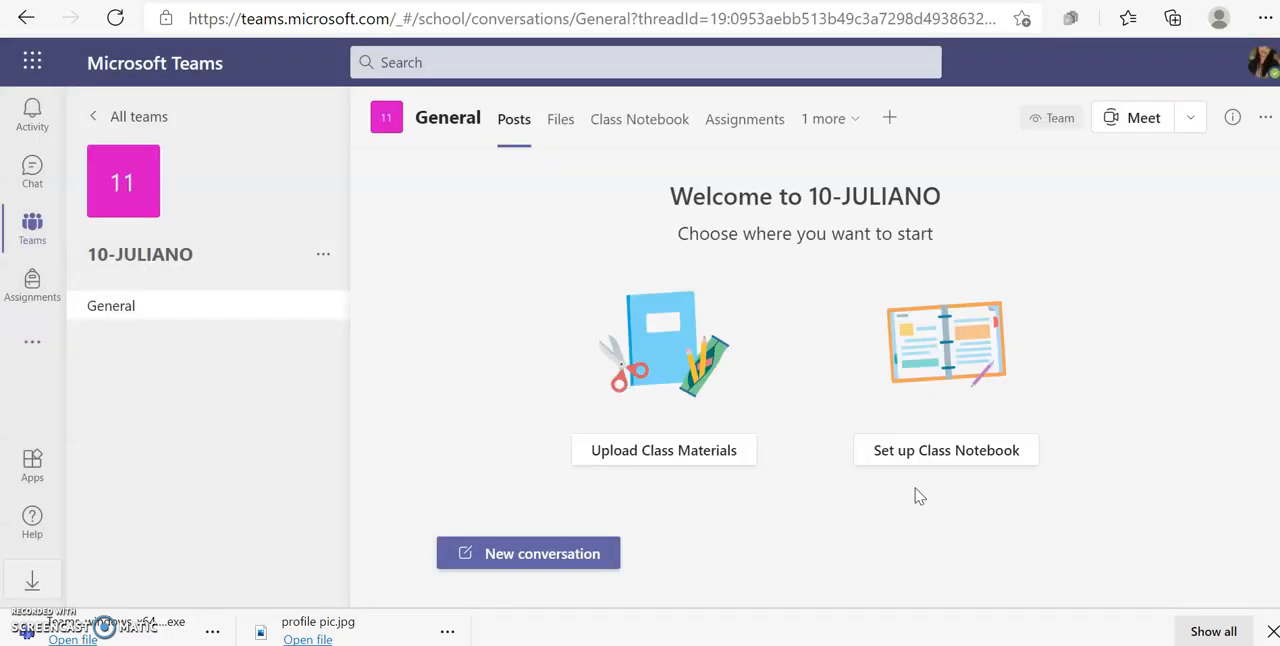
mouse_move(1084, 136)
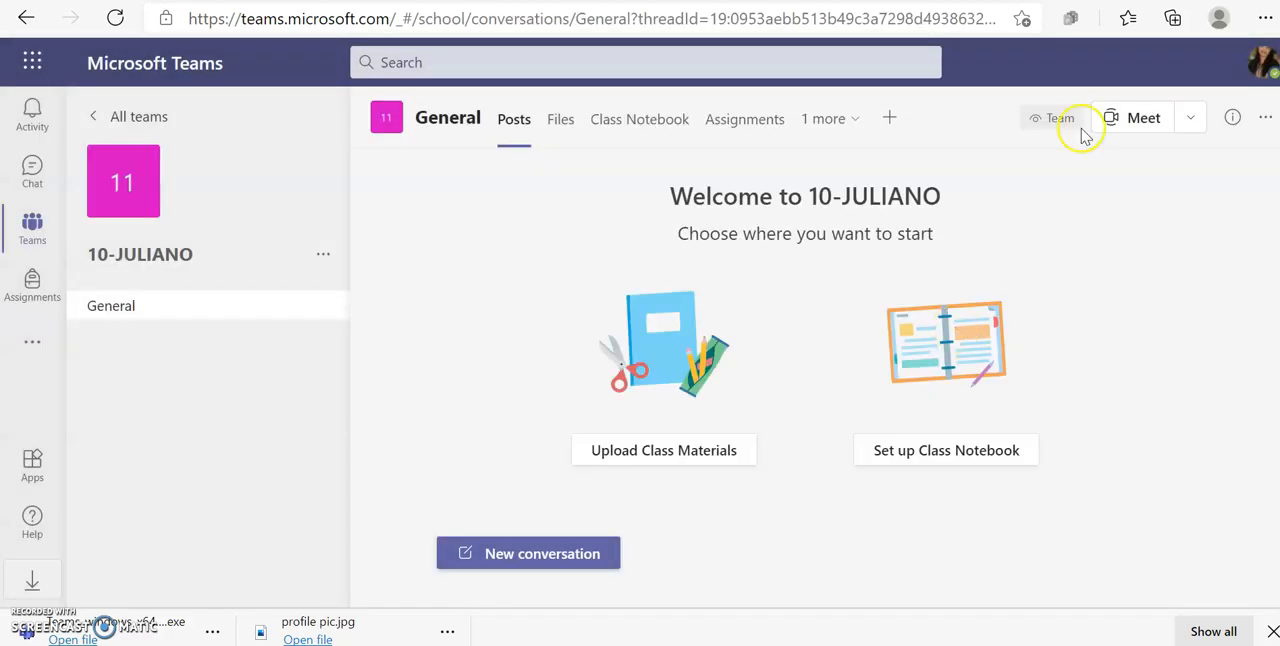
mouse_move(1008, 216)
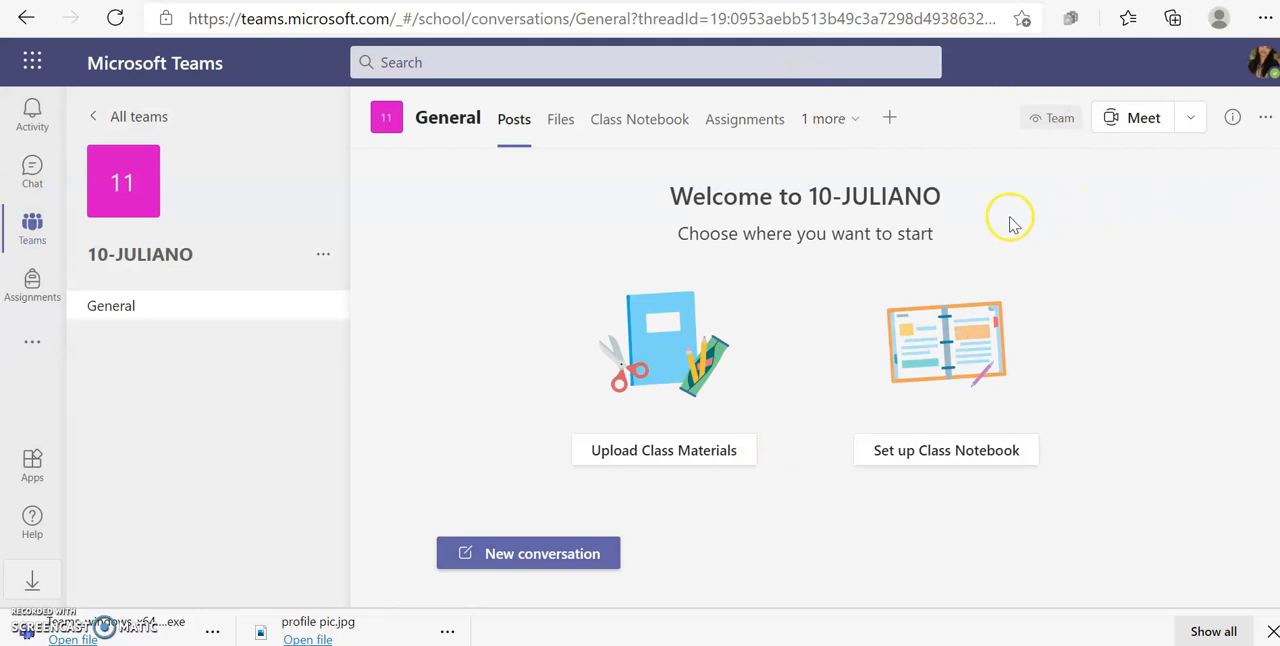
mouse_move(1010, 222)
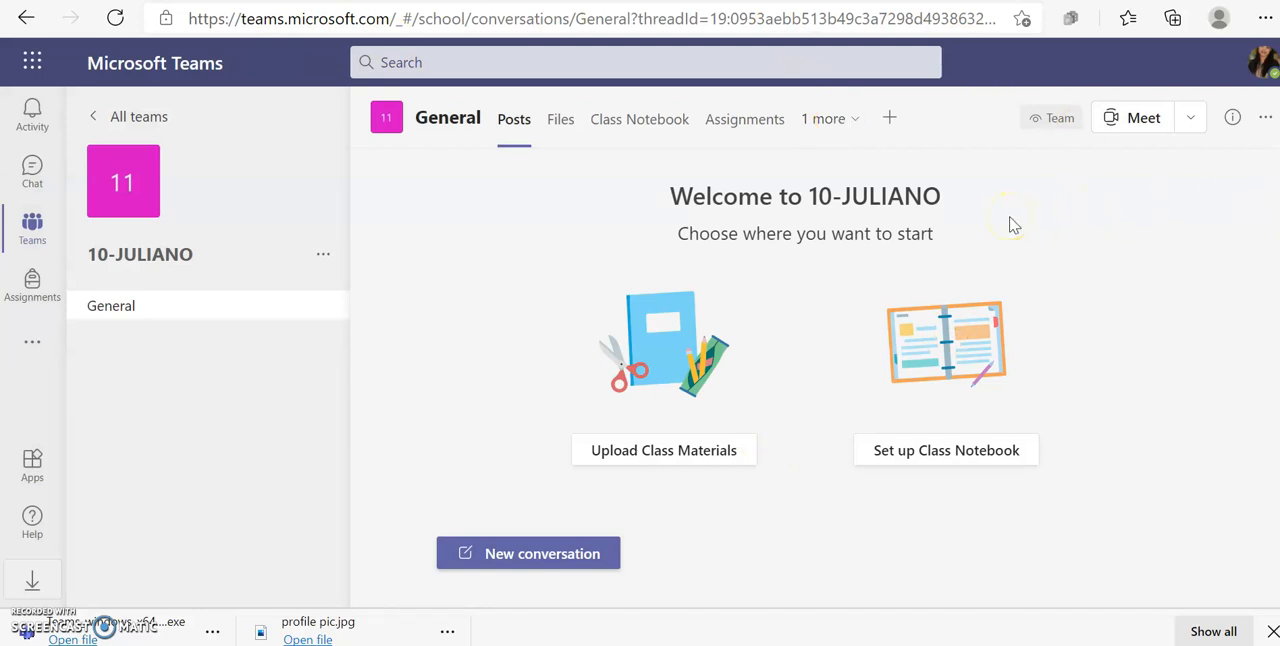
mouse_move(744, 220)
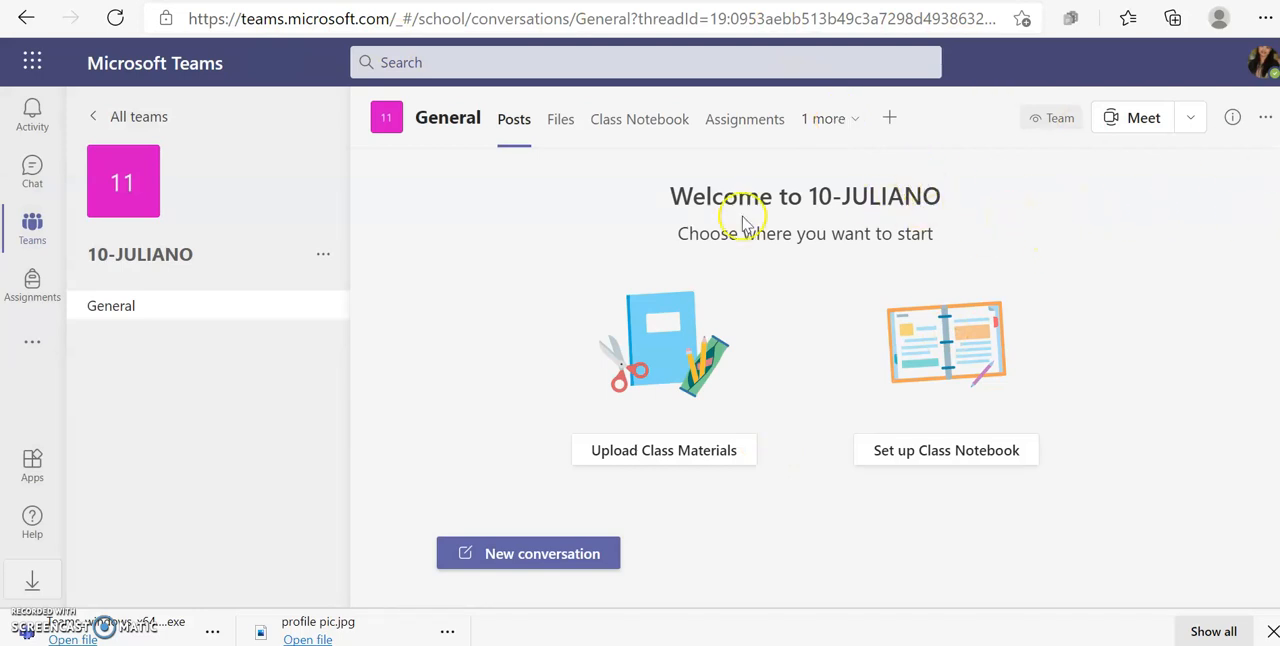
mouse_move(1232, 116)
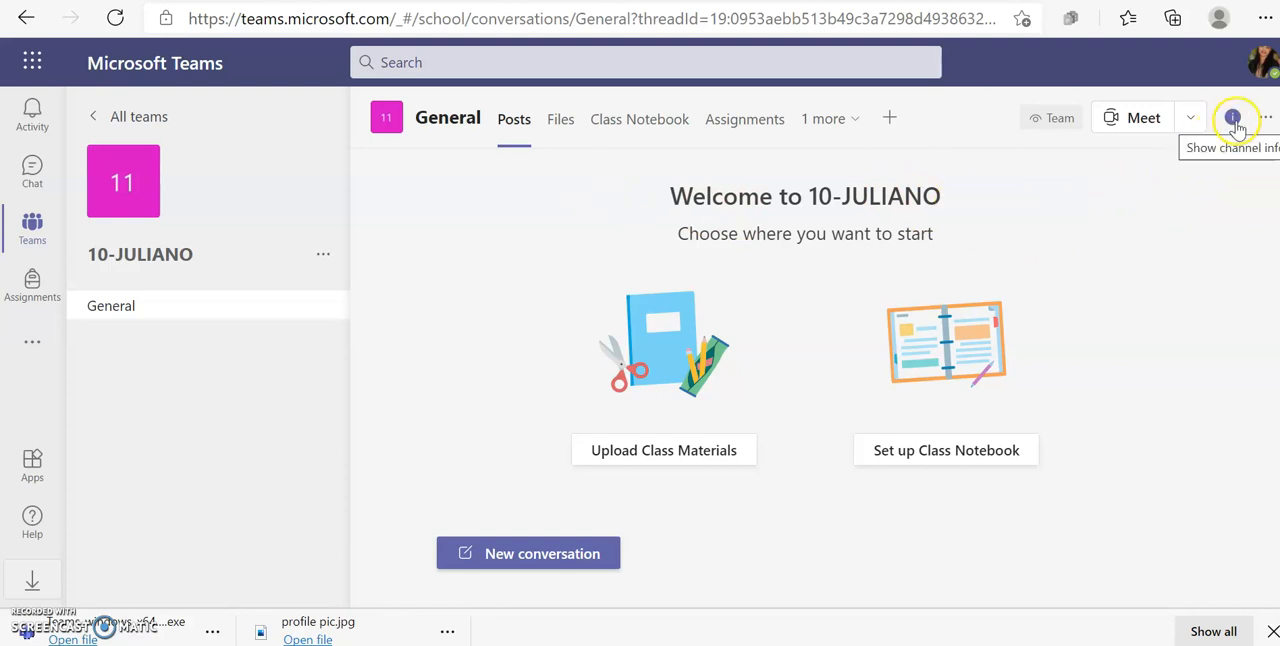
mouse_move(1140, 170)
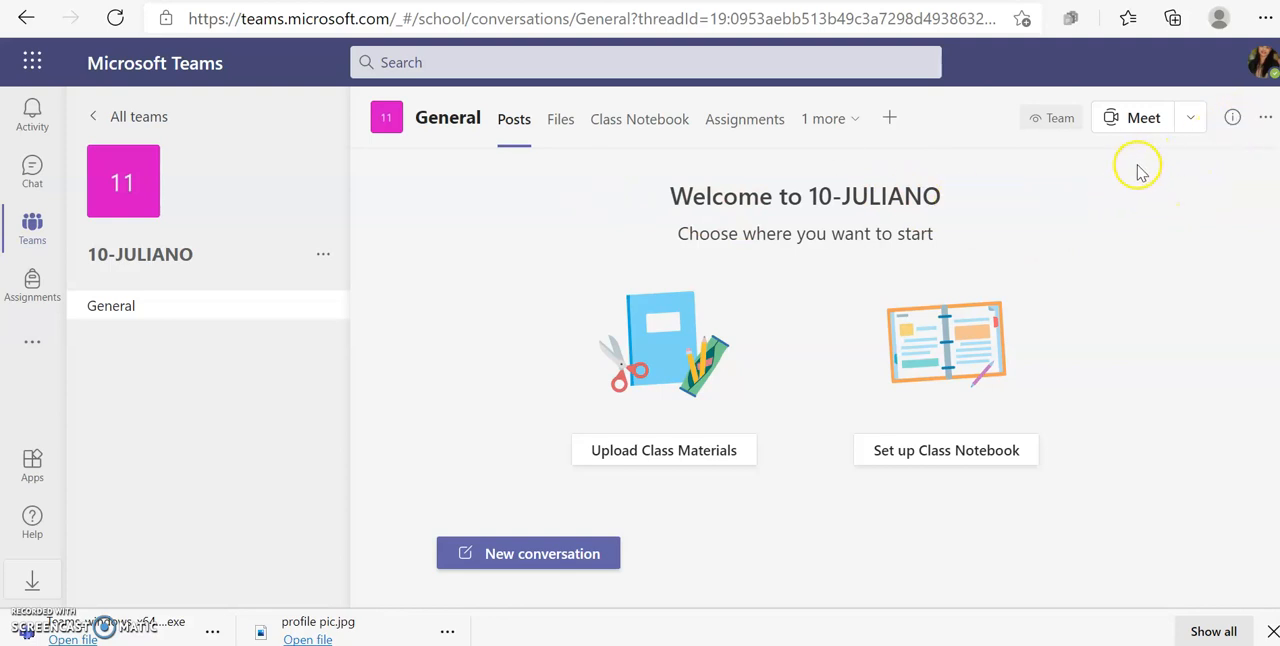
mouse_move(1200, 180)
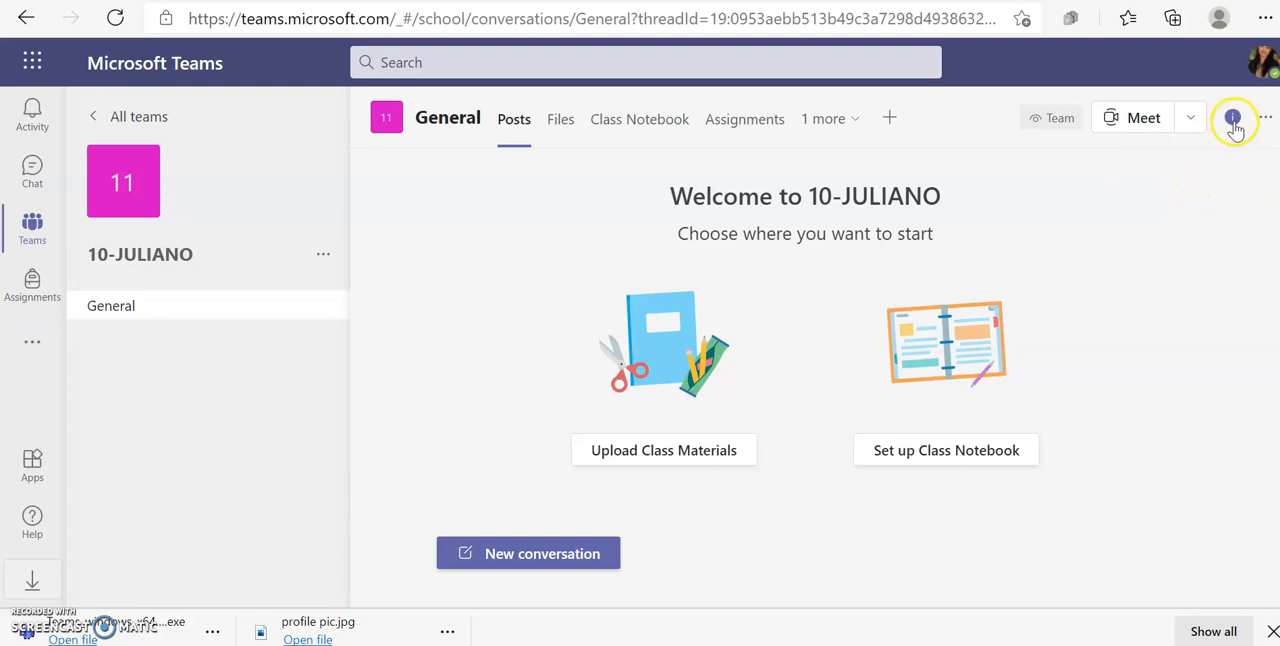
mouse_move(1236, 150)
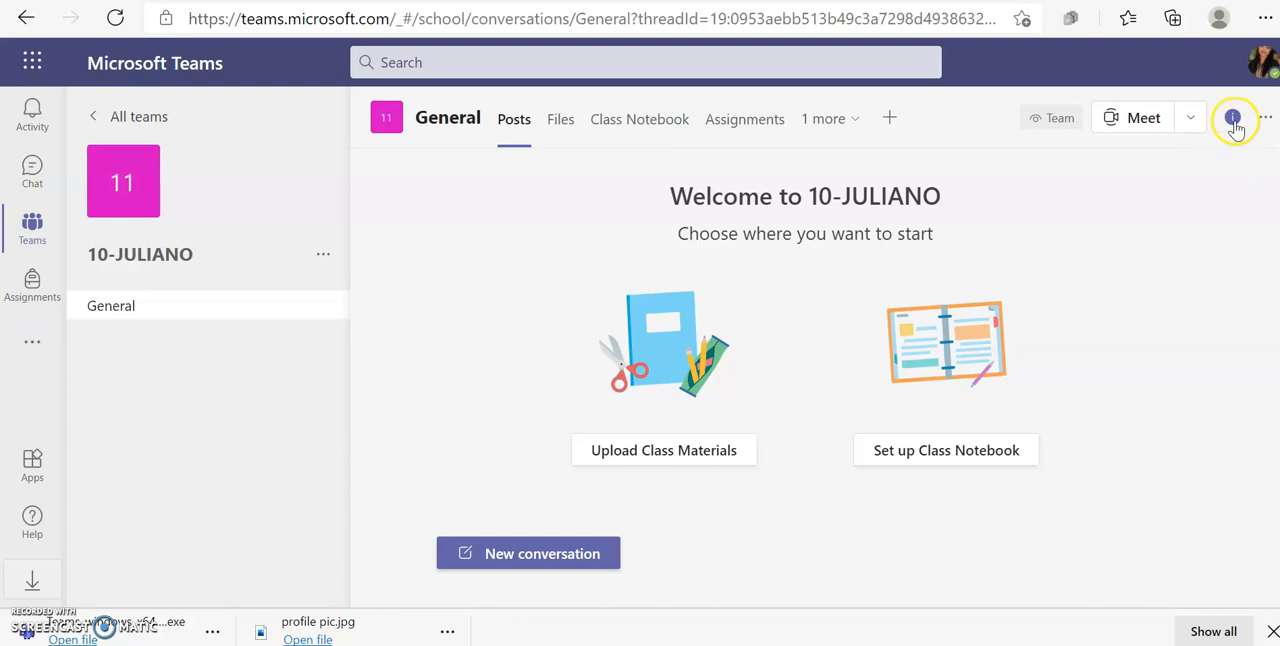
- Show the 10-JULIANO team details pane with its member list
left_click(1234, 118)
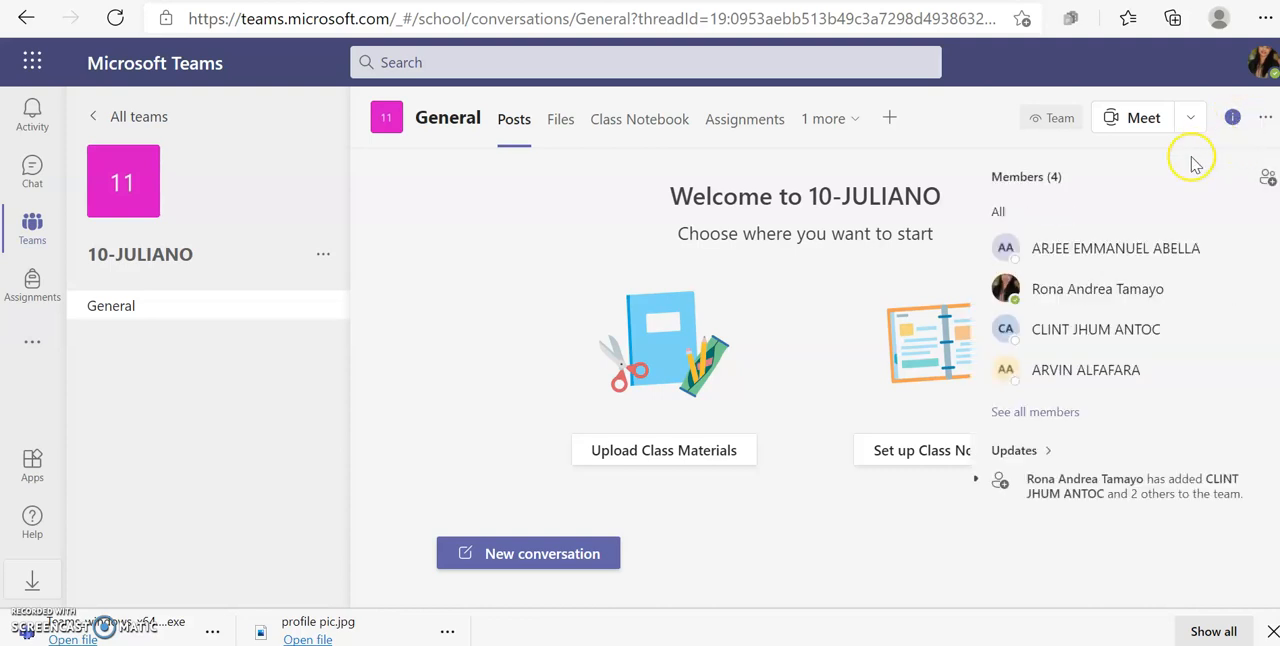
mouse_move(1040, 176)
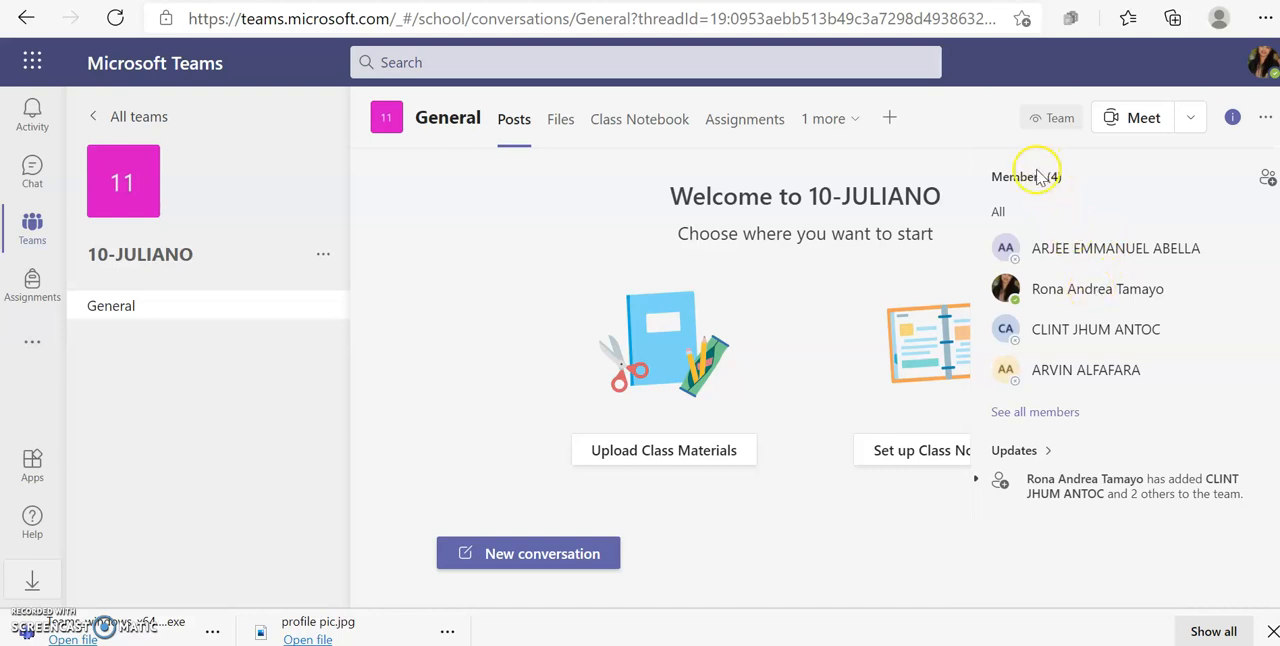
left_click(1084, 370)
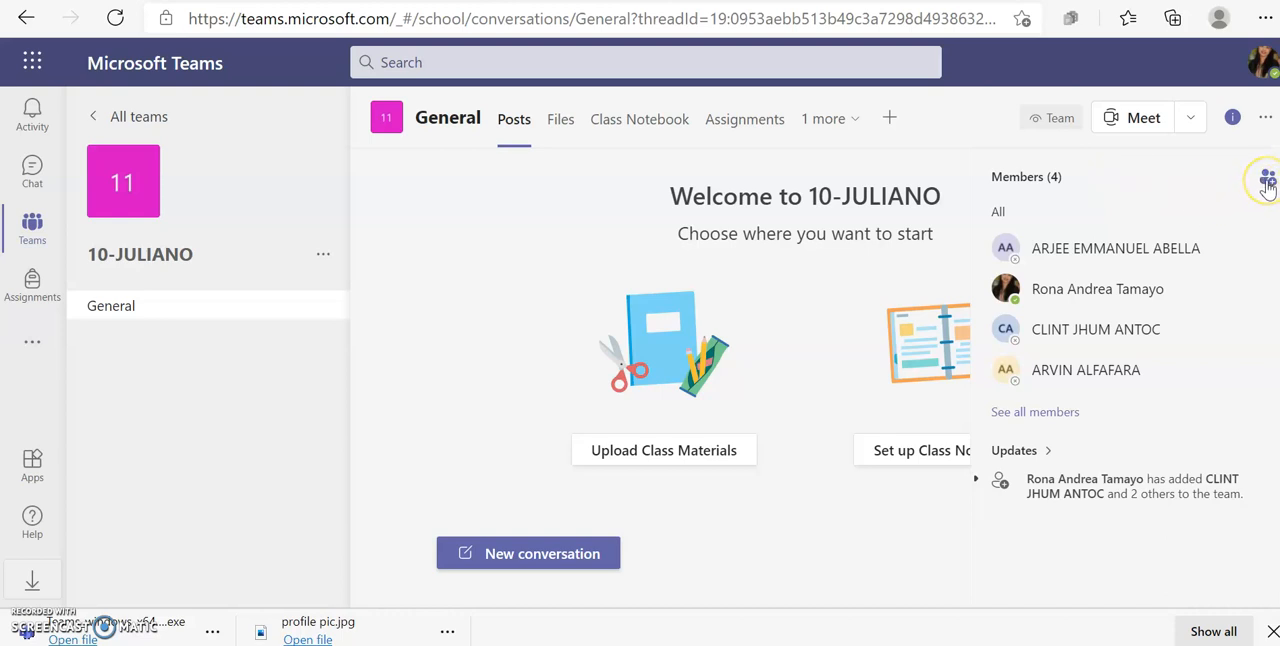
left_click(1268, 180)
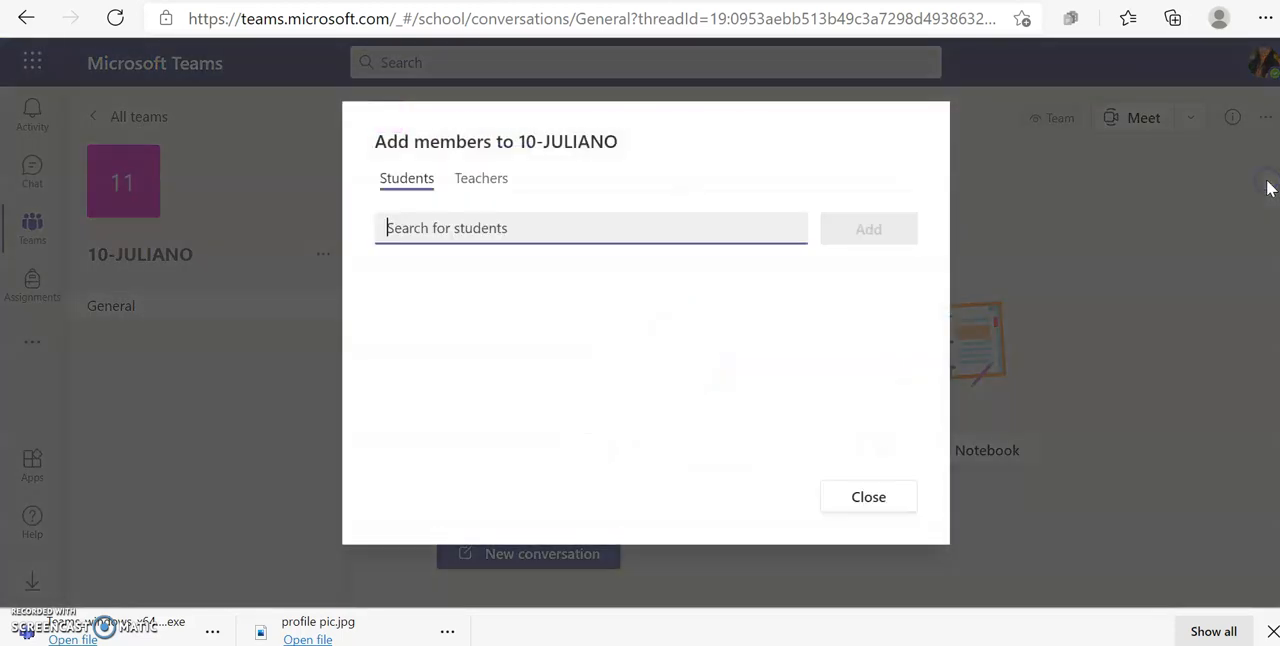
mouse_move(760, 264)
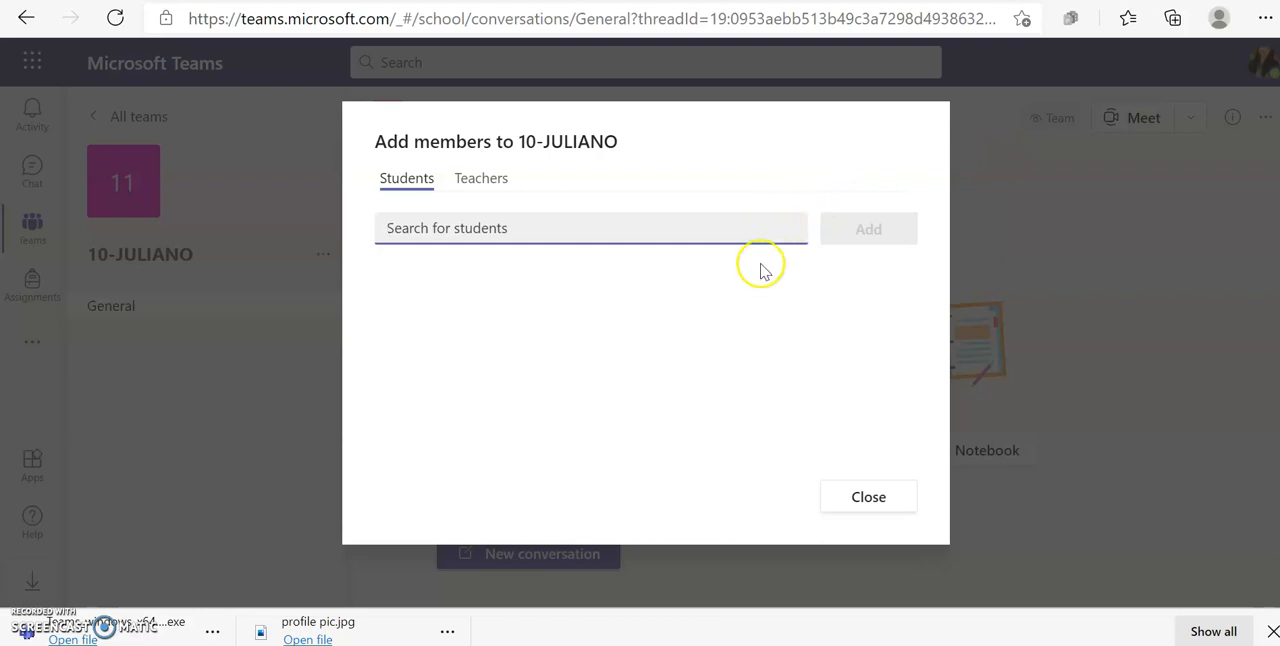
mouse_move(760, 268)
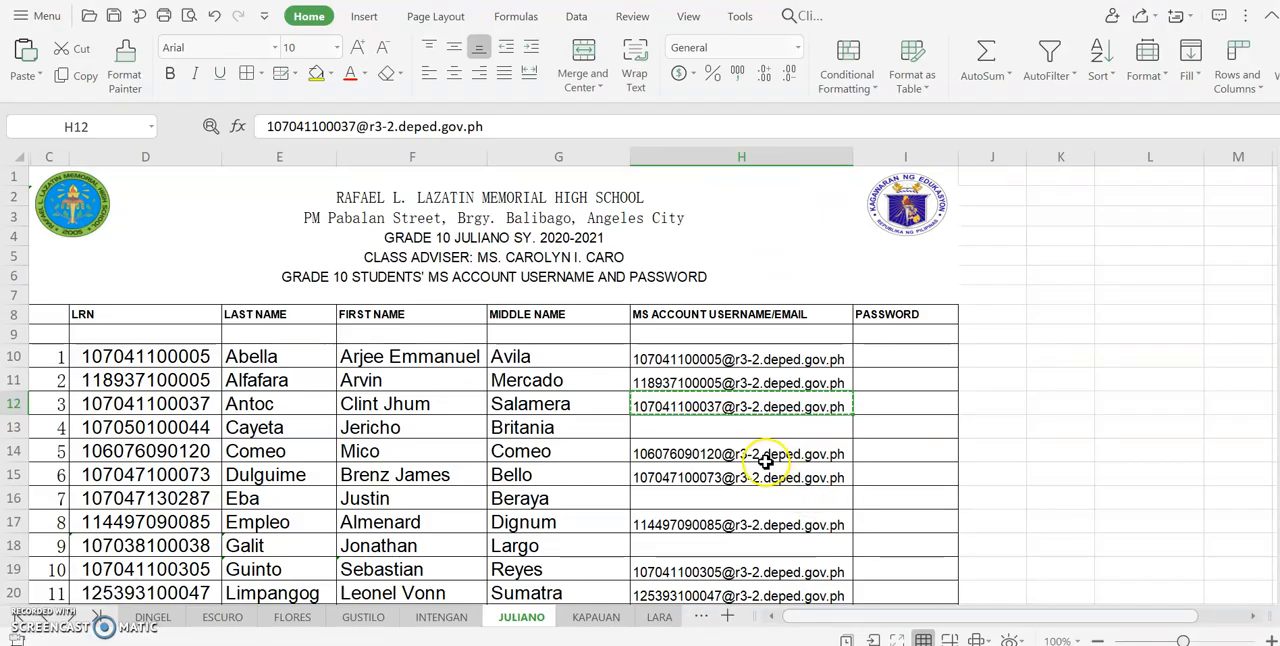
left_click(740, 452)
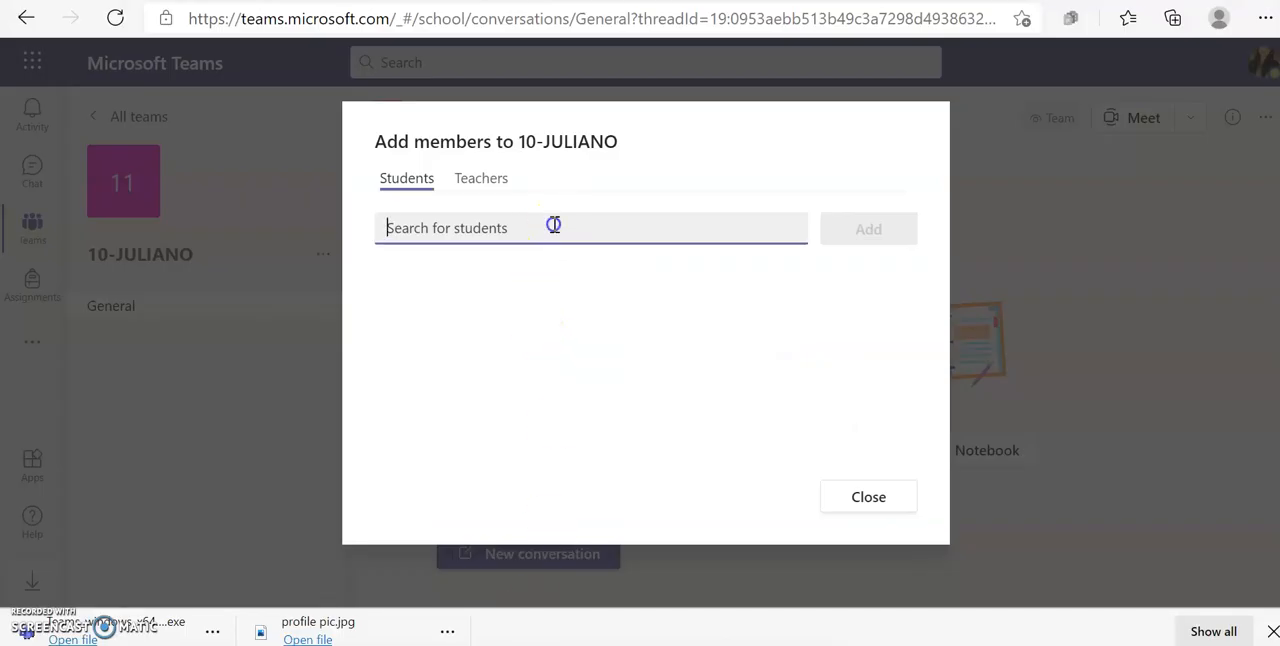
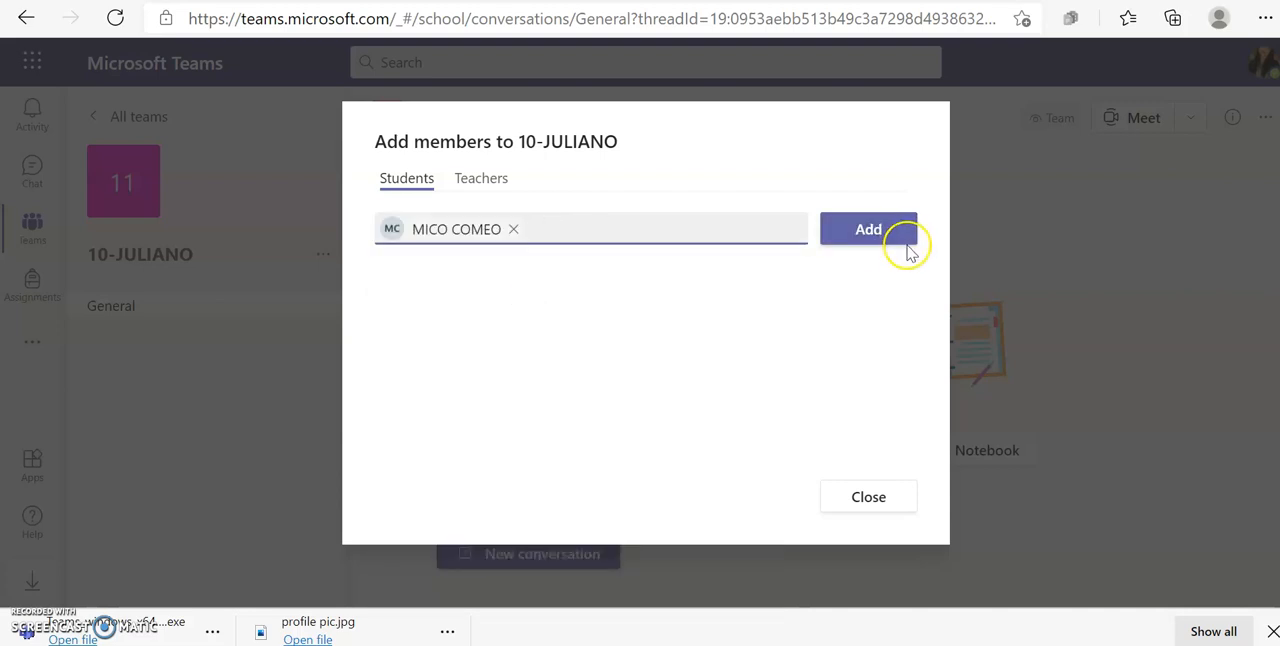
mouse_move(780, 274)
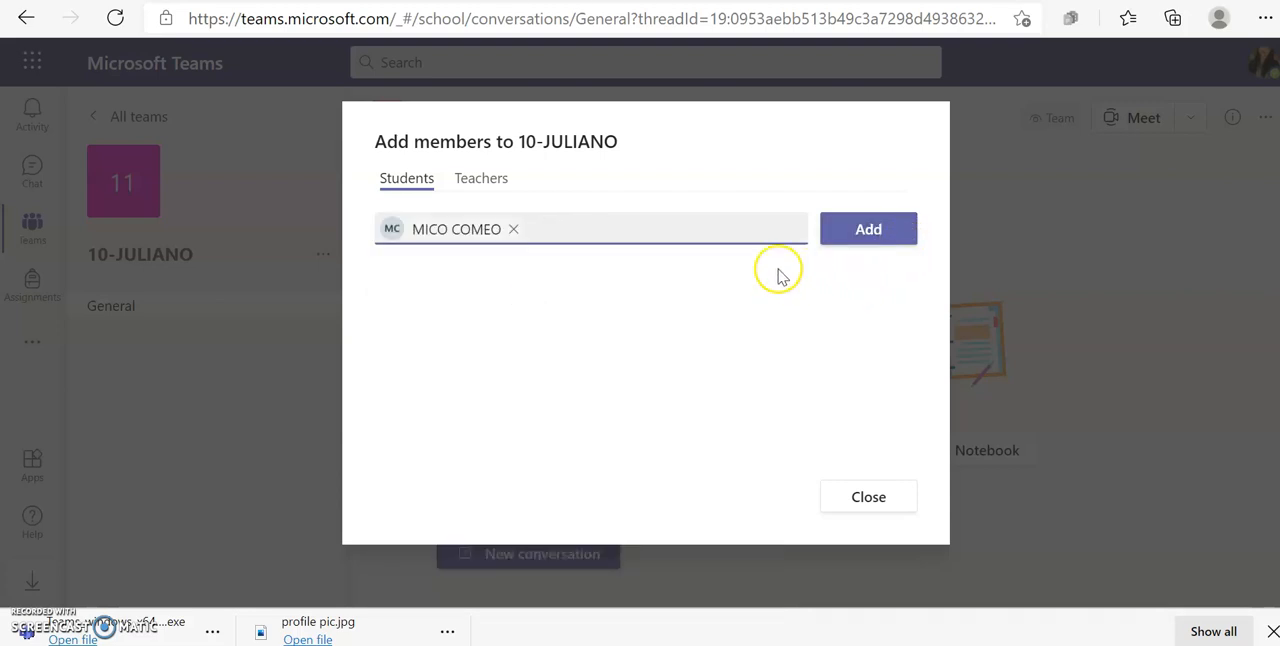
mouse_move(868, 228)
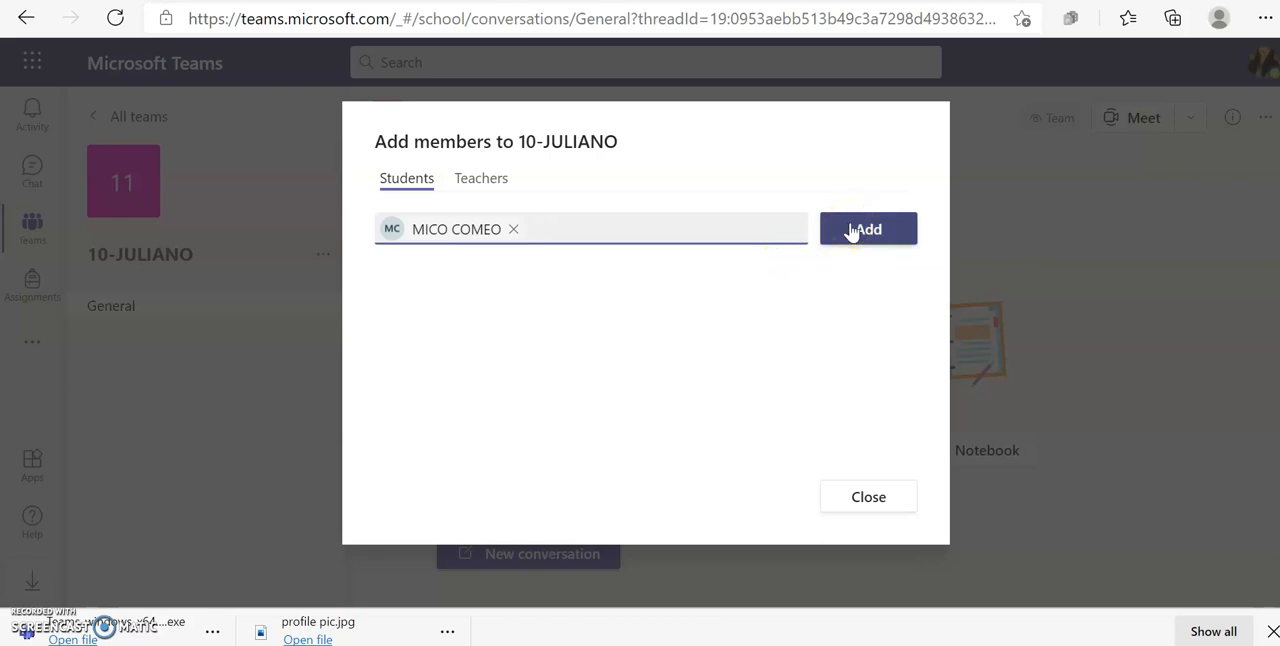
left_click(868, 228)
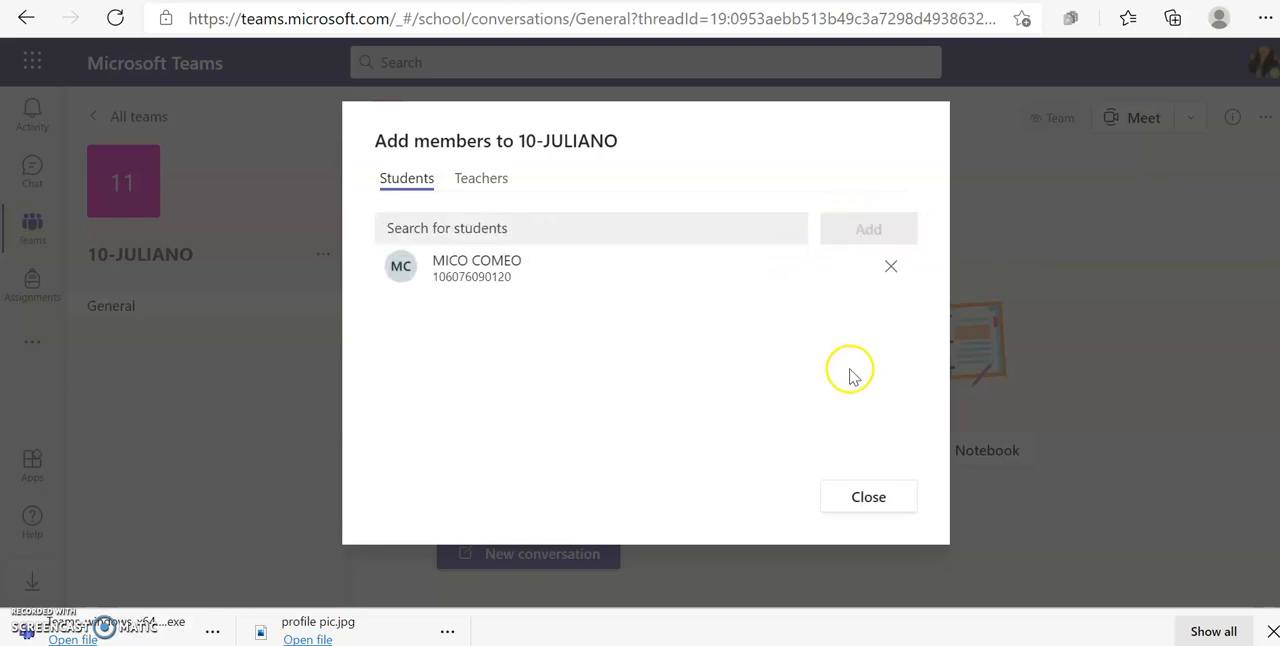
left_click(868, 496)
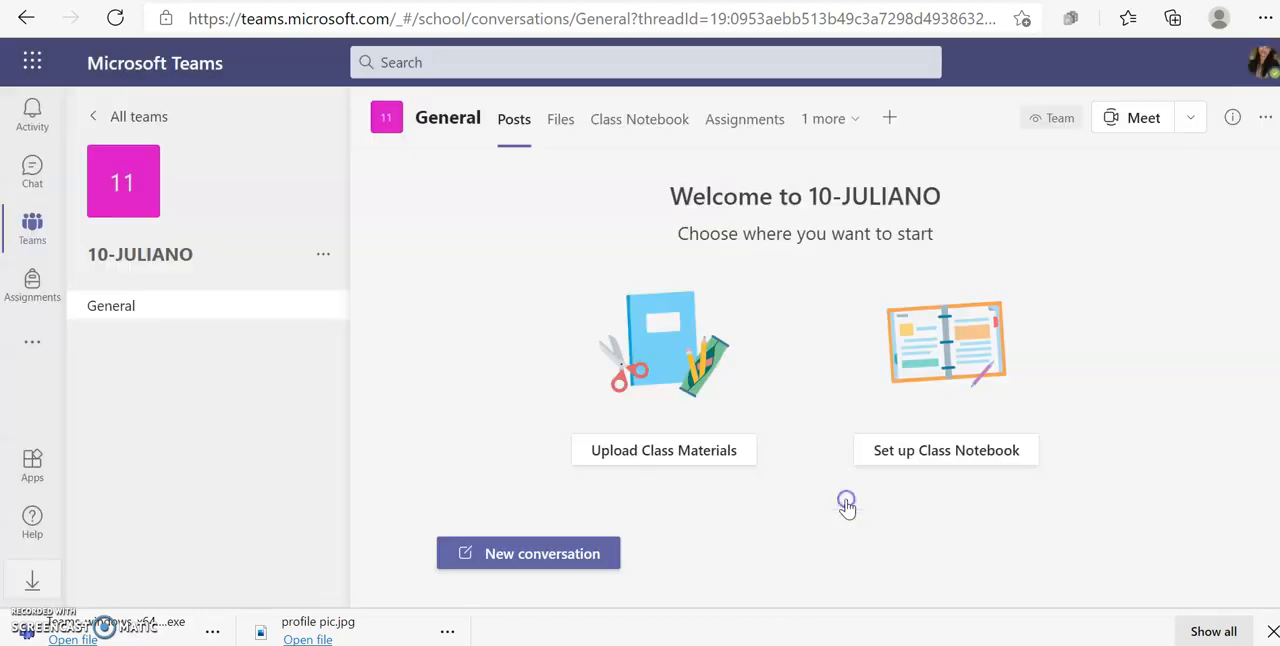
mouse_move(640, 320)
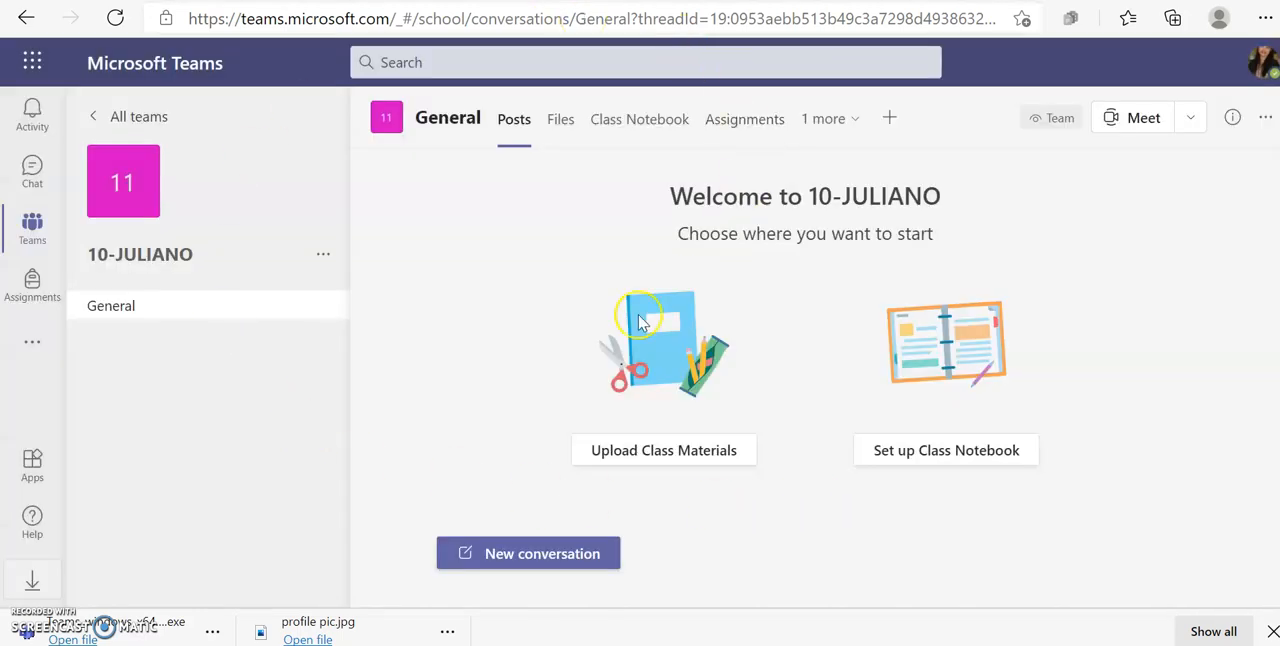
mouse_move(184, 624)
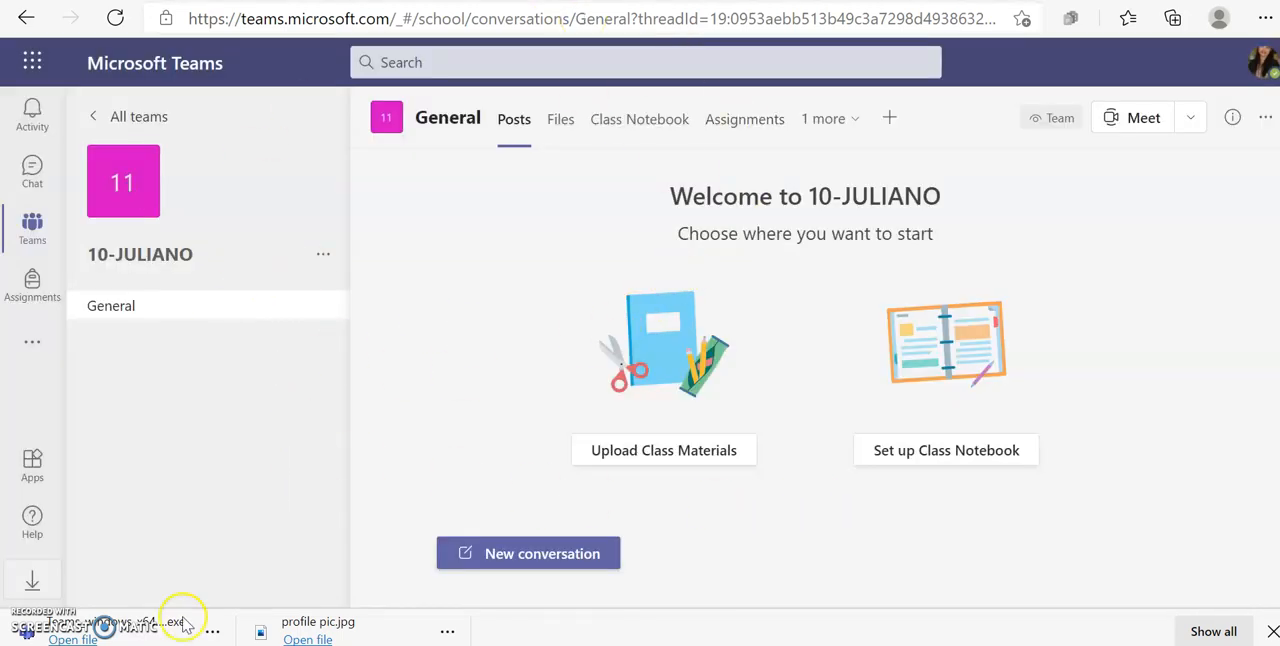
mouse_move(684, 304)
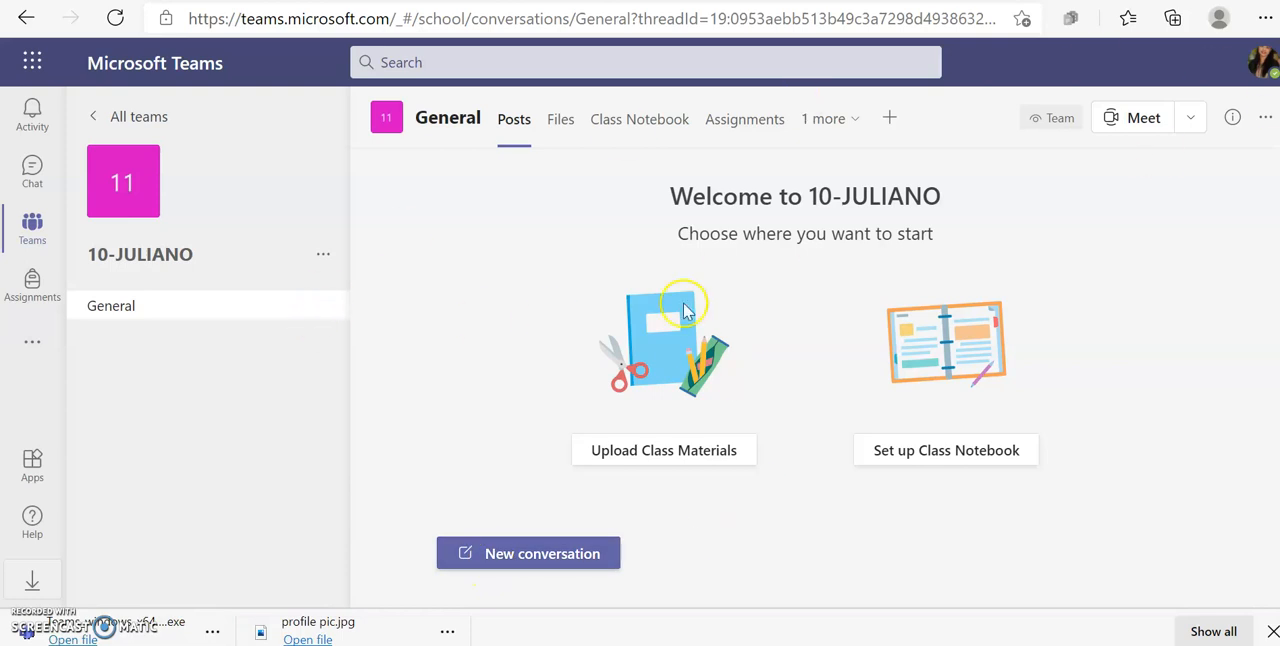
mouse_move(664, 450)
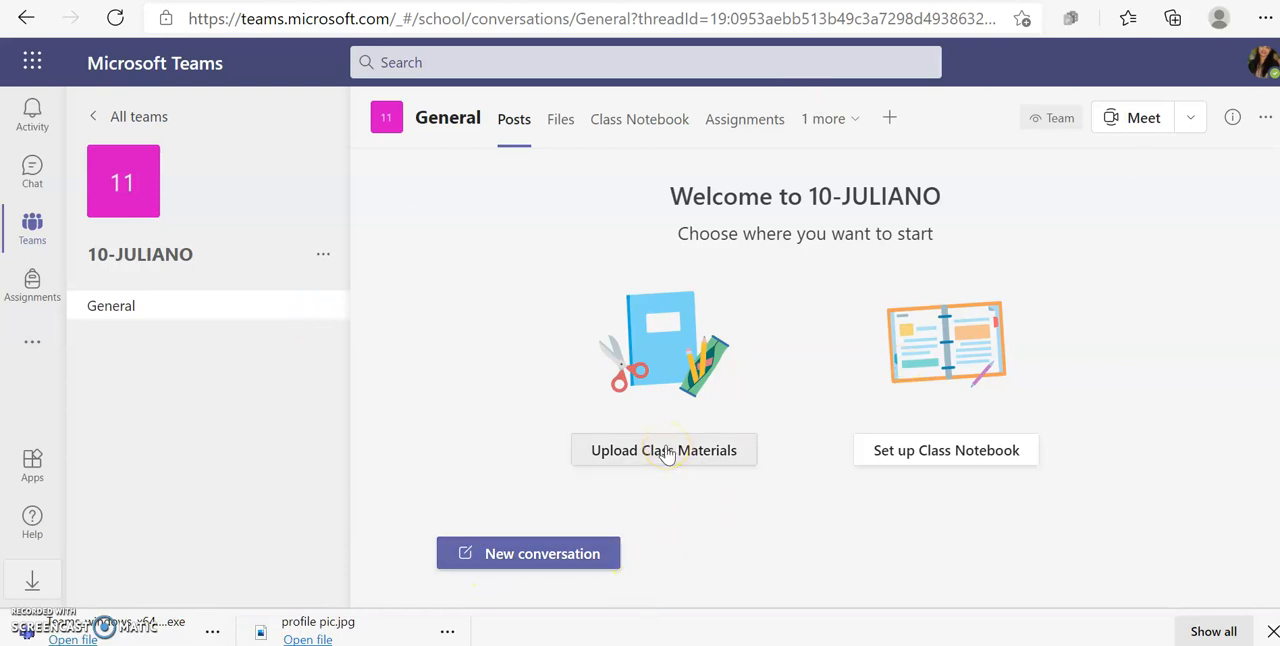
- Go to the empty Class Materials folder in the team files and bring up its upload options
left_click(560, 120)
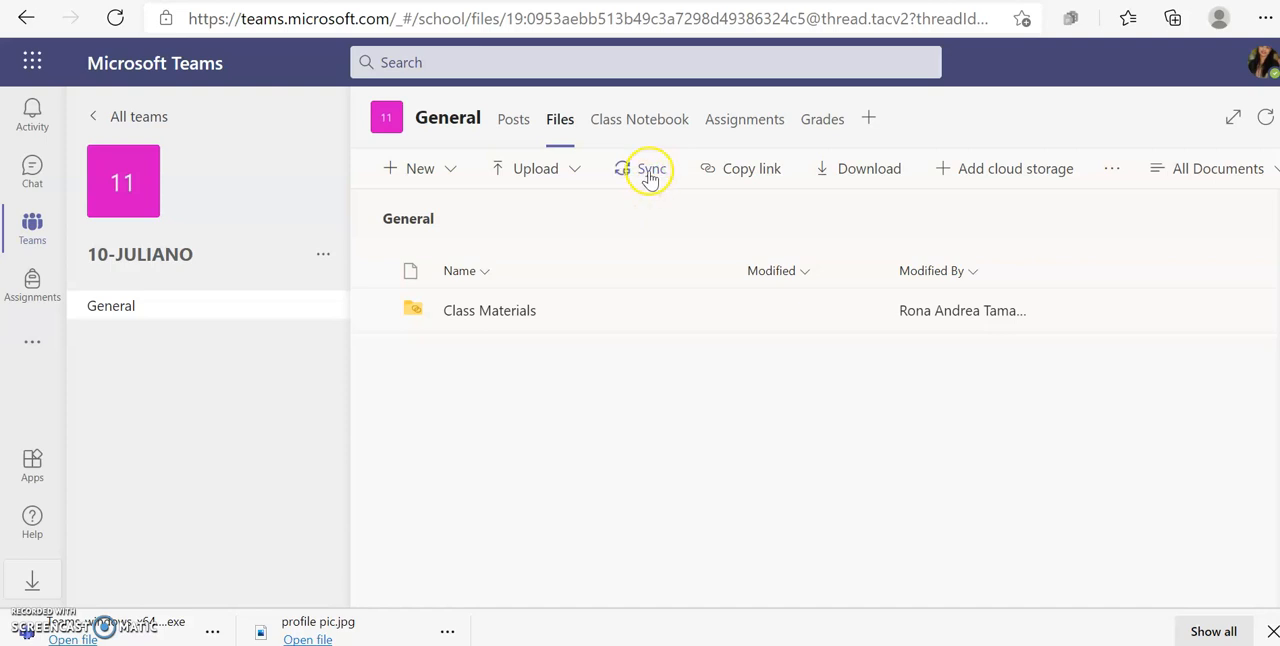
mouse_move(518, 310)
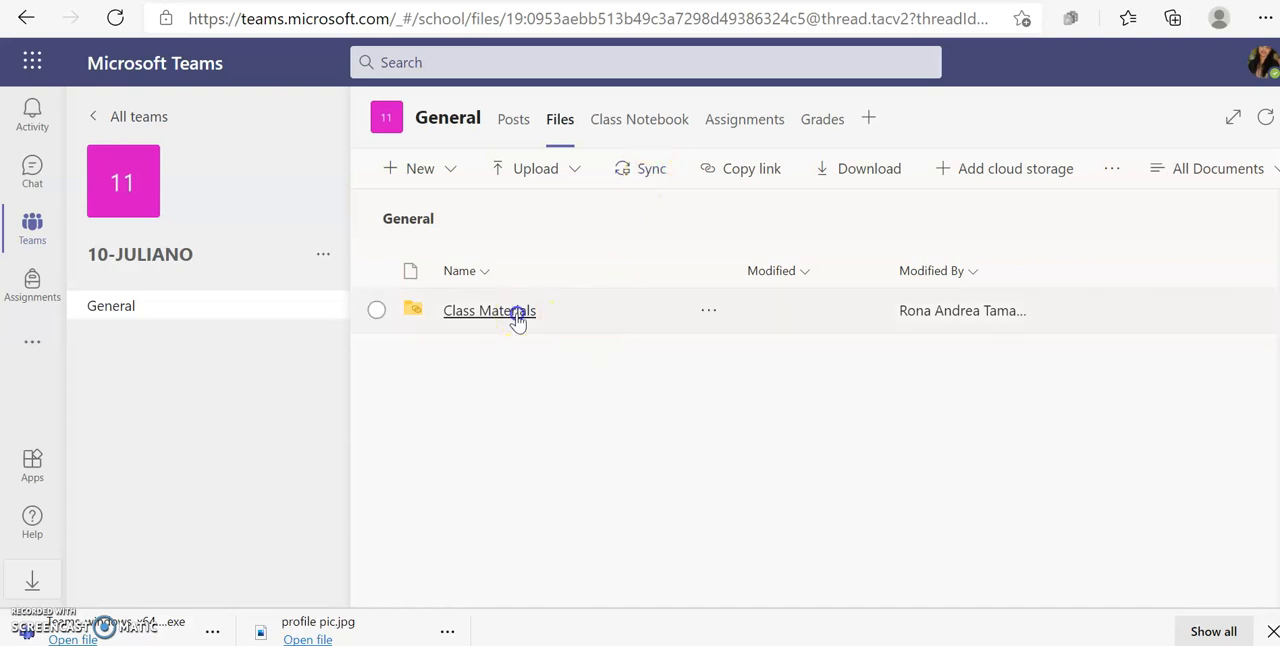
left_click(488, 310)
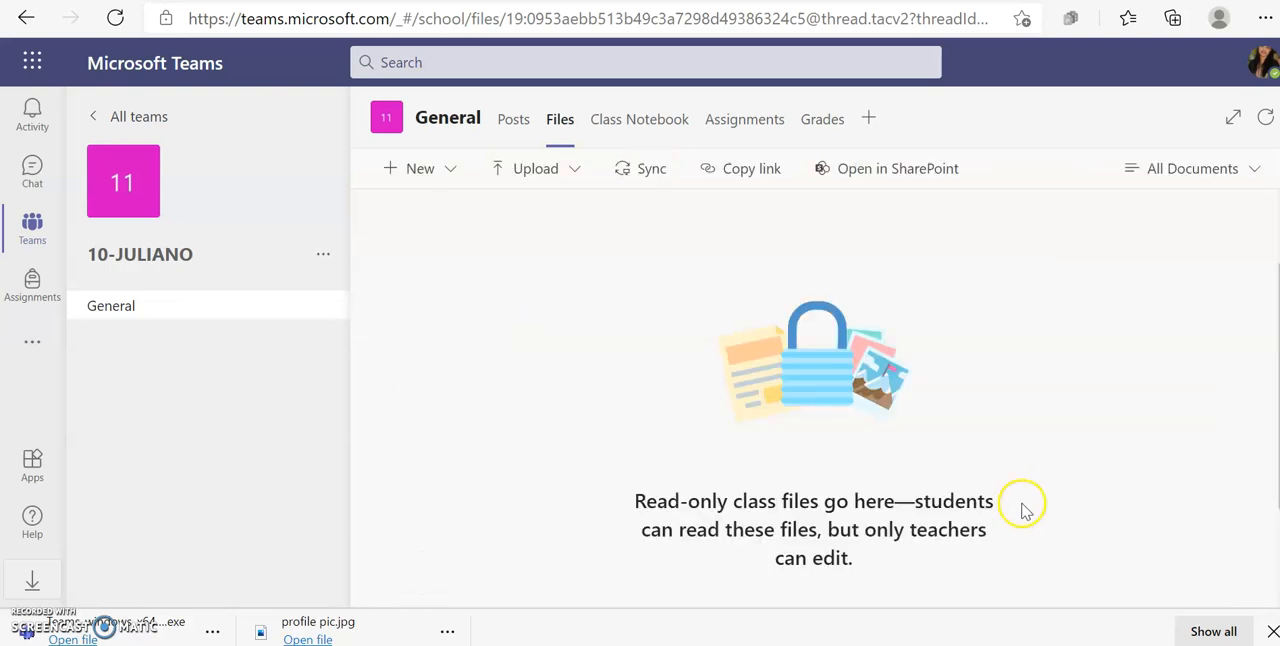
mouse_move(690, 344)
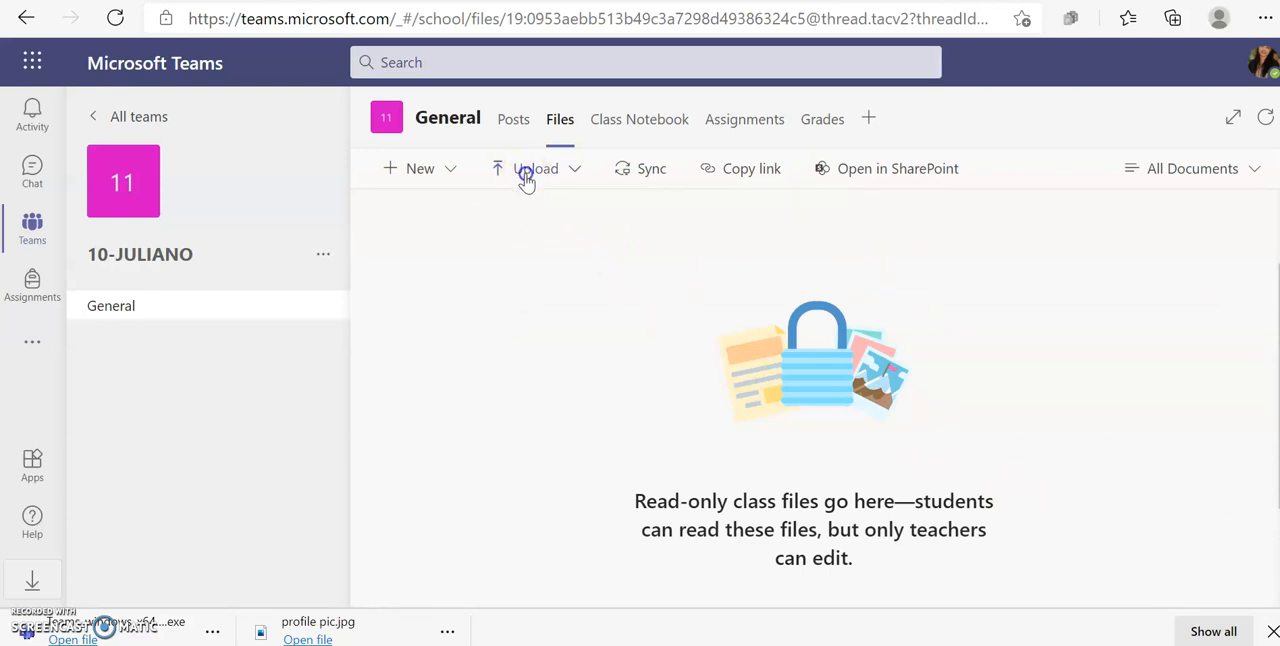
left_click(536, 168)
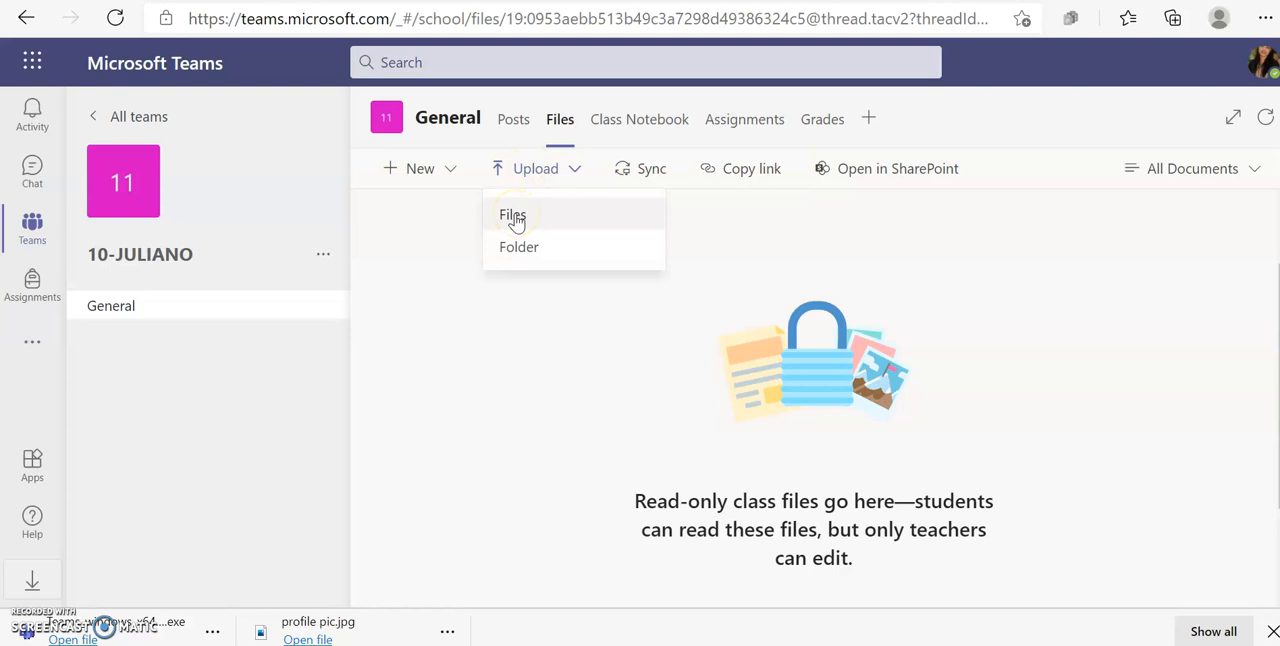
- Choose the English10_LAS_Q3_complete-converted file for upload to Class Materials
left_click(512, 214)
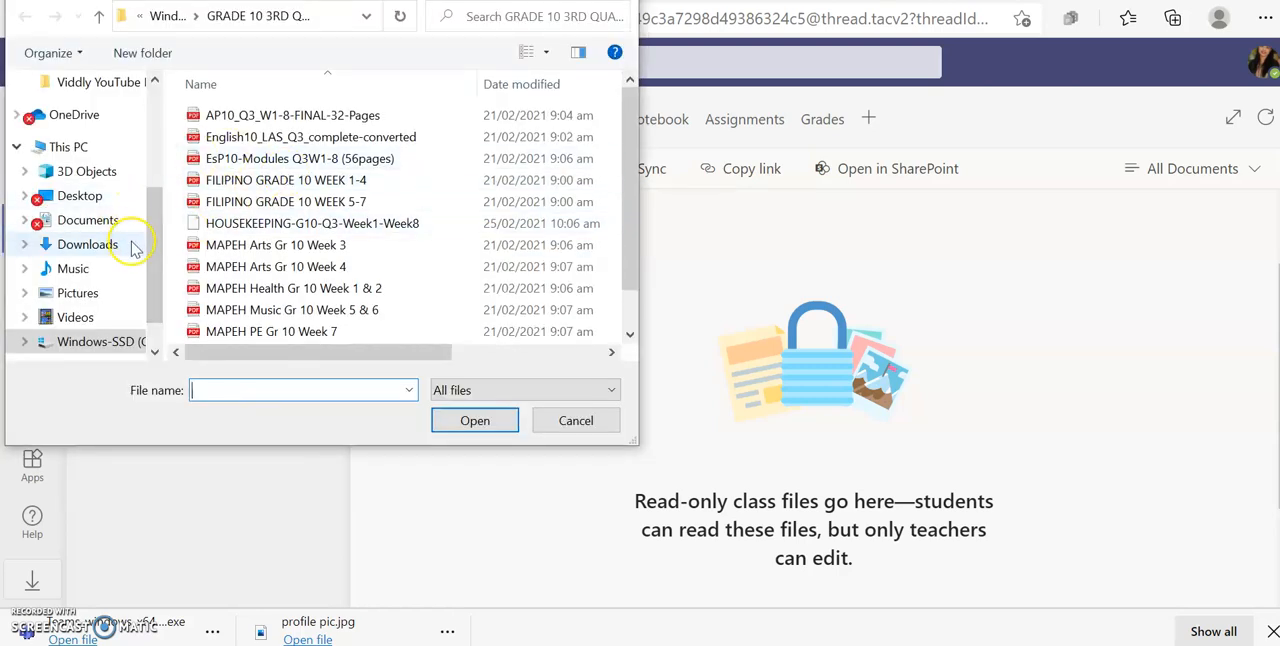
left_click(284, 180)
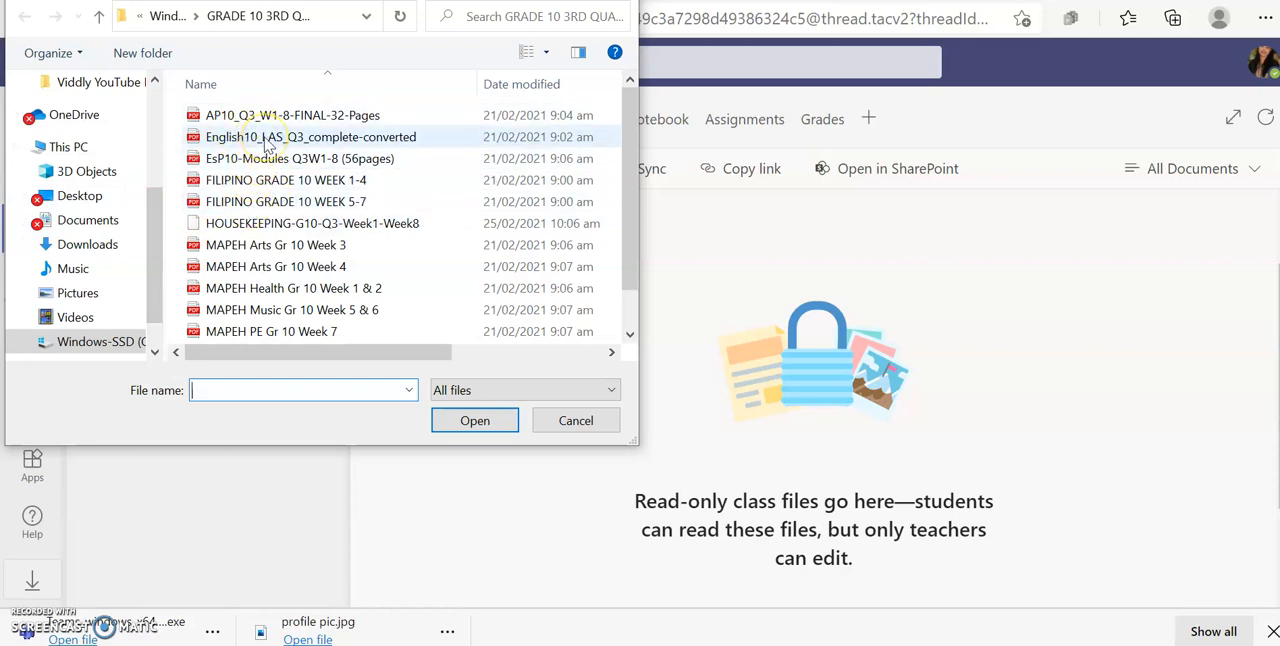
left_click(312, 136)
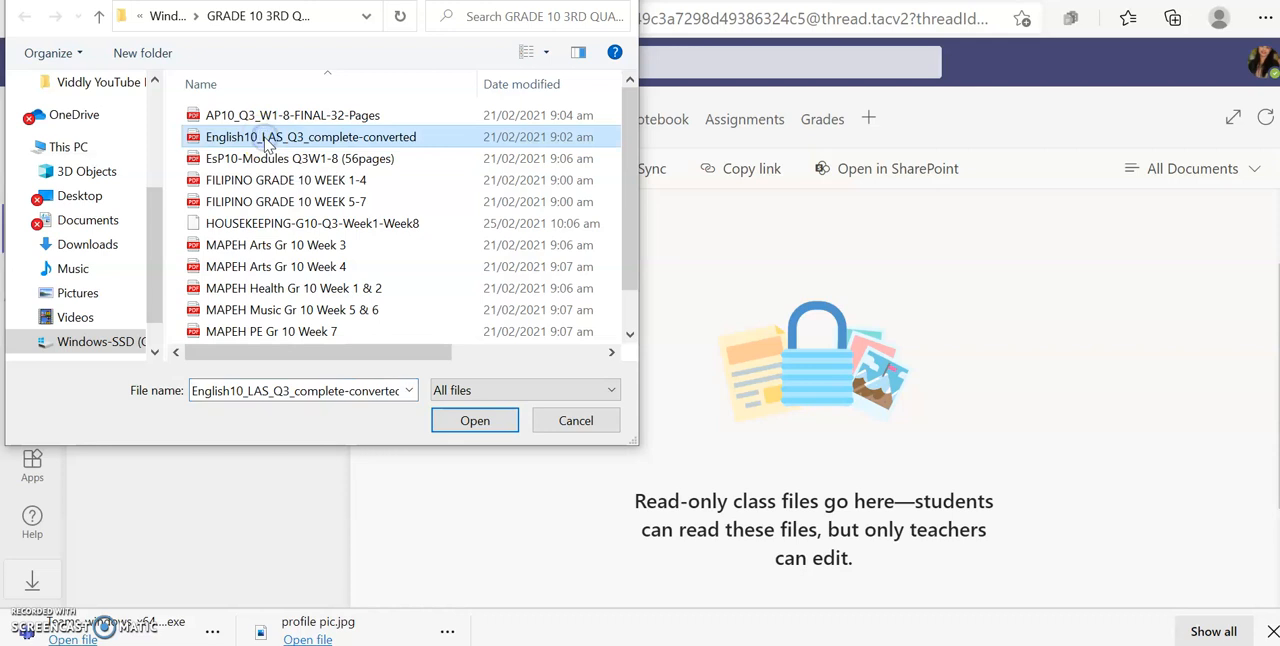
mouse_move(550, 288)
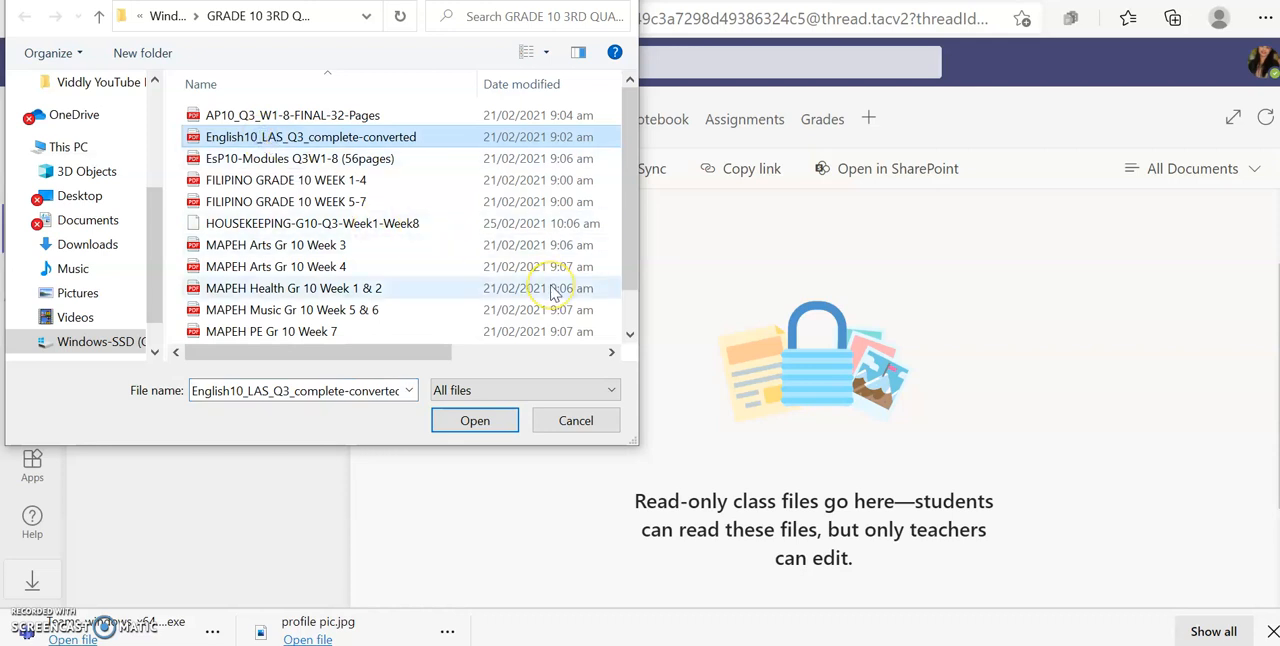
mouse_move(524, 296)
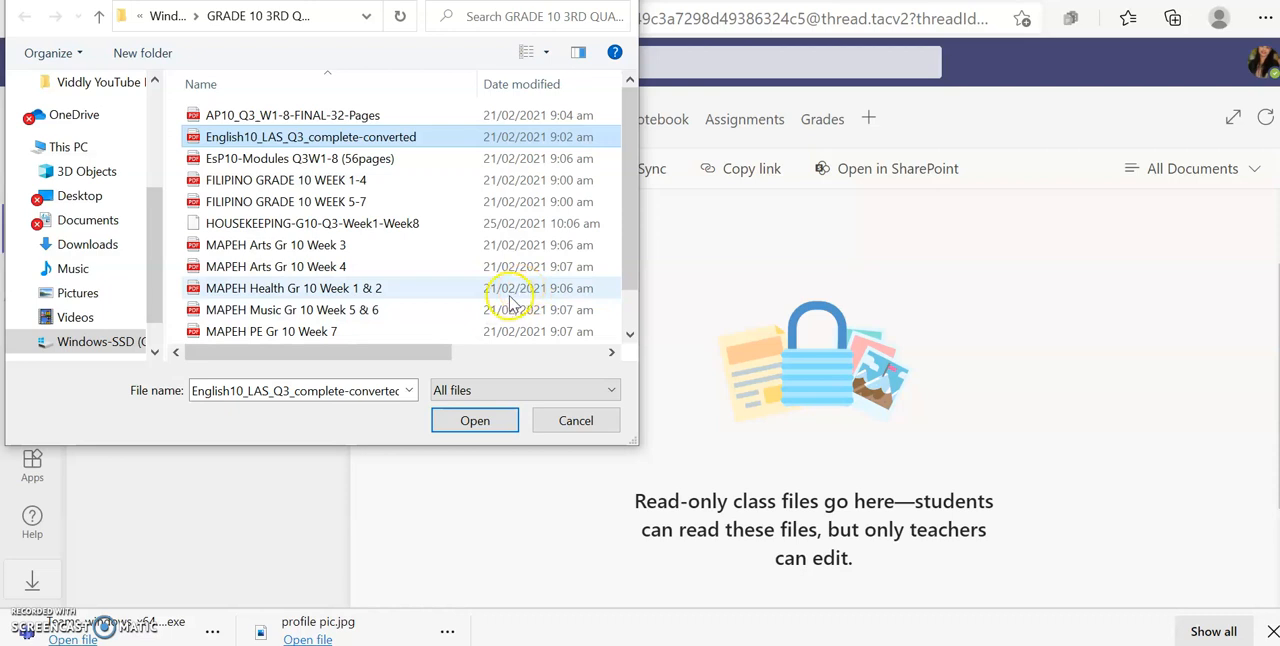
mouse_move(510, 300)
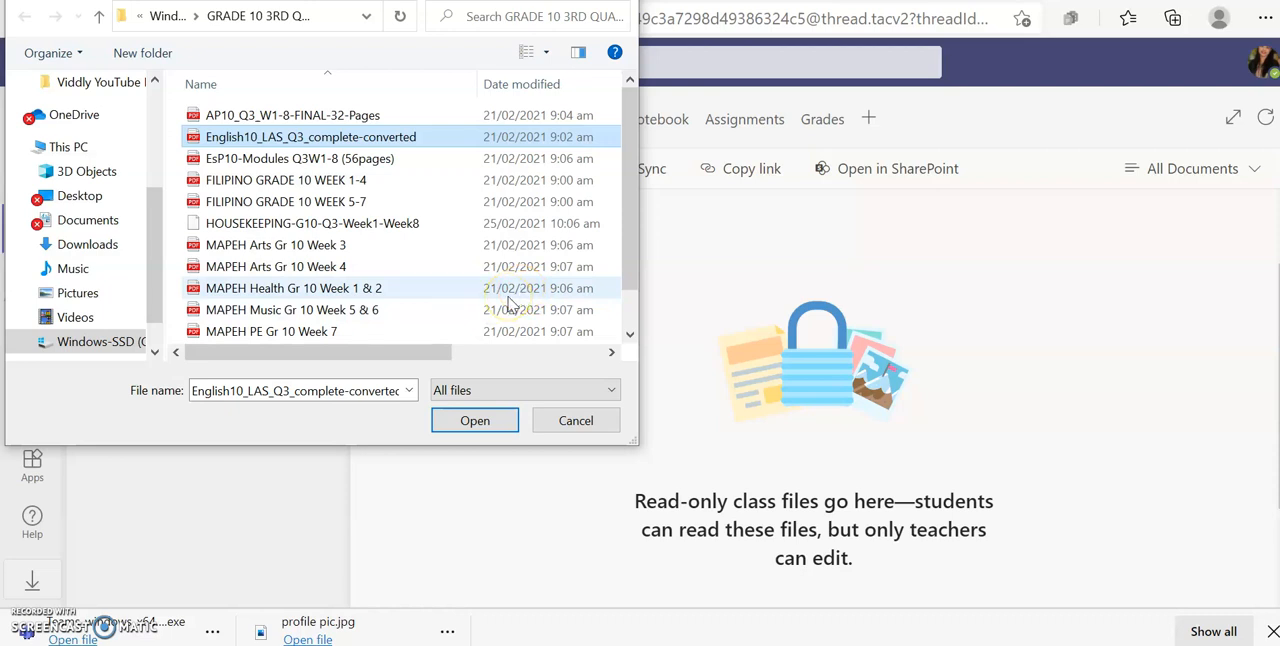
left_click(474, 420)
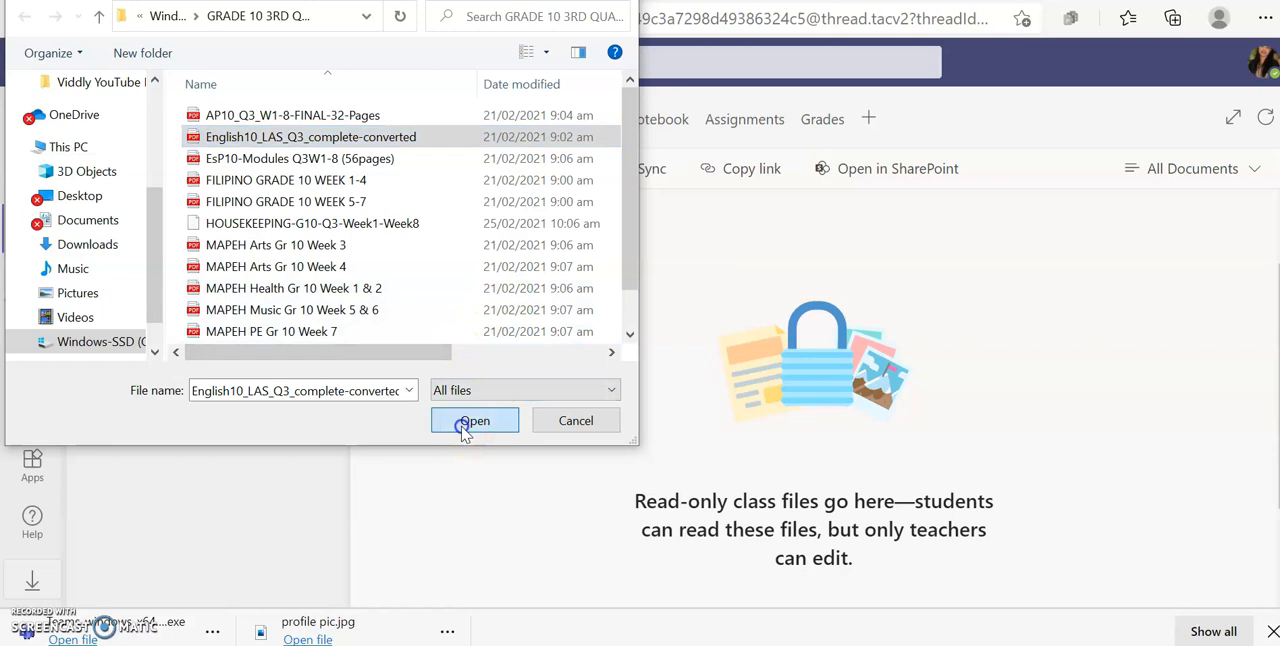
left_click(474, 420)
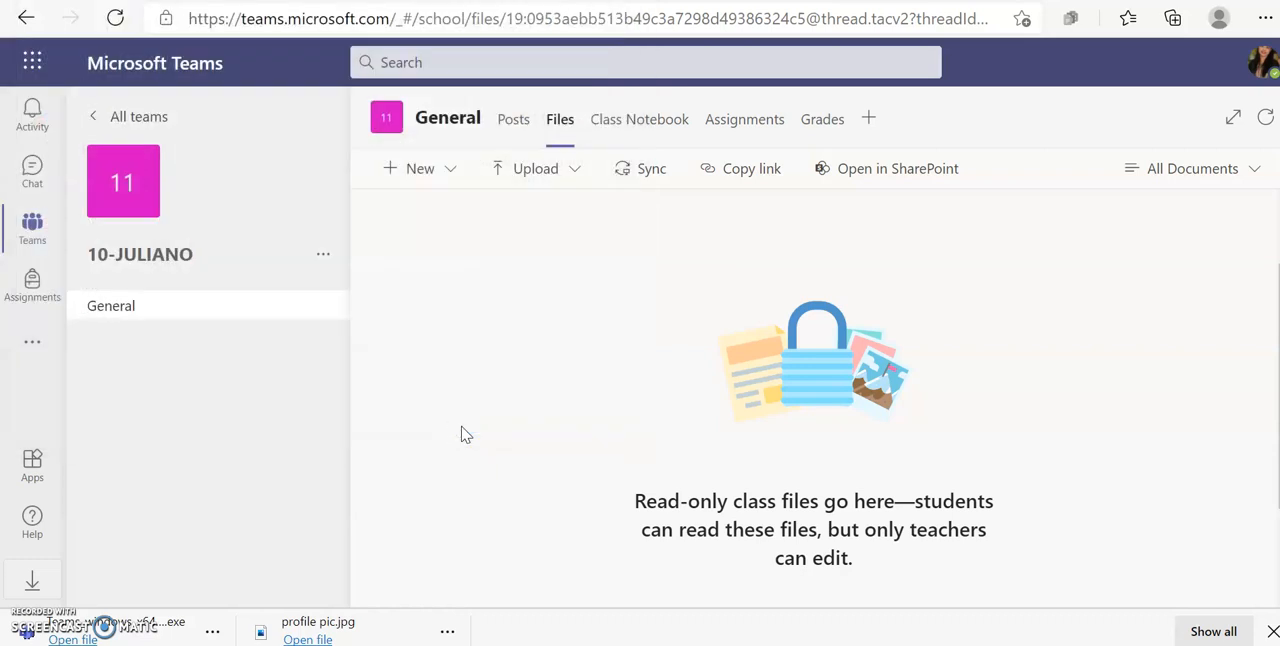
- Finish the PDF upload to Class Materials and return to the General channel's Posts
left_click(536, 168)
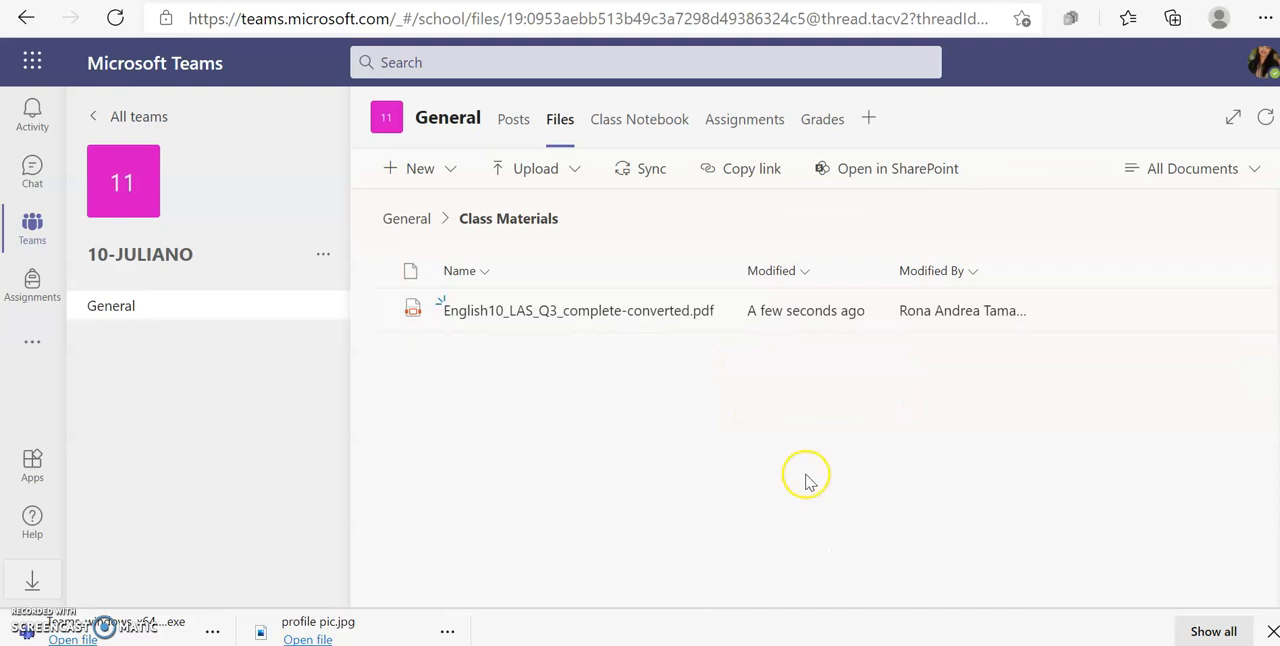
mouse_move(808, 482)
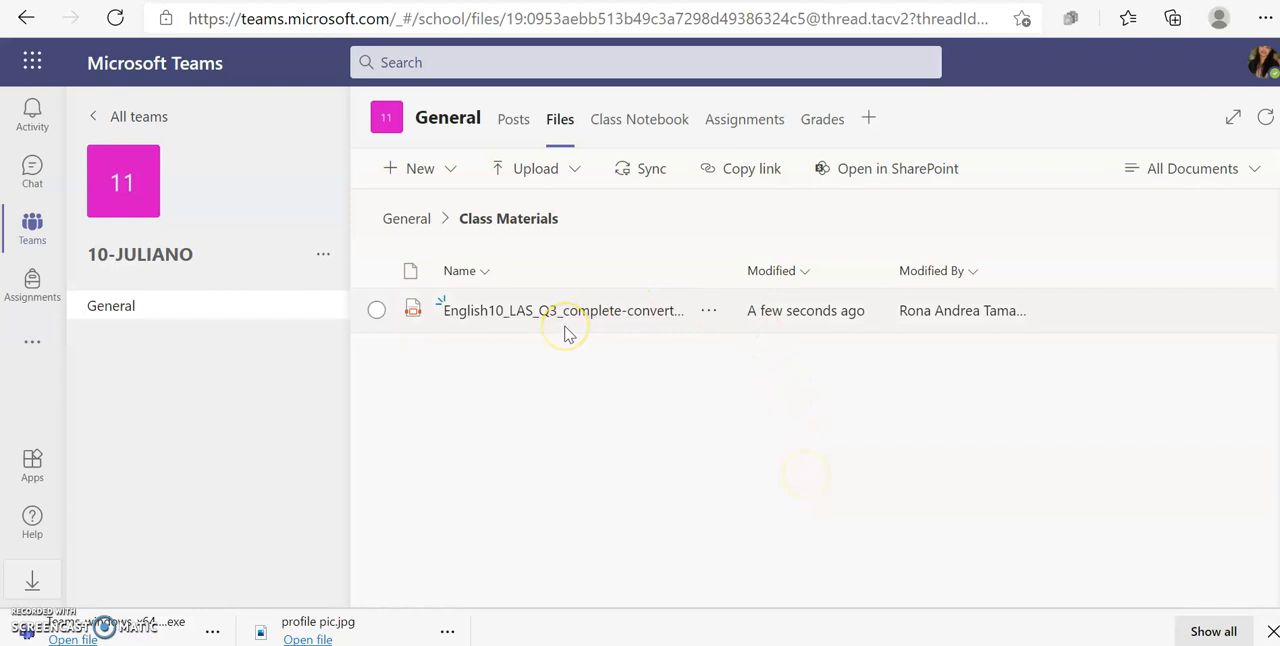
mouse_move(558, 336)
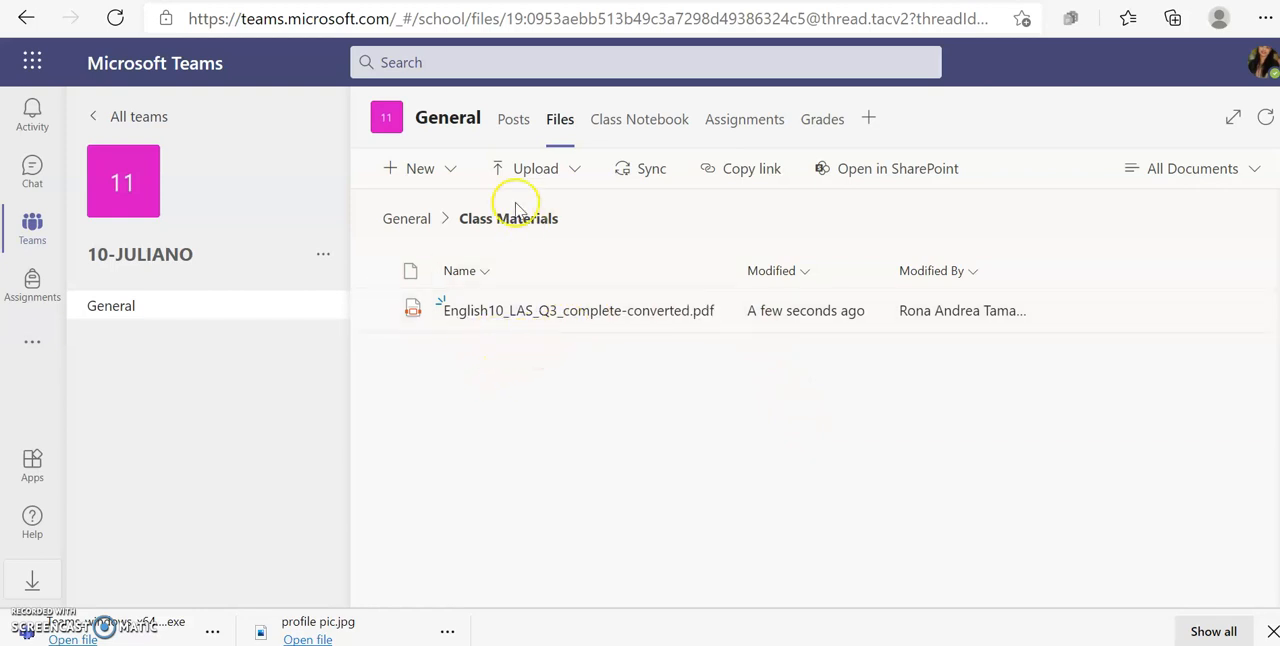
mouse_move(448, 118)
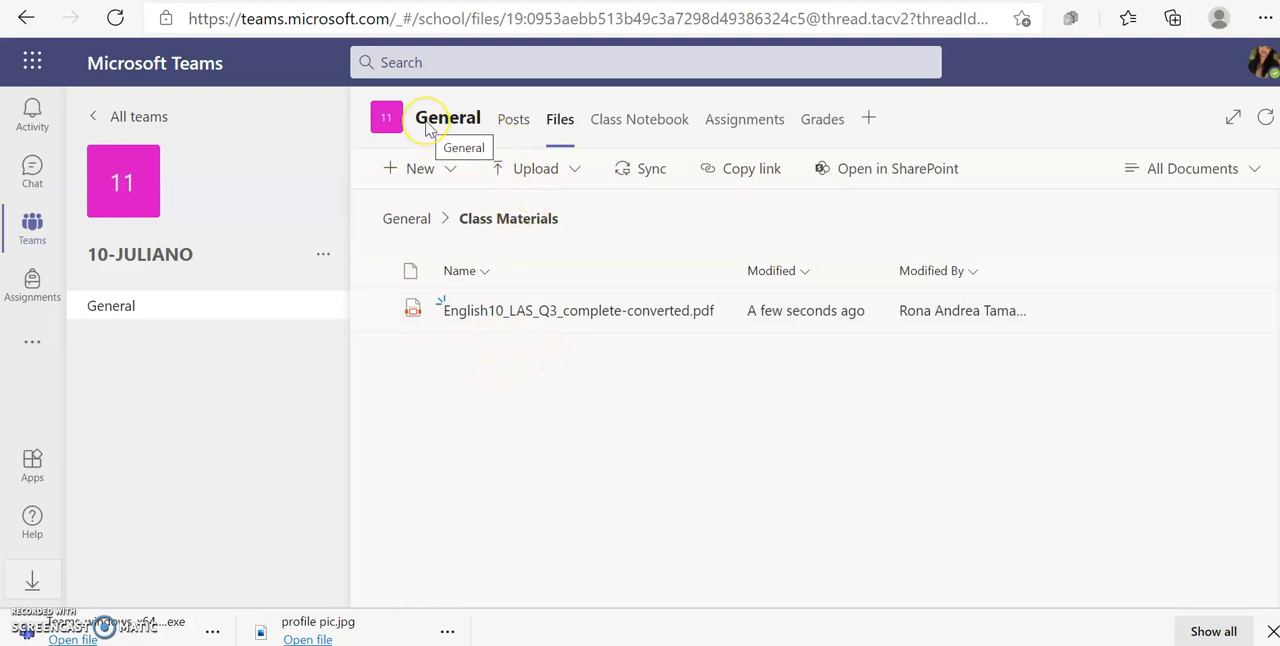
mouse_move(448, 118)
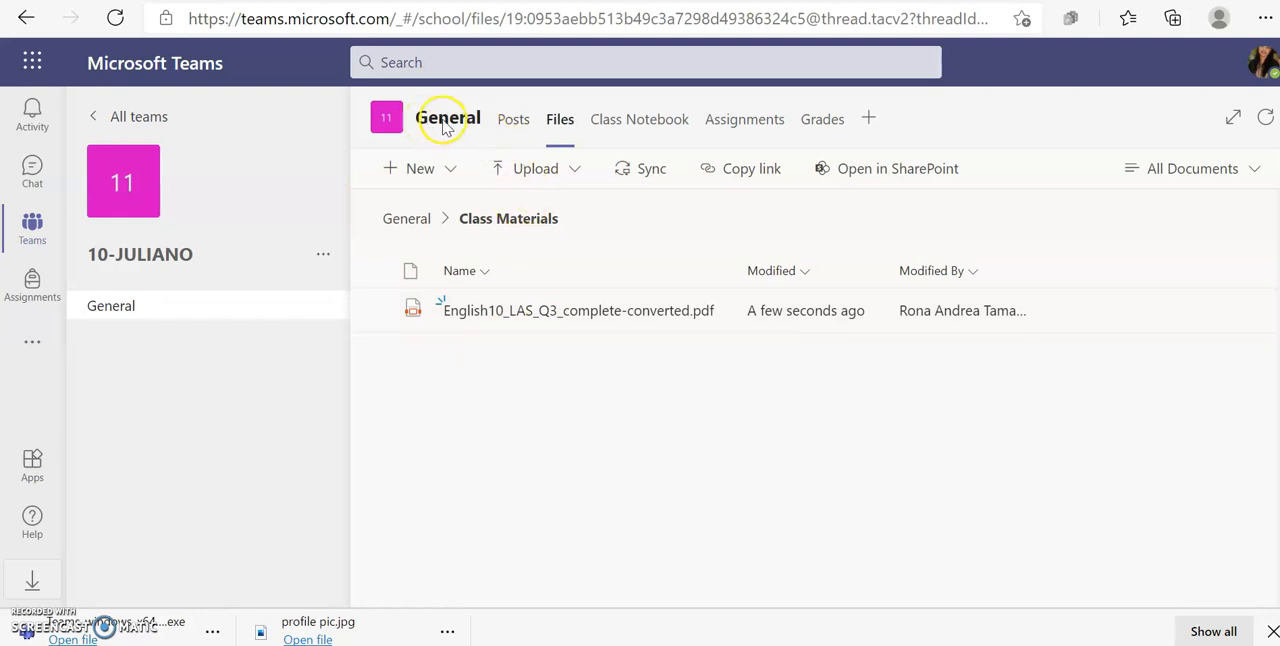
left_click(512, 120)
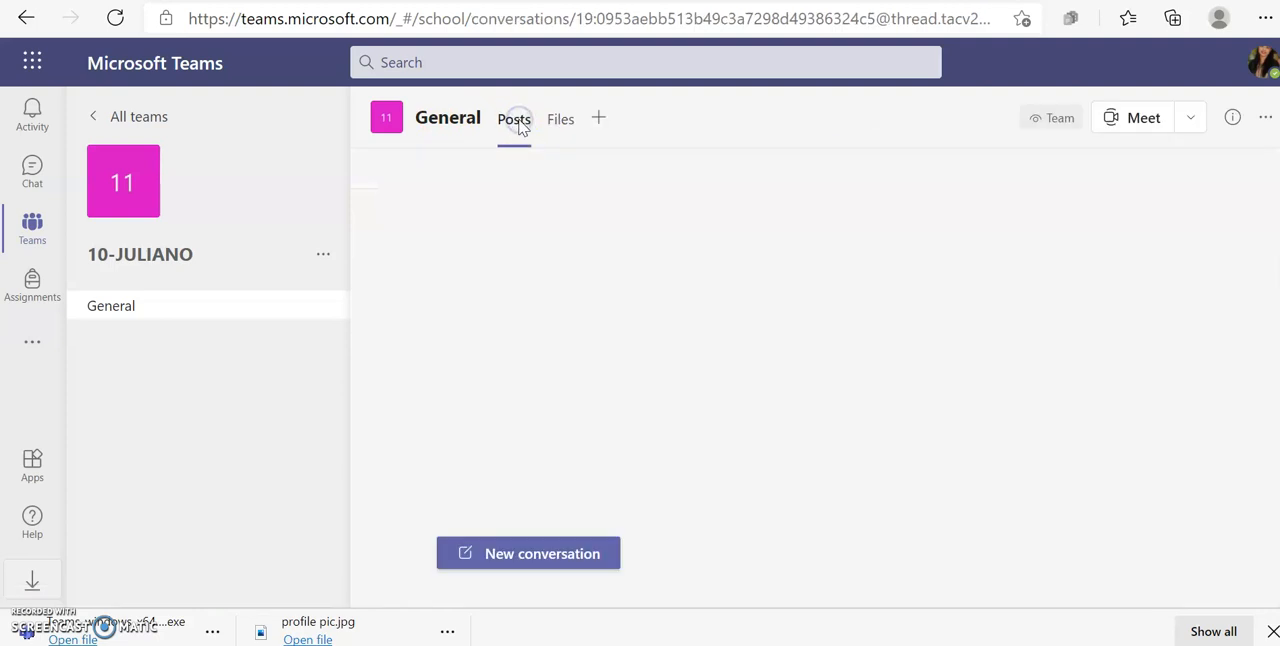
- Post "Please submit a video of yourself while having an argumentative speech." to the General channel
left_click(514, 118)
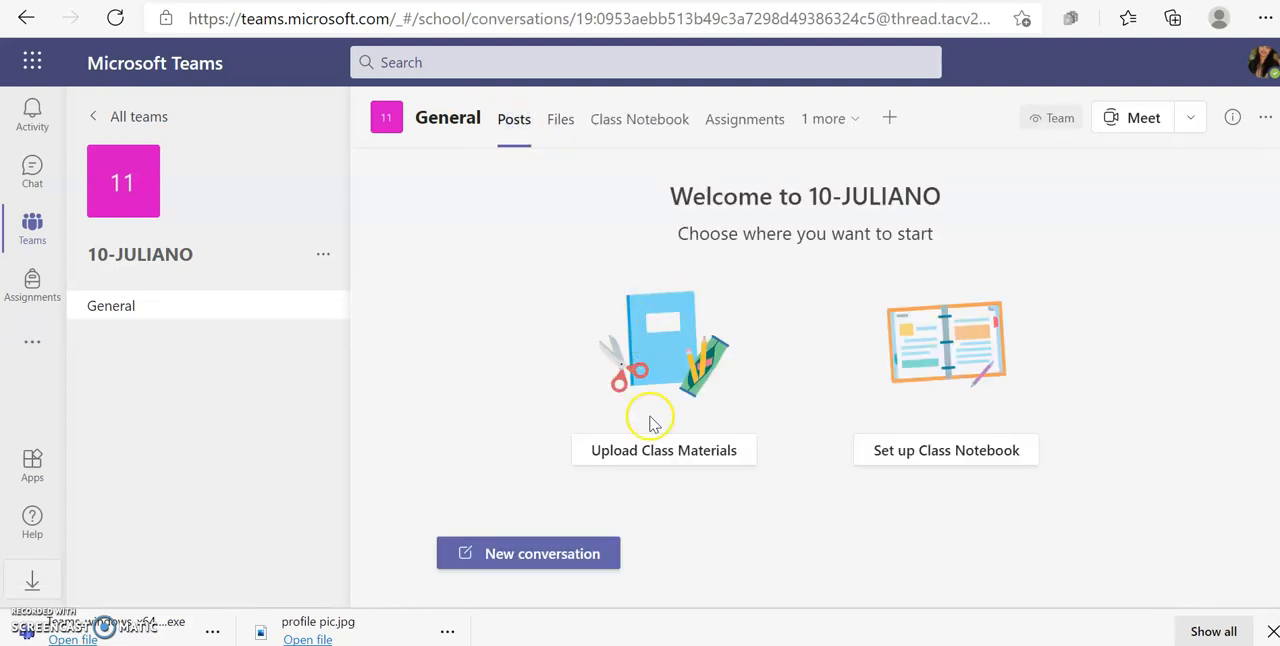
mouse_move(588, 552)
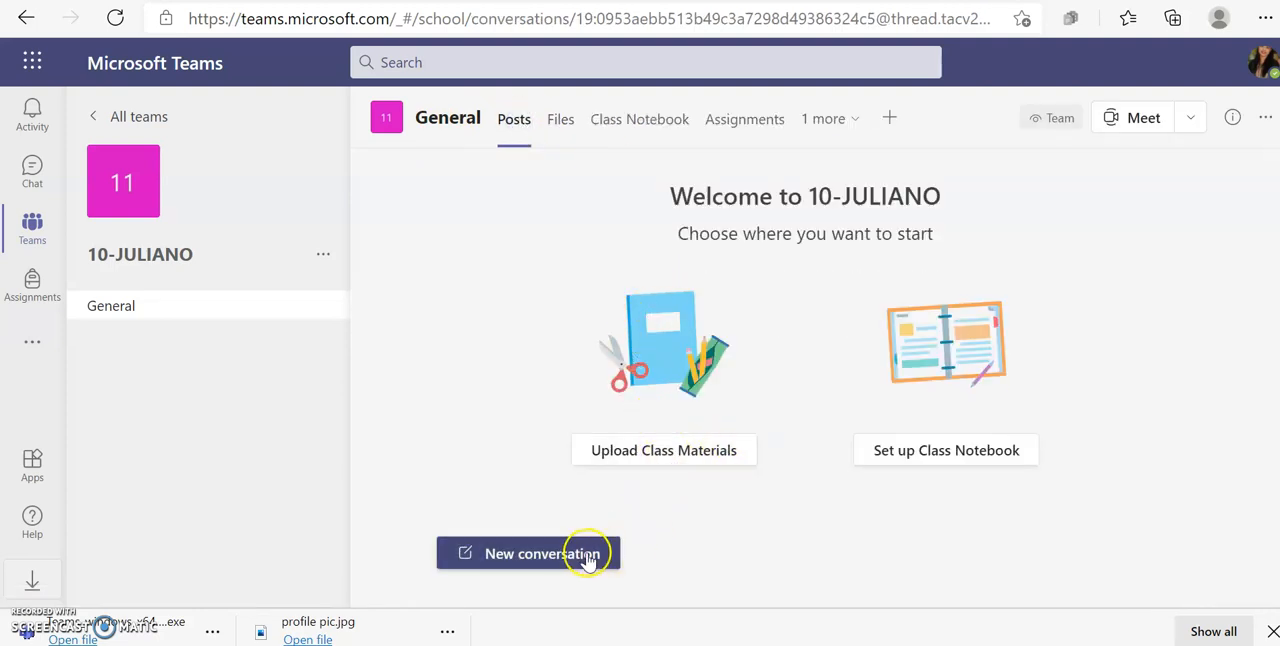
mouse_move(892, 464)
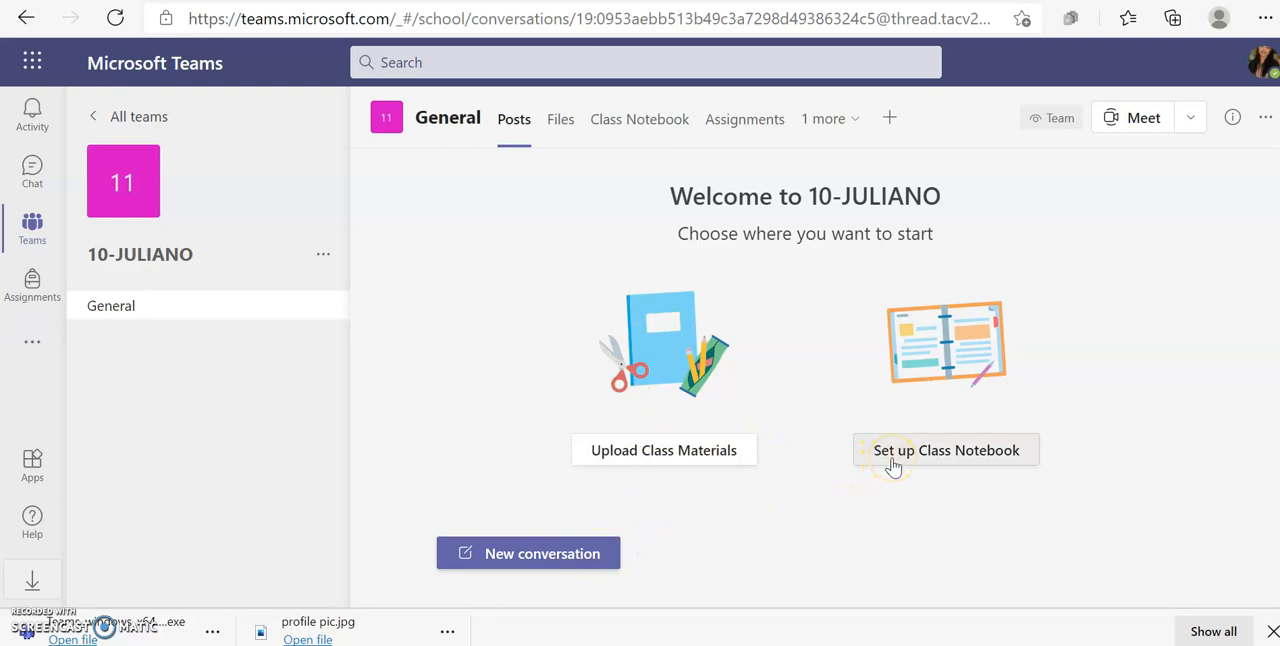
left_click(528, 552)
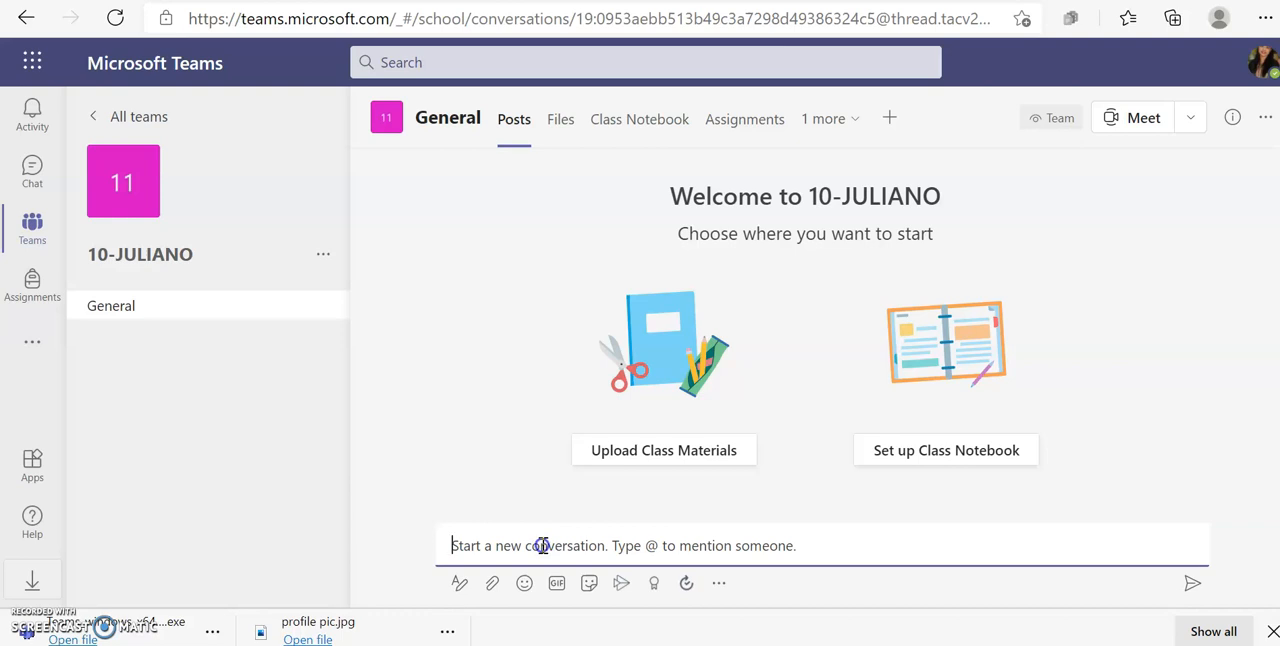
type("Please submit")
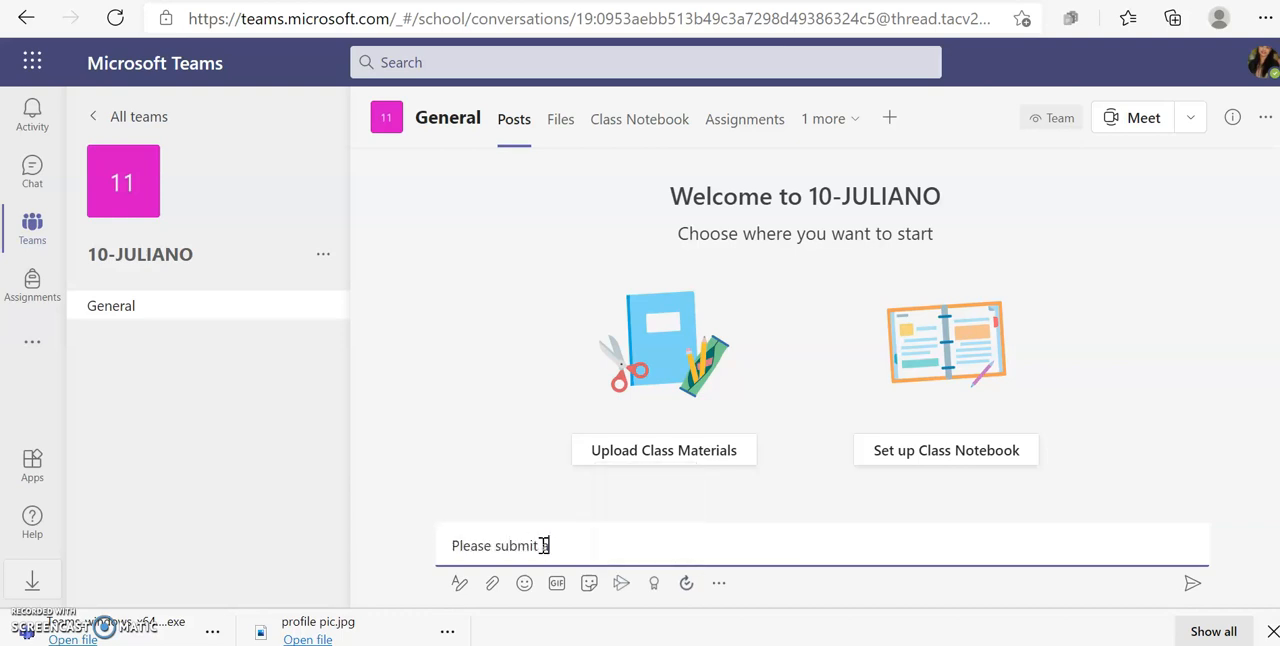
type("a video of y")
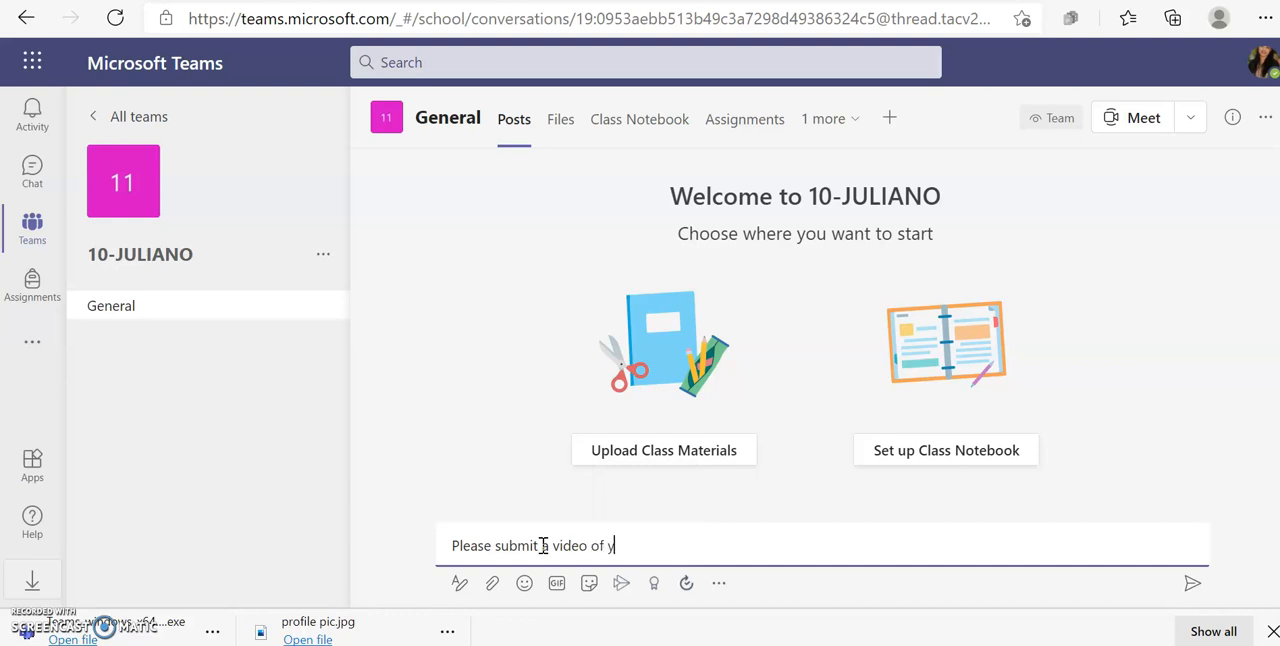
type("o")
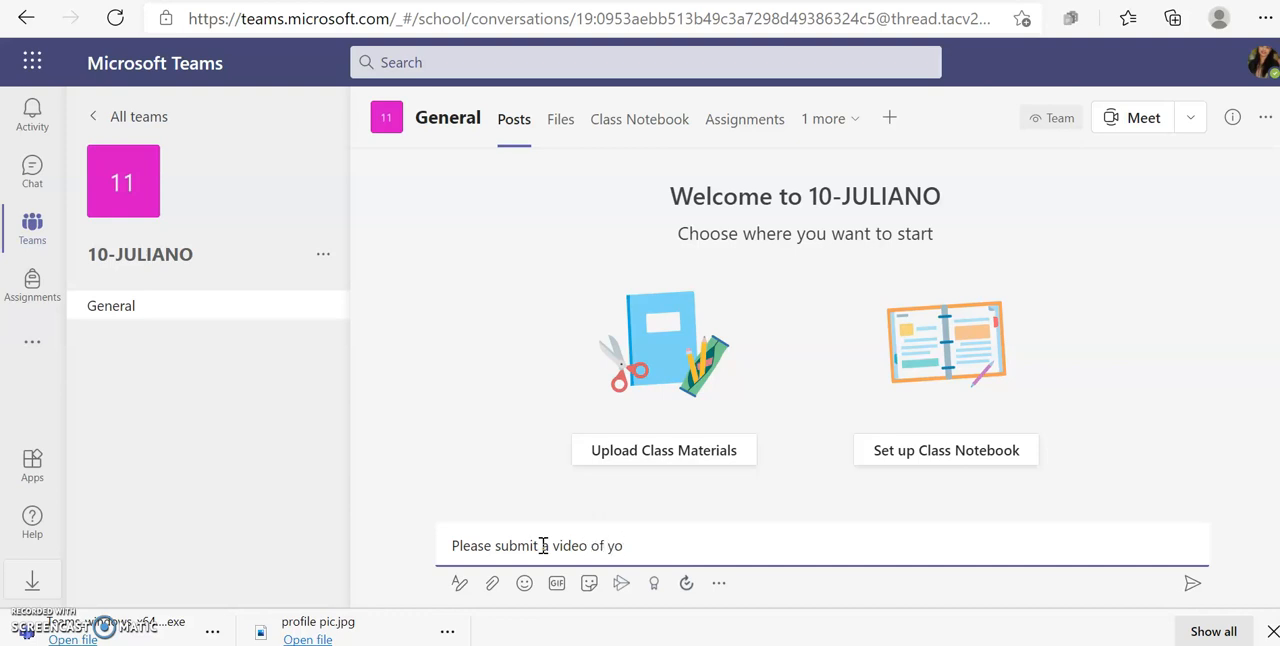
type("urself")
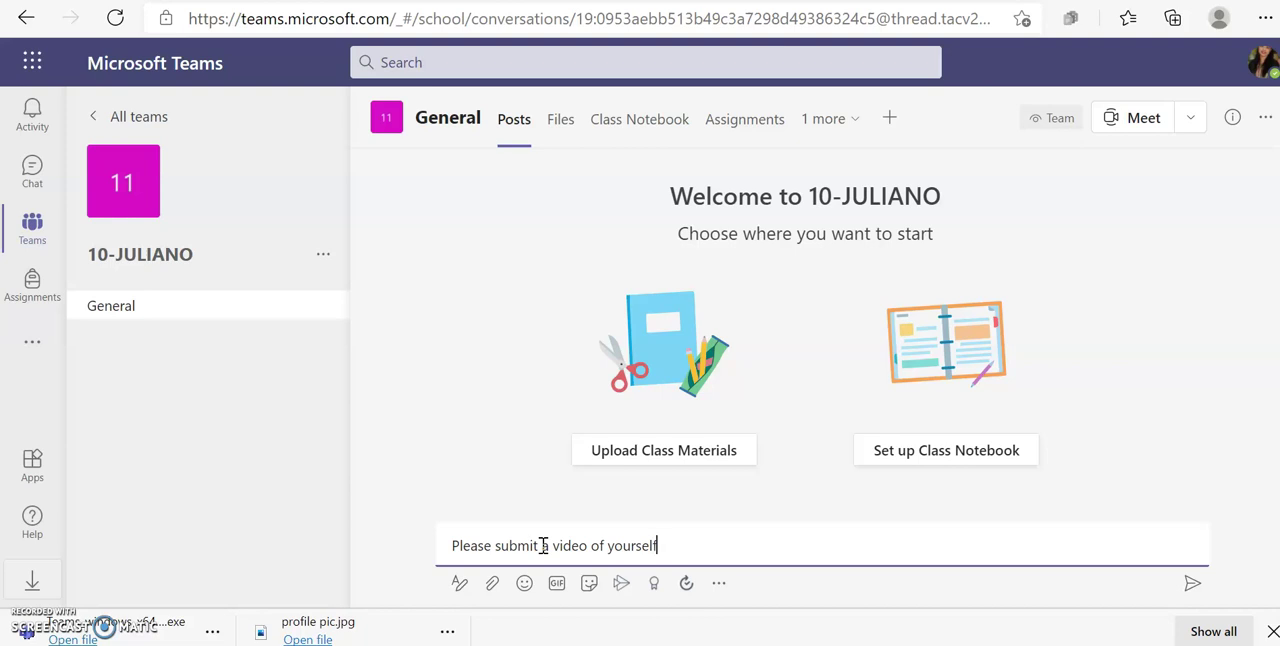
type("while havi")
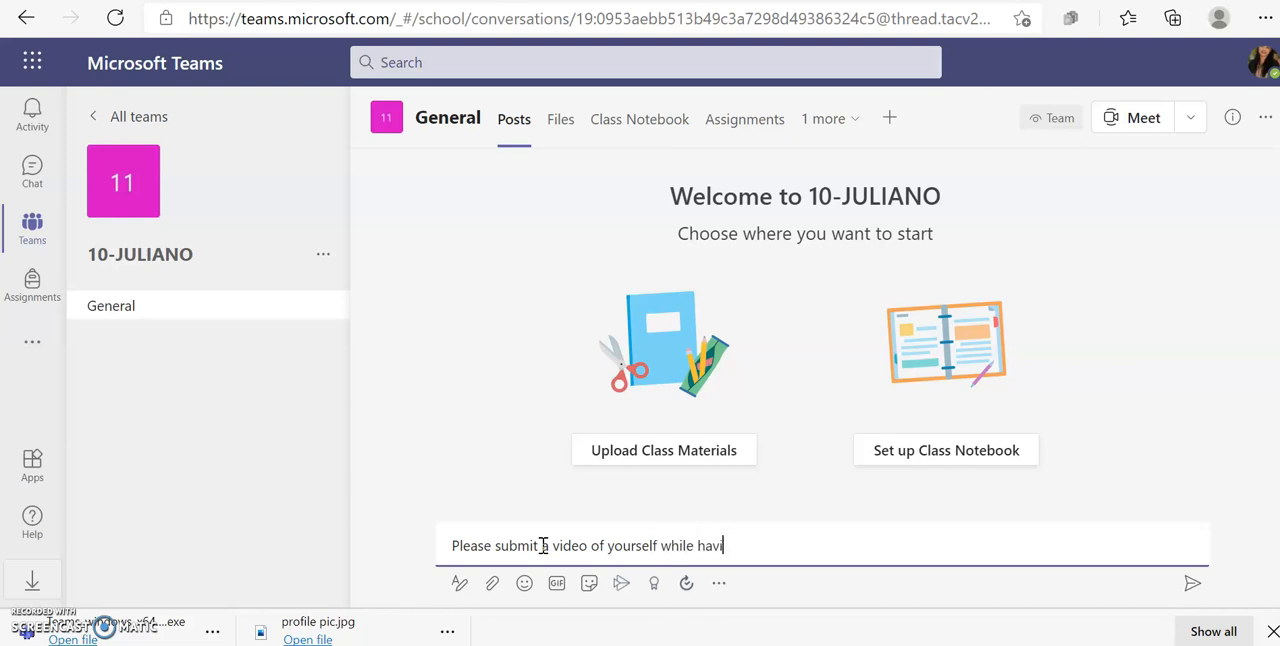
type("ng an aru")
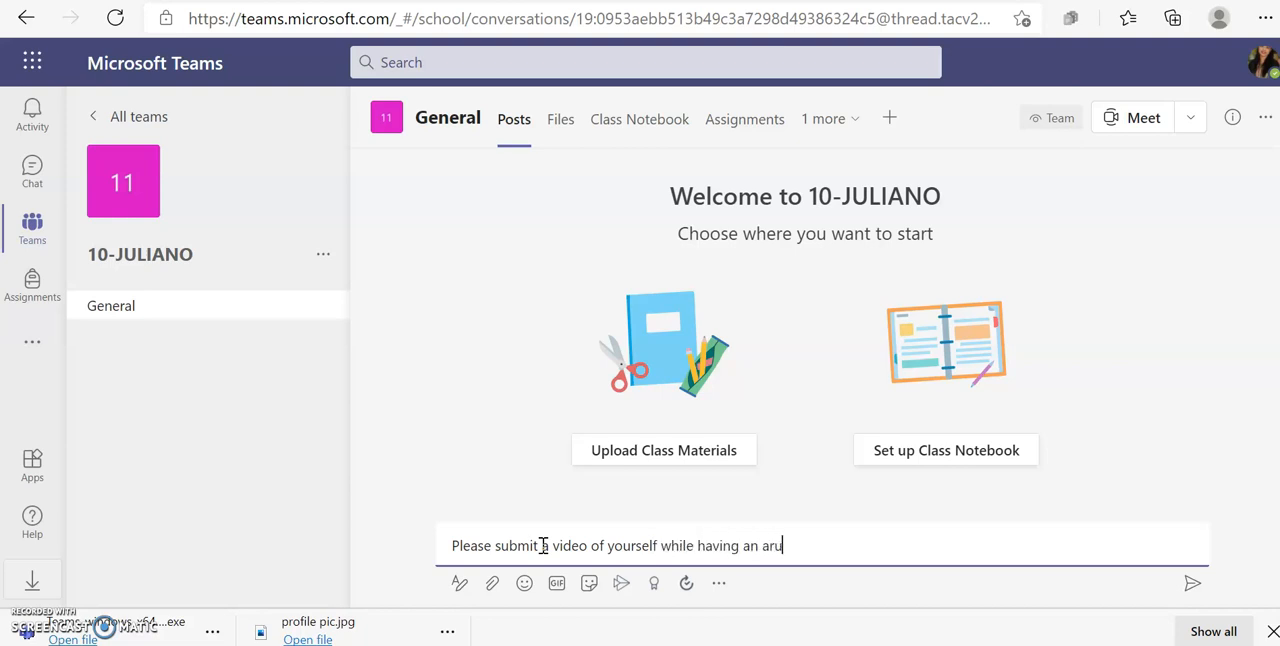
key("Backspace")
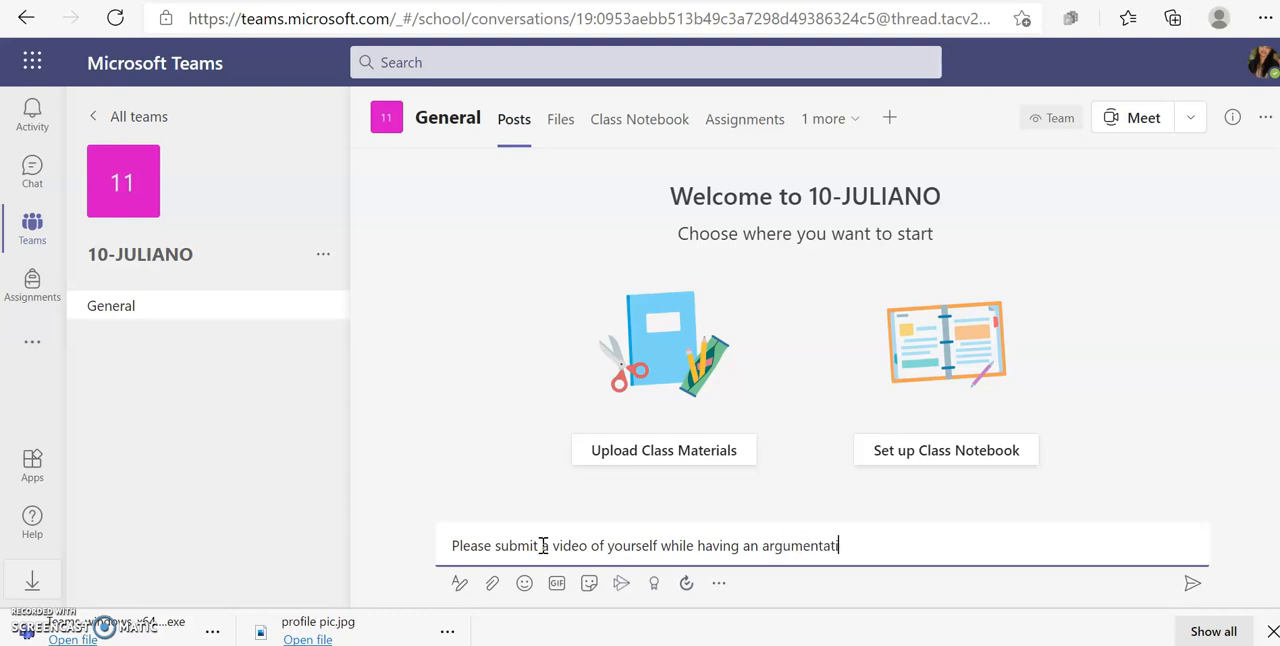
type("ive speech")
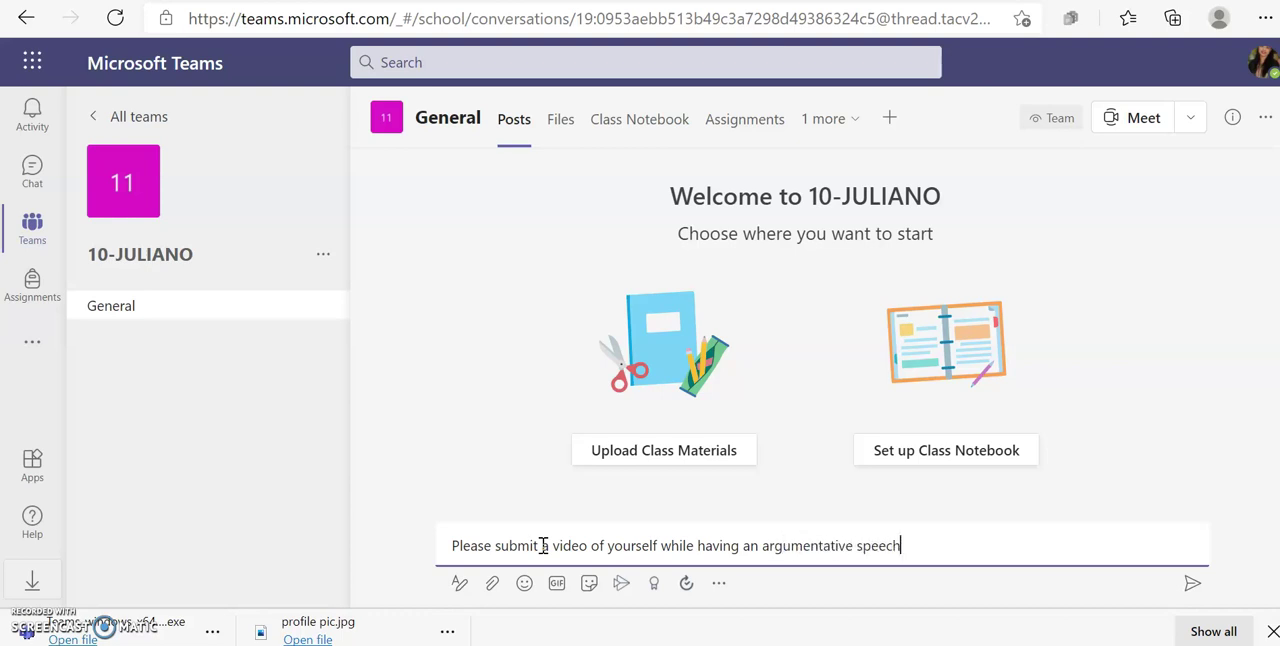
type(".")
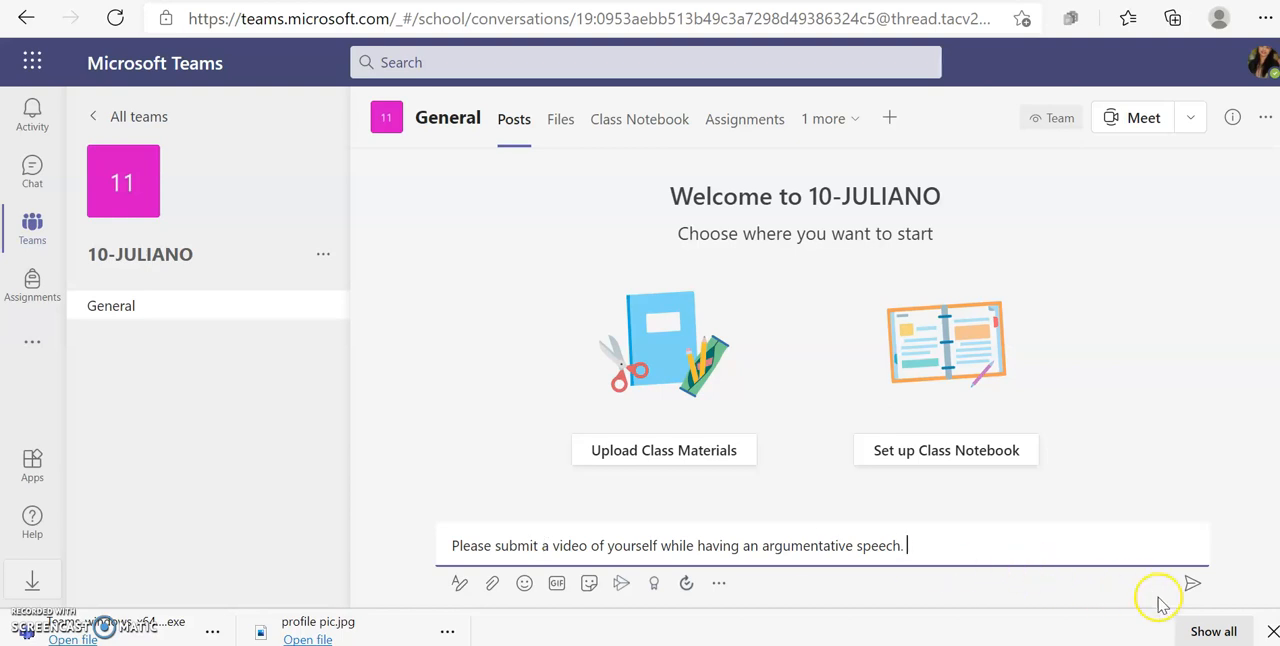
mouse_move(1192, 584)
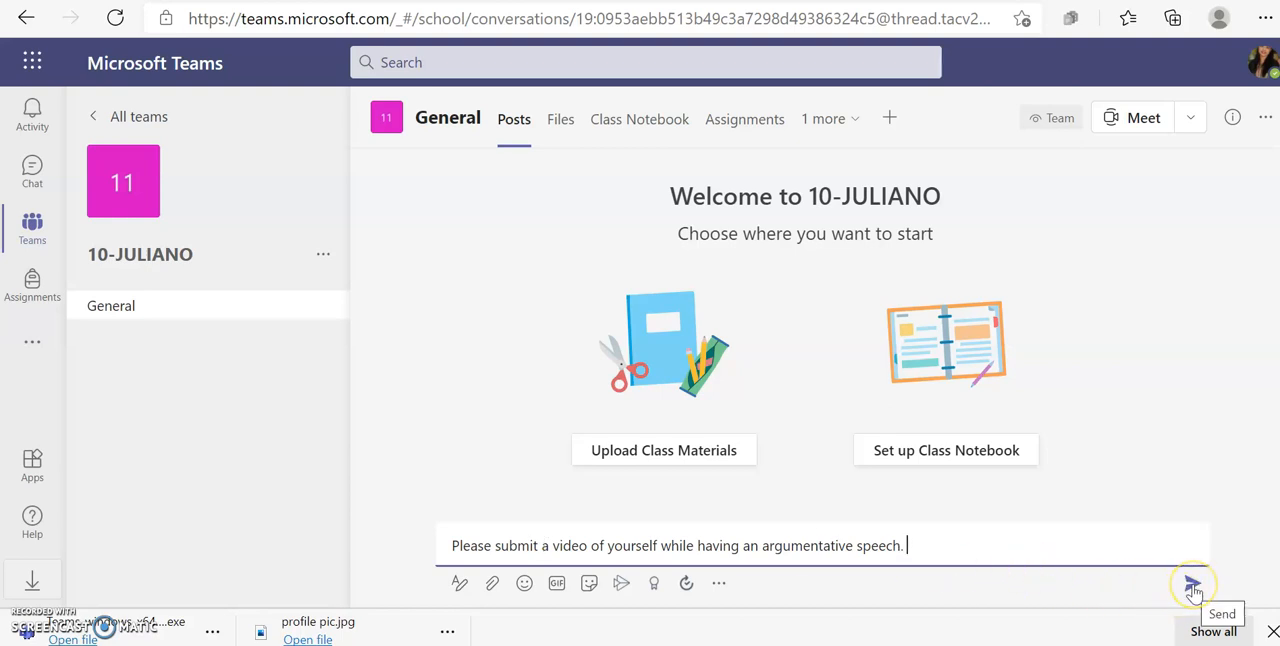
left_click(1192, 584)
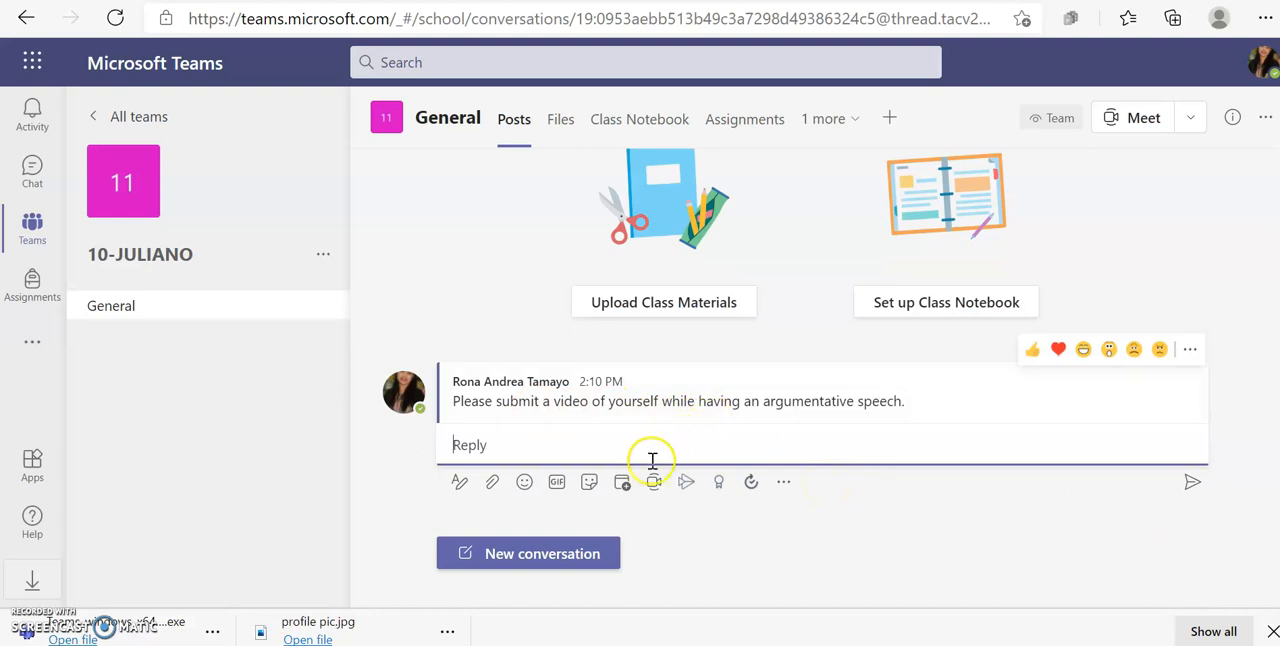
mouse_move(646, 432)
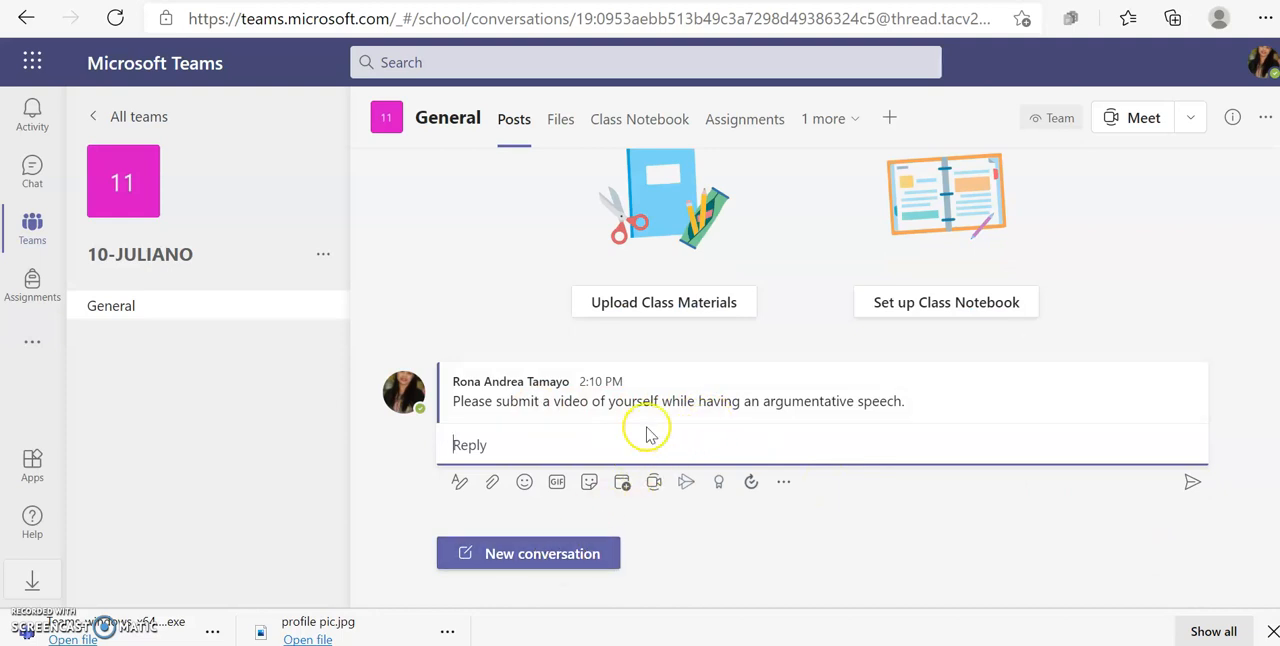
mouse_move(492, 482)
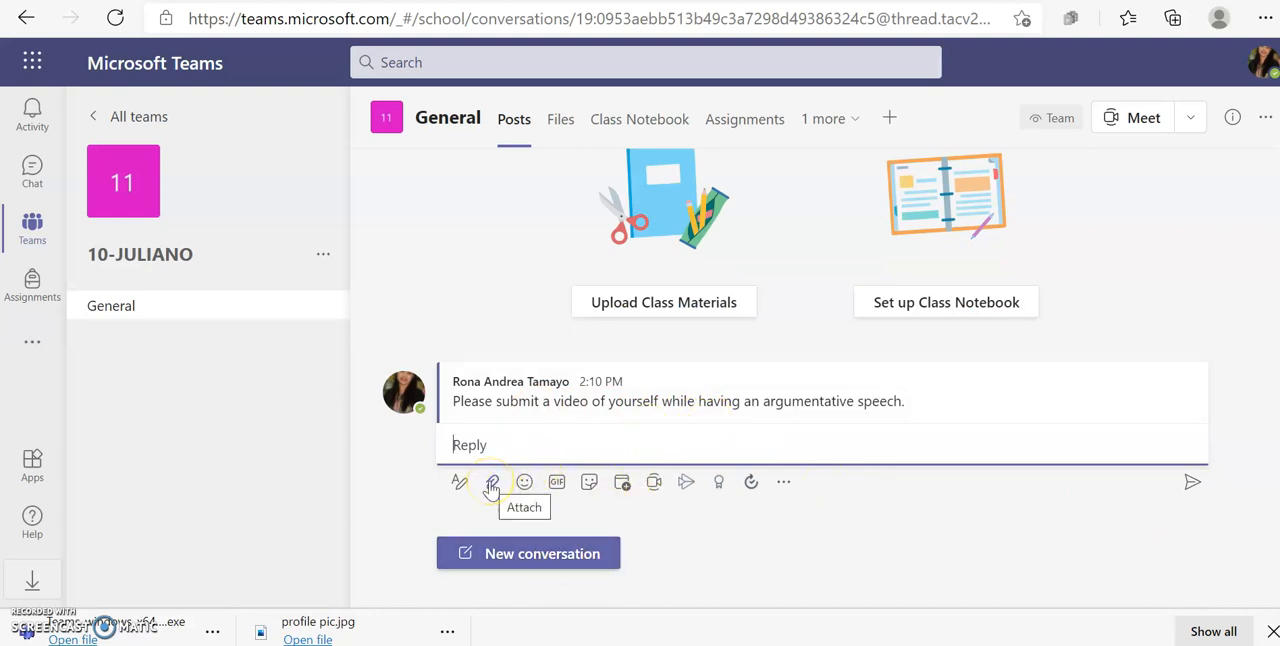
- Show the attachment source options under the channel post
left_click(492, 482)
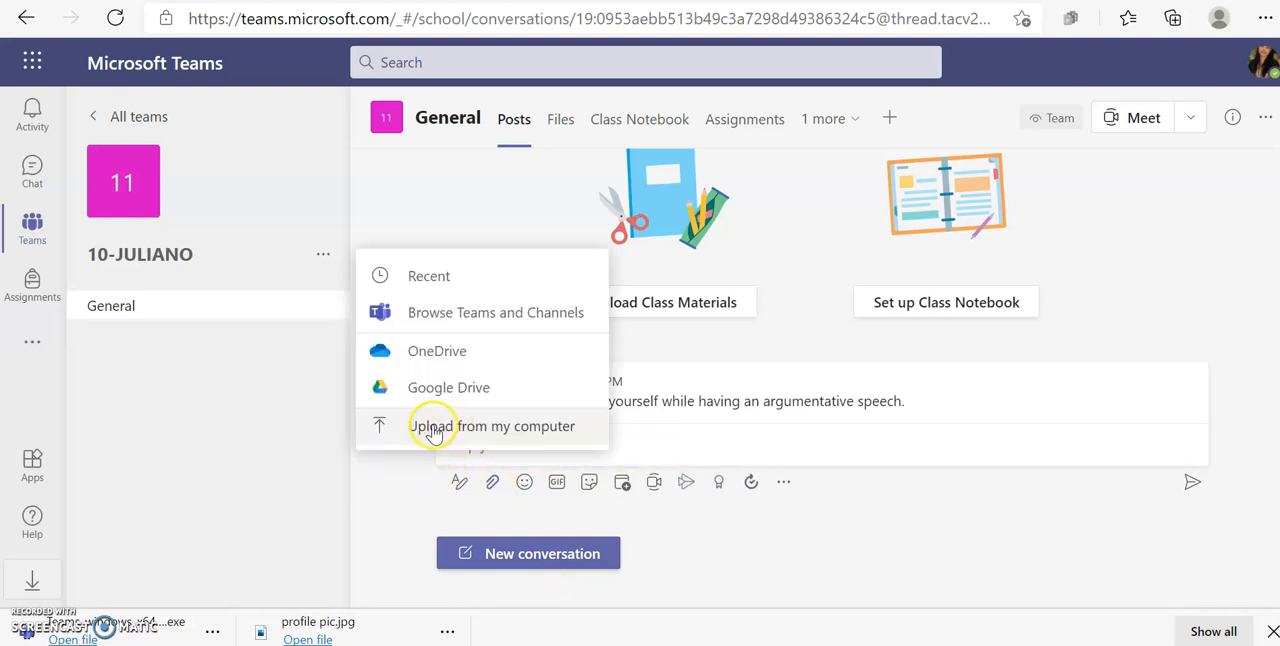
mouse_move(432, 390)
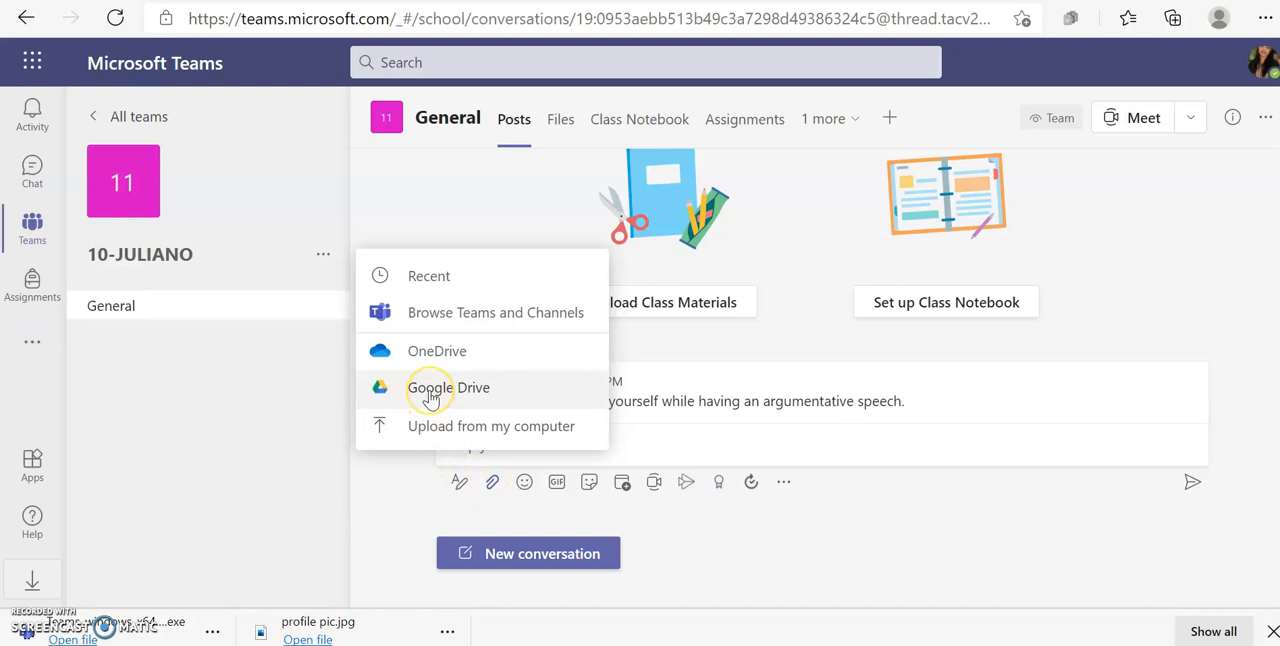
mouse_move(430, 350)
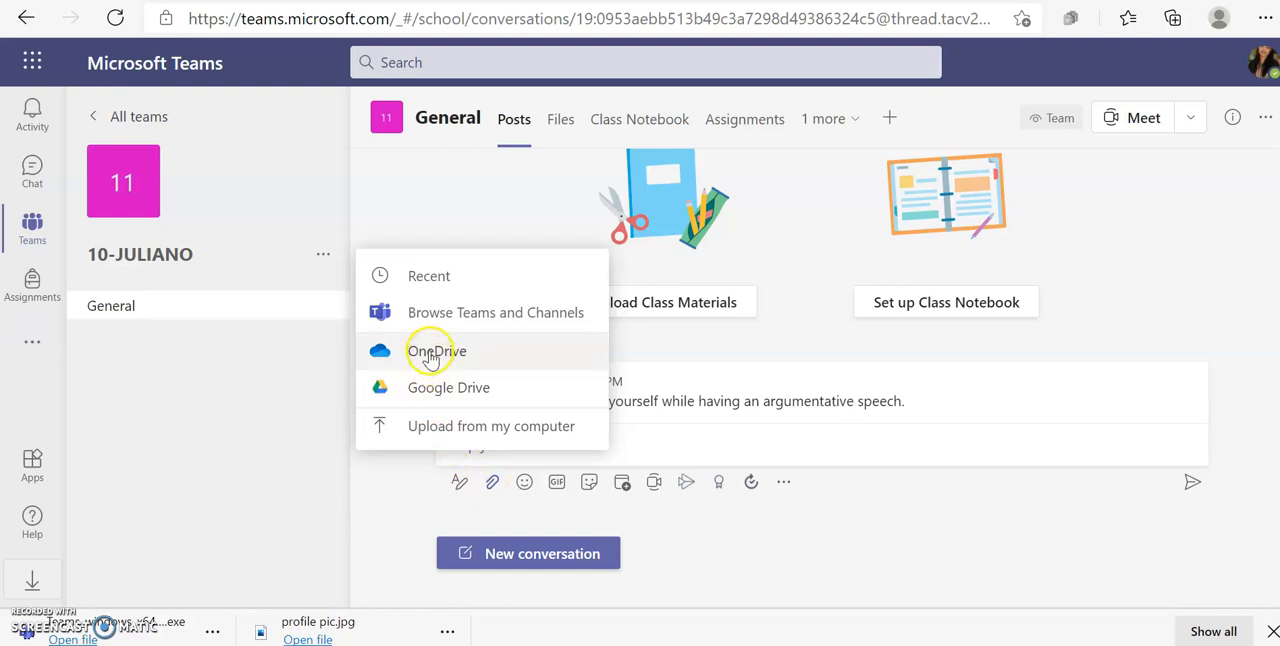
mouse_move(420, 312)
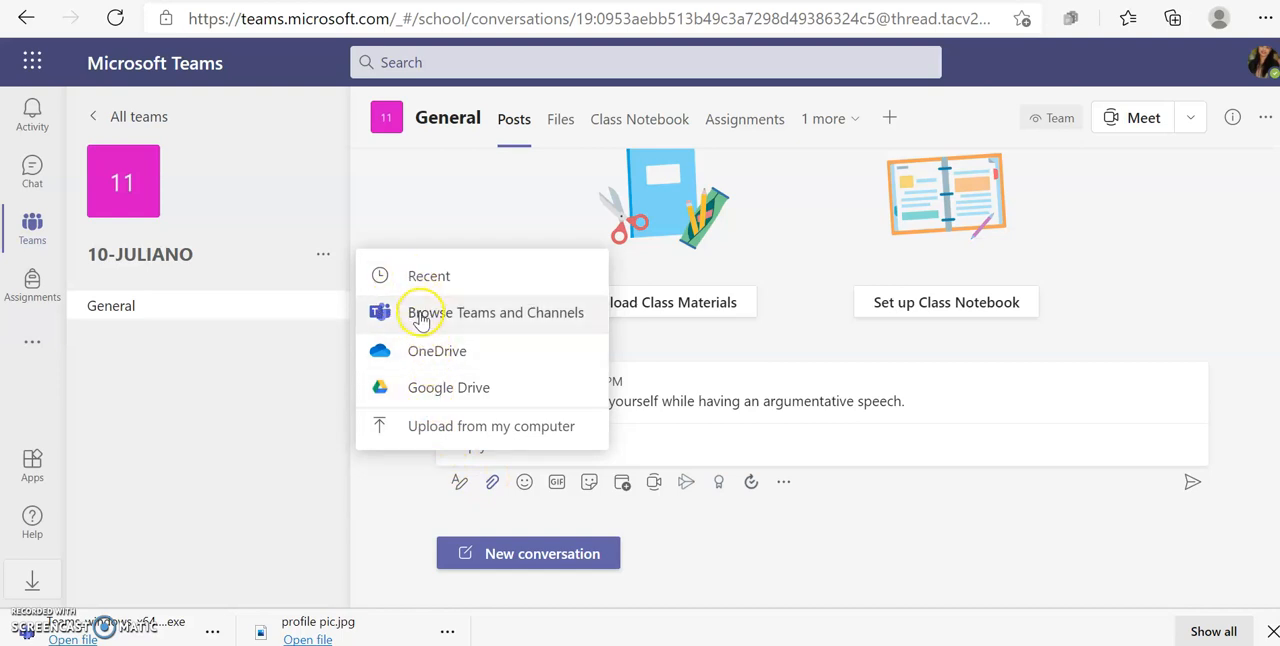
mouse_move(420, 312)
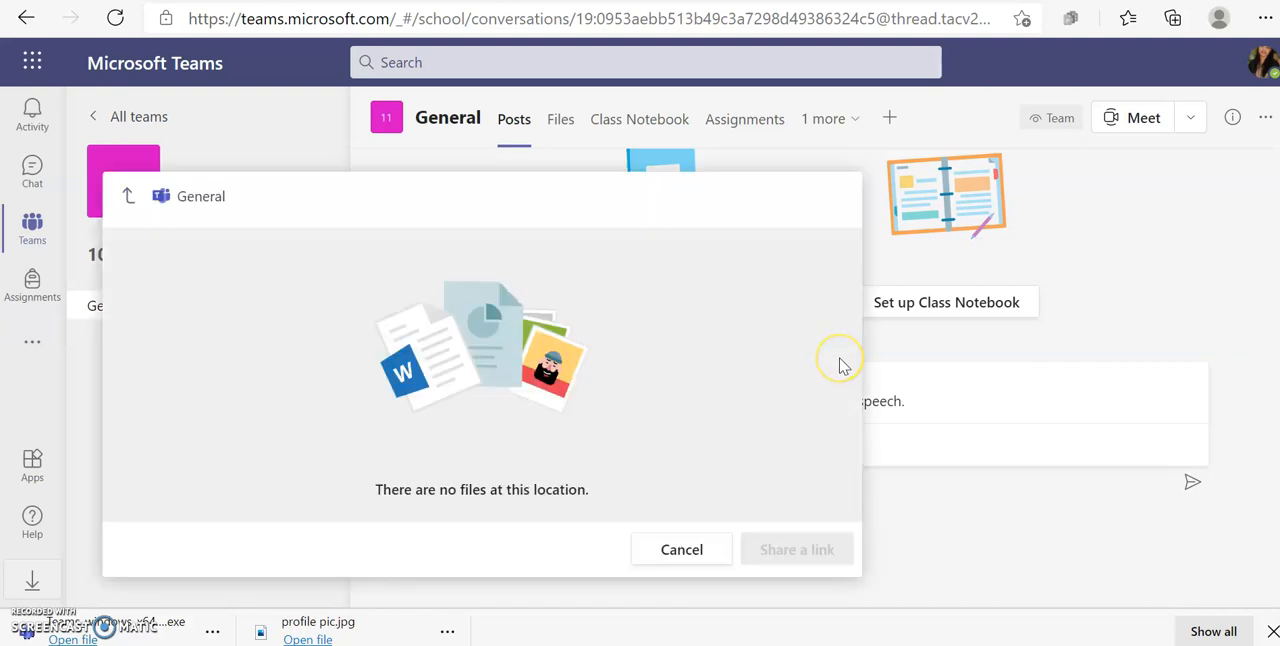
- Dismiss the channel file picker without attaching anything, returning to the posts
left_click(840, 200)
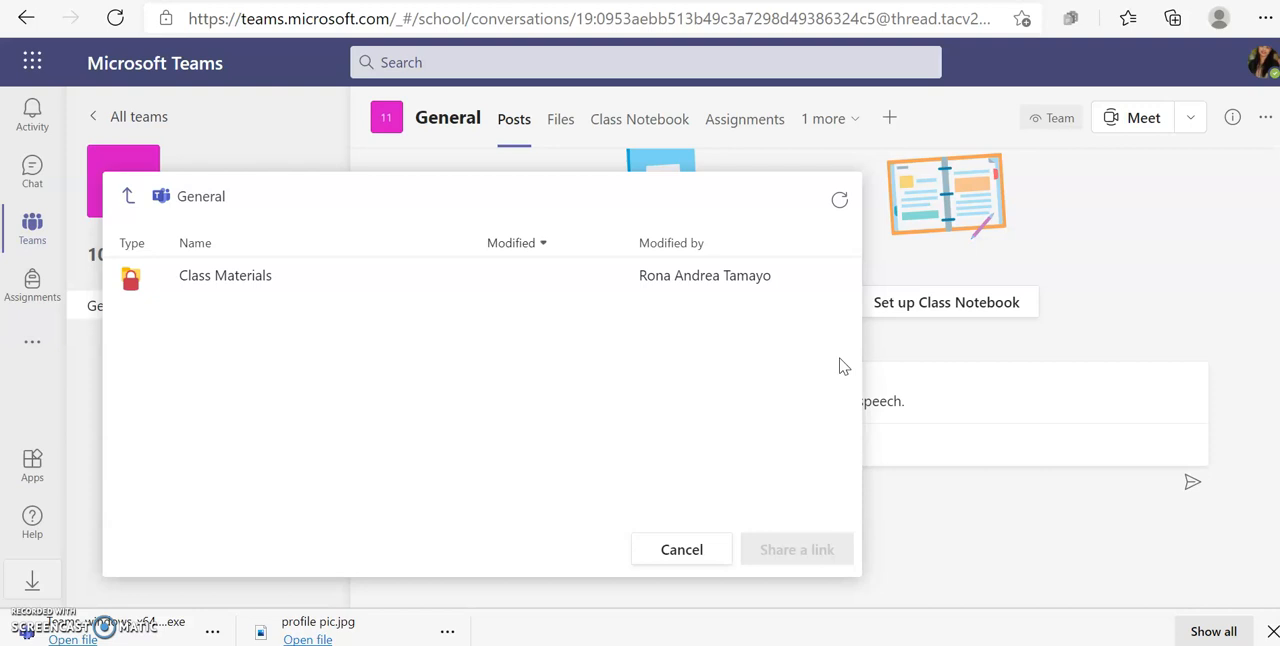
mouse_move(1078, 222)
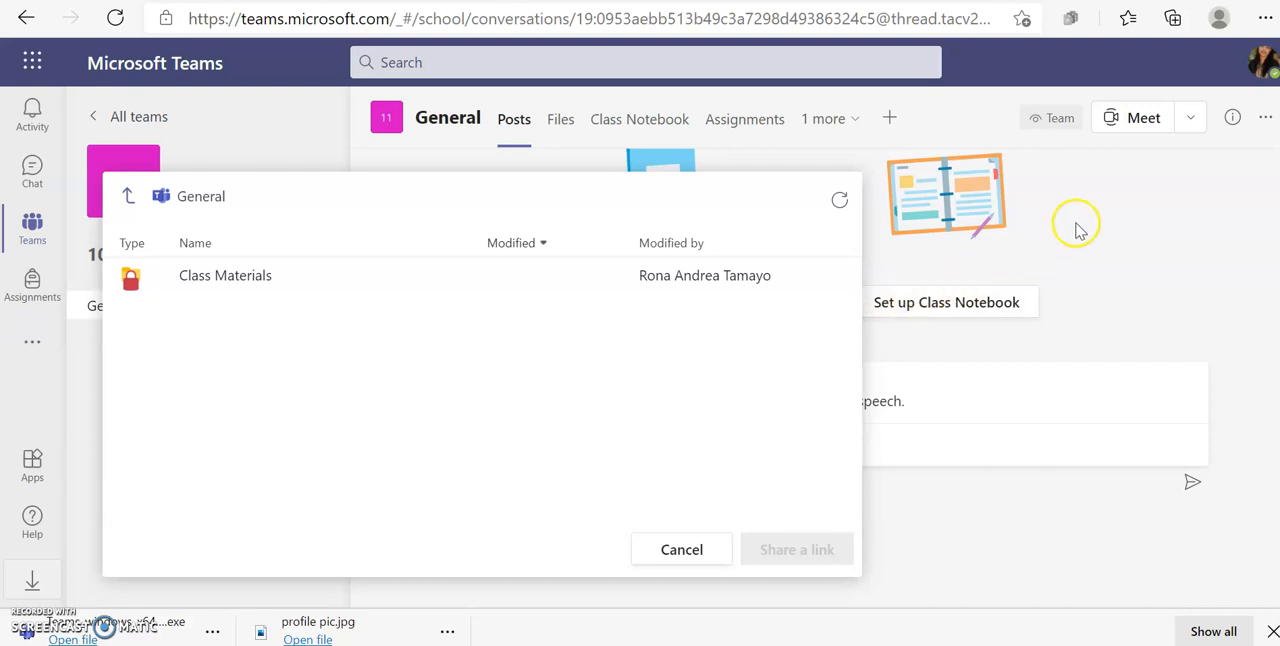
left_click(680, 548)
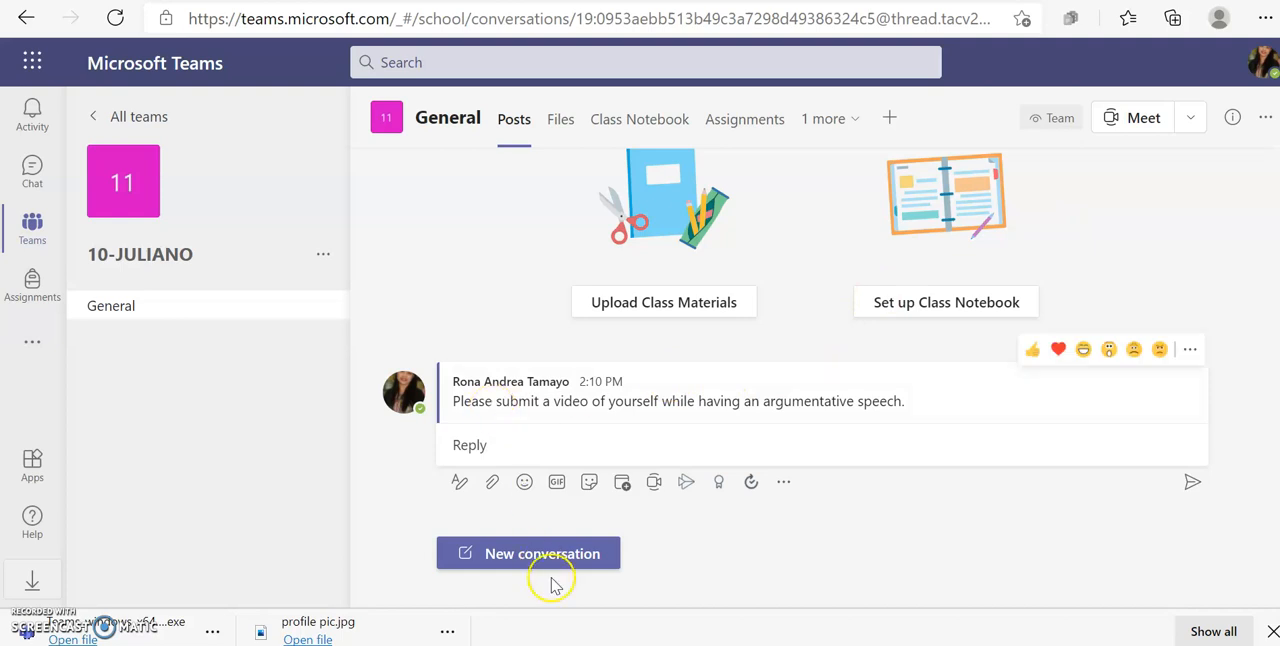
left_click(556, 482)
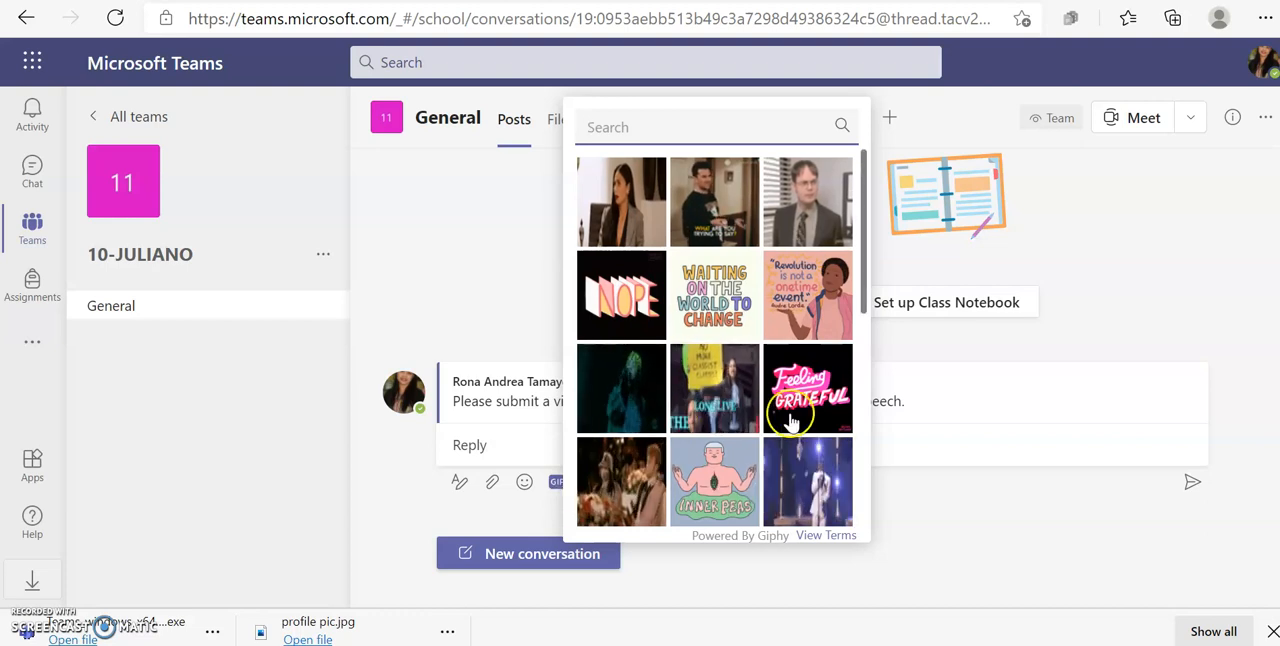
left_click(600, 580)
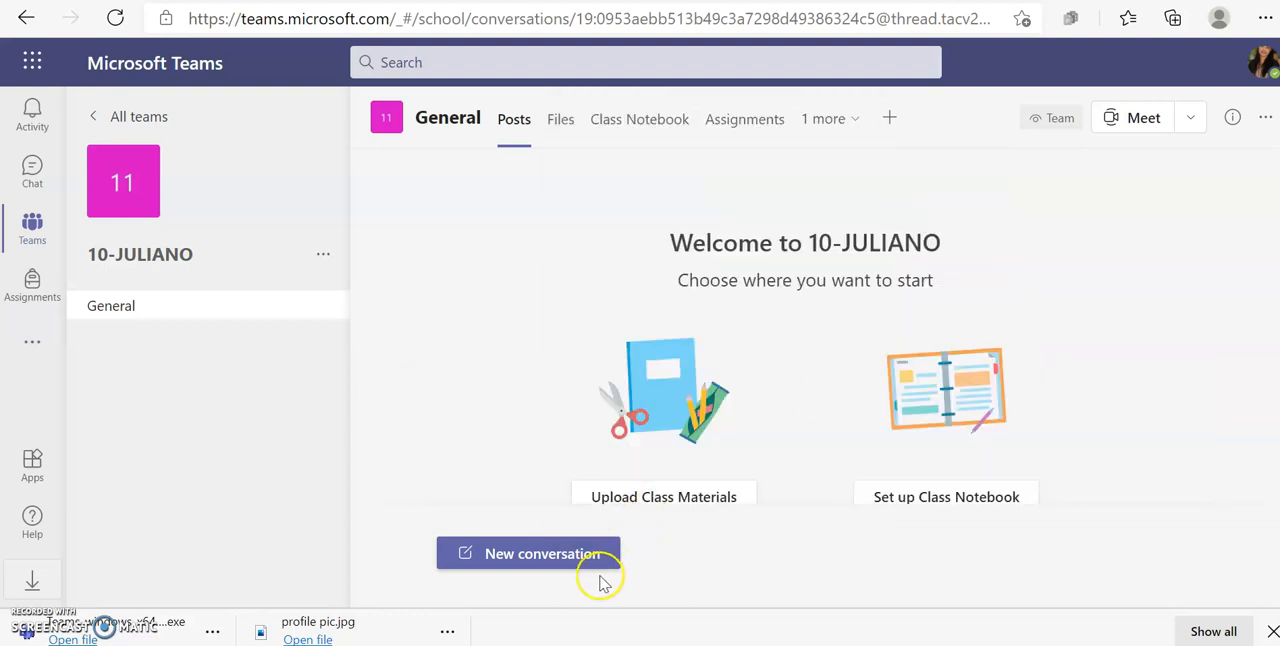
mouse_move(804, 410)
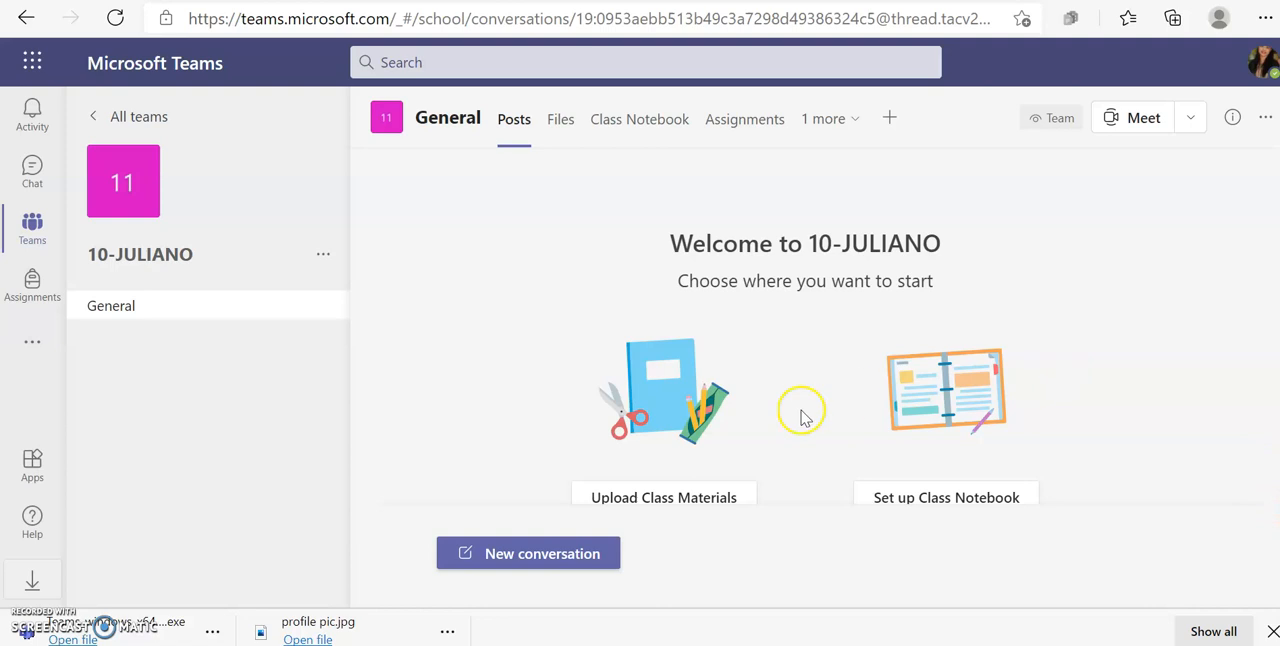
mouse_move(638, 428)
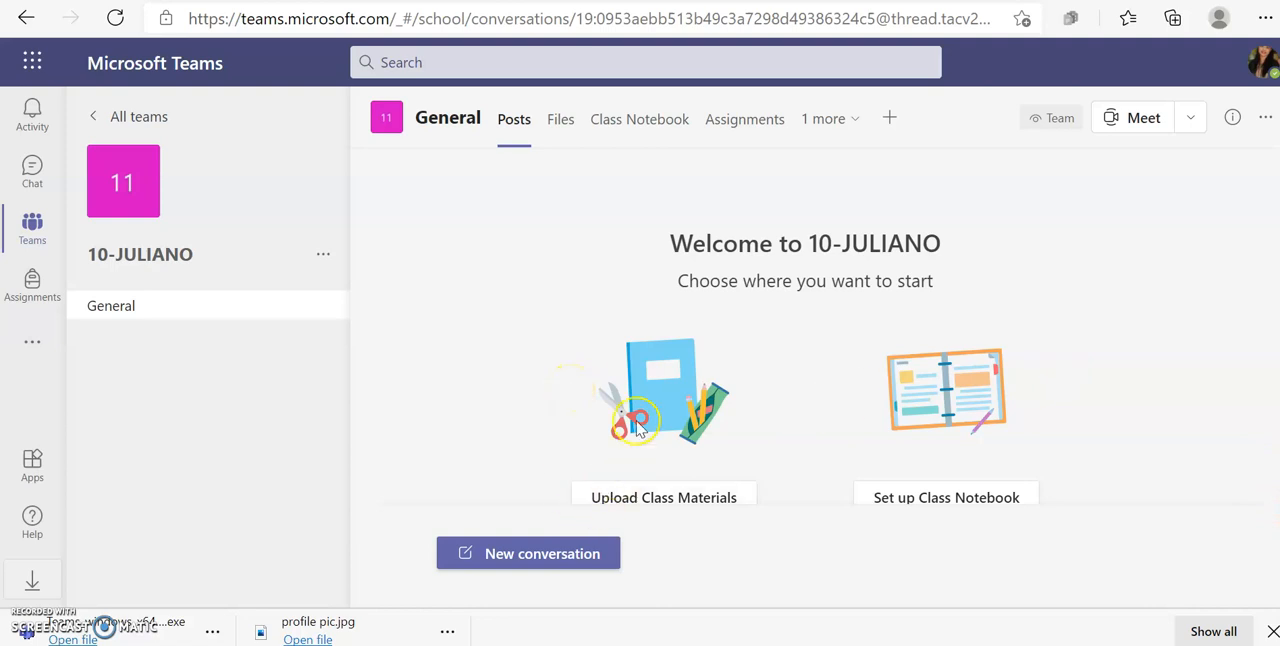
mouse_move(1098, 376)
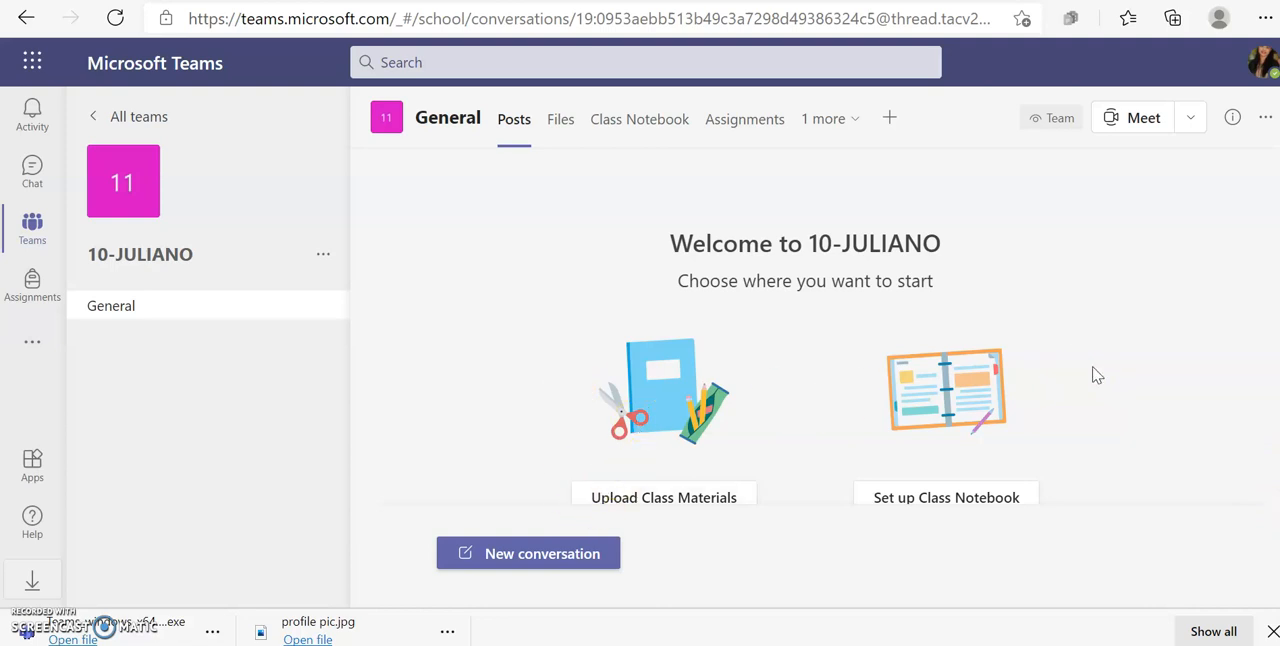
mouse_move(640, 120)
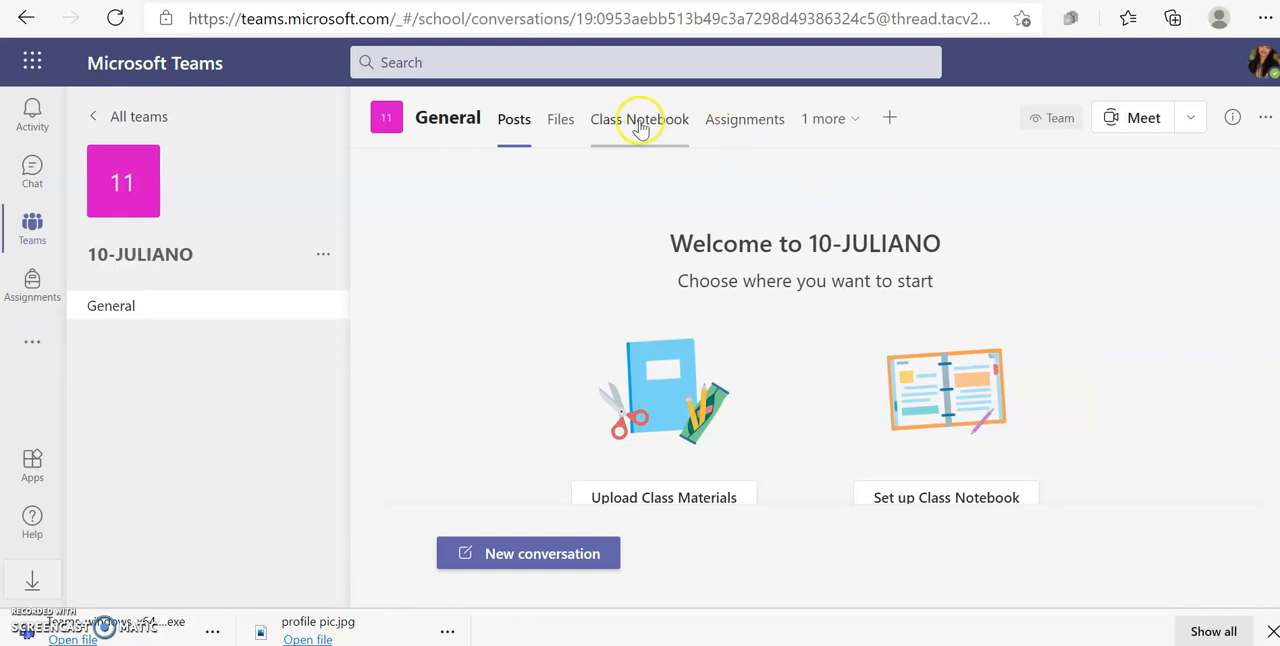
- Switch the General channel to its Assignments page with the Welcome screen
left_click(744, 118)
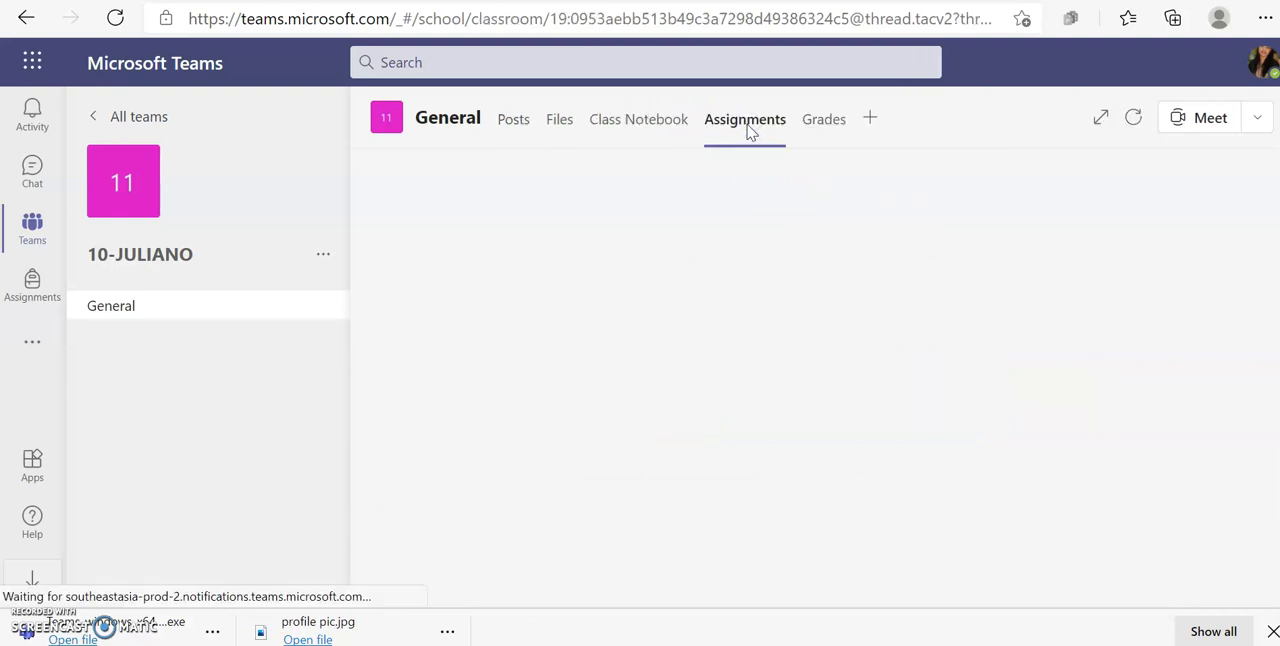
left_click(744, 120)
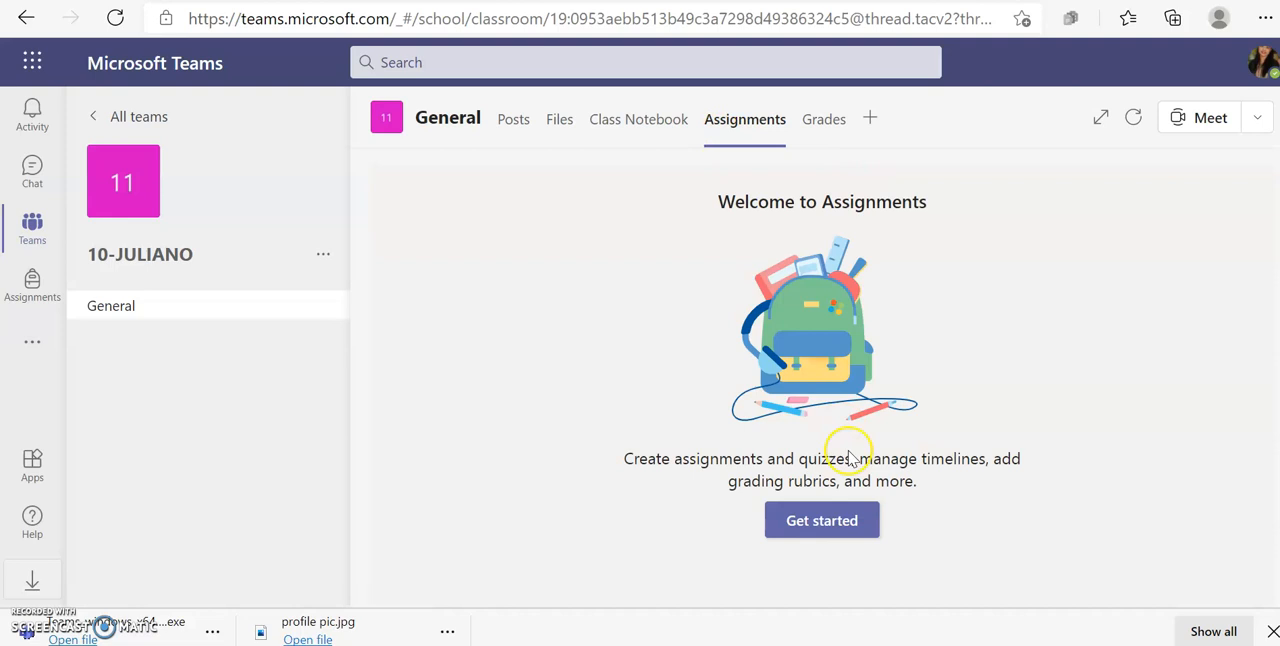
mouse_move(824, 462)
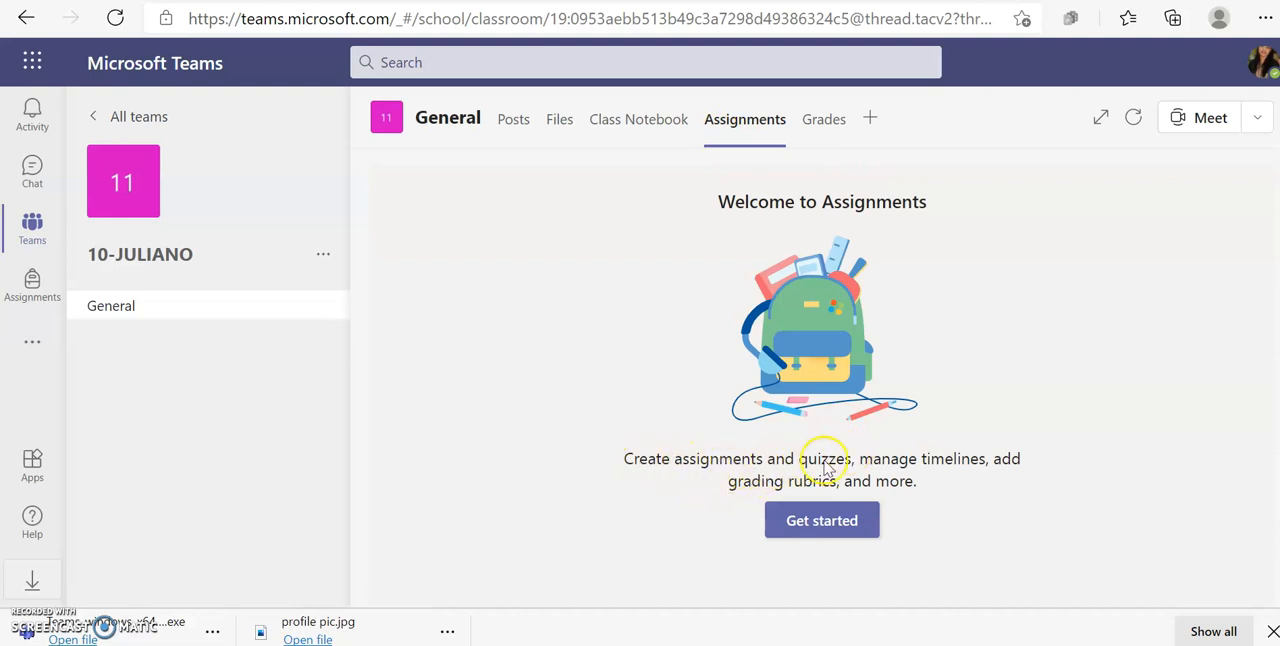
mouse_move(982, 478)
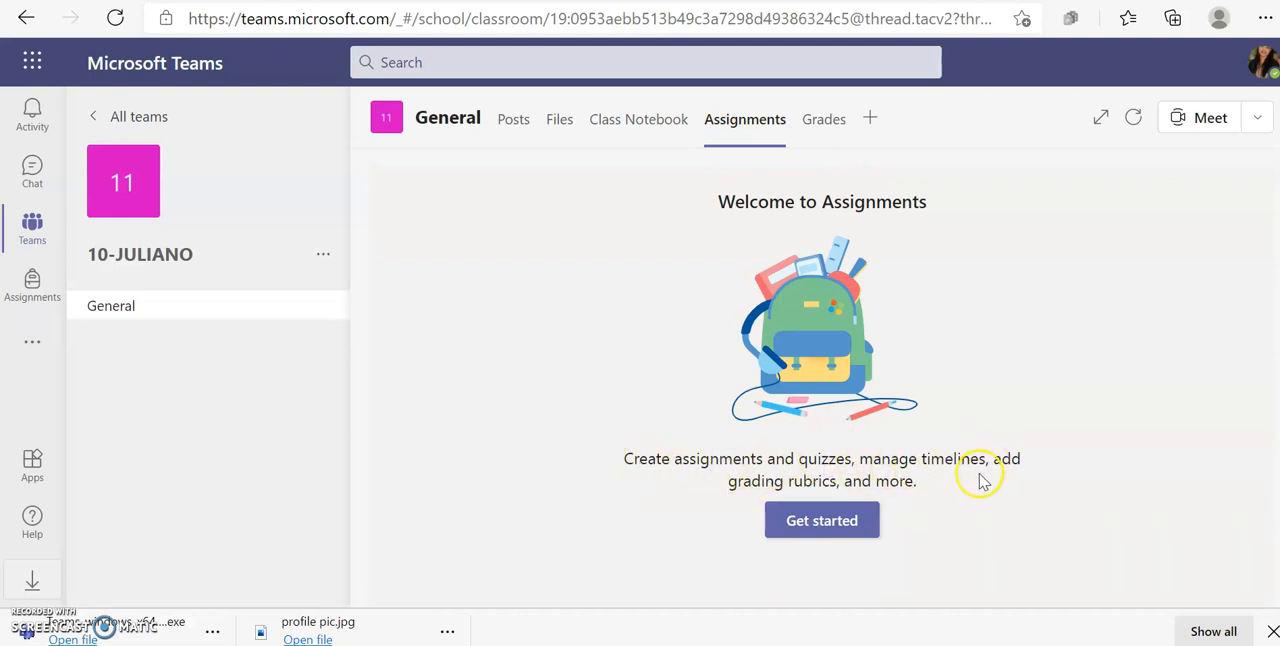
mouse_move(850, 510)
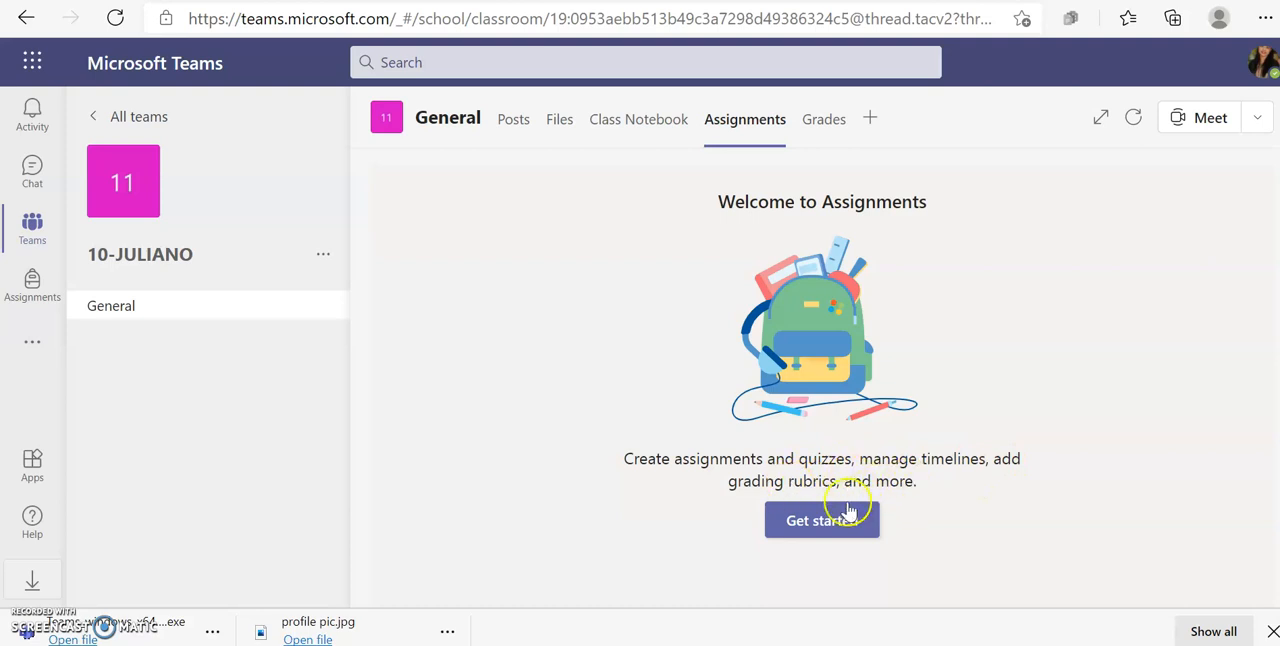
mouse_move(484, 252)
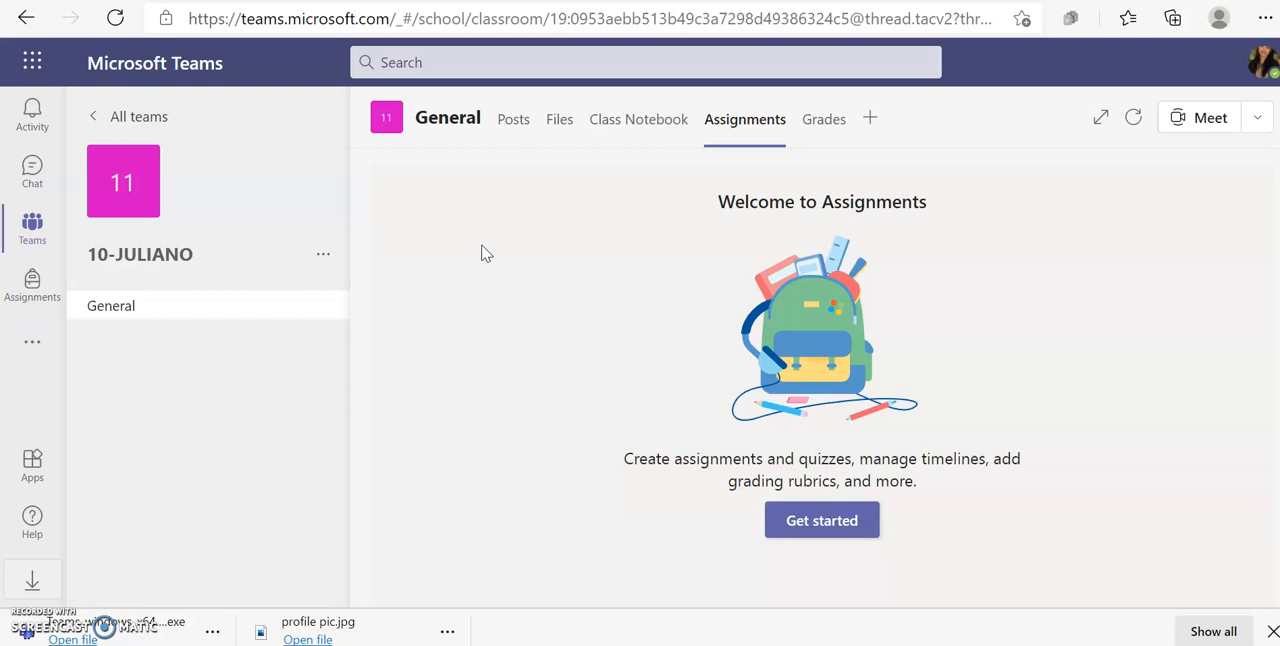
mouse_move(32, 462)
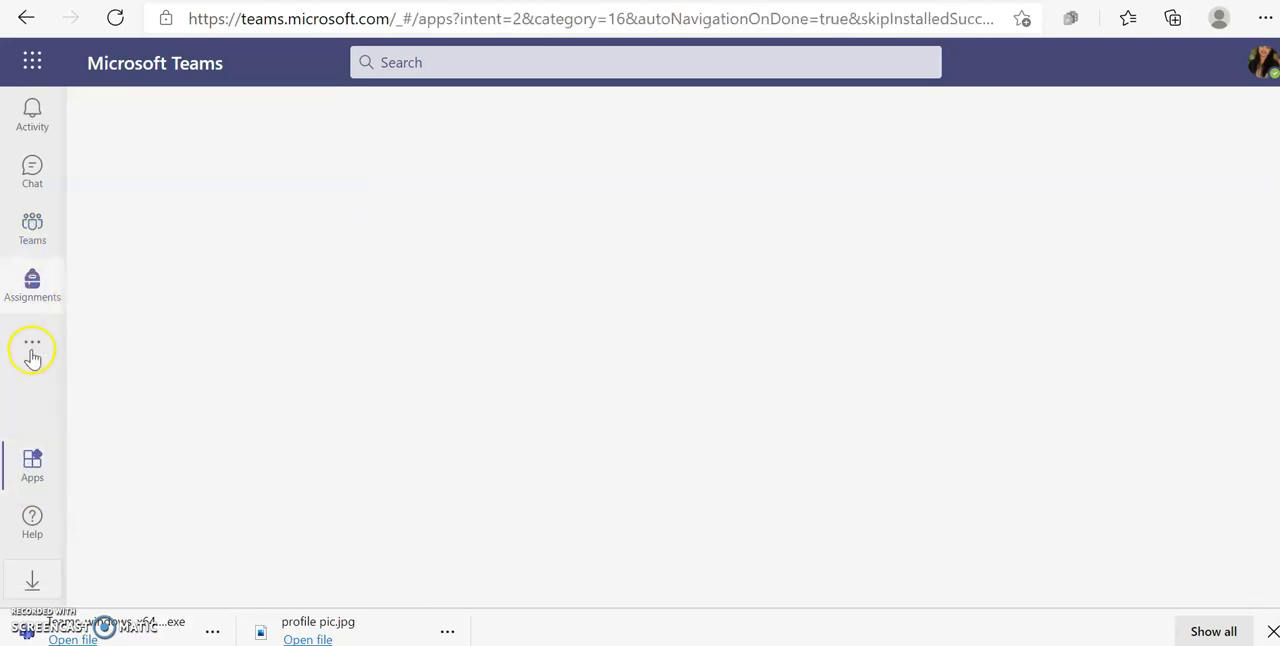
- Launch the Calendar from the more-apps flyout, showing the March 15–19 week
left_click(32, 464)
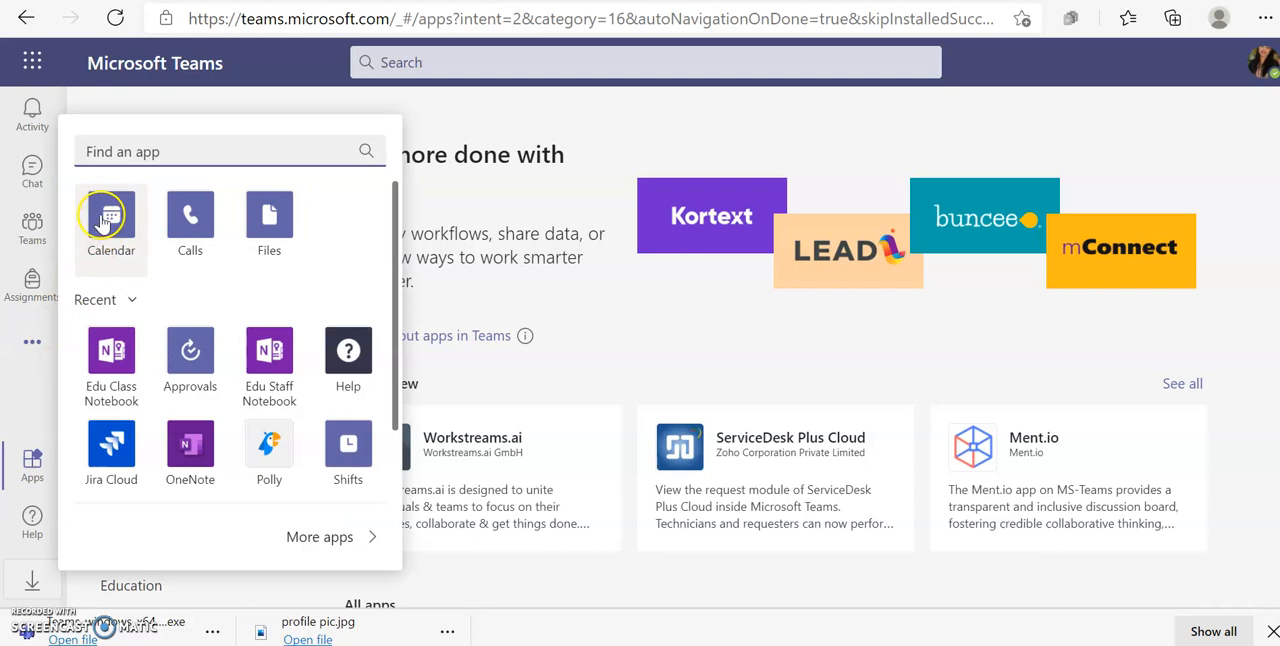
left_click(112, 216)
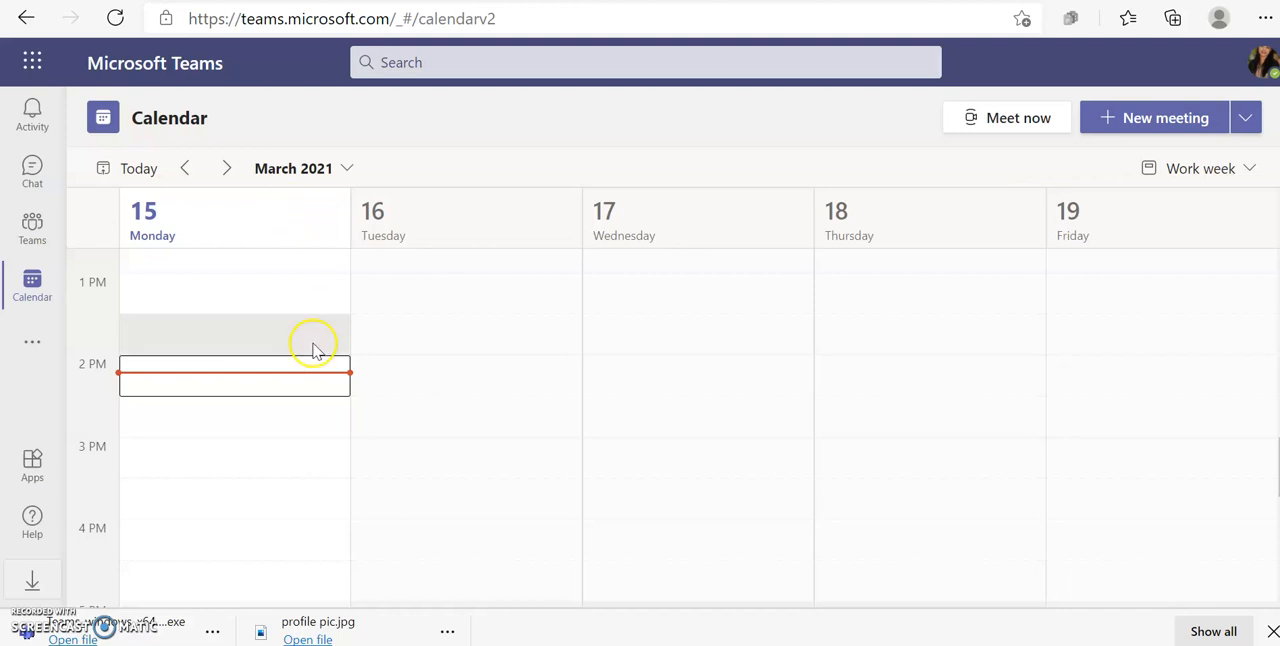
- Start a new meeting from the Monday, March 15 1:30 PM calendar slot
left_click(234, 376)
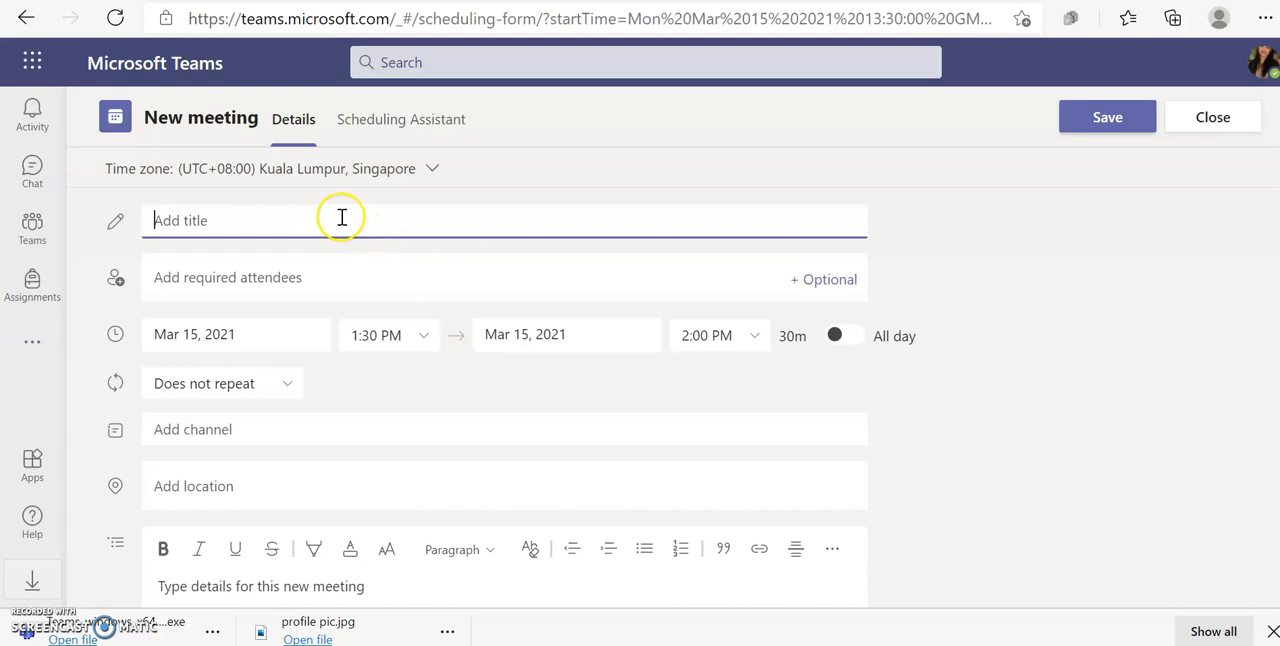
mouse_move(520, 292)
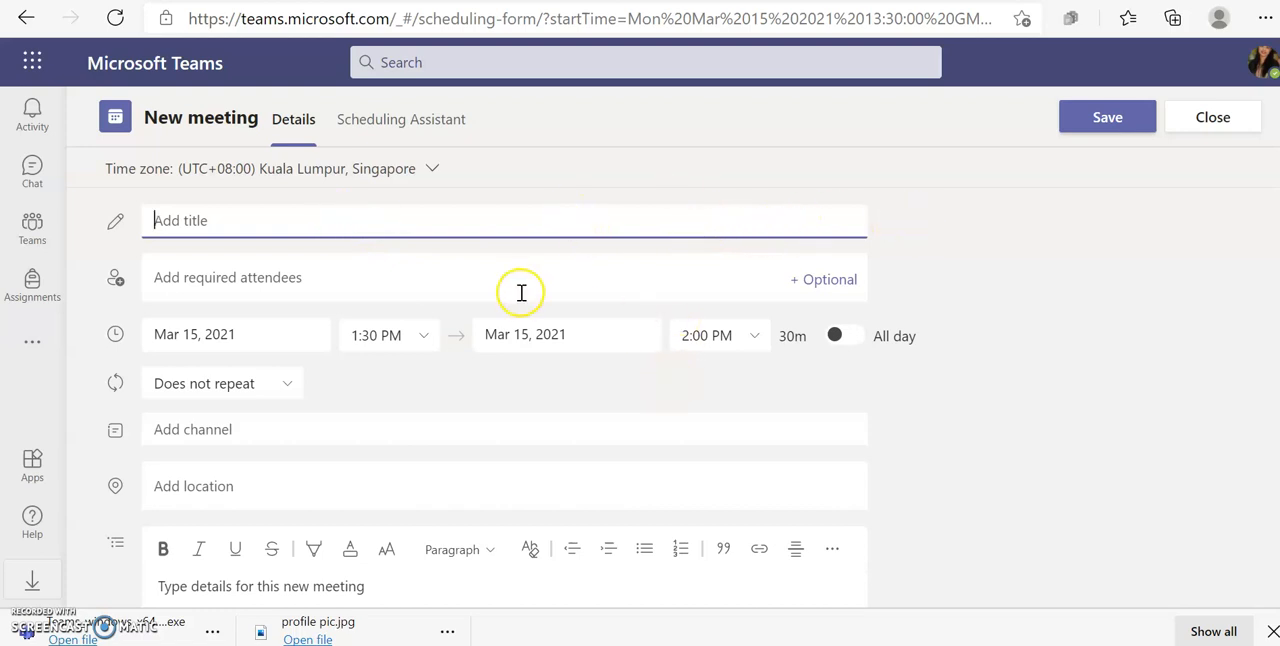
mouse_move(528, 418)
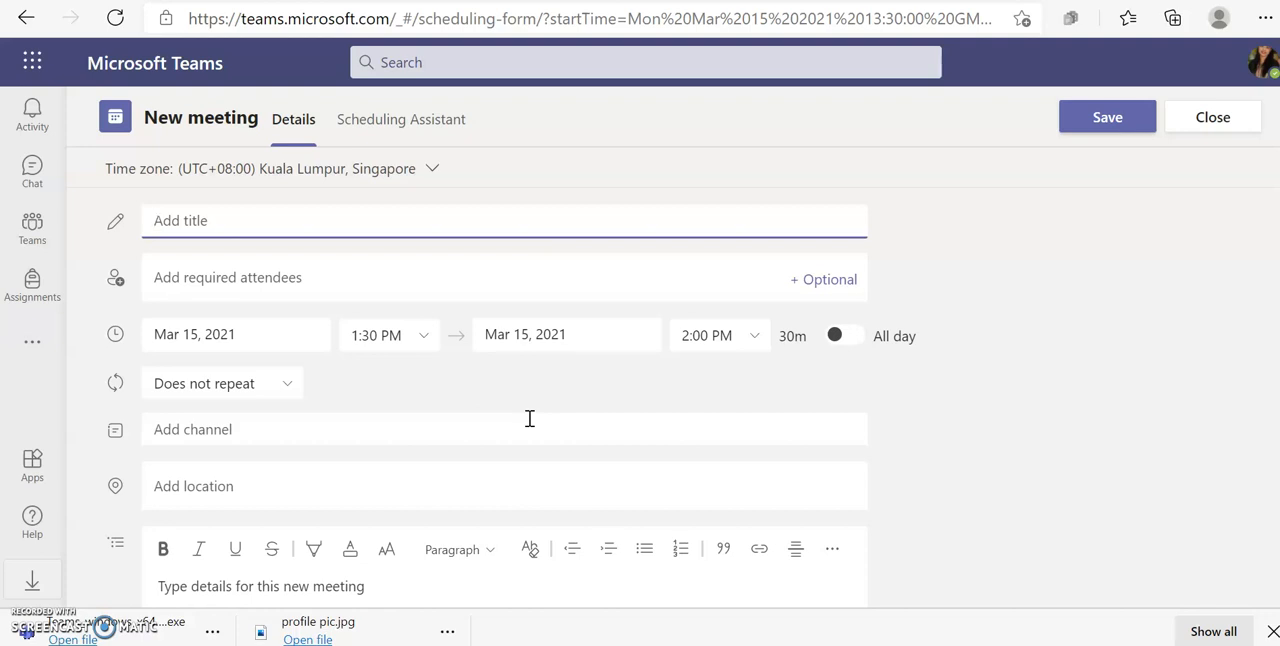
mouse_move(32, 230)
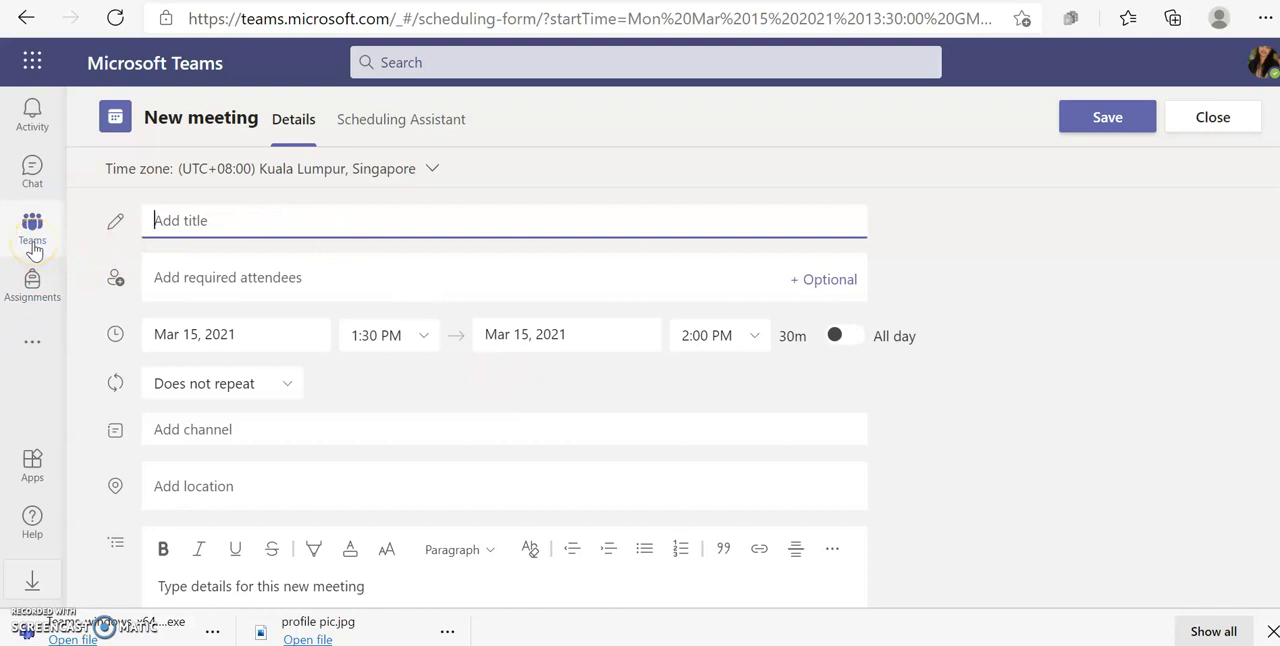
mouse_move(48, 240)
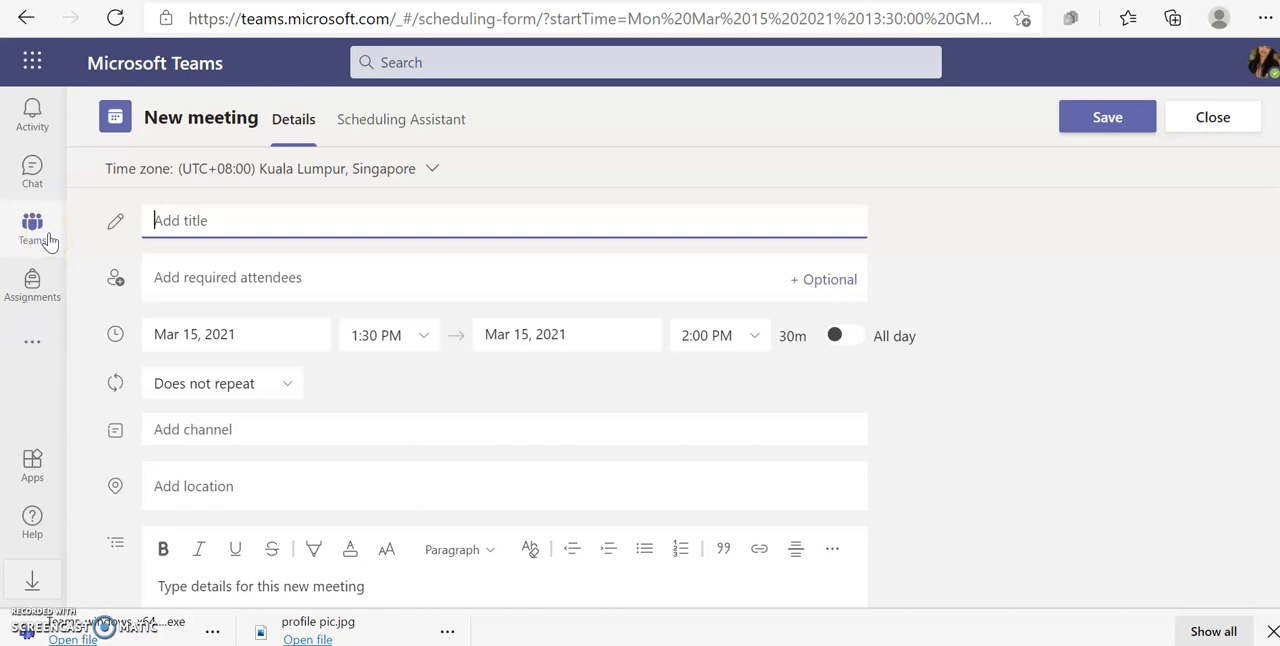
mouse_move(262, 516)
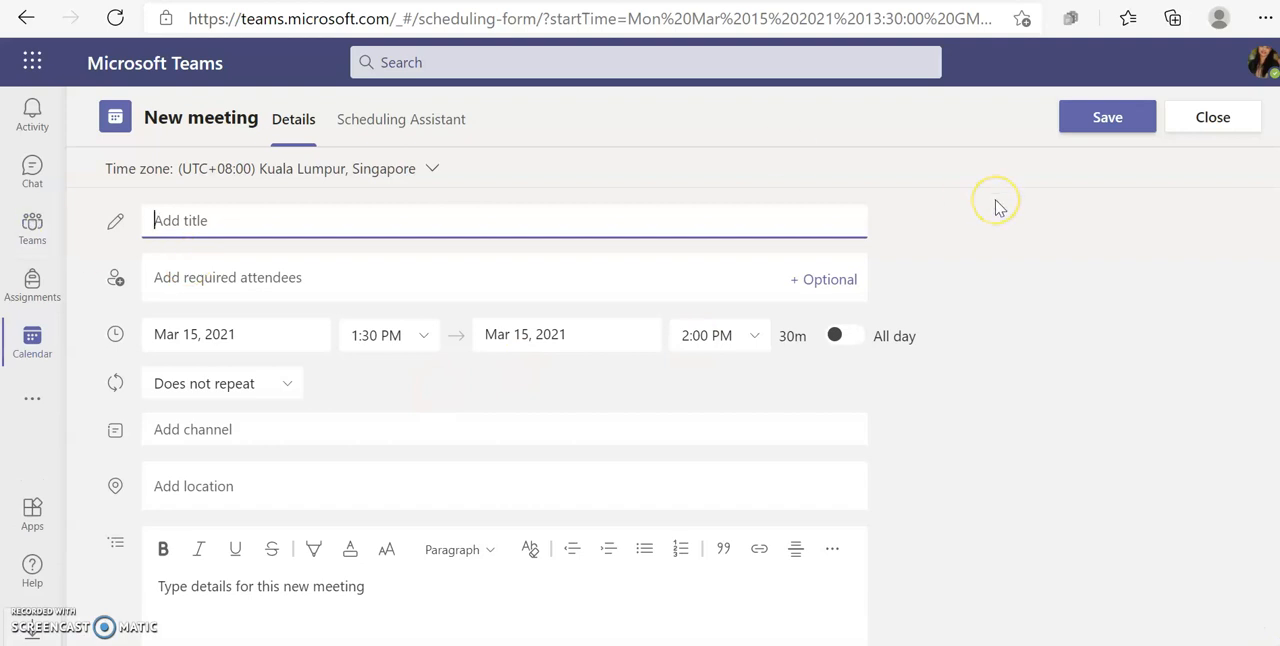
mouse_move(998, 208)
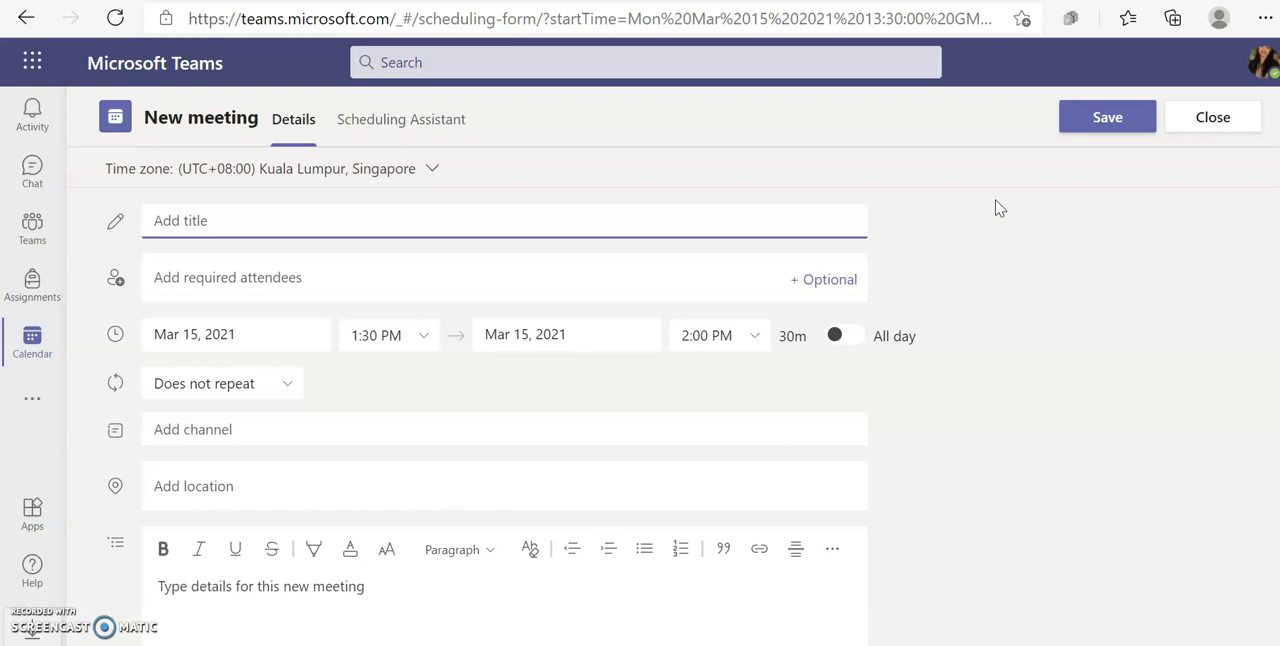
mouse_move(840, 184)
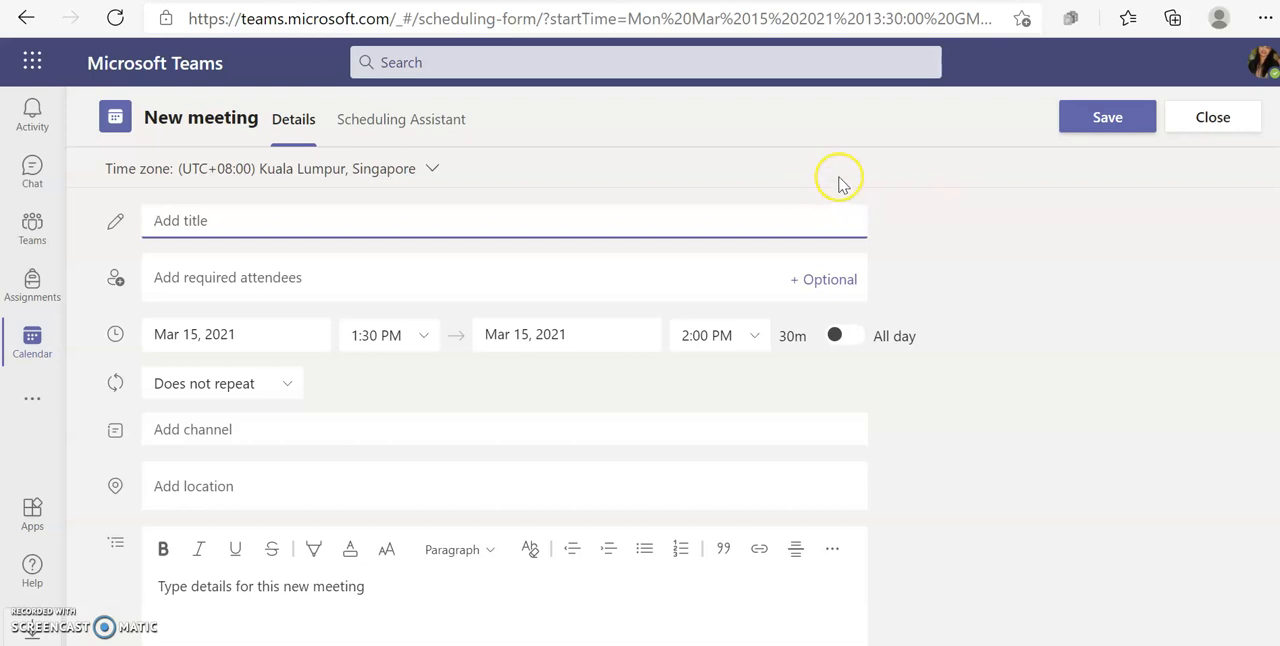